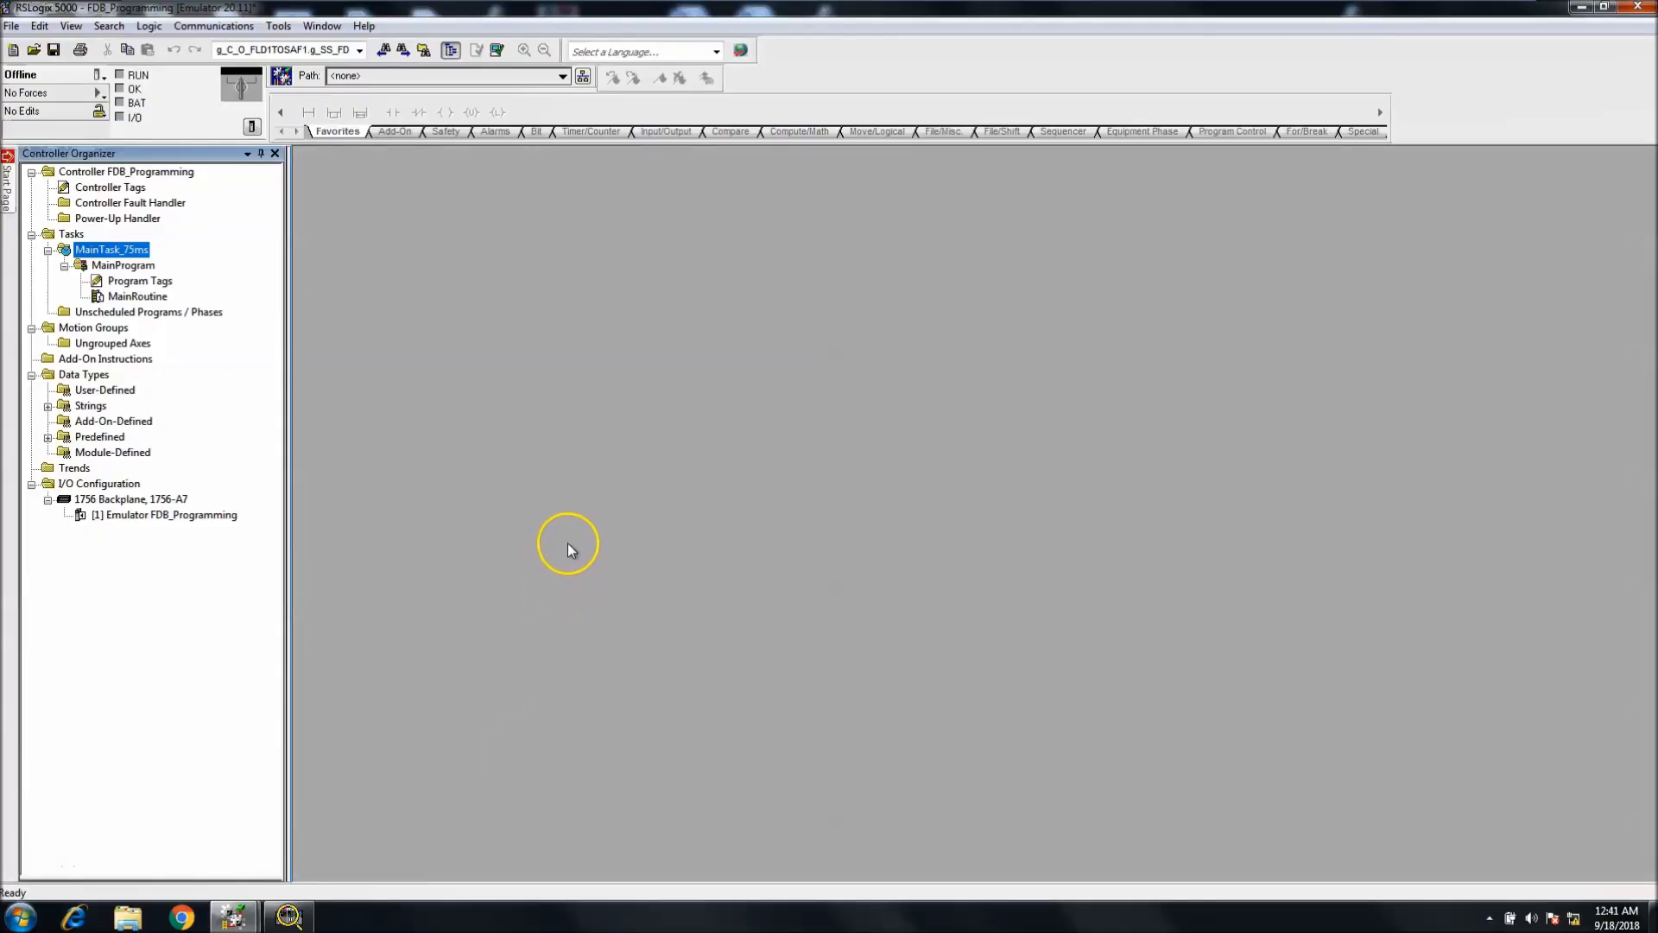
mouse_move(463, 425)
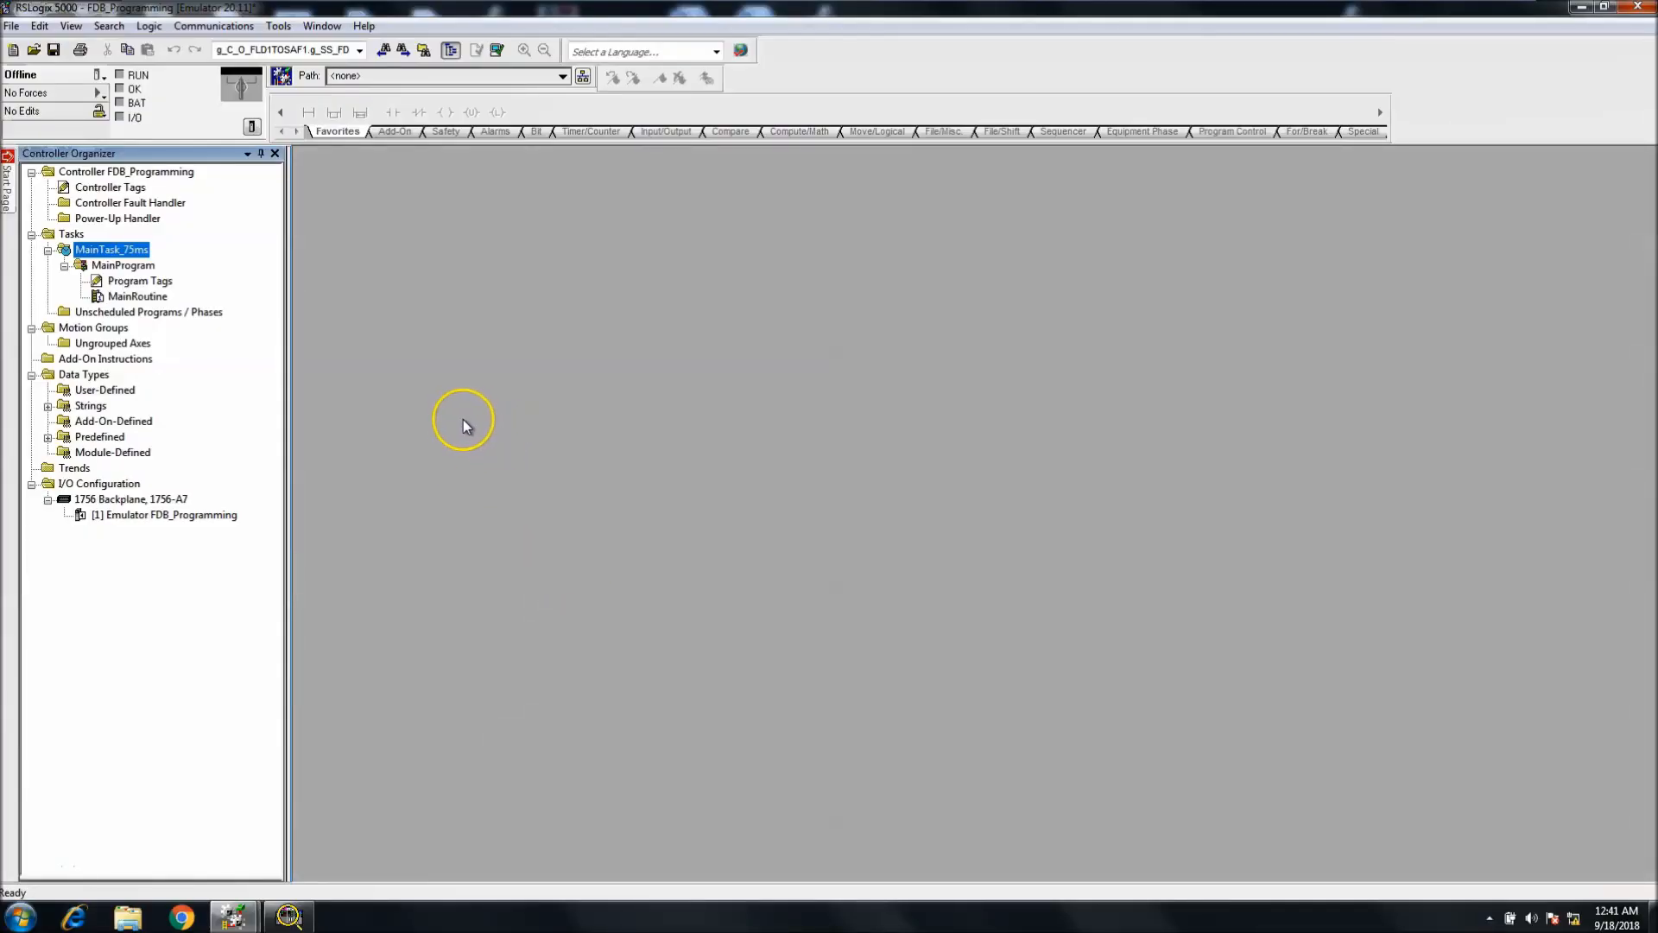
mouse_move(223, 432)
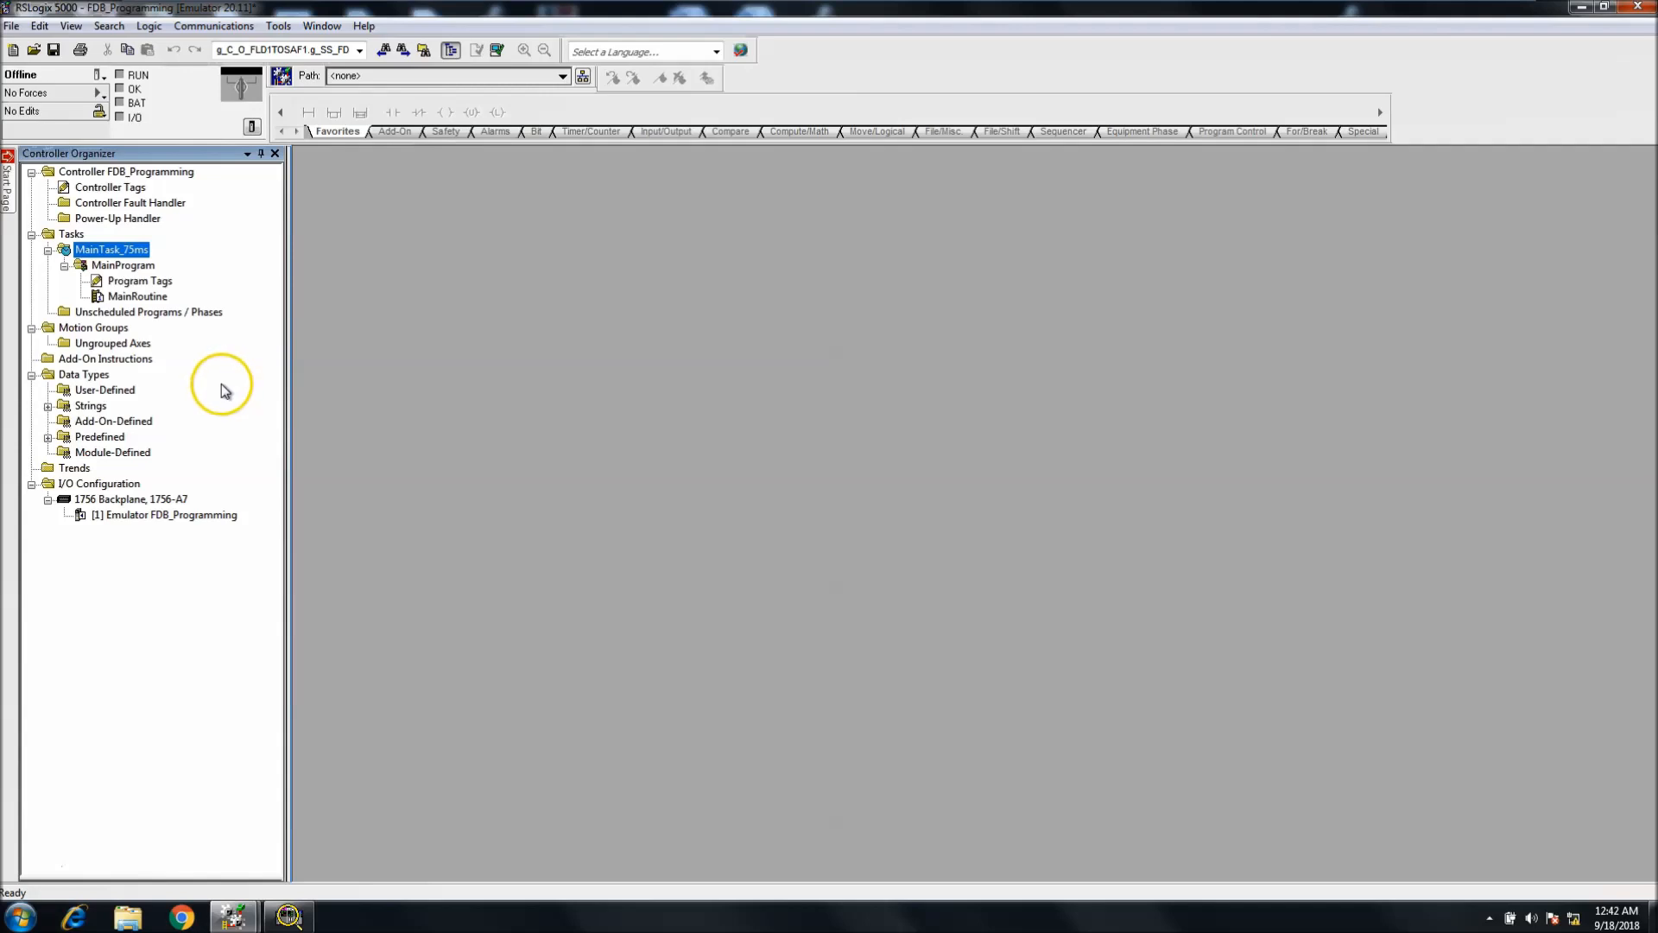
mouse_move(188, 379)
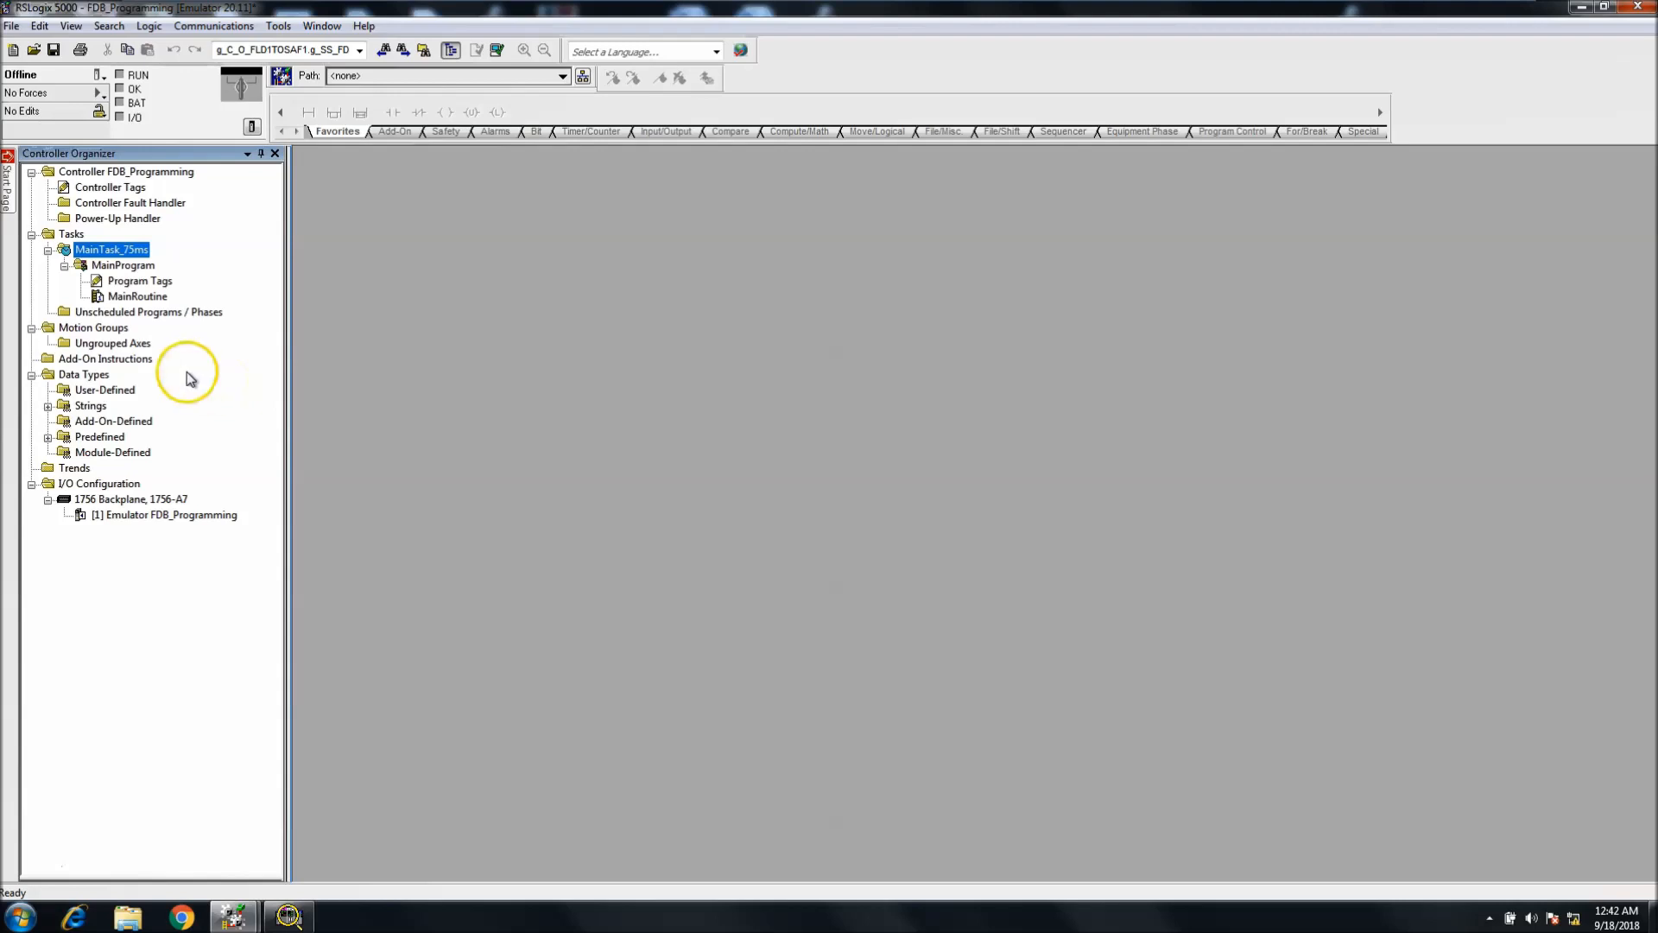
mouse_move(174, 21)
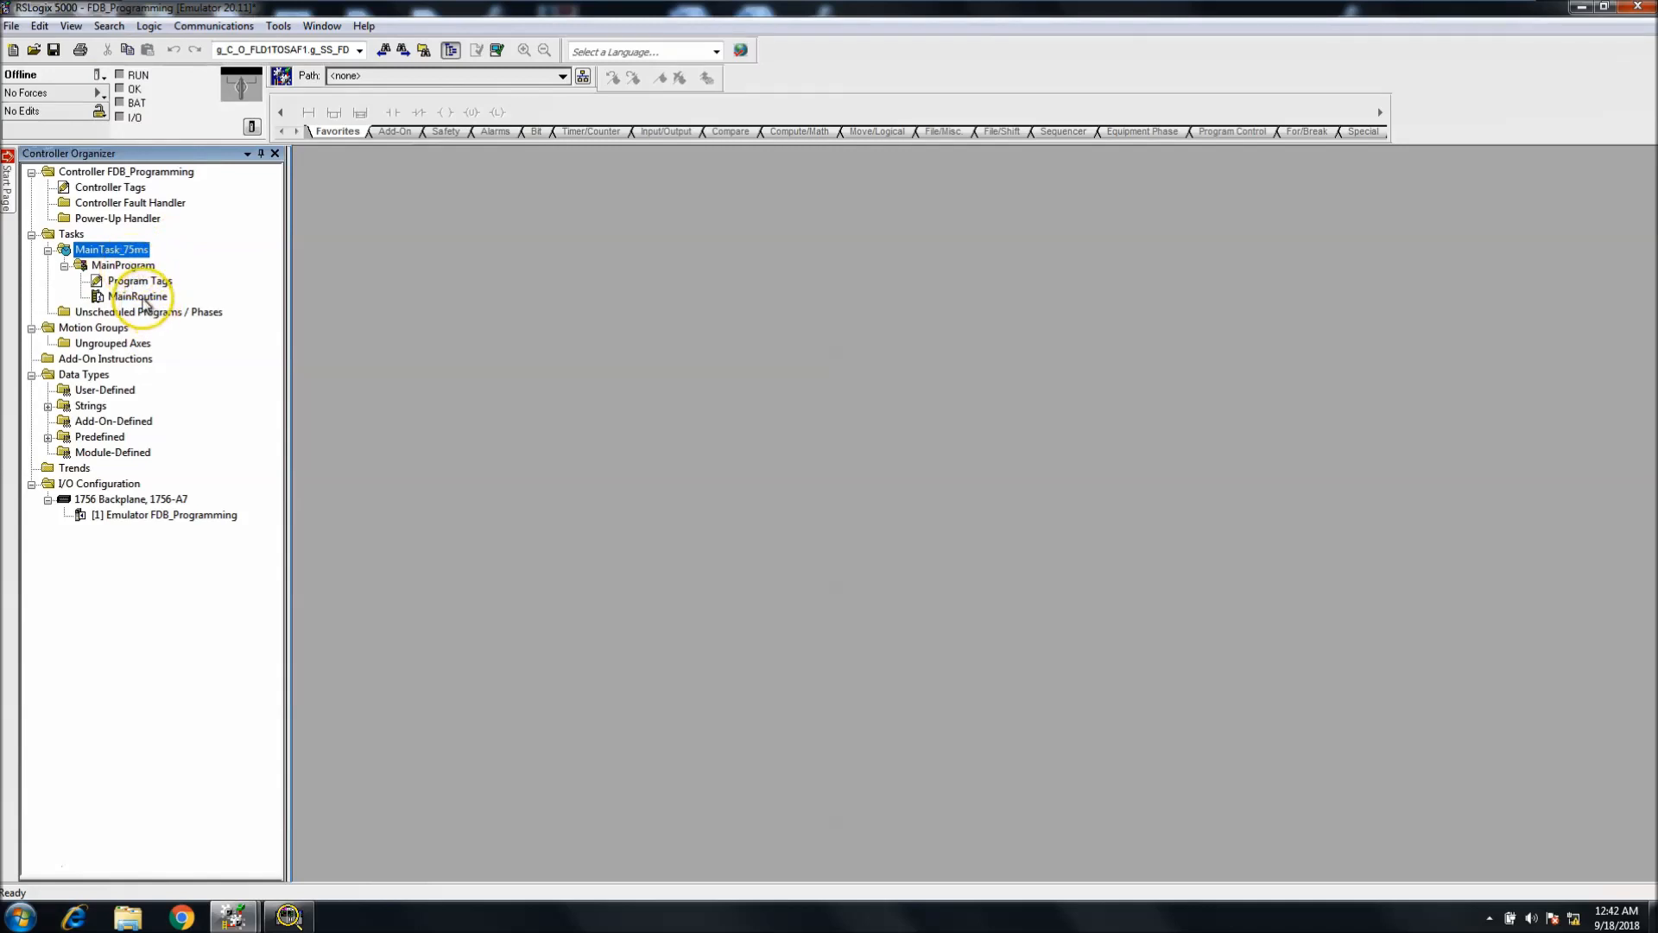
- Create a new Function Block Diagram routine named FBD under MainProgram
click(124, 265)
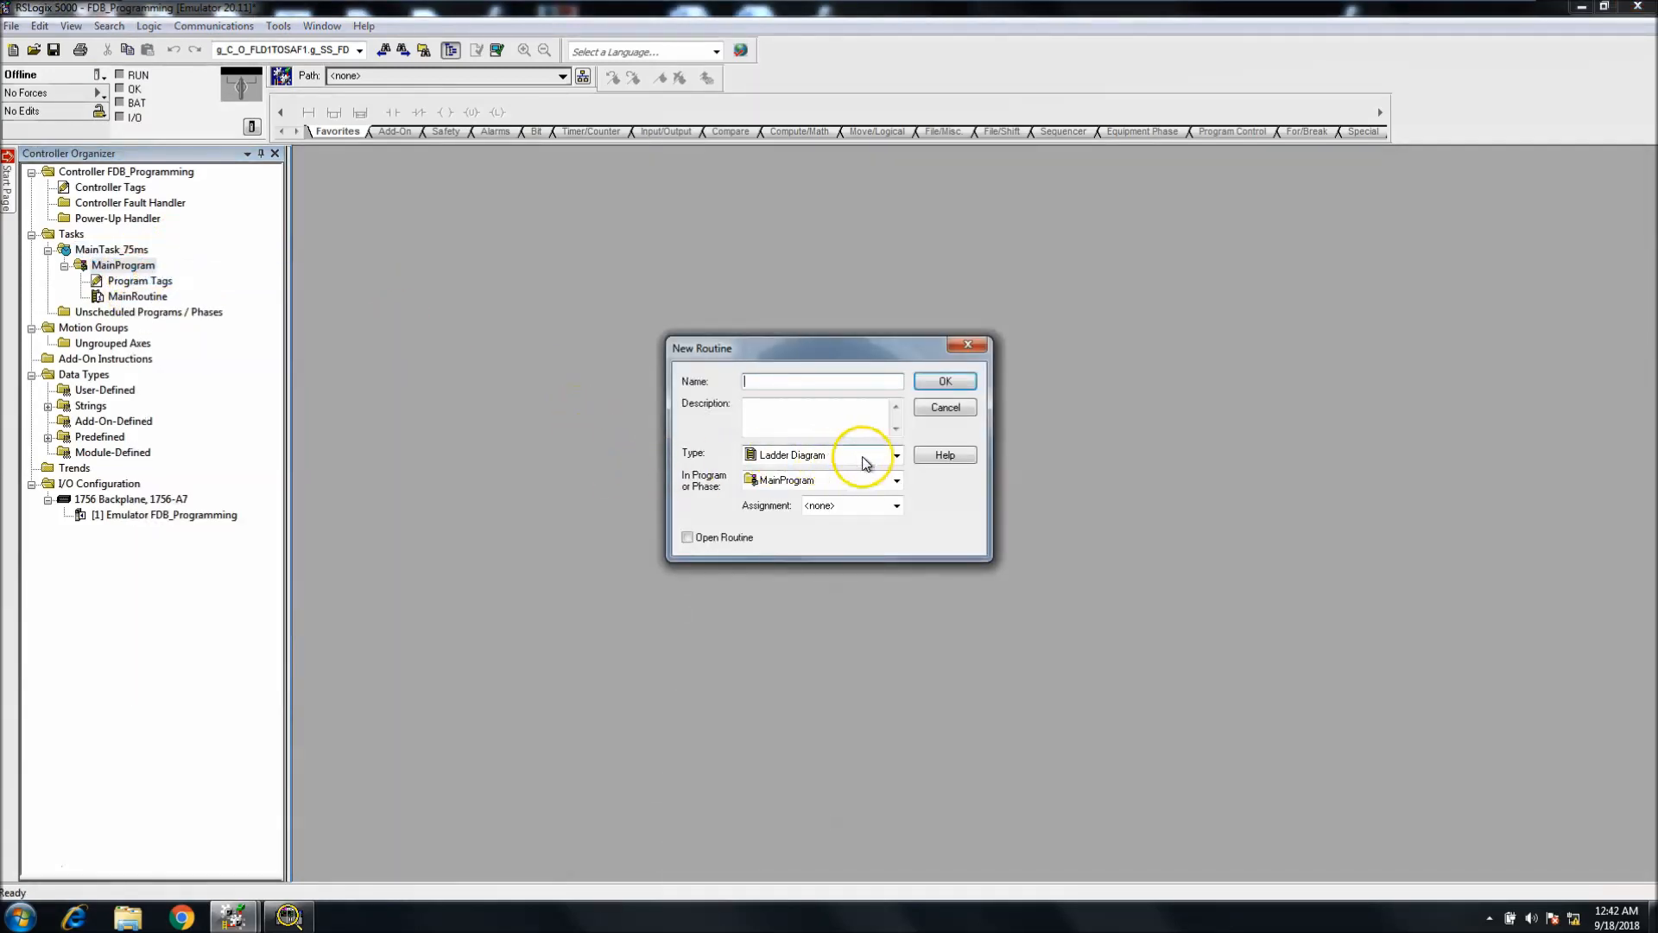
click(897, 454)
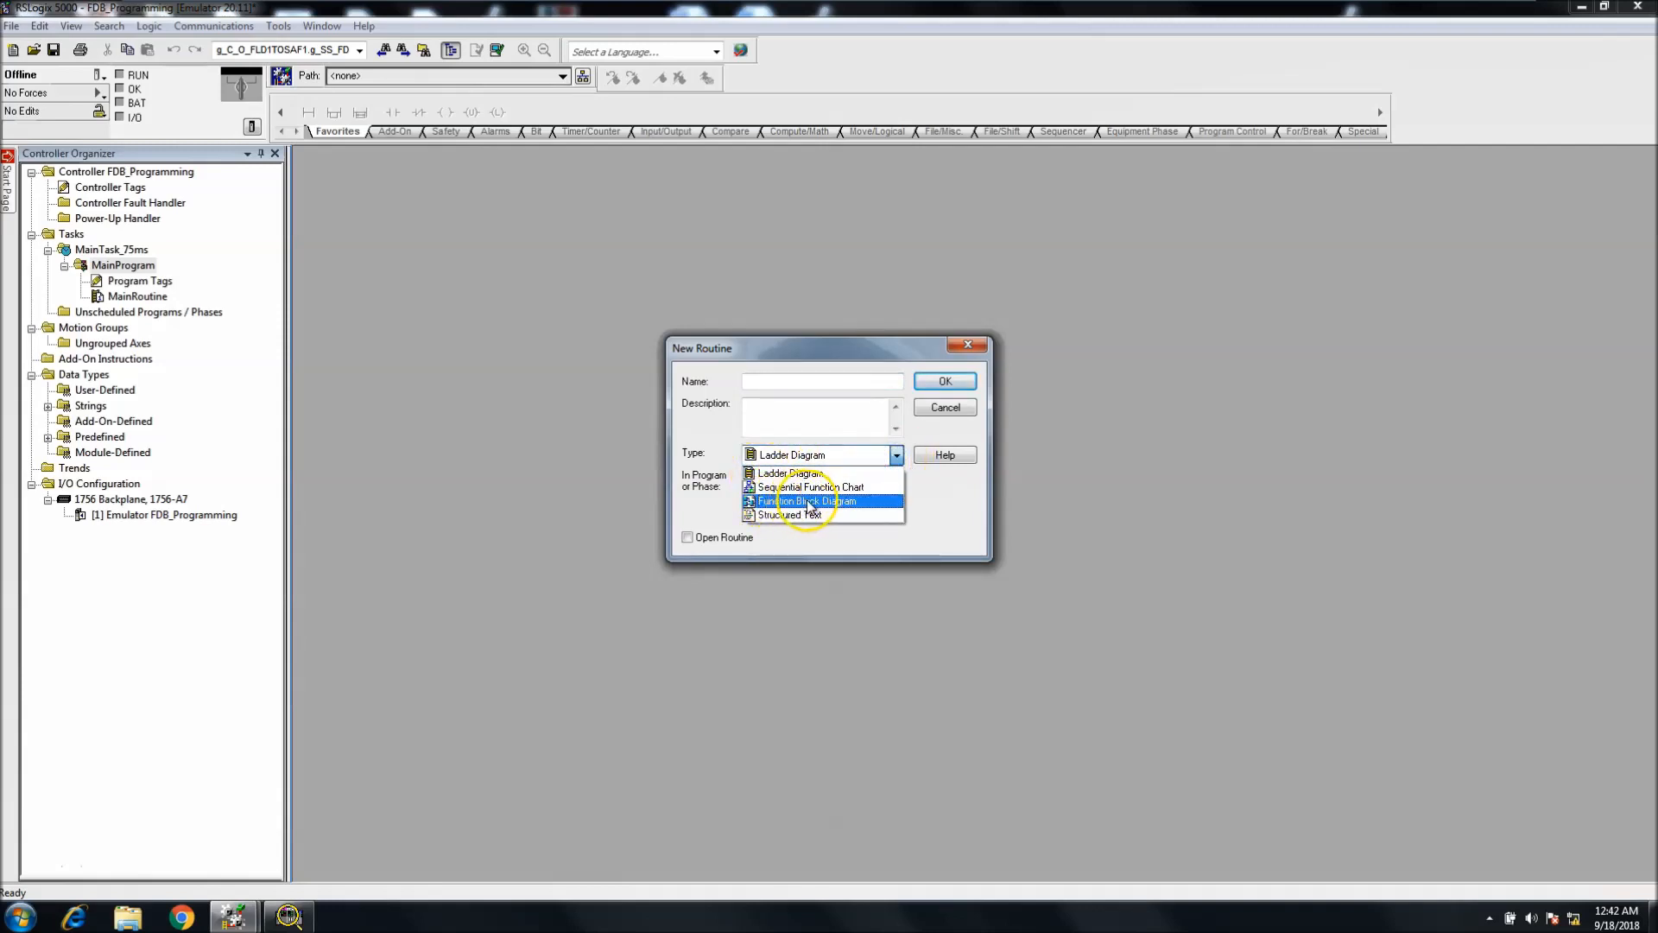
click(807, 501)
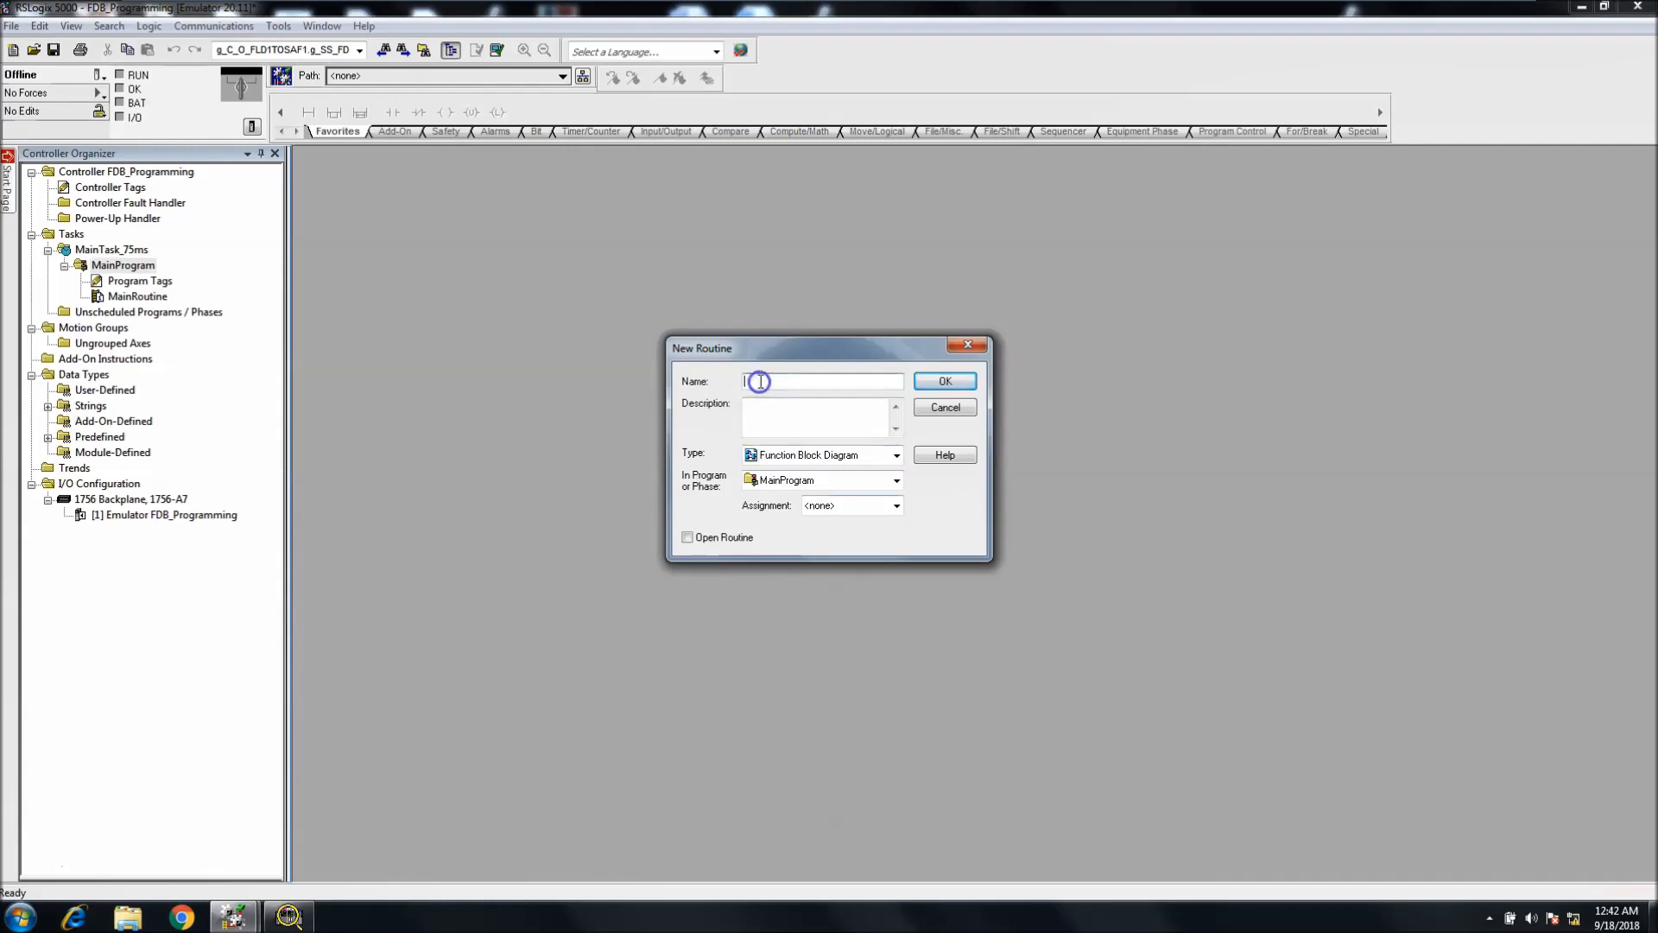
text(FB)
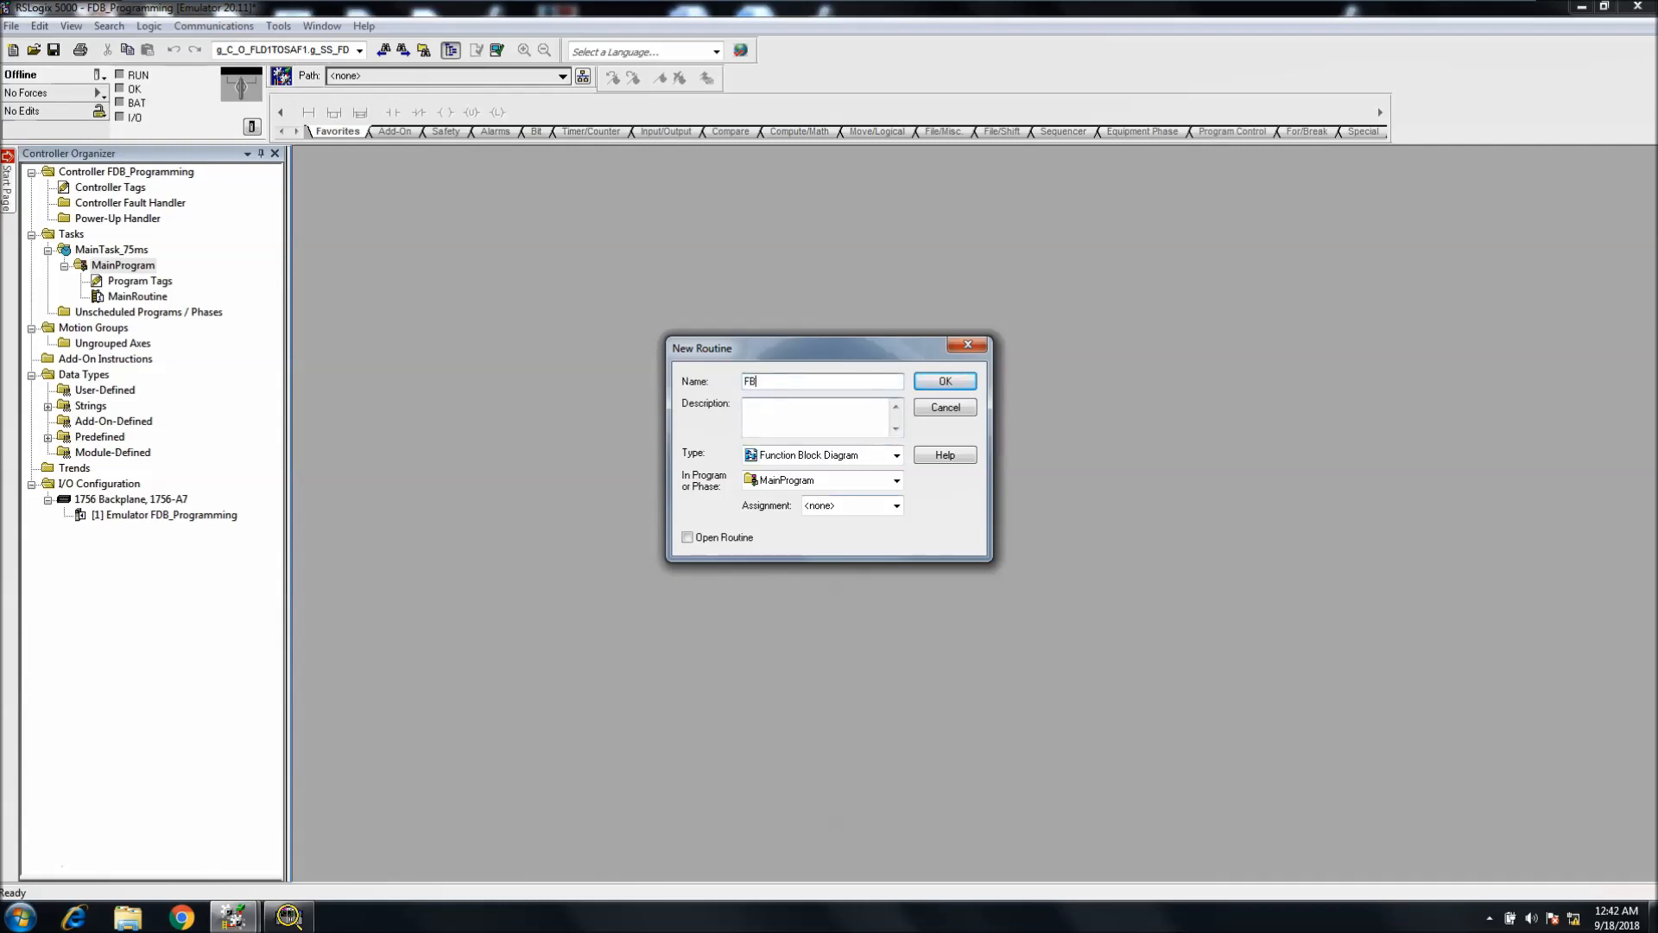
text(D)
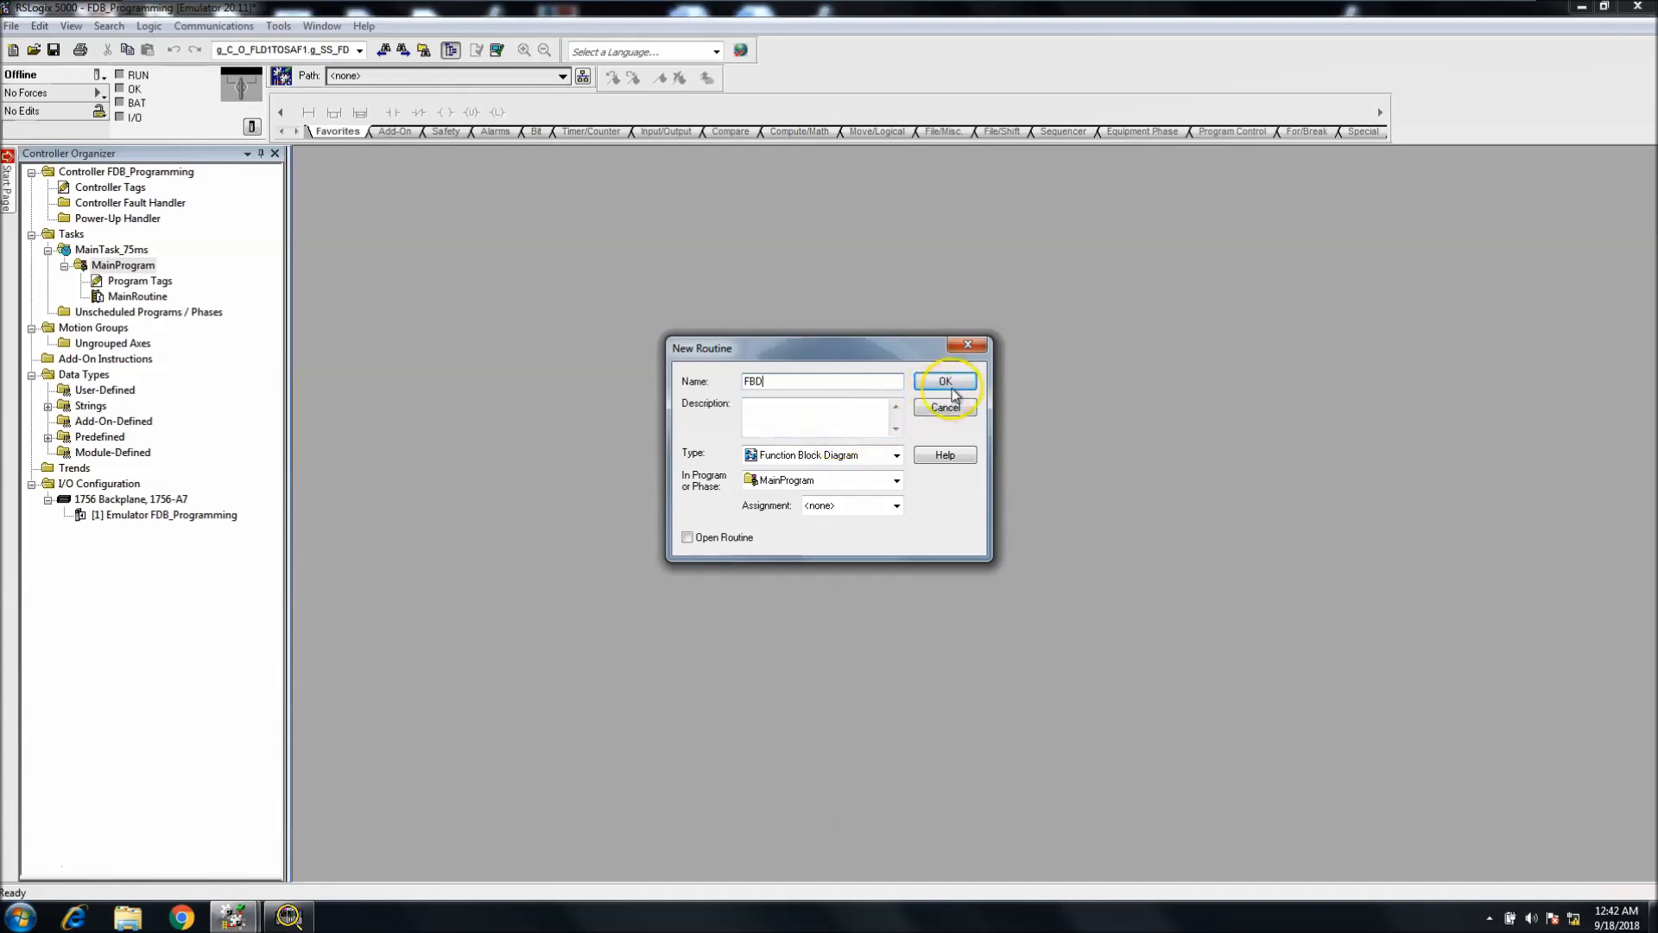
click(945, 380)
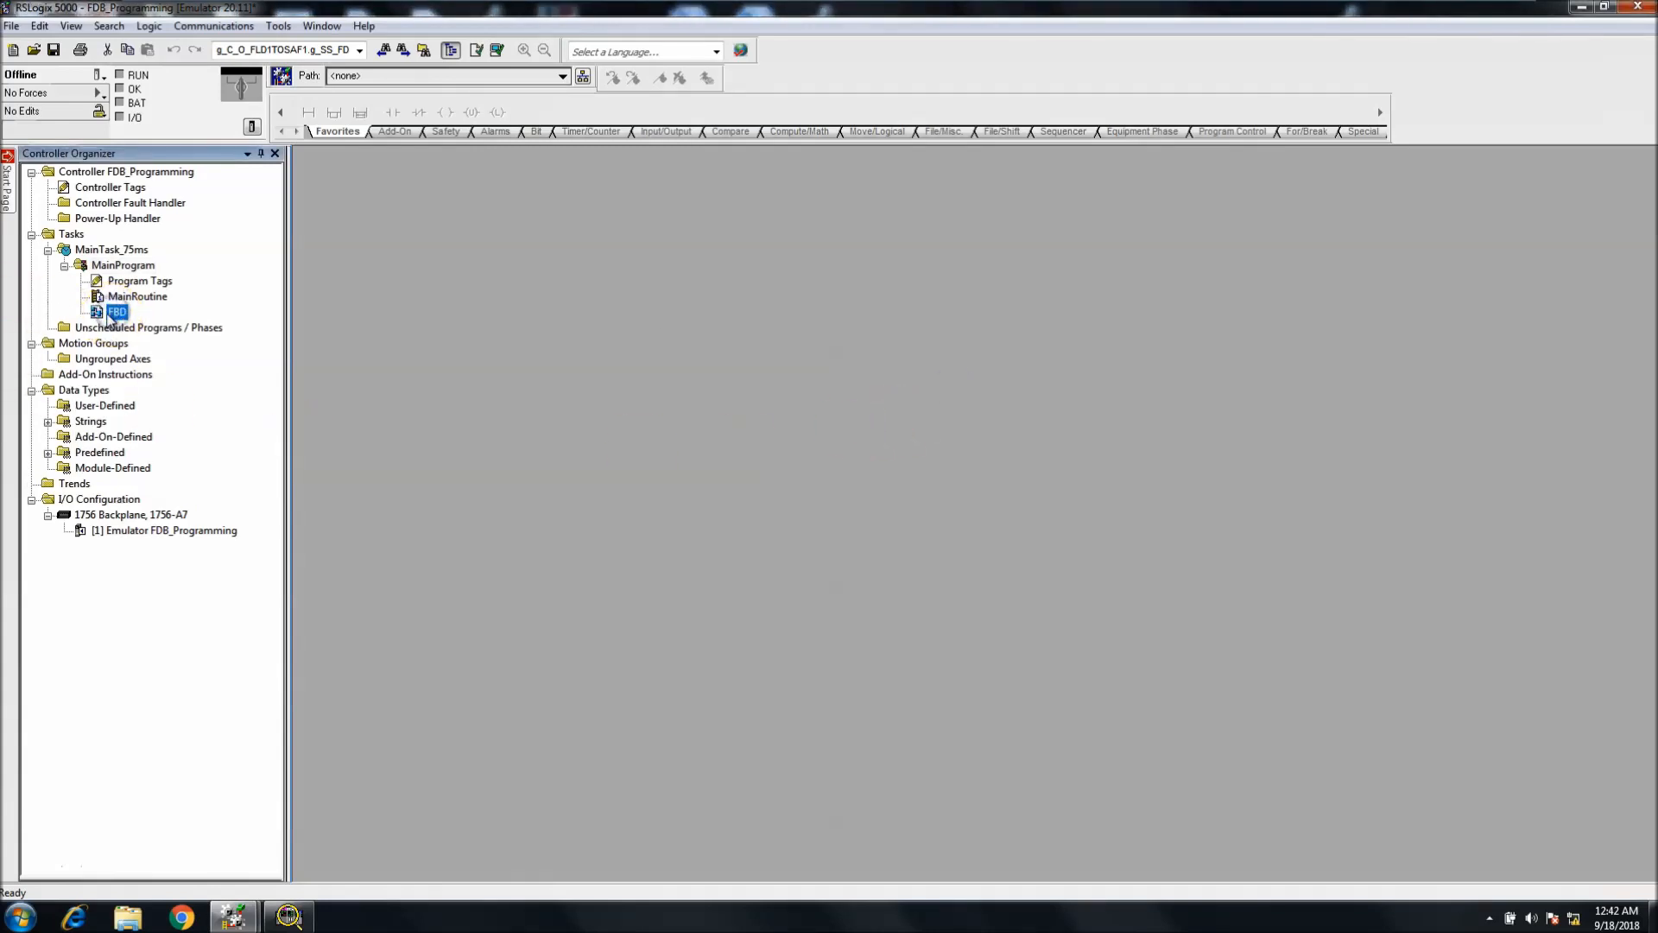
- Open the FBD routine from the Controller Organizer to show its empty sheet
double_click(116, 311)
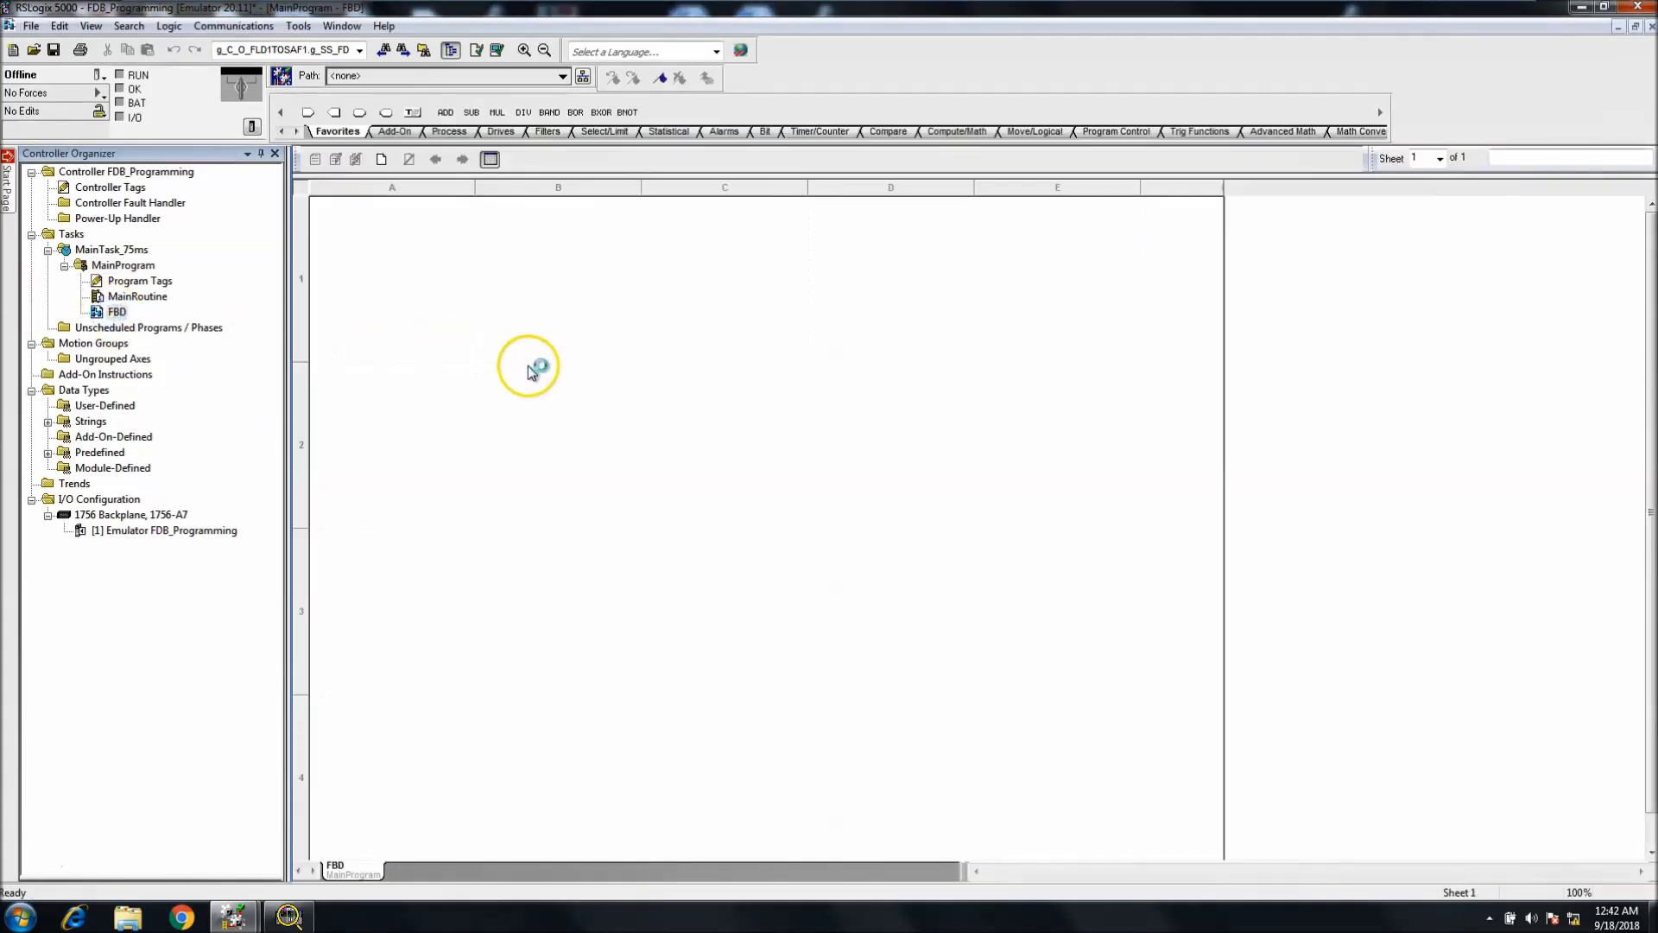
mouse_move(586, 388)
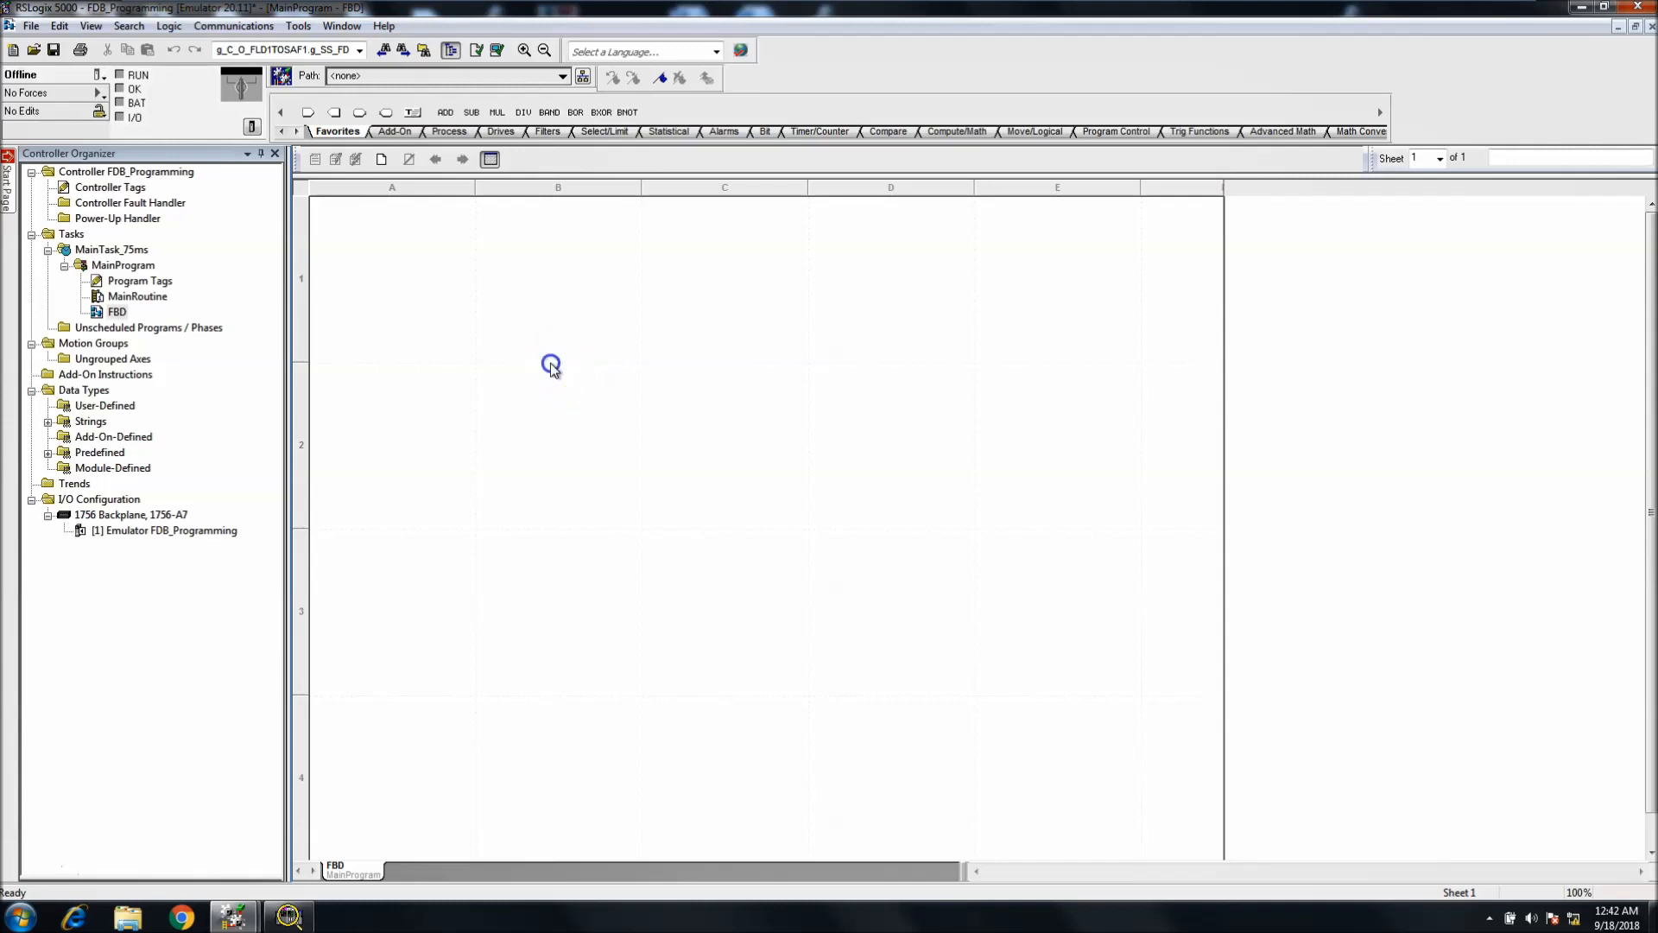
mouse_move(614, 398)
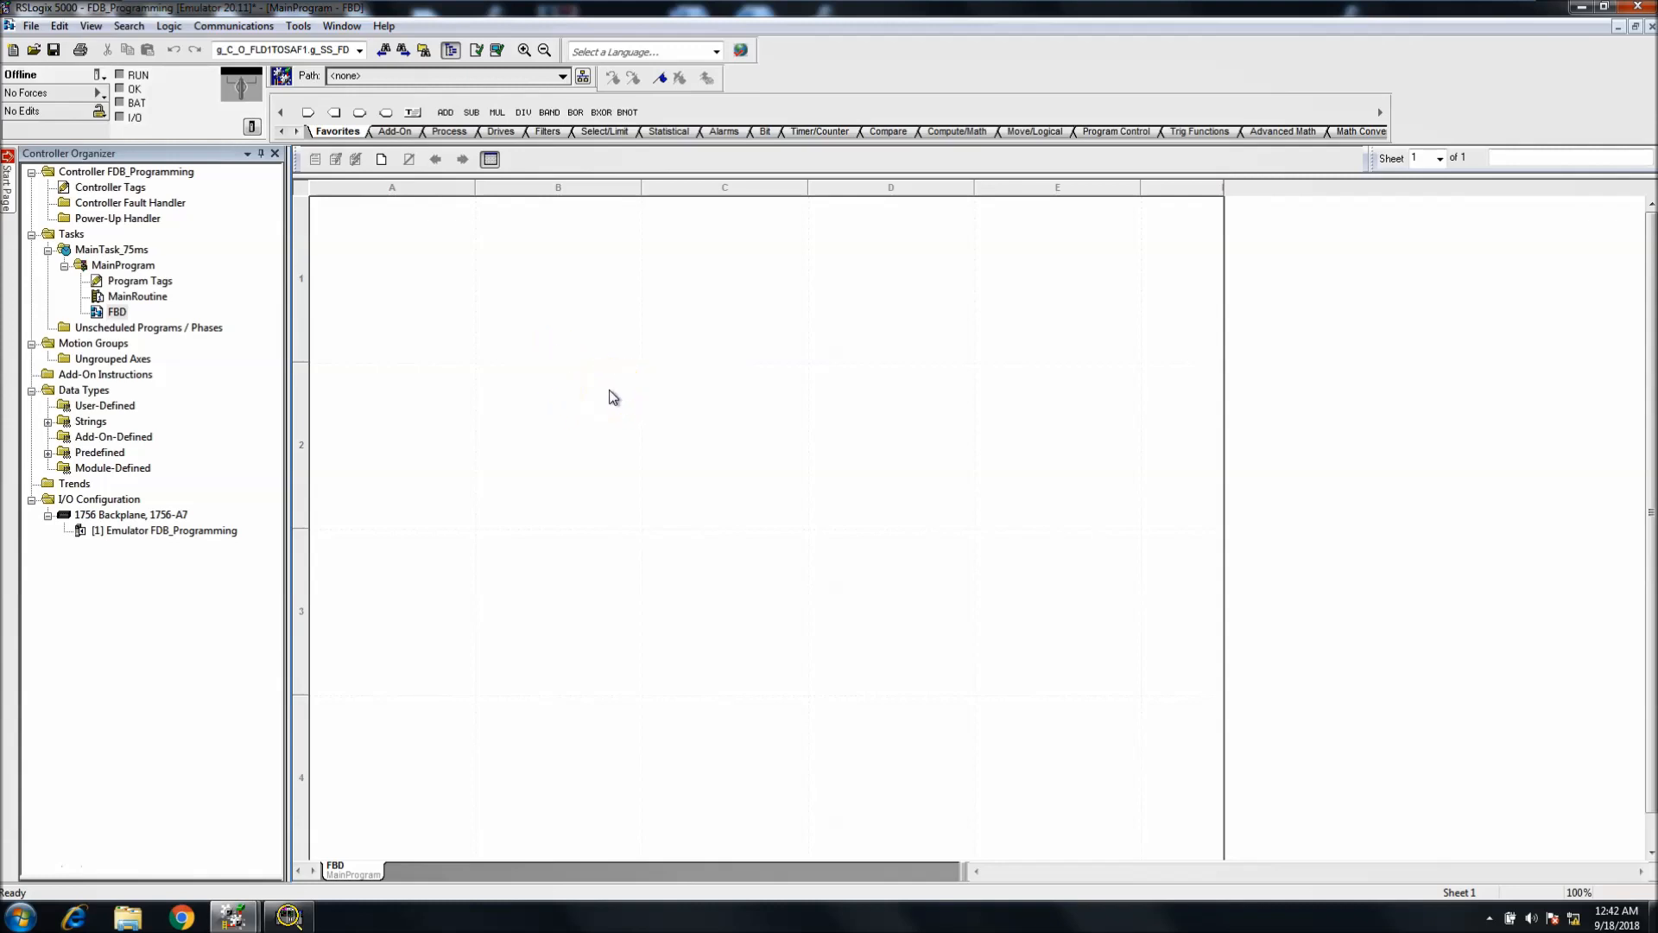
- In Sheet Layout properties, set the sheet to Tabloid 11 x 17 in landscape and apply
right_click(613, 397)
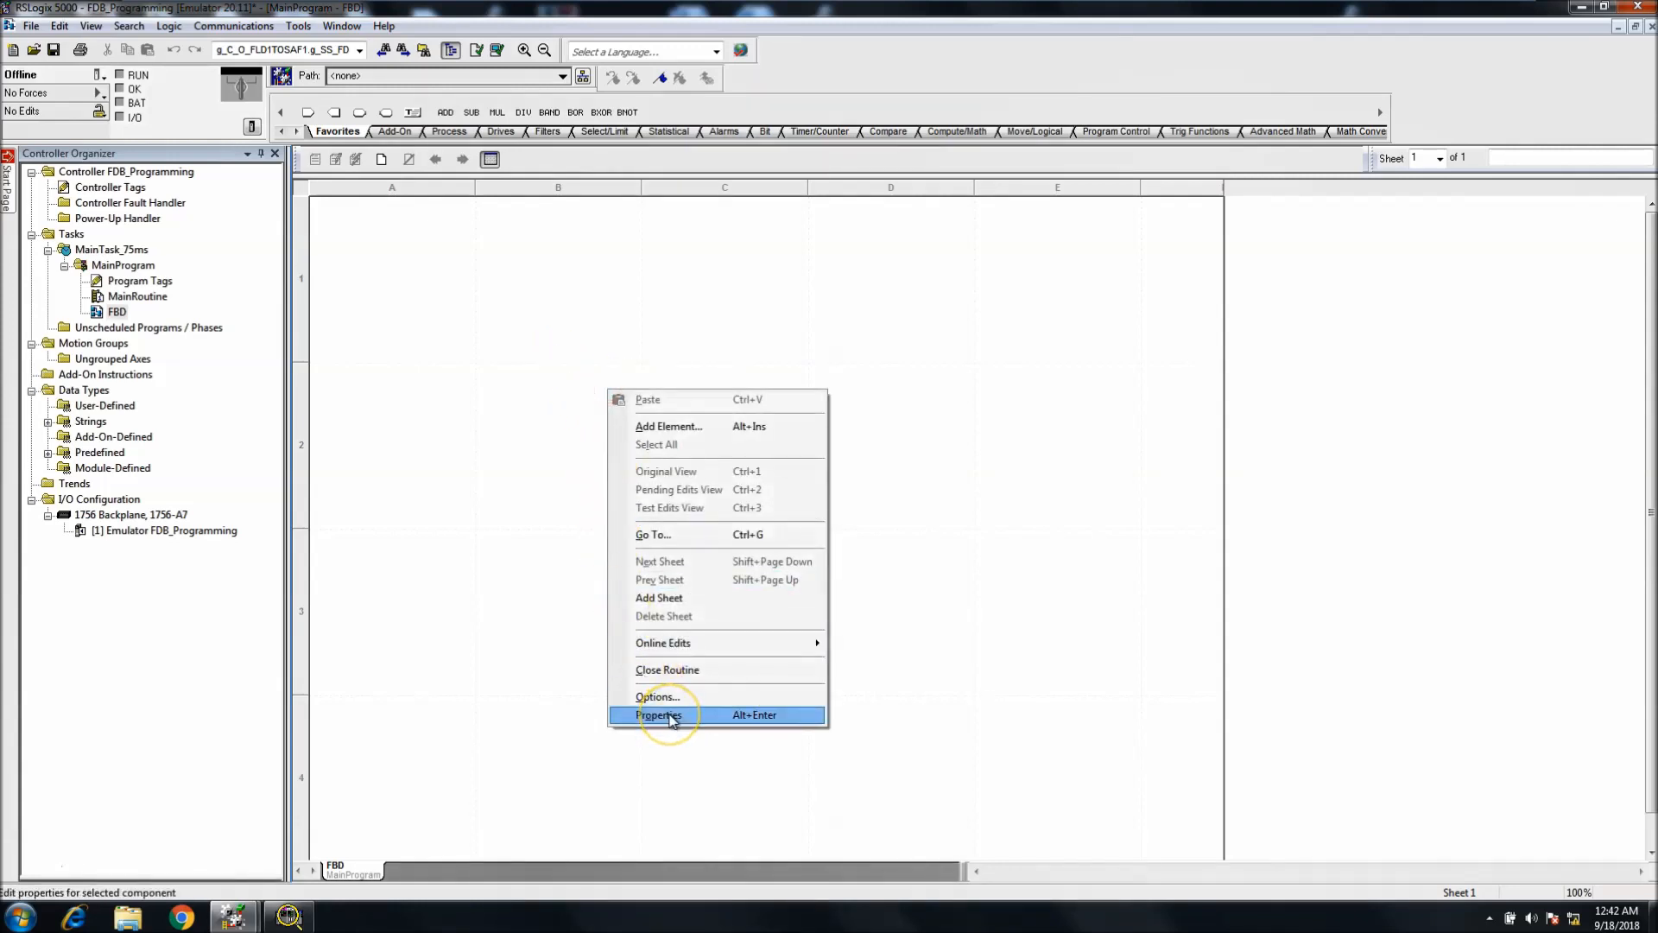
click(657, 714)
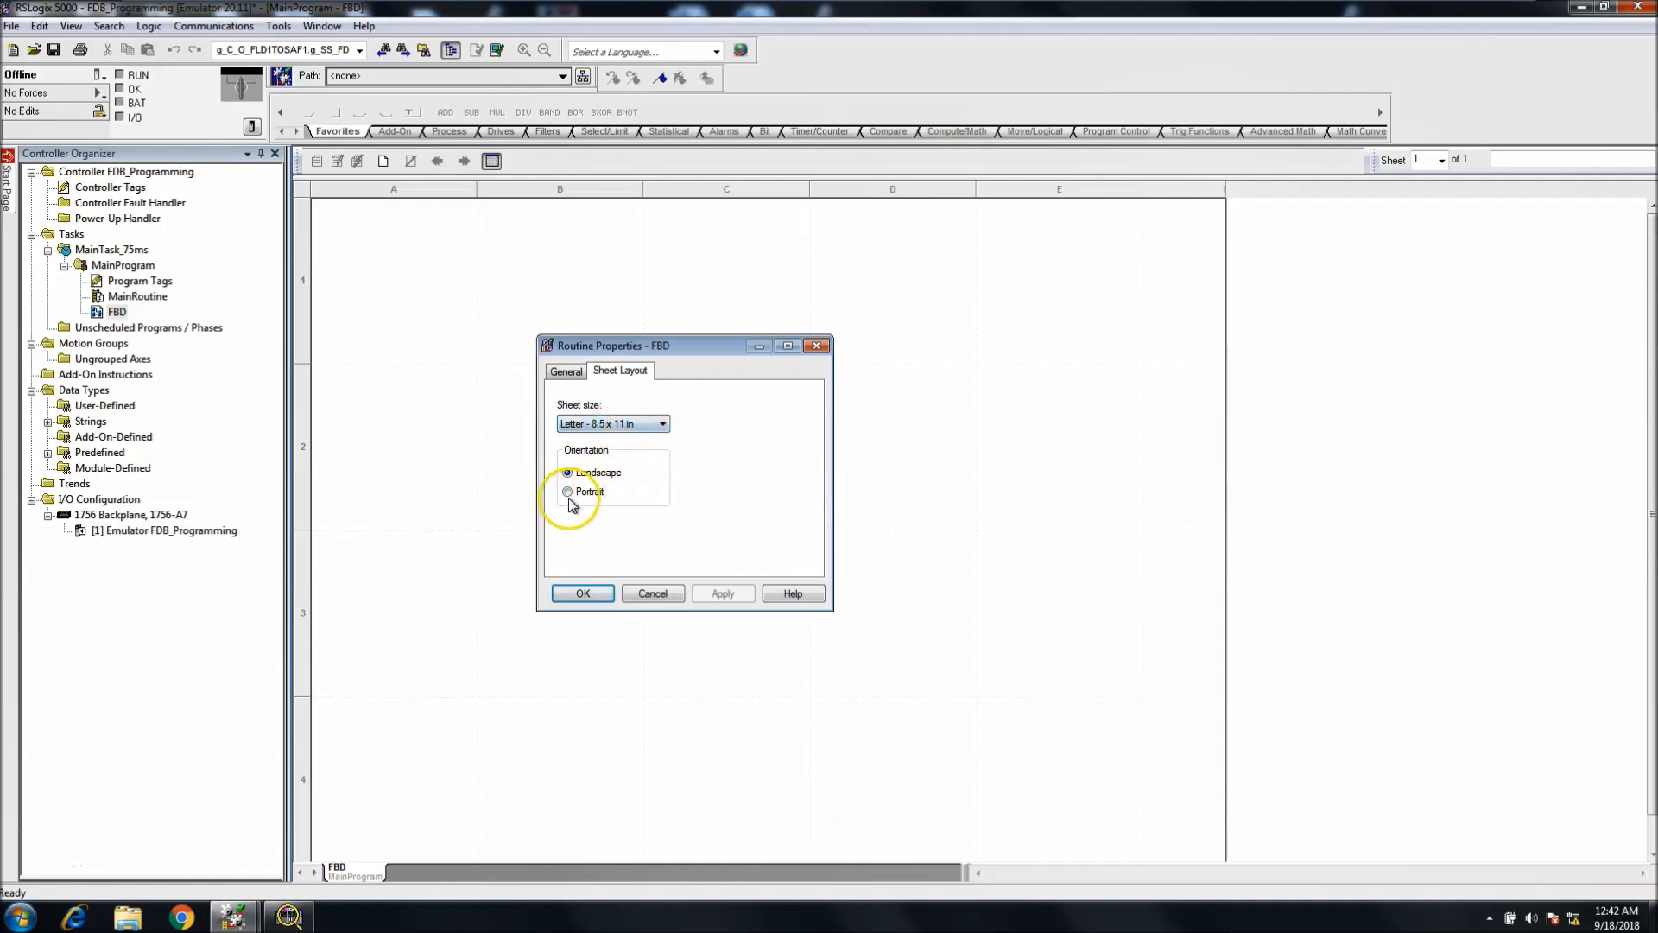
click(569, 491)
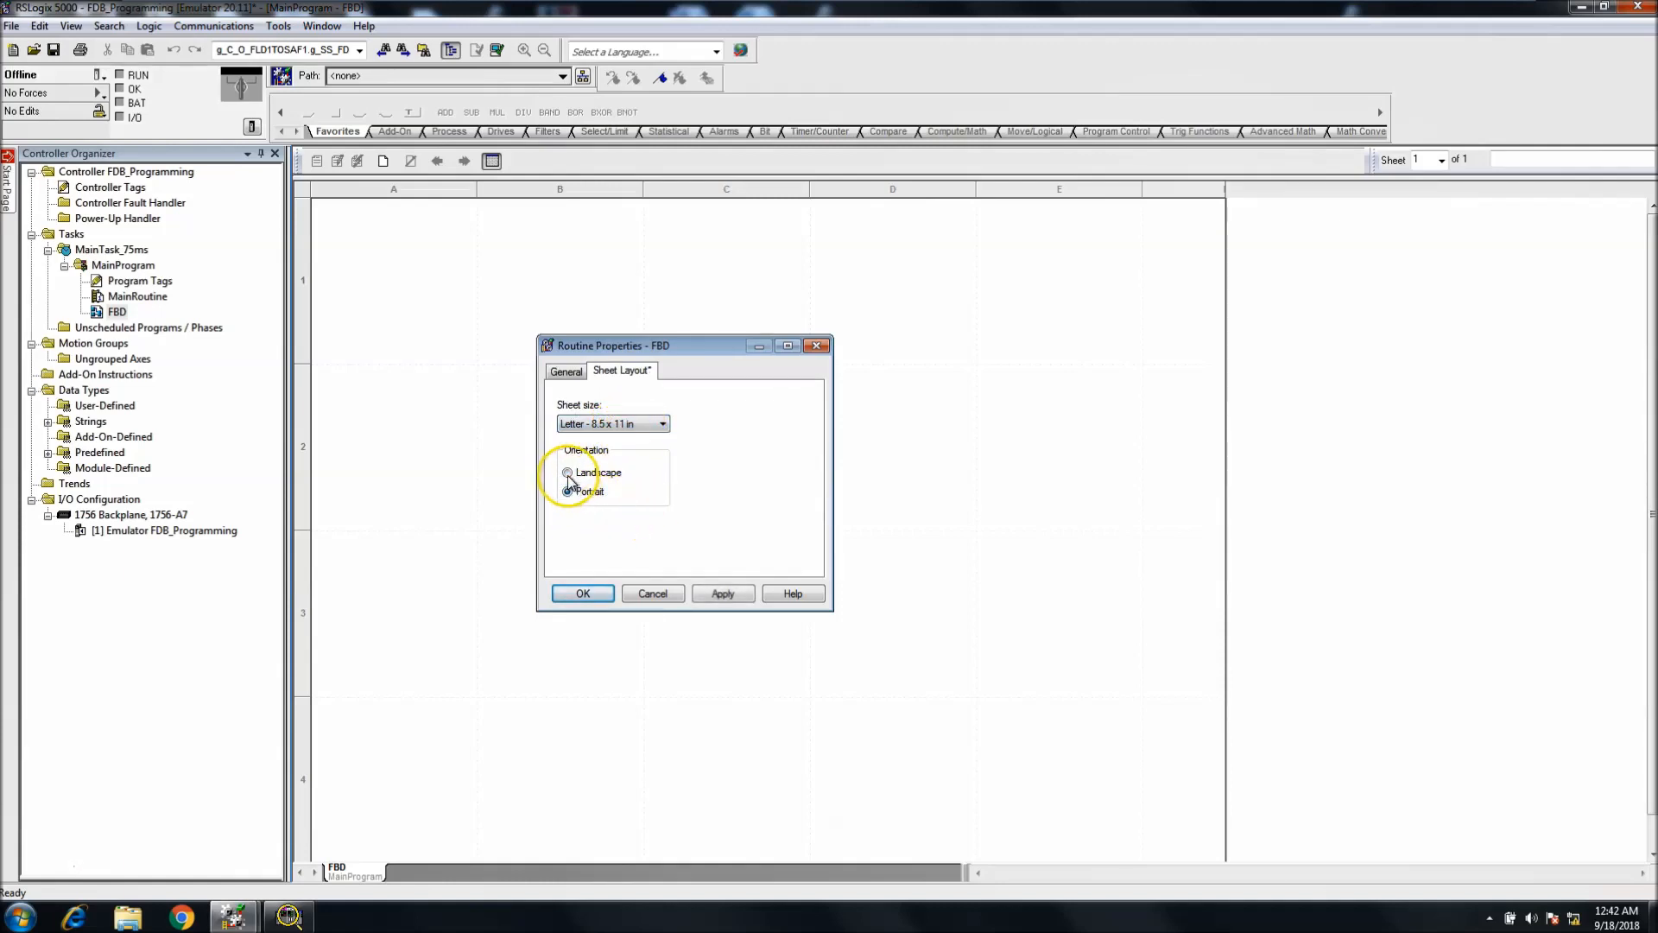
click(662, 425)
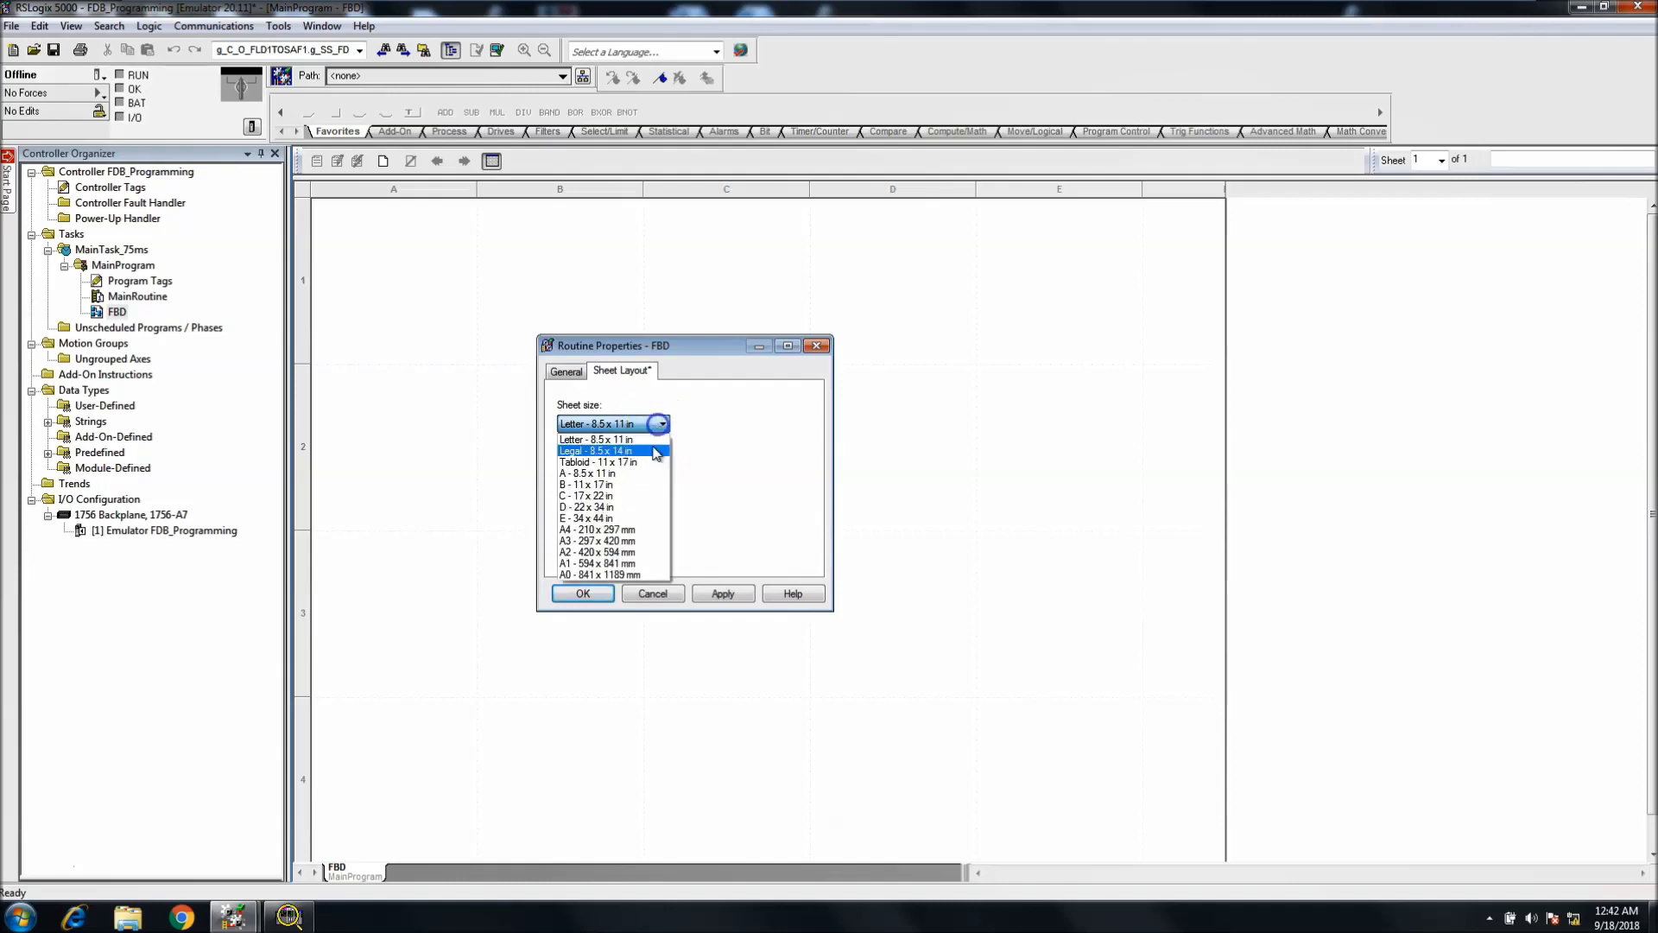
mouse_move(648, 463)
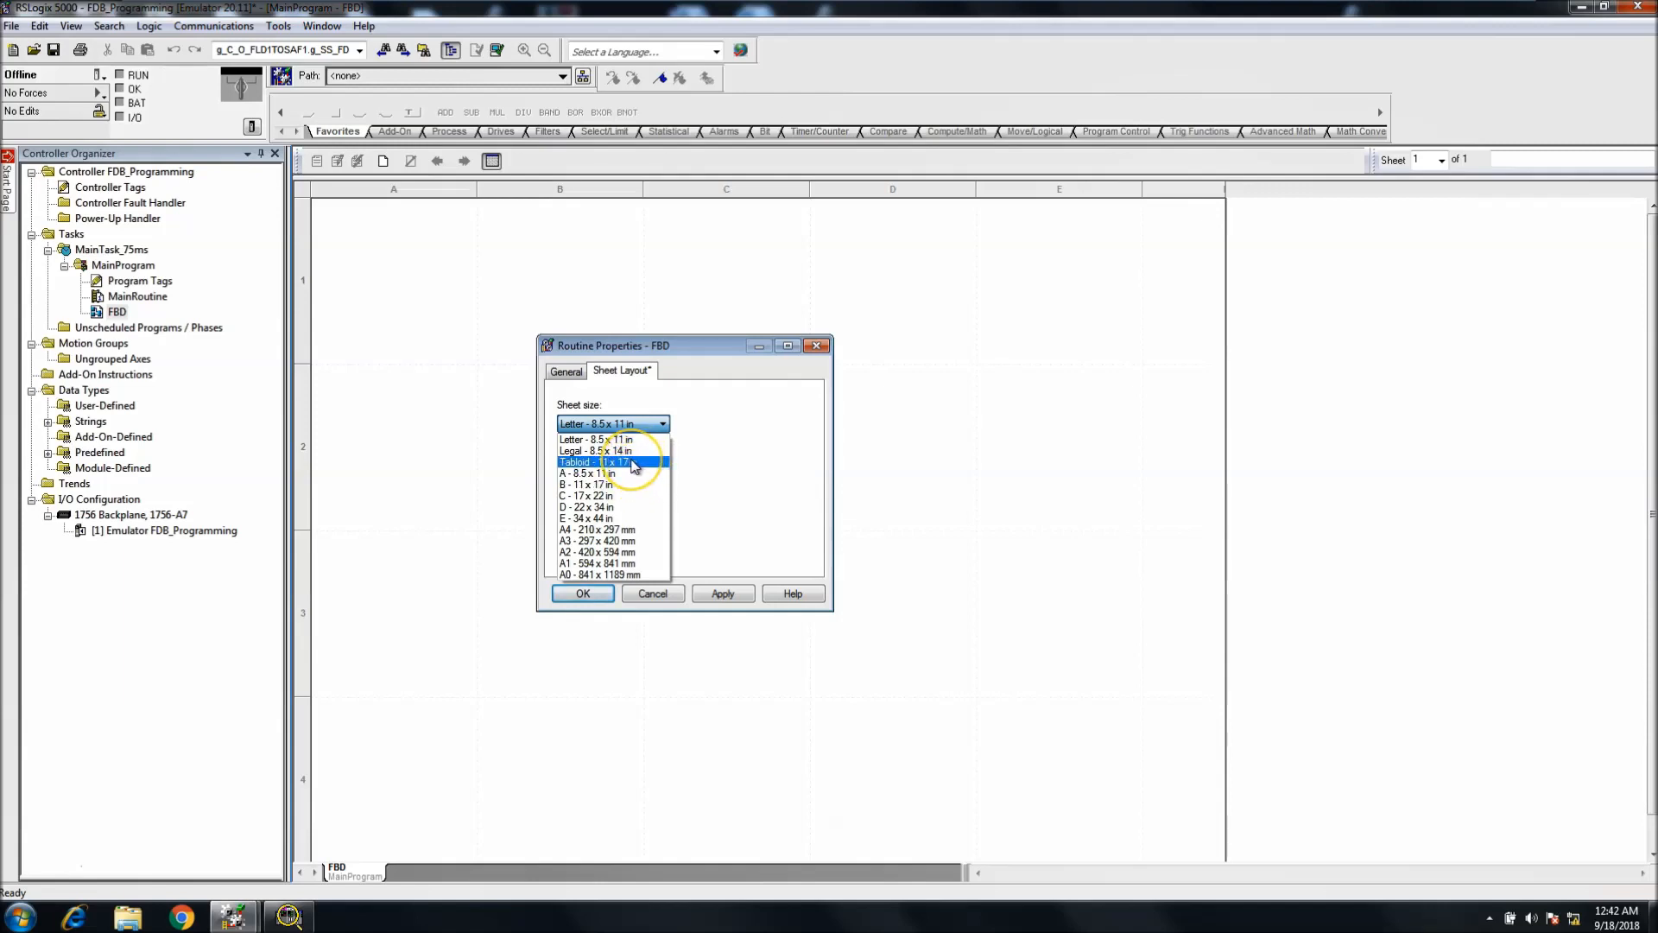
click(593, 463)
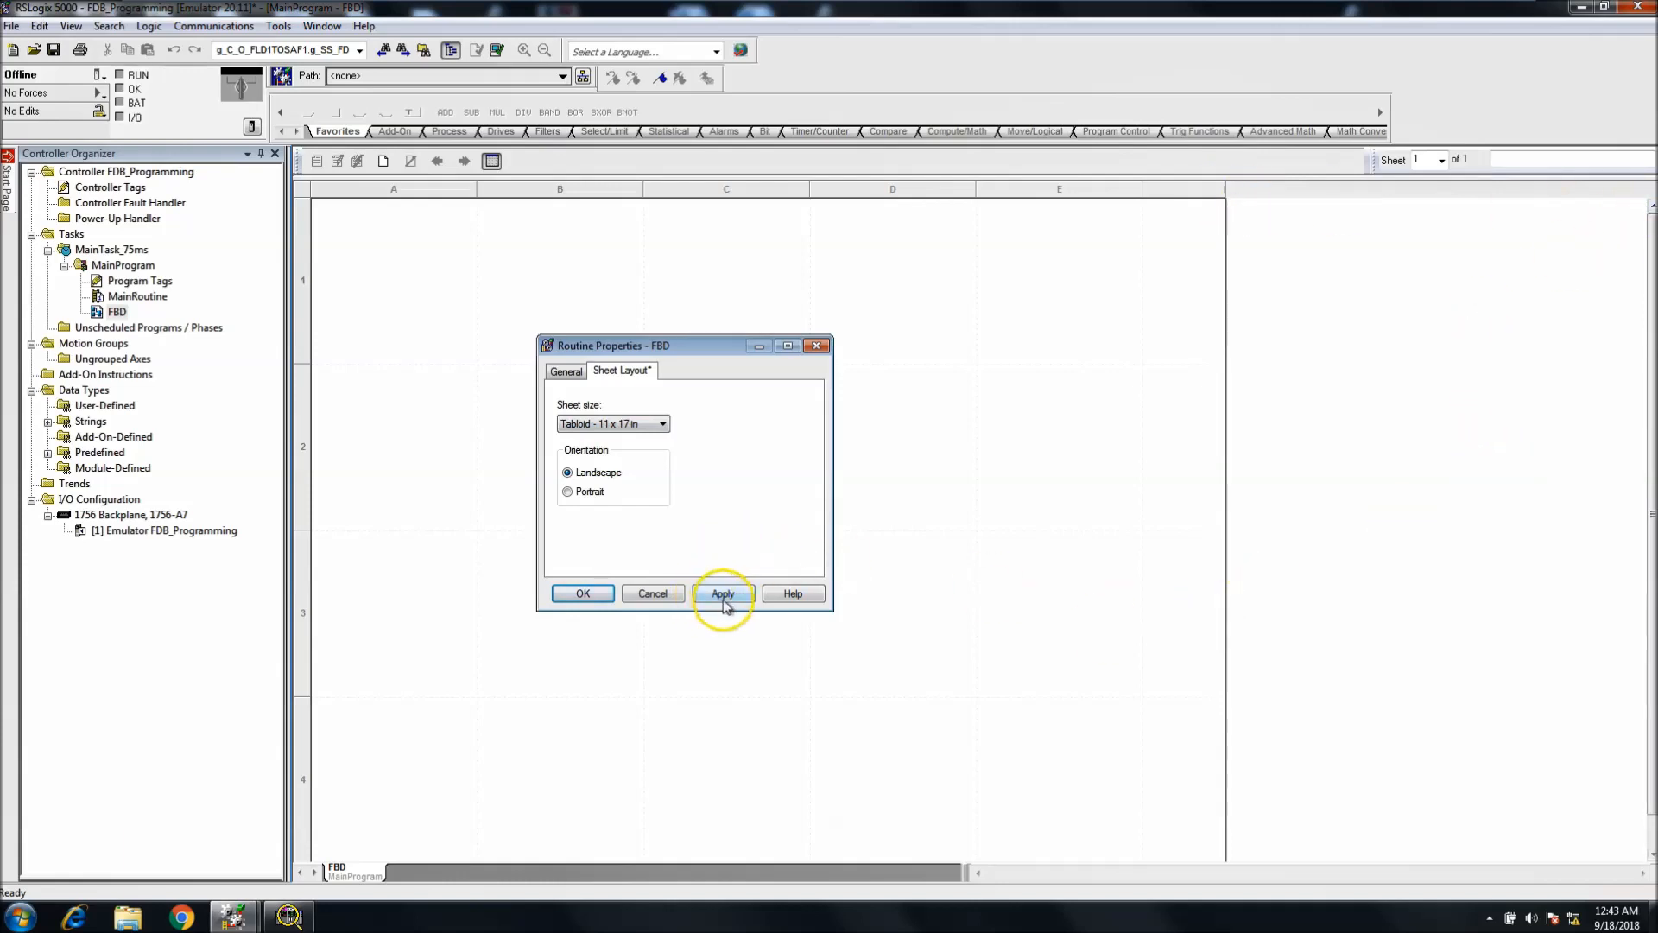
click(583, 592)
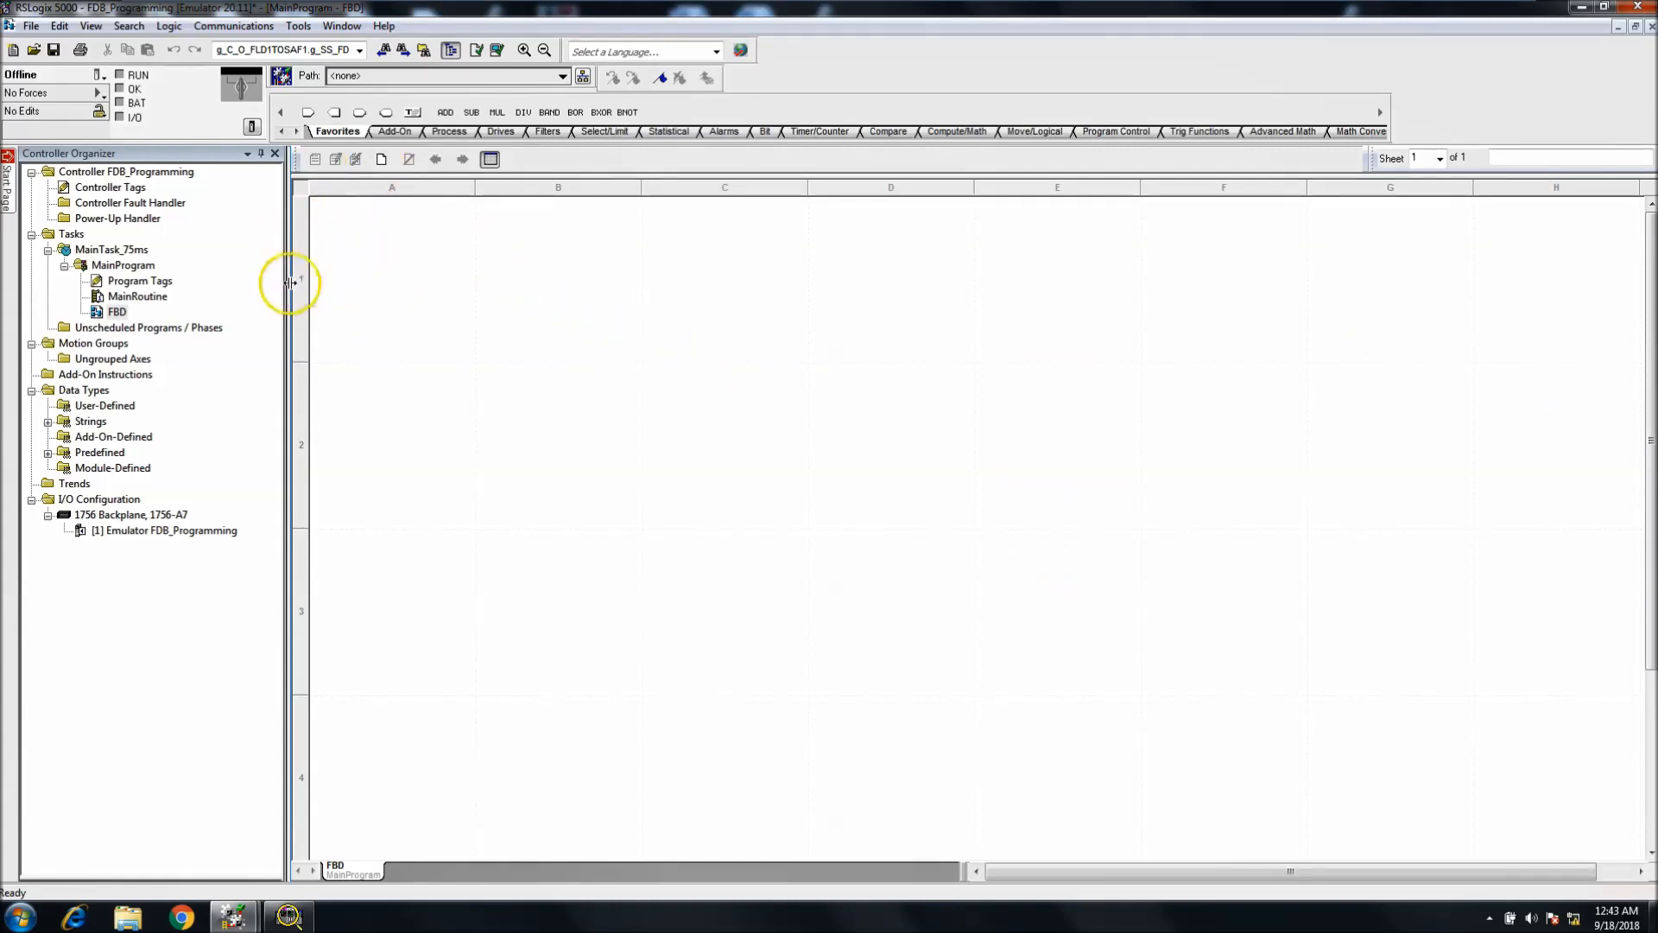
mouse_move(199, 198)
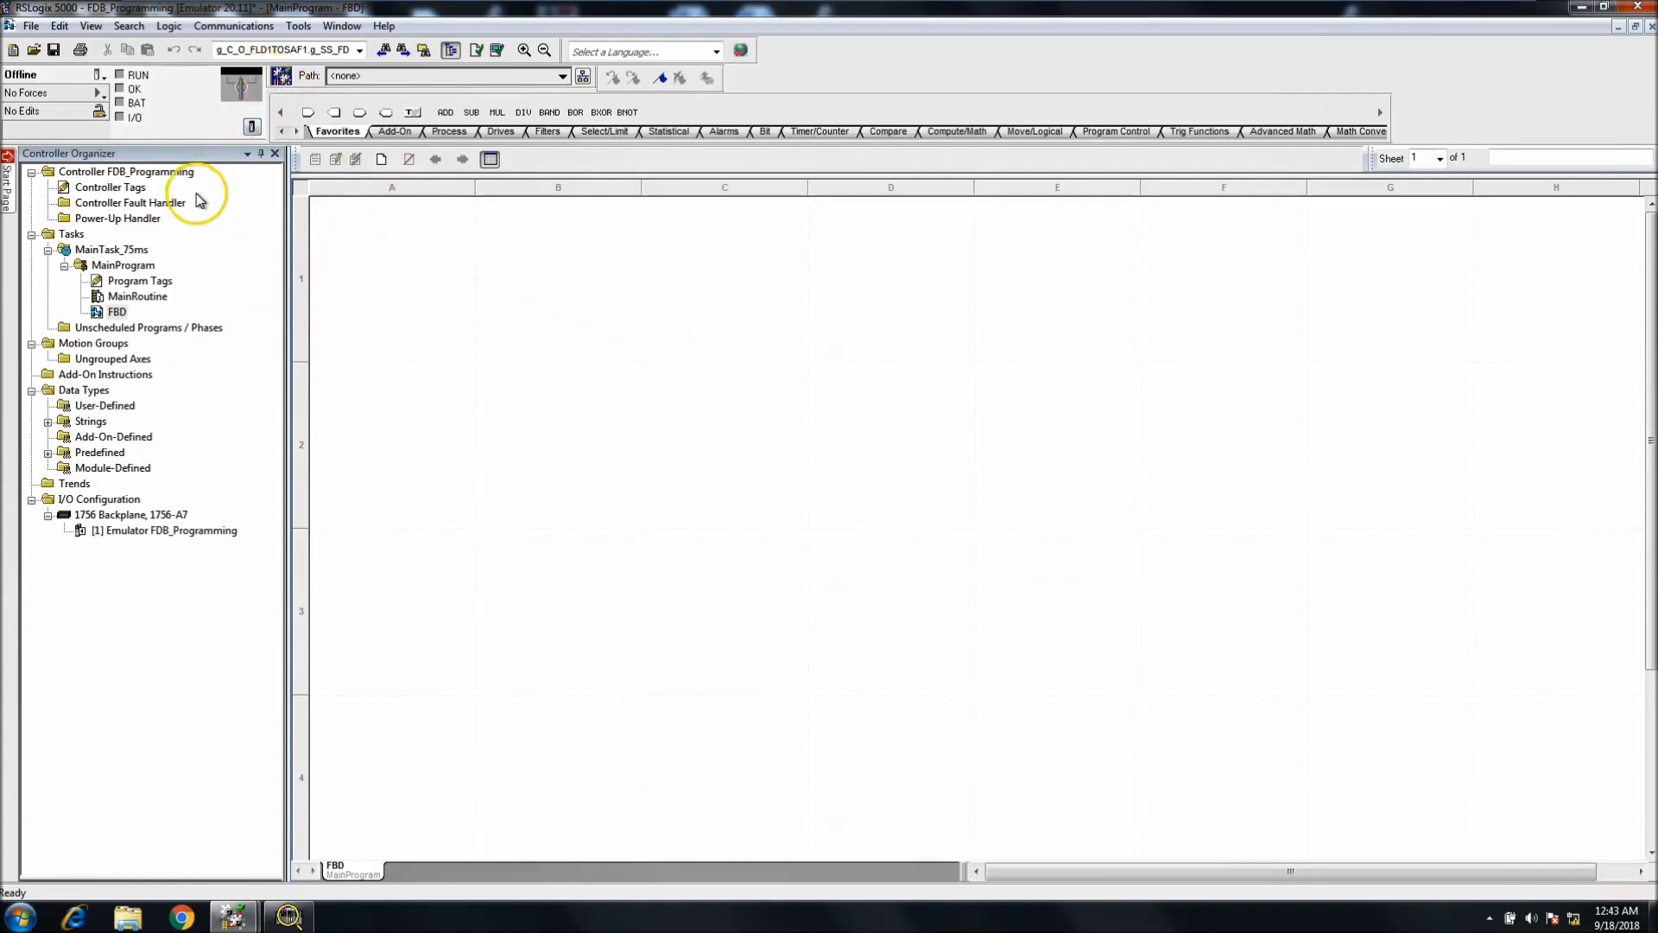
- Via Who Active, select the slot 1 emulator under AB_VBP-1 and download the project
click(234, 26)
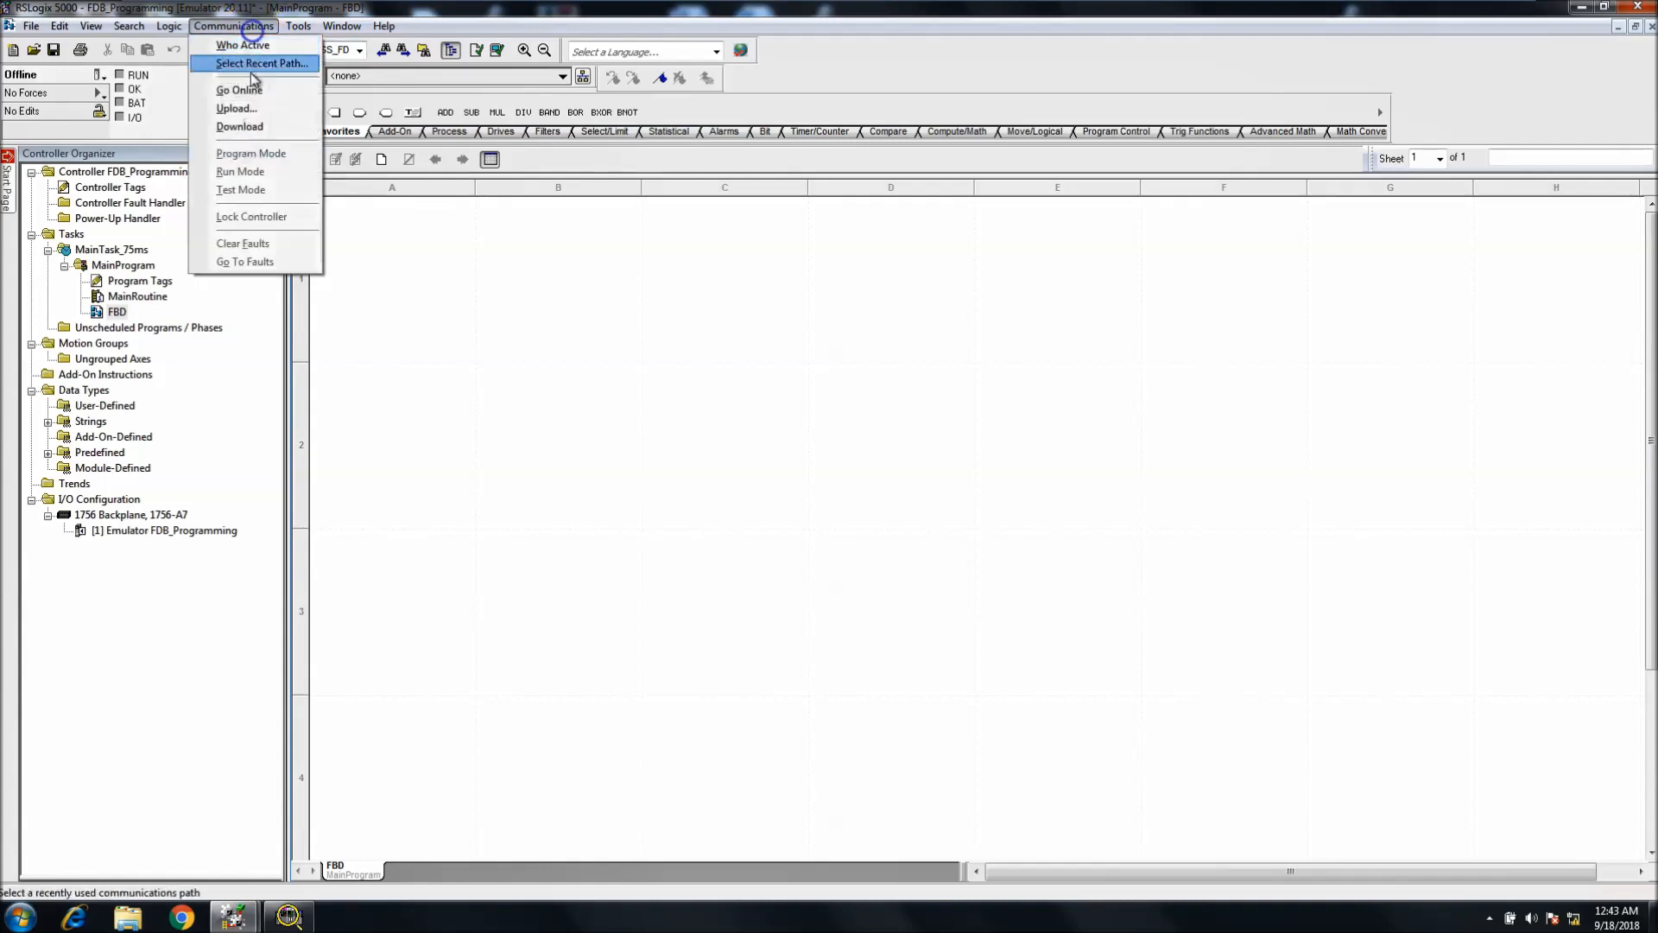
mouse_move(249, 109)
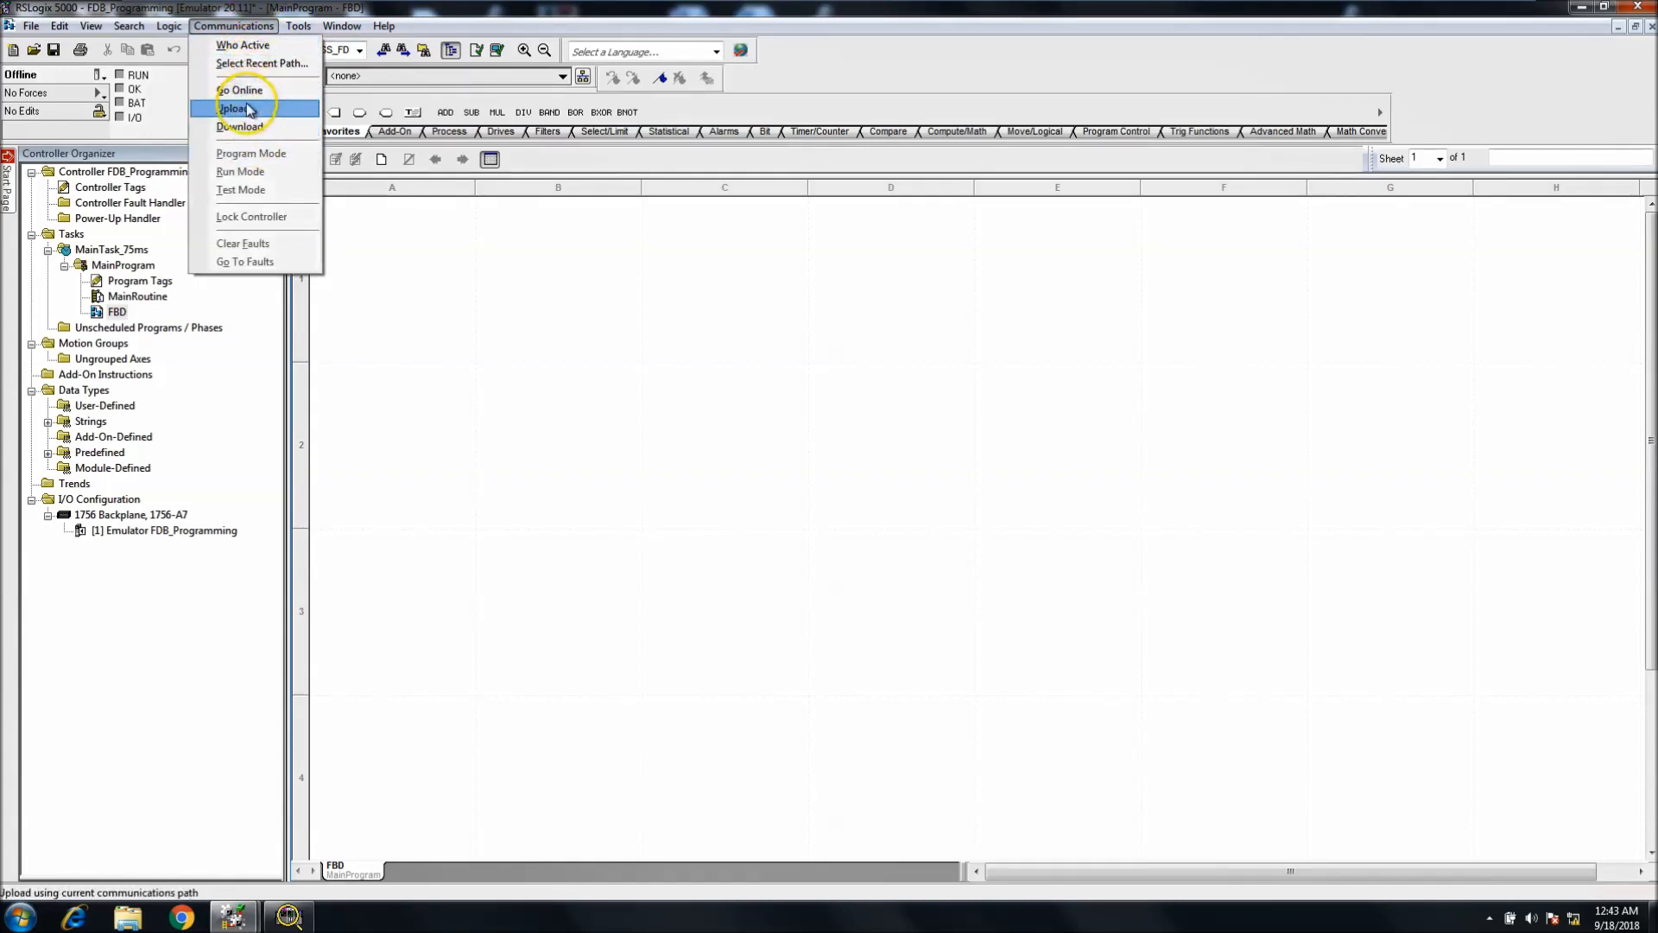
click(242, 45)
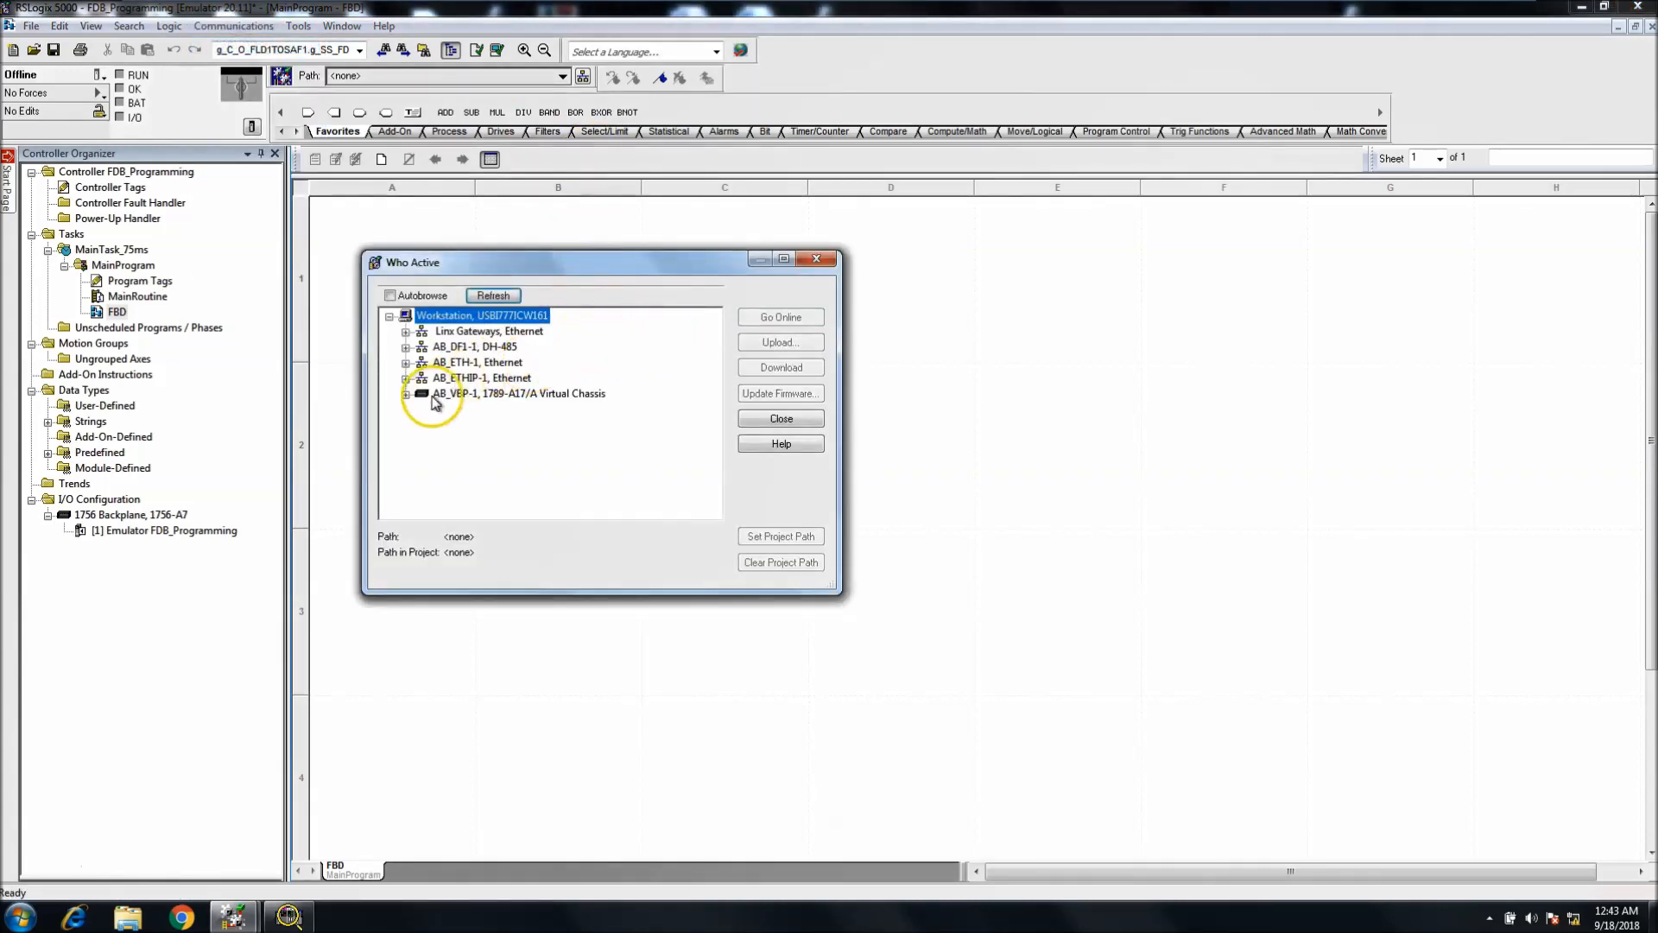
click(404, 394)
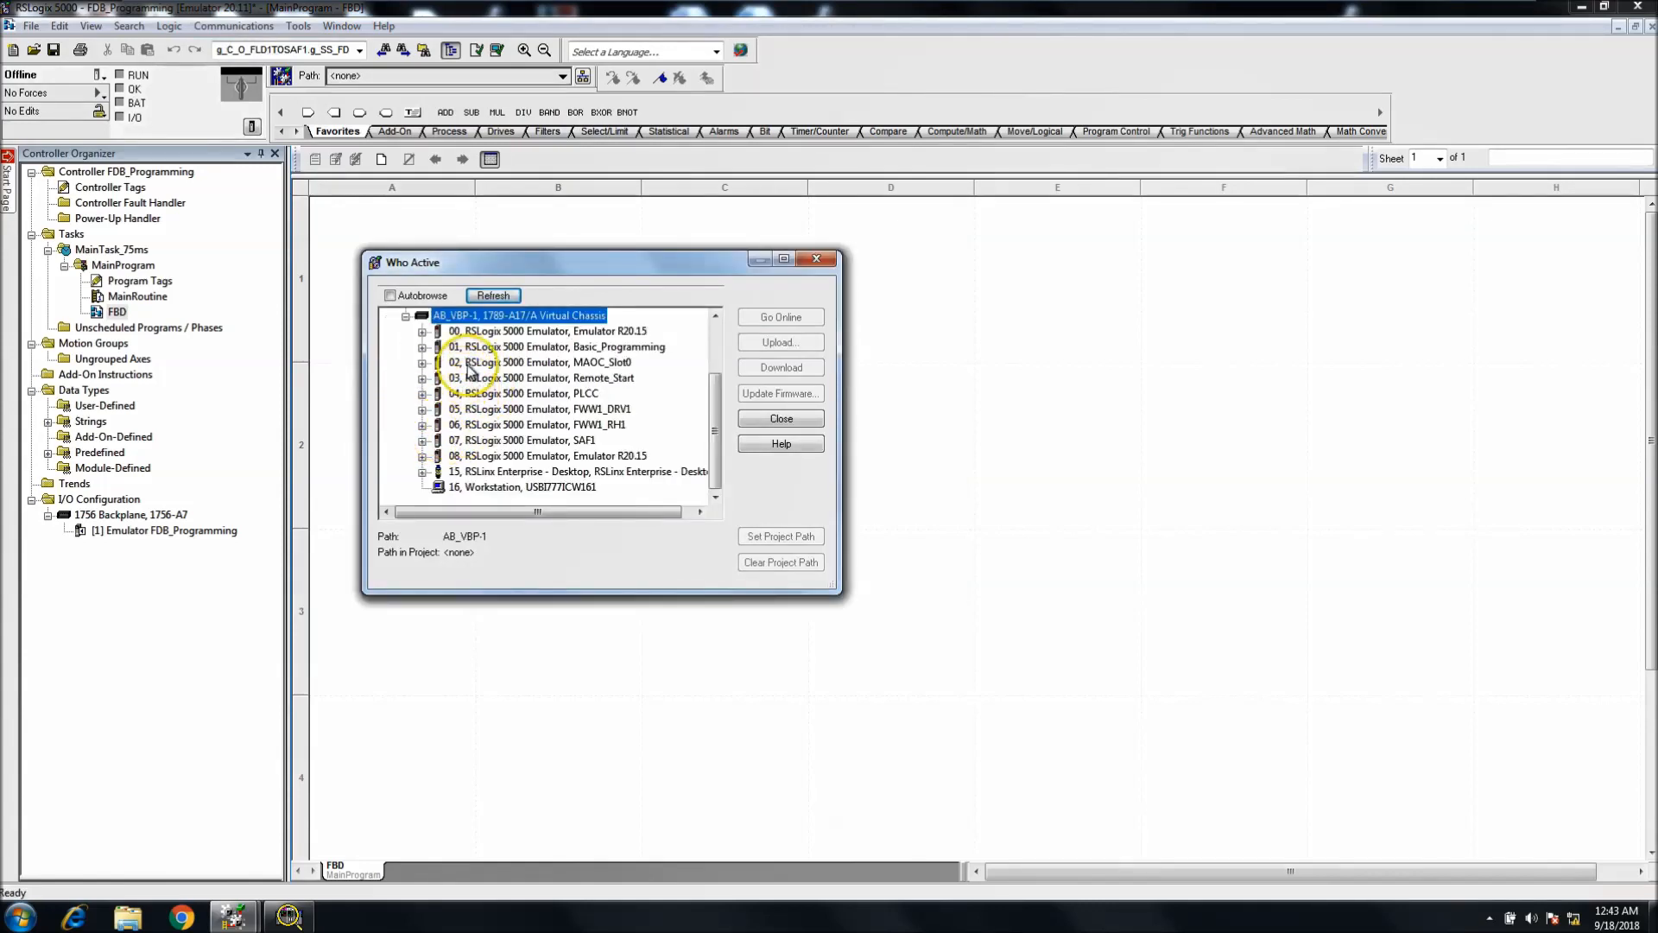
click(558, 345)
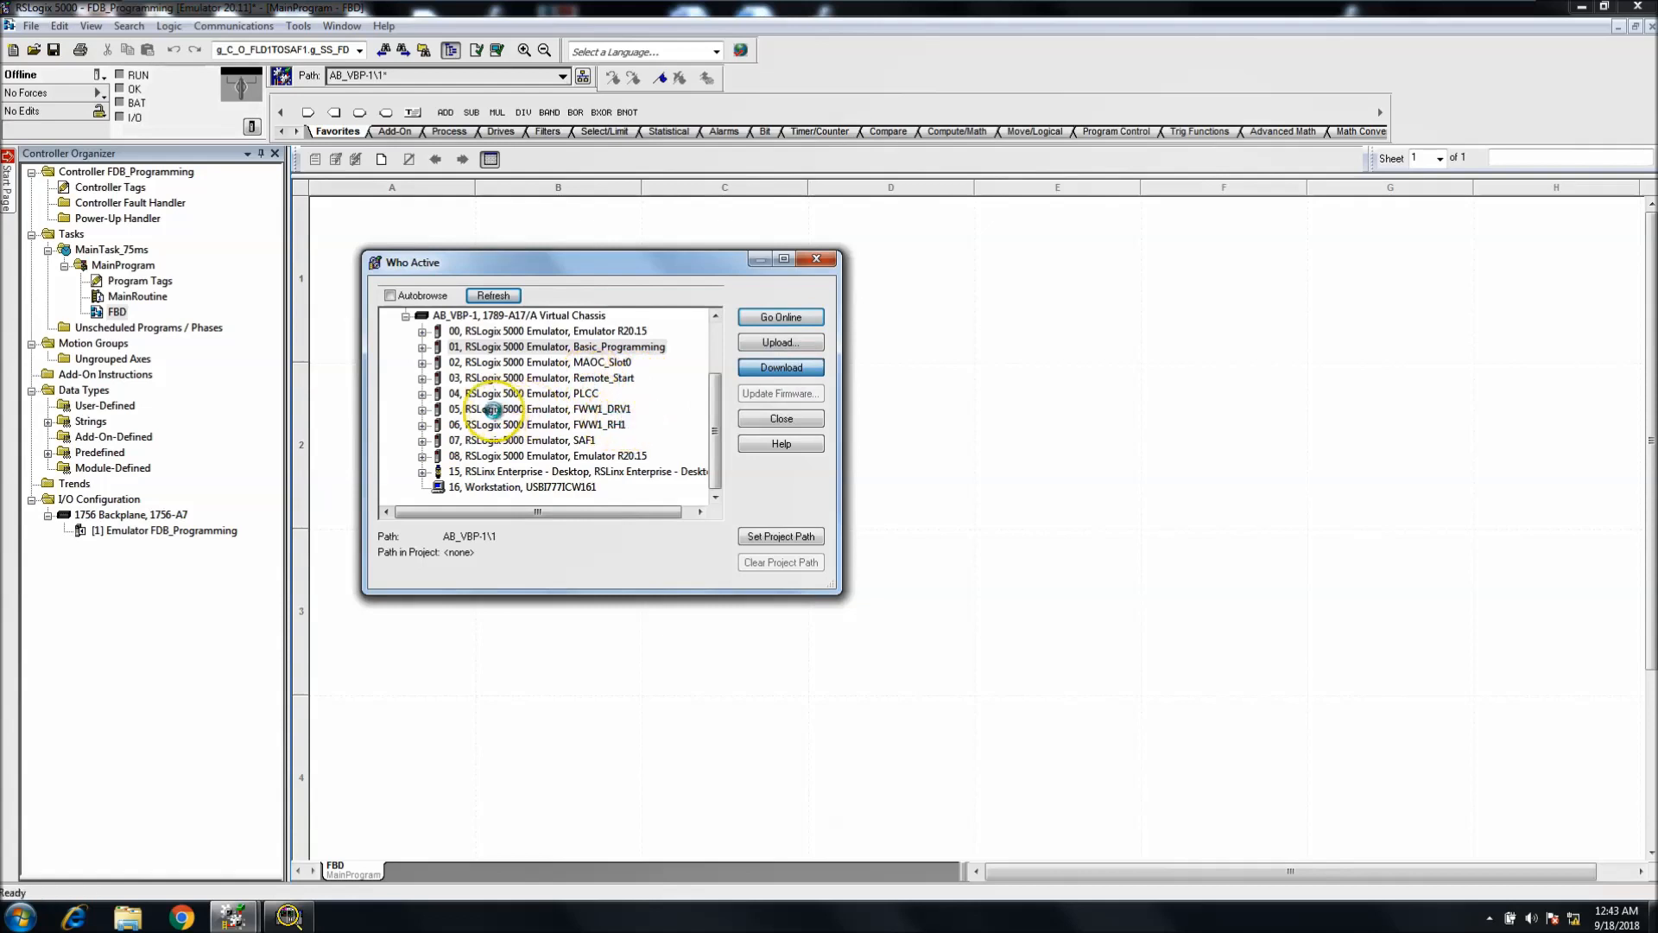
click(781, 367)
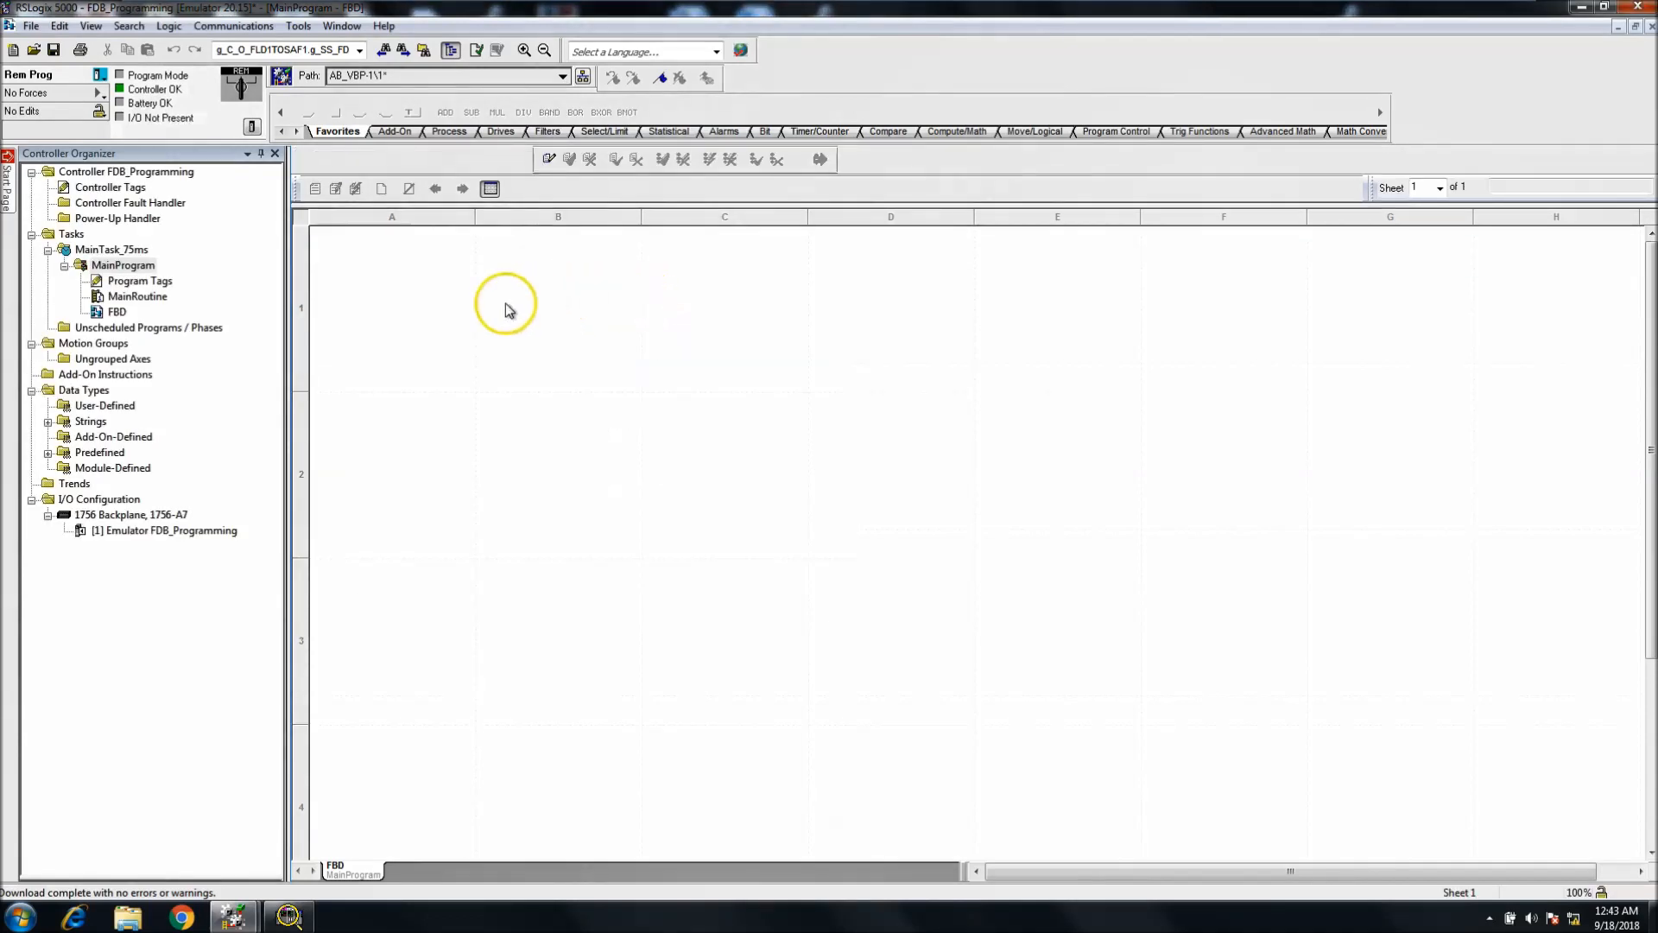
mouse_move(70, 84)
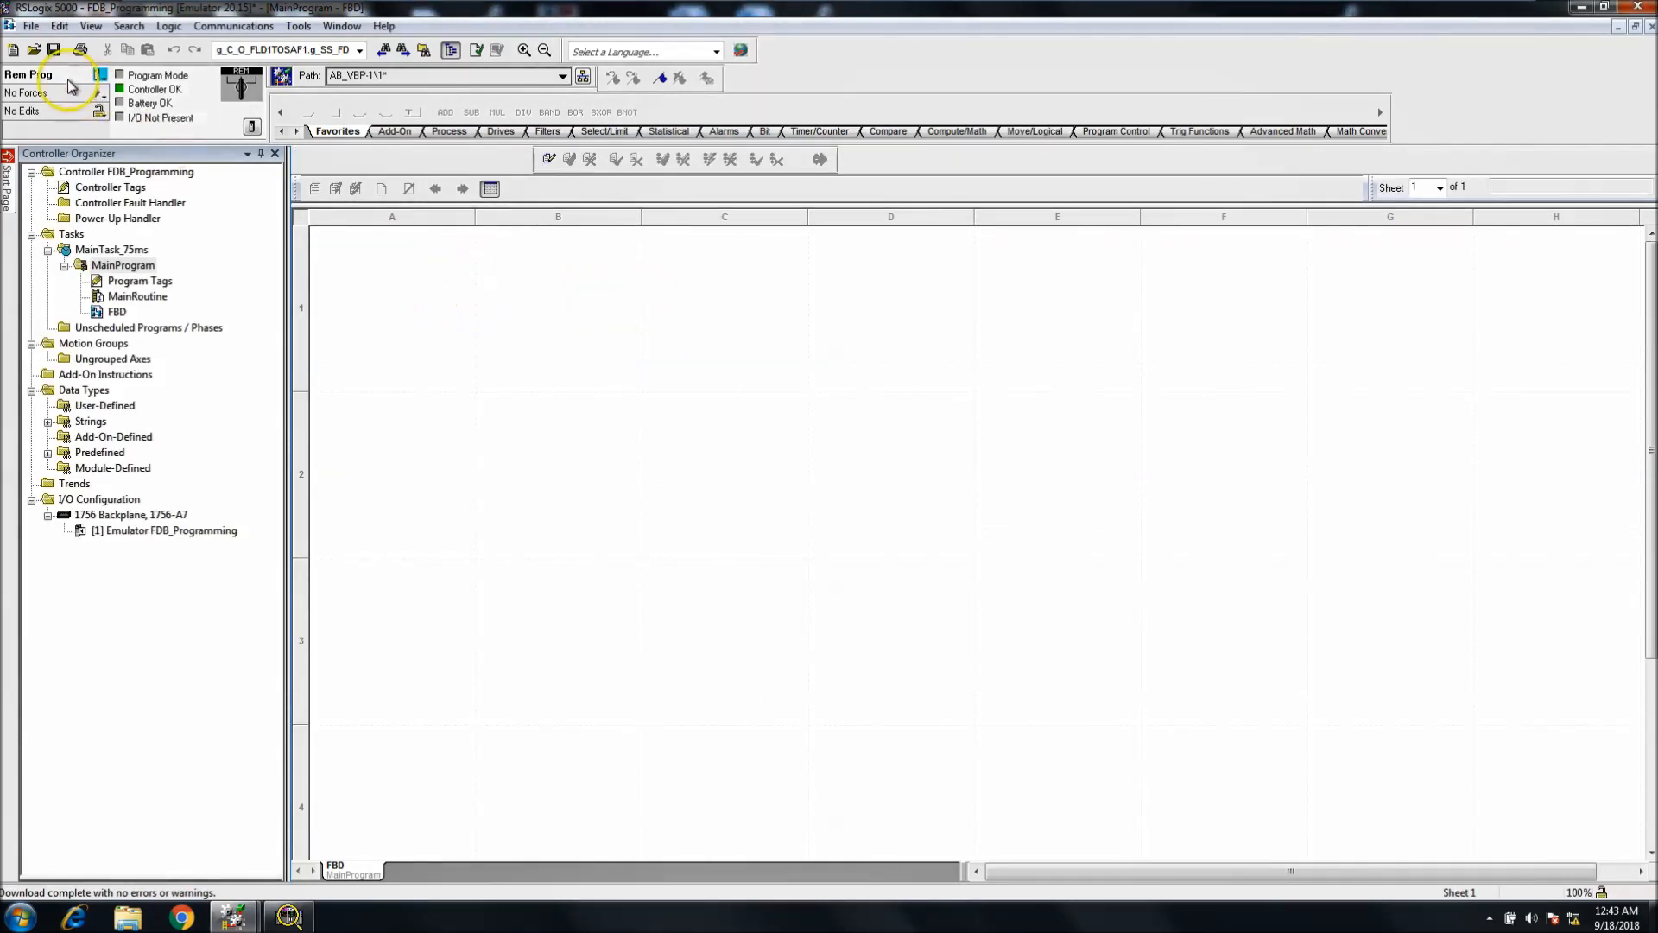
- Switch the controller to Remote Run and start pending edits on the FBD routine
click(100, 74)
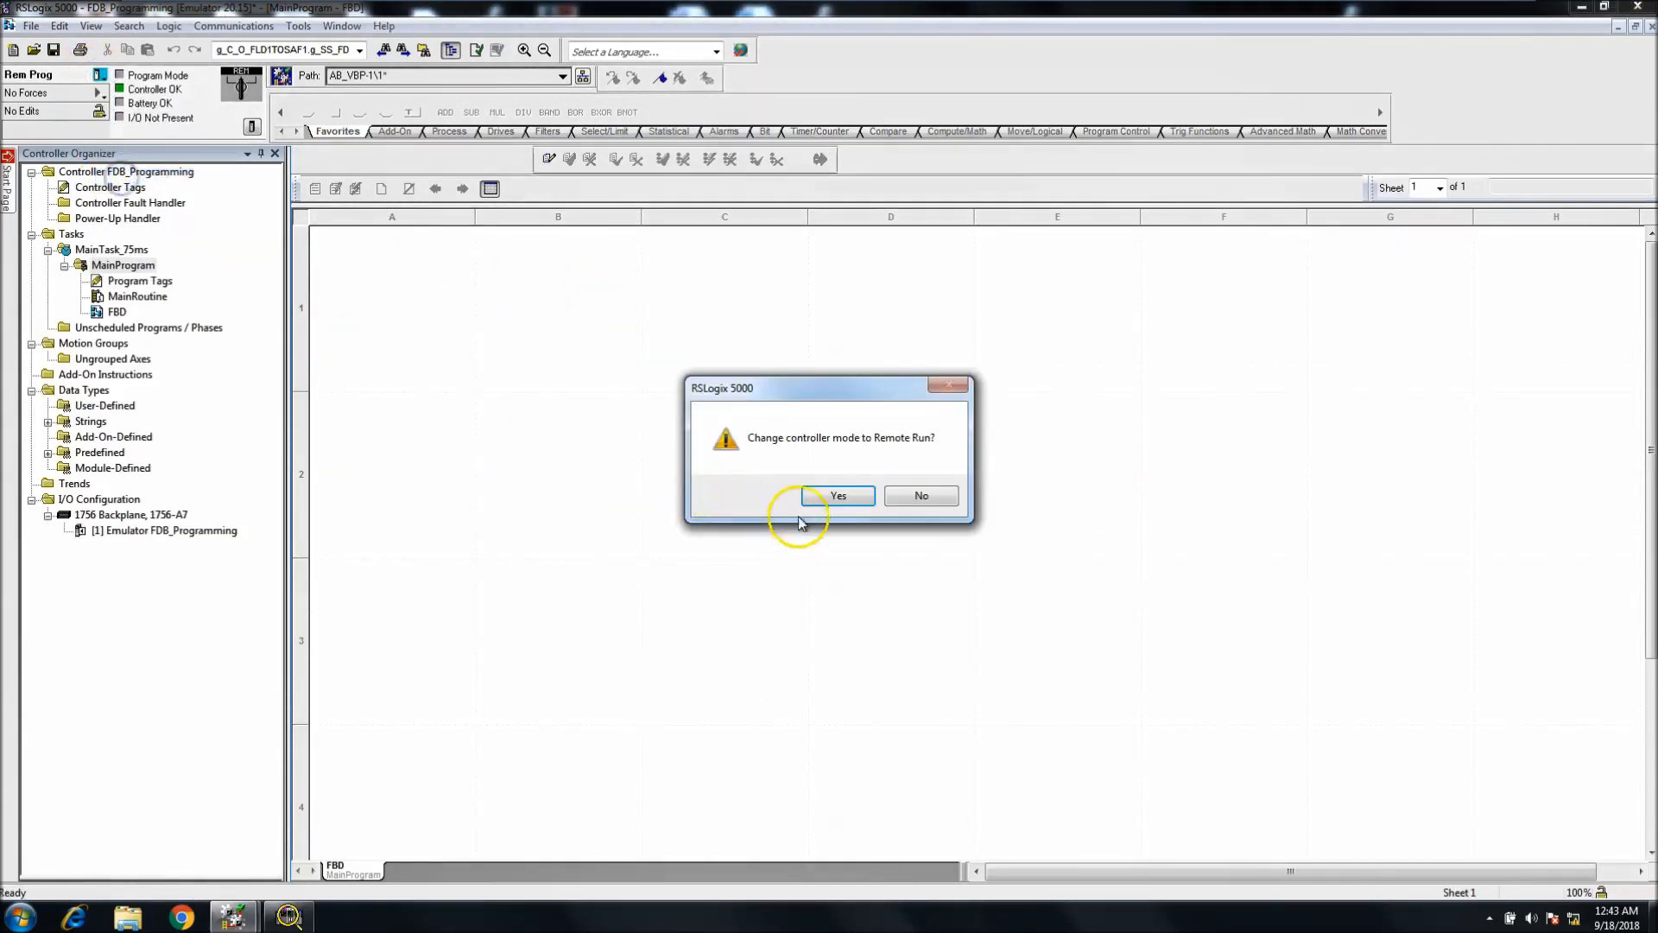
click(836, 496)
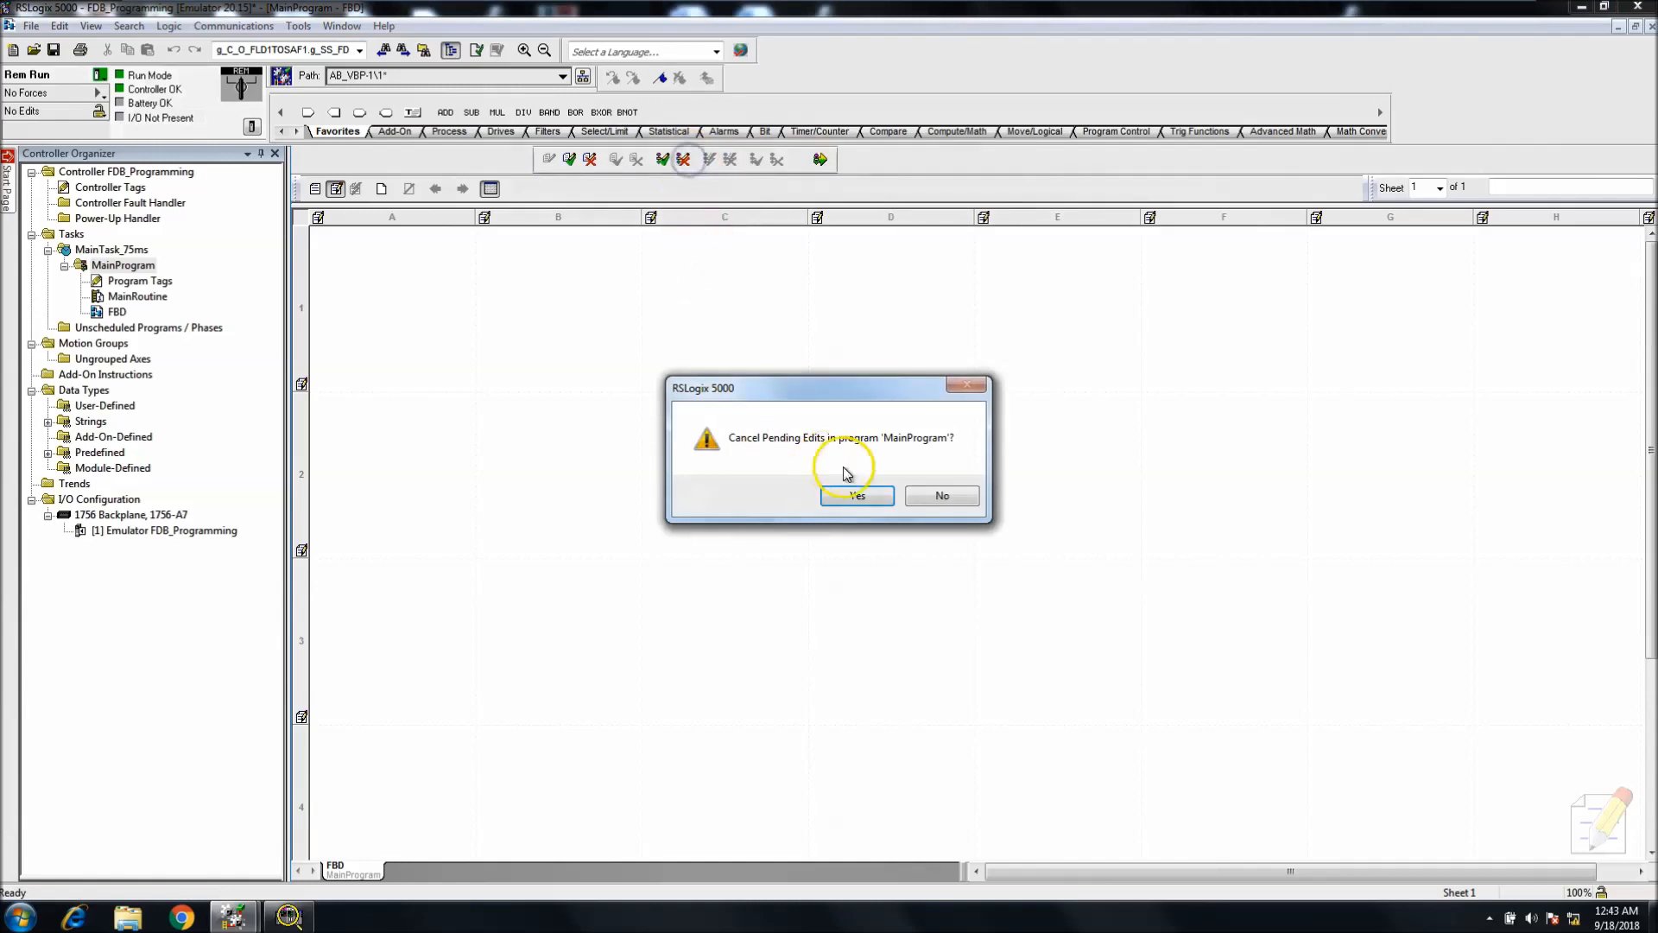
click(857, 495)
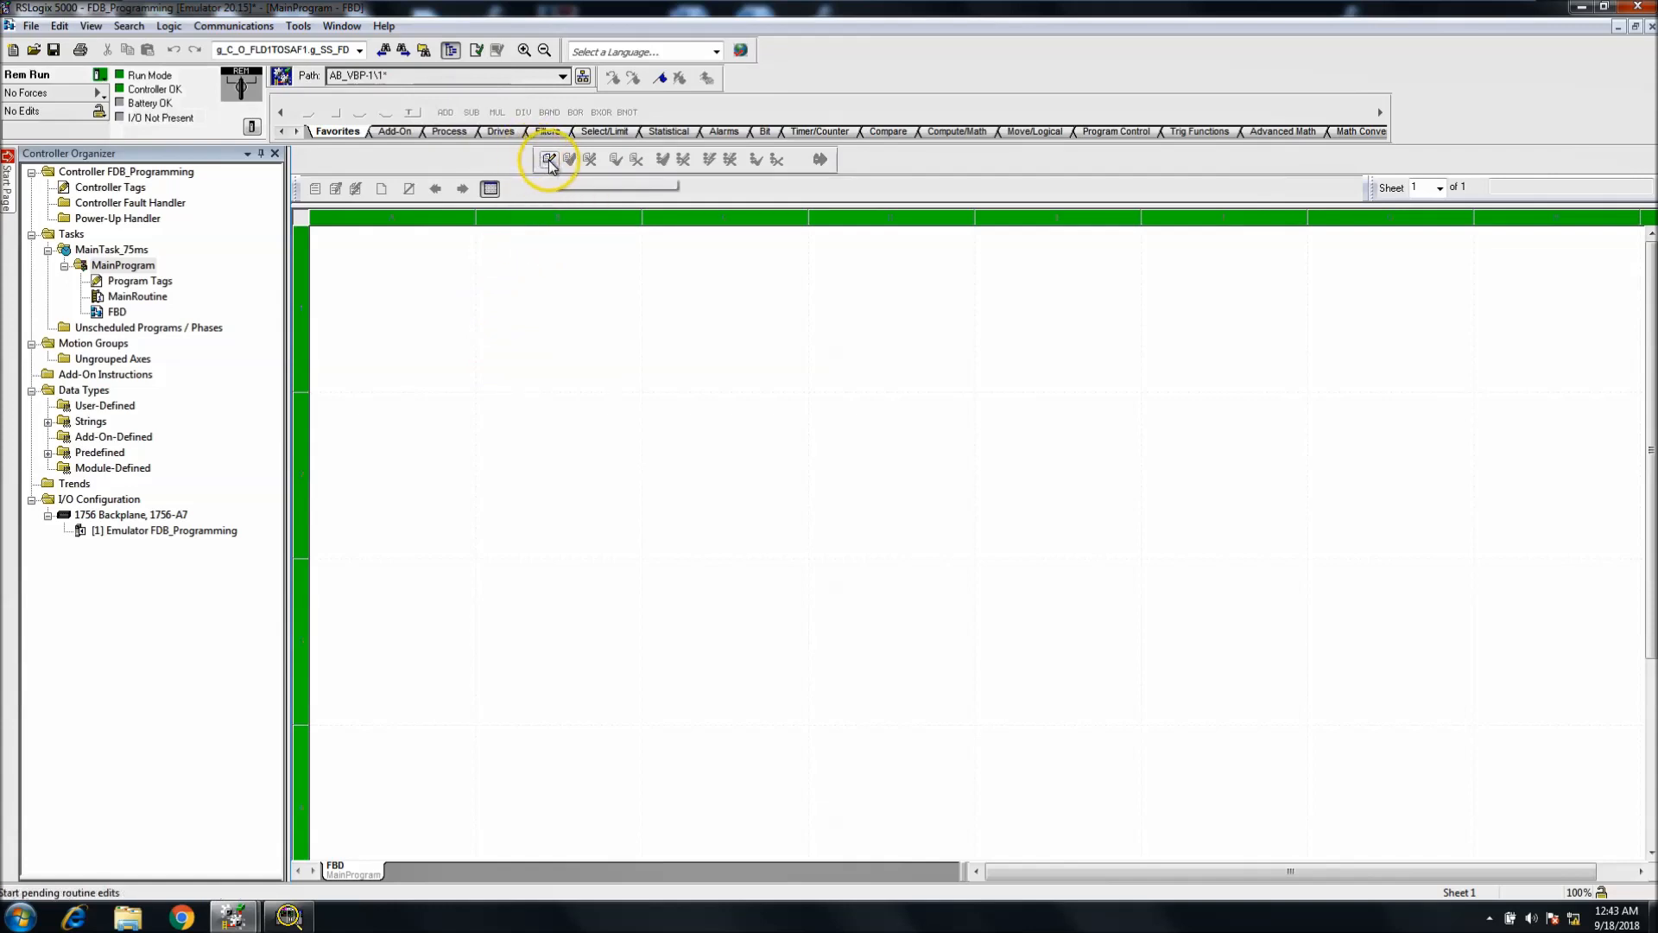
click(550, 159)
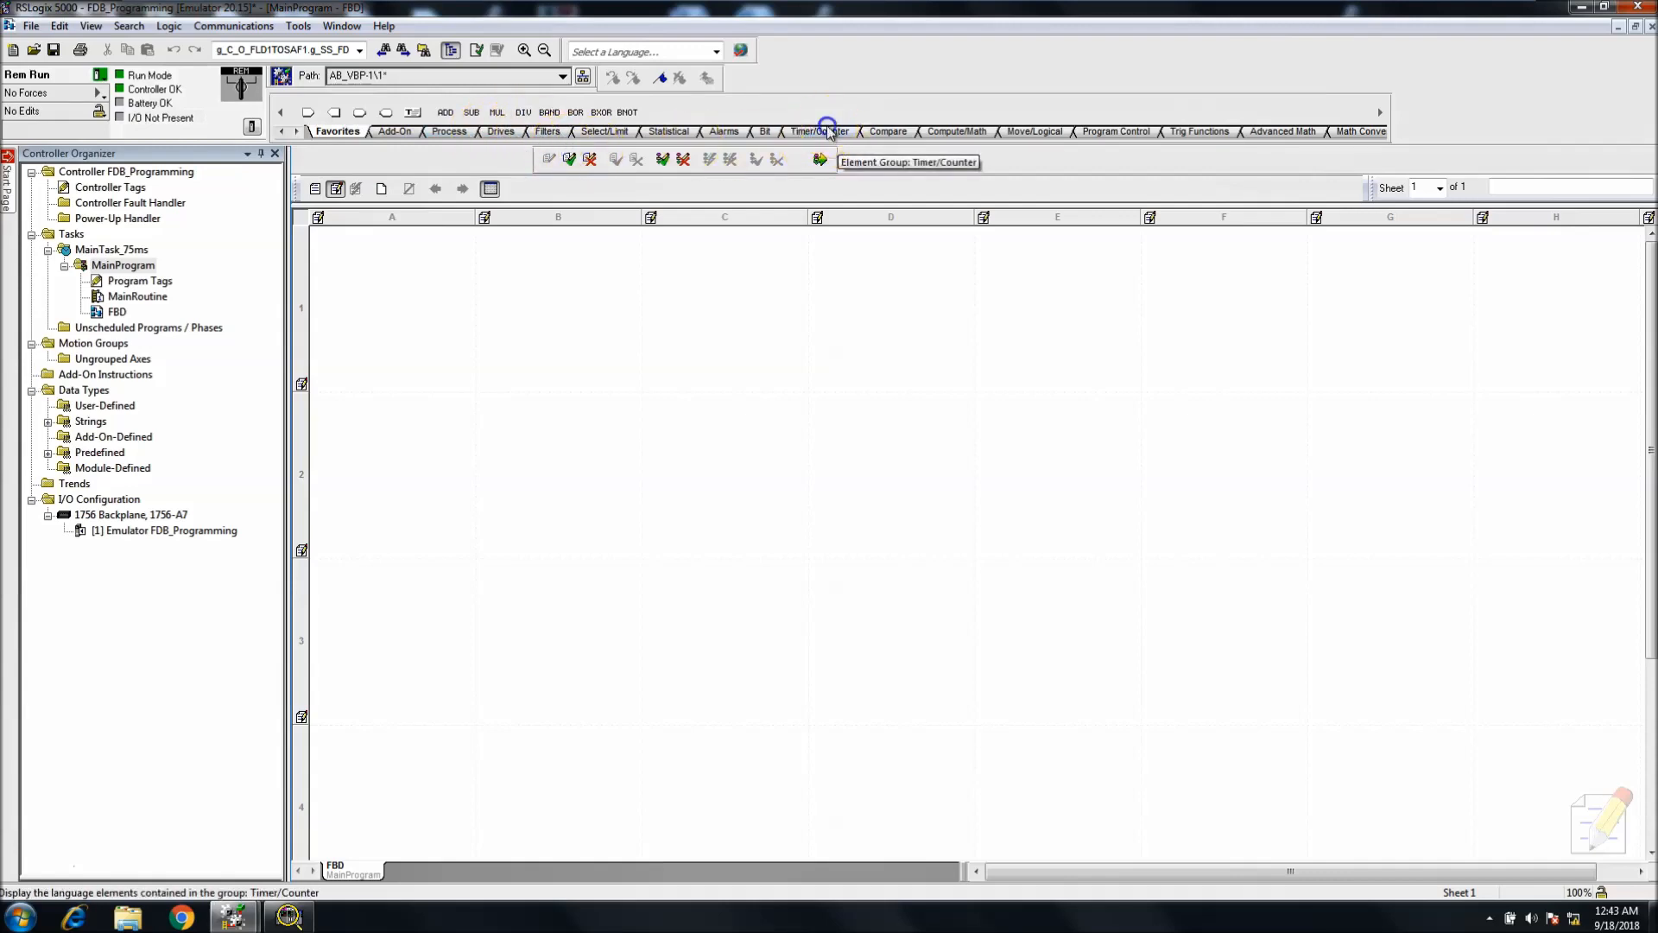
- Place a TONR block from the Timer/Counter group and rename its tag to TimerReset
click(817, 129)
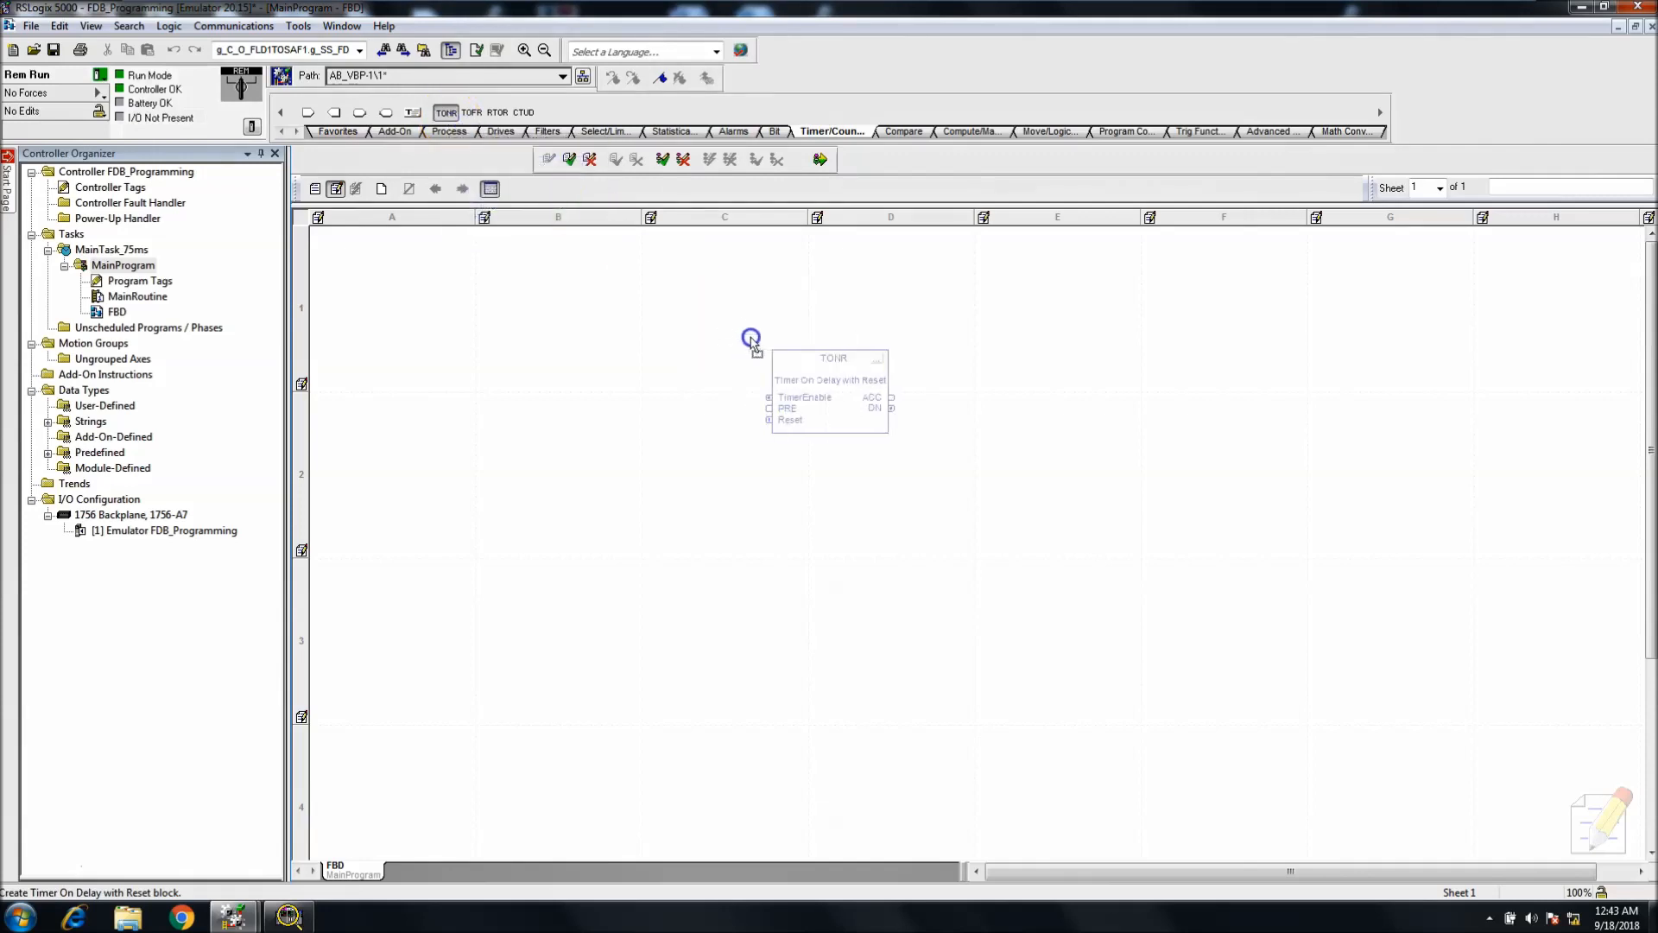
click(751, 339)
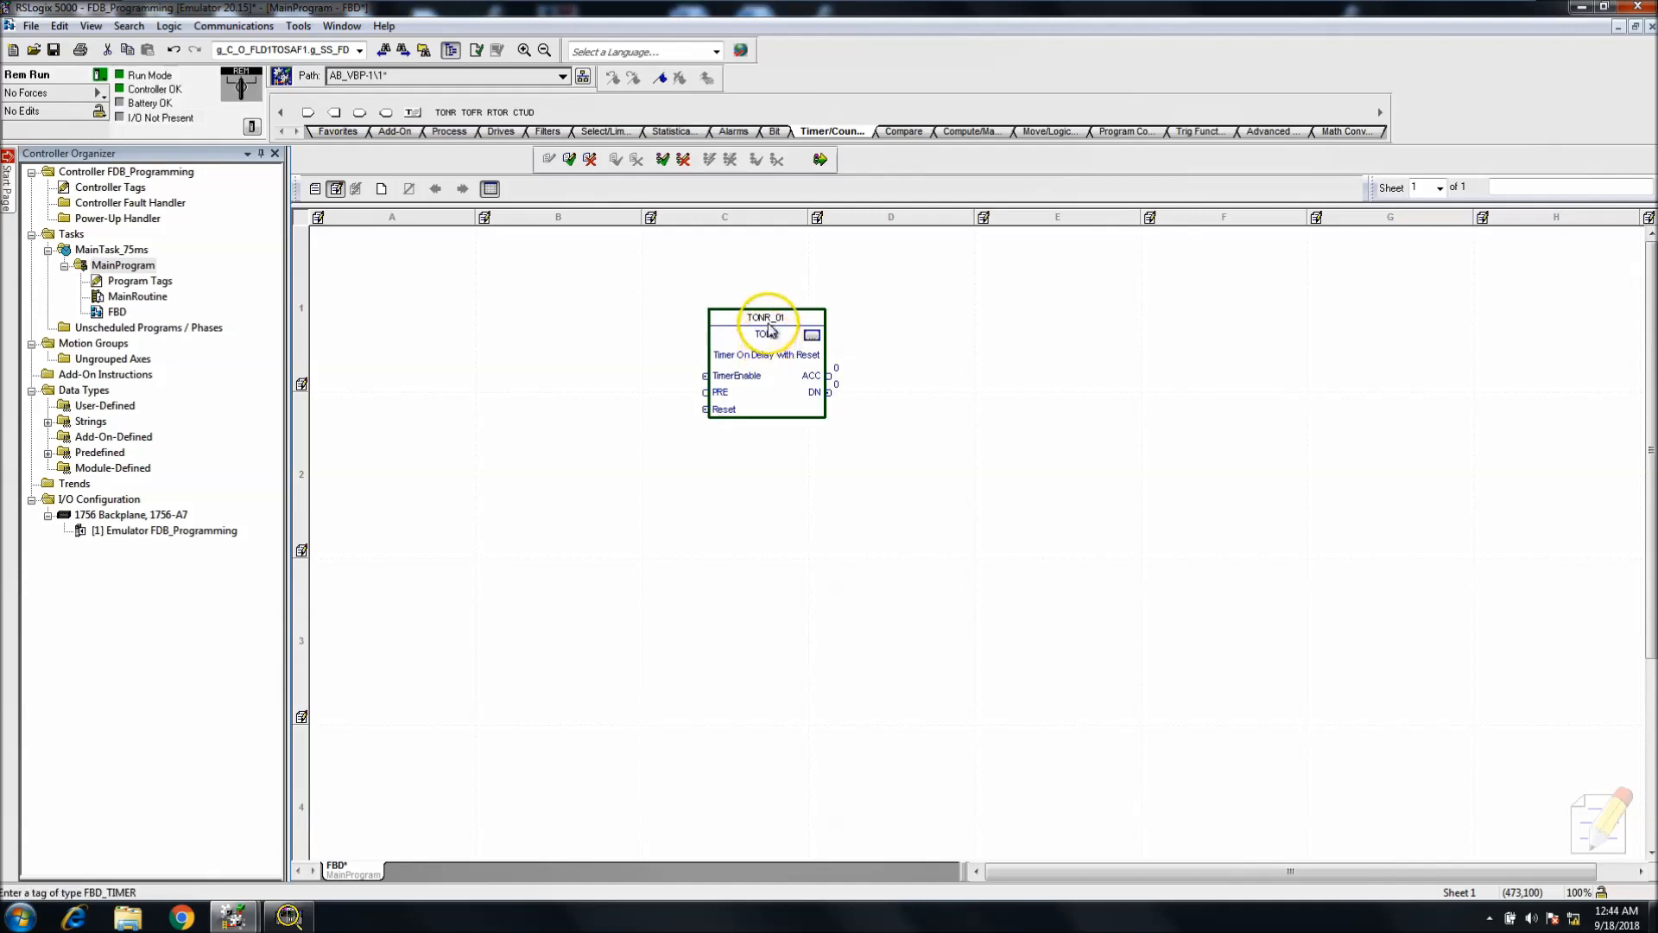
double_click(765, 318)
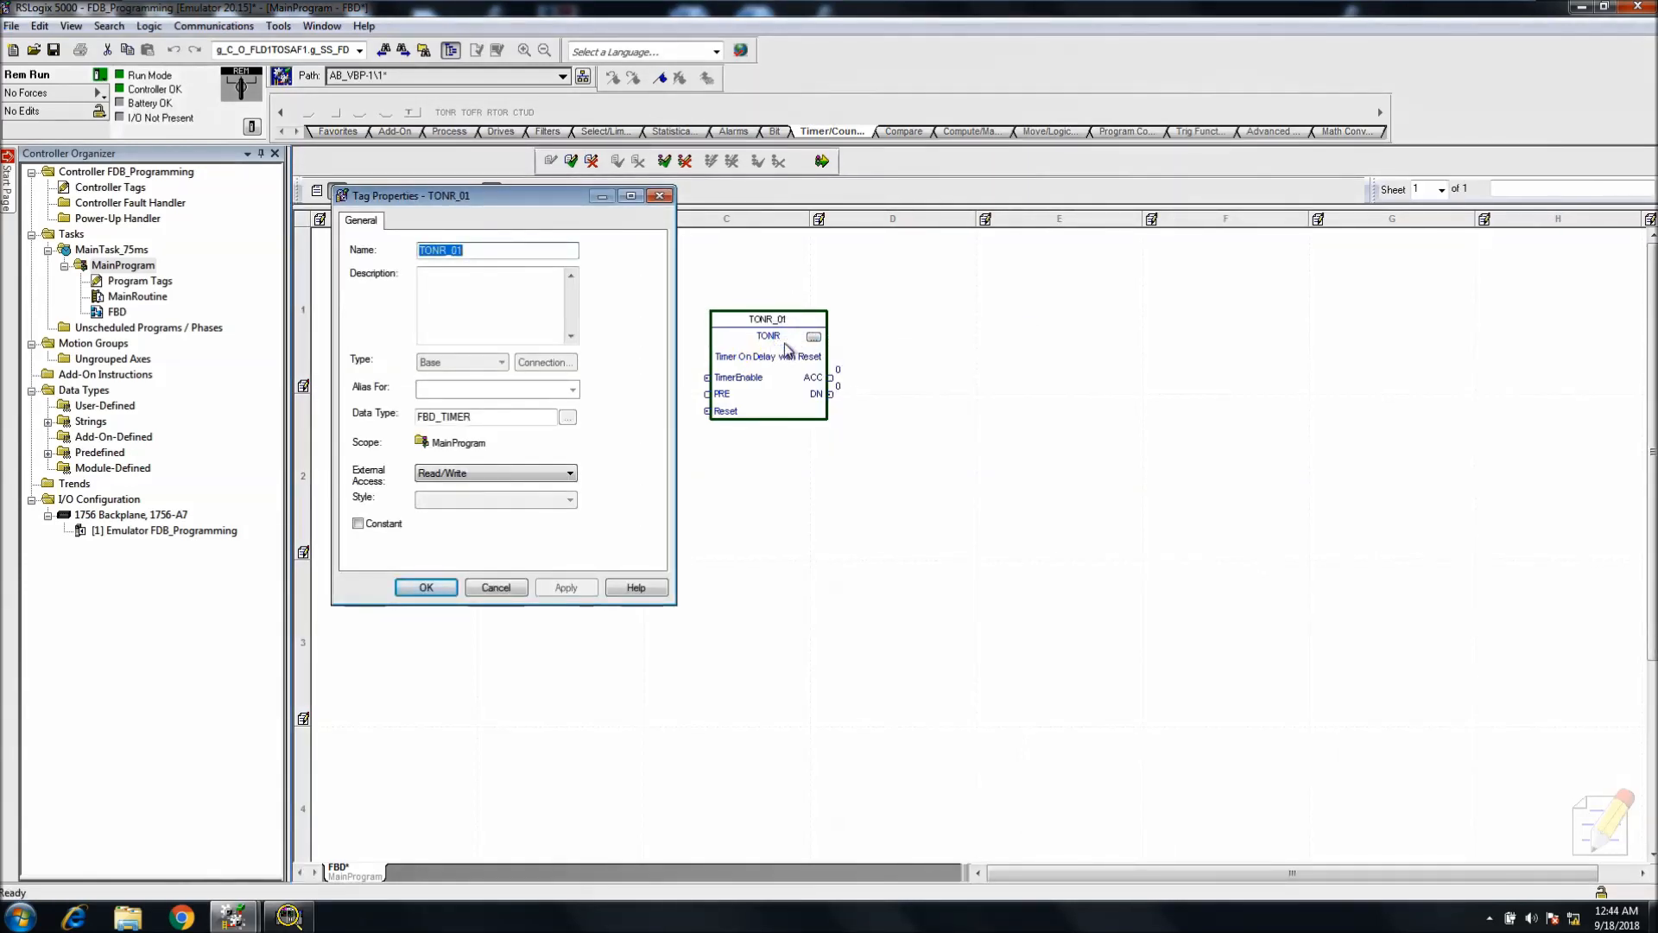
text(TimerReset)
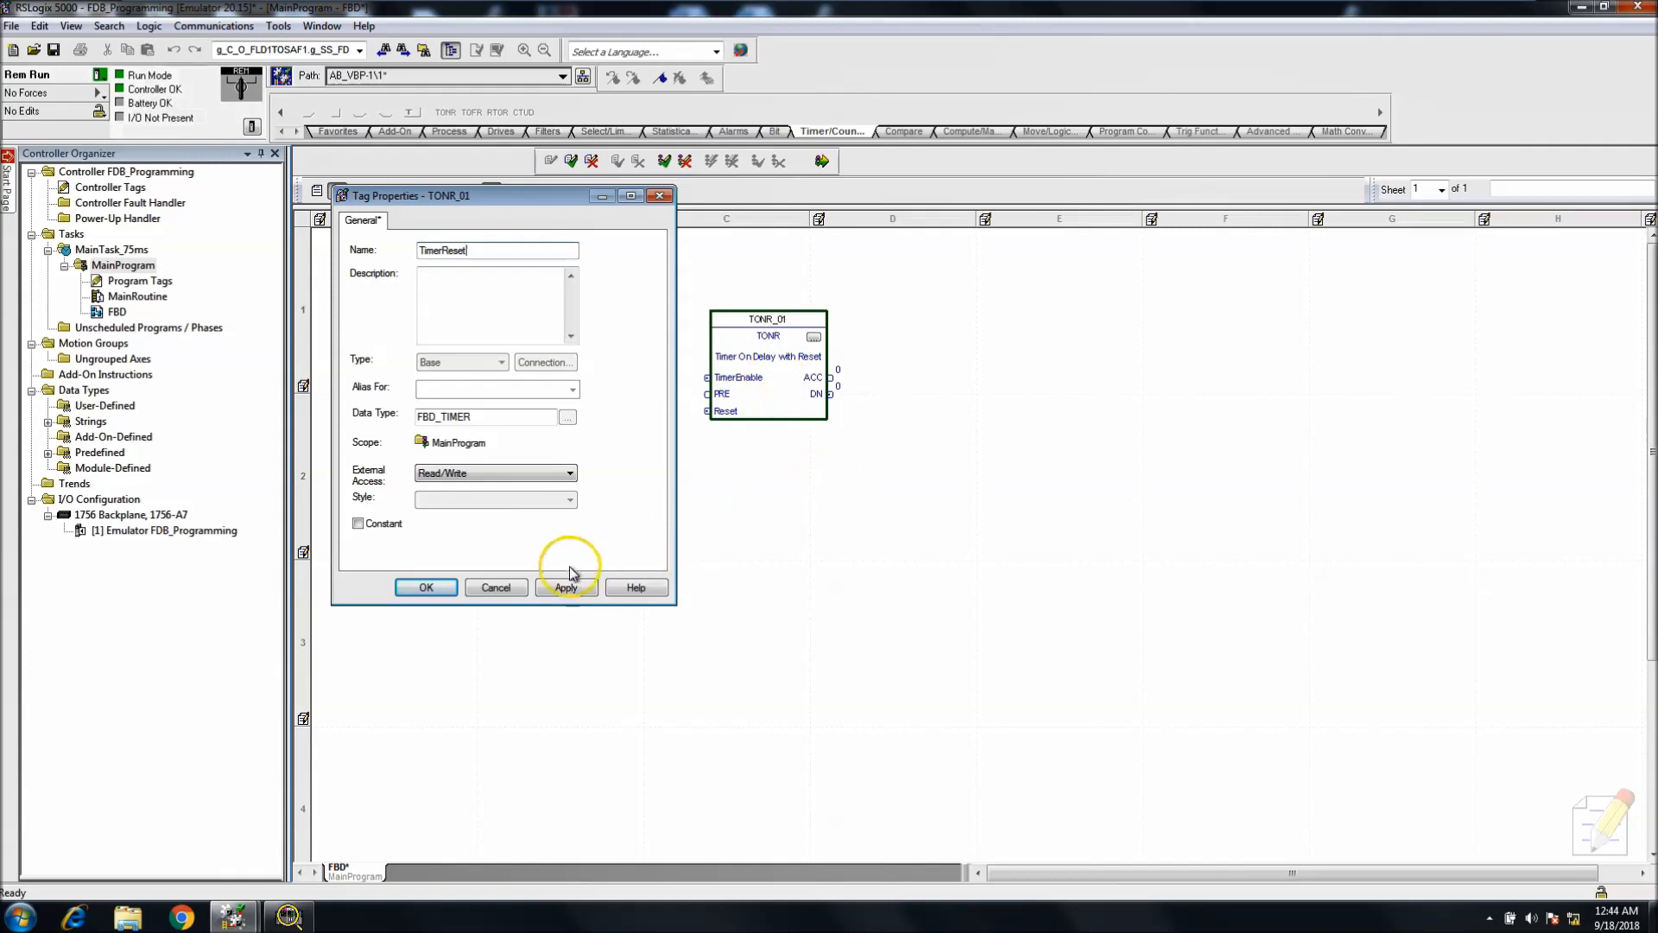
click(425, 587)
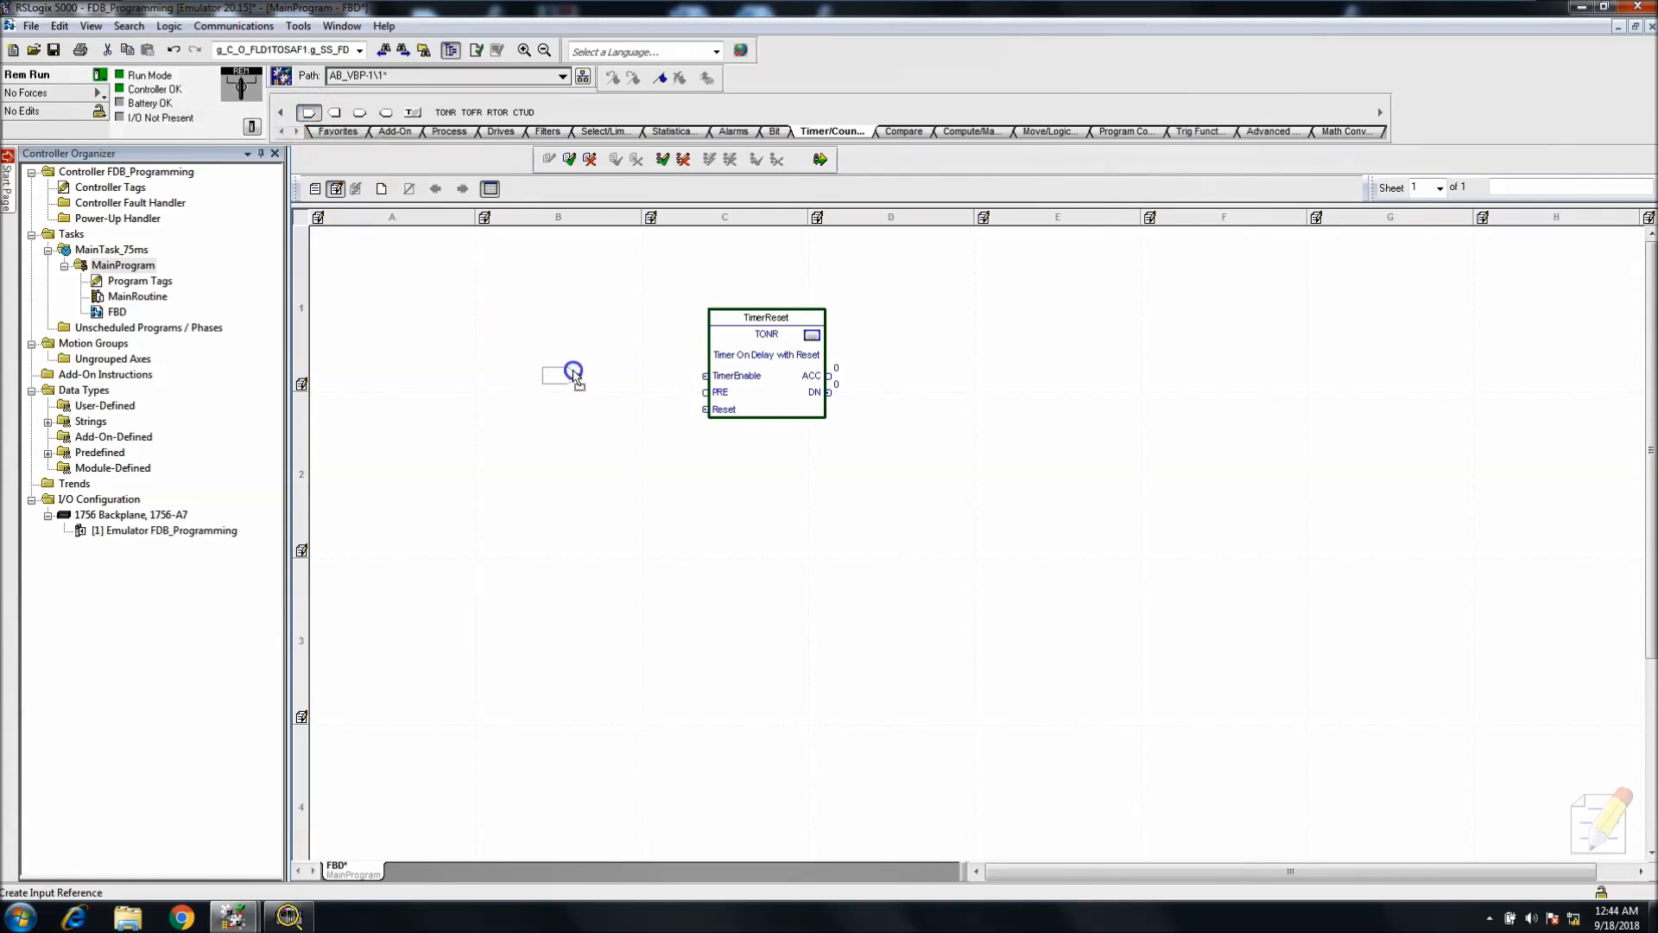
- Wire an input reference to TimerEnable and create a new BOOL tag named TimerEnable for it
drag(572, 375, 701, 375)
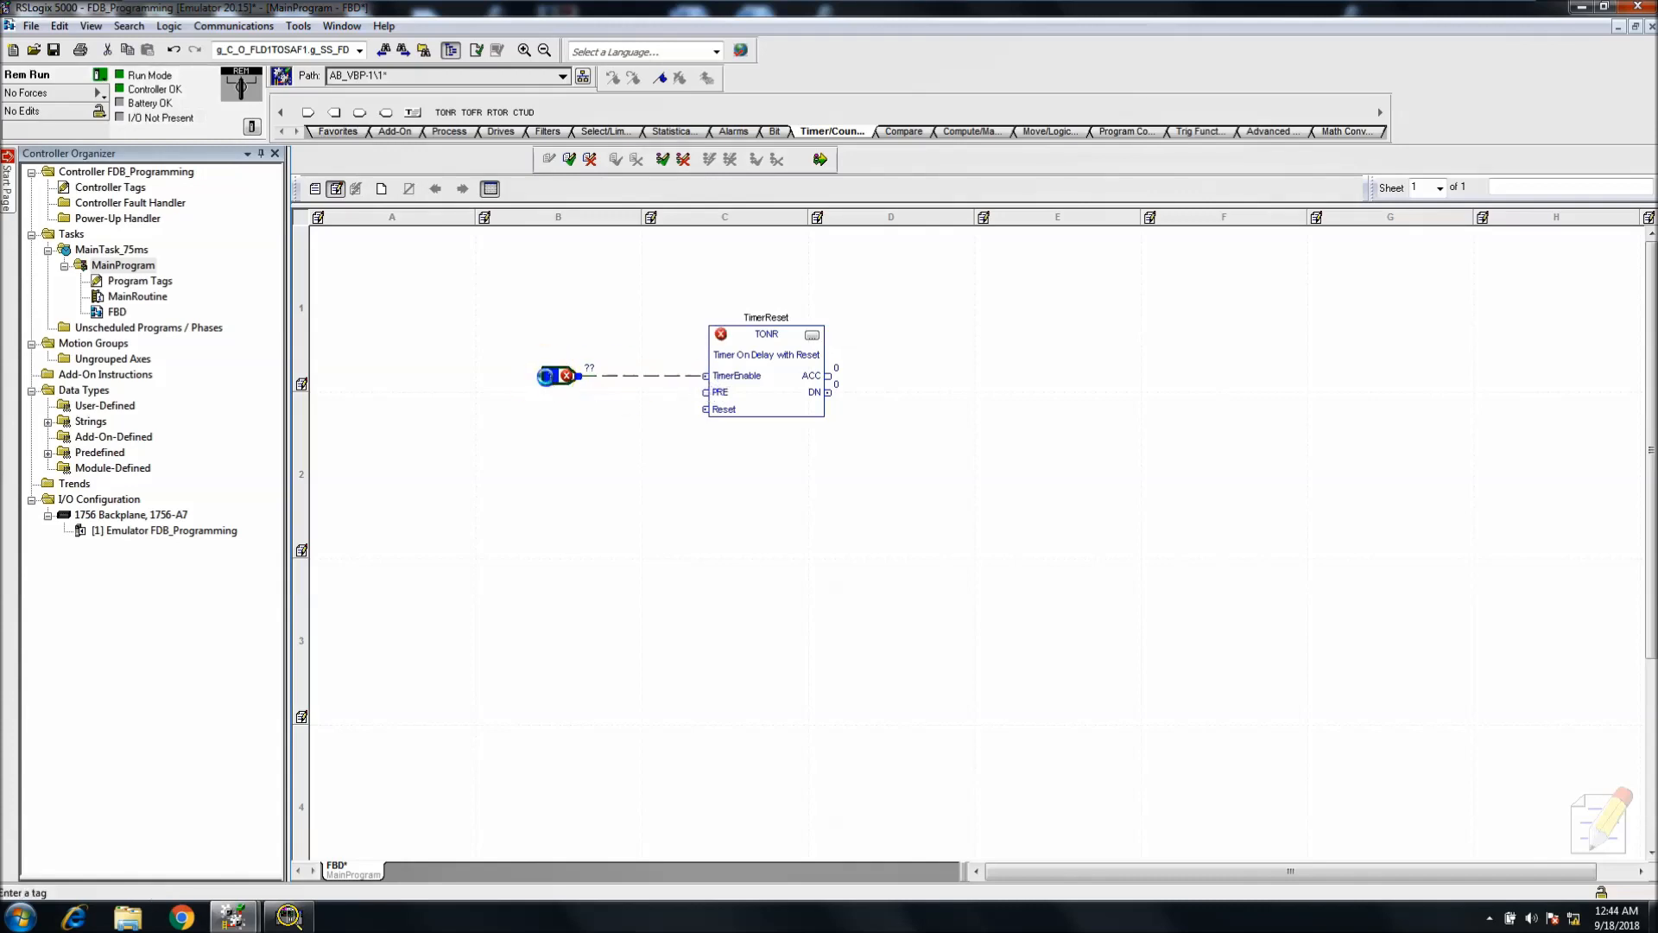
click(550, 375)
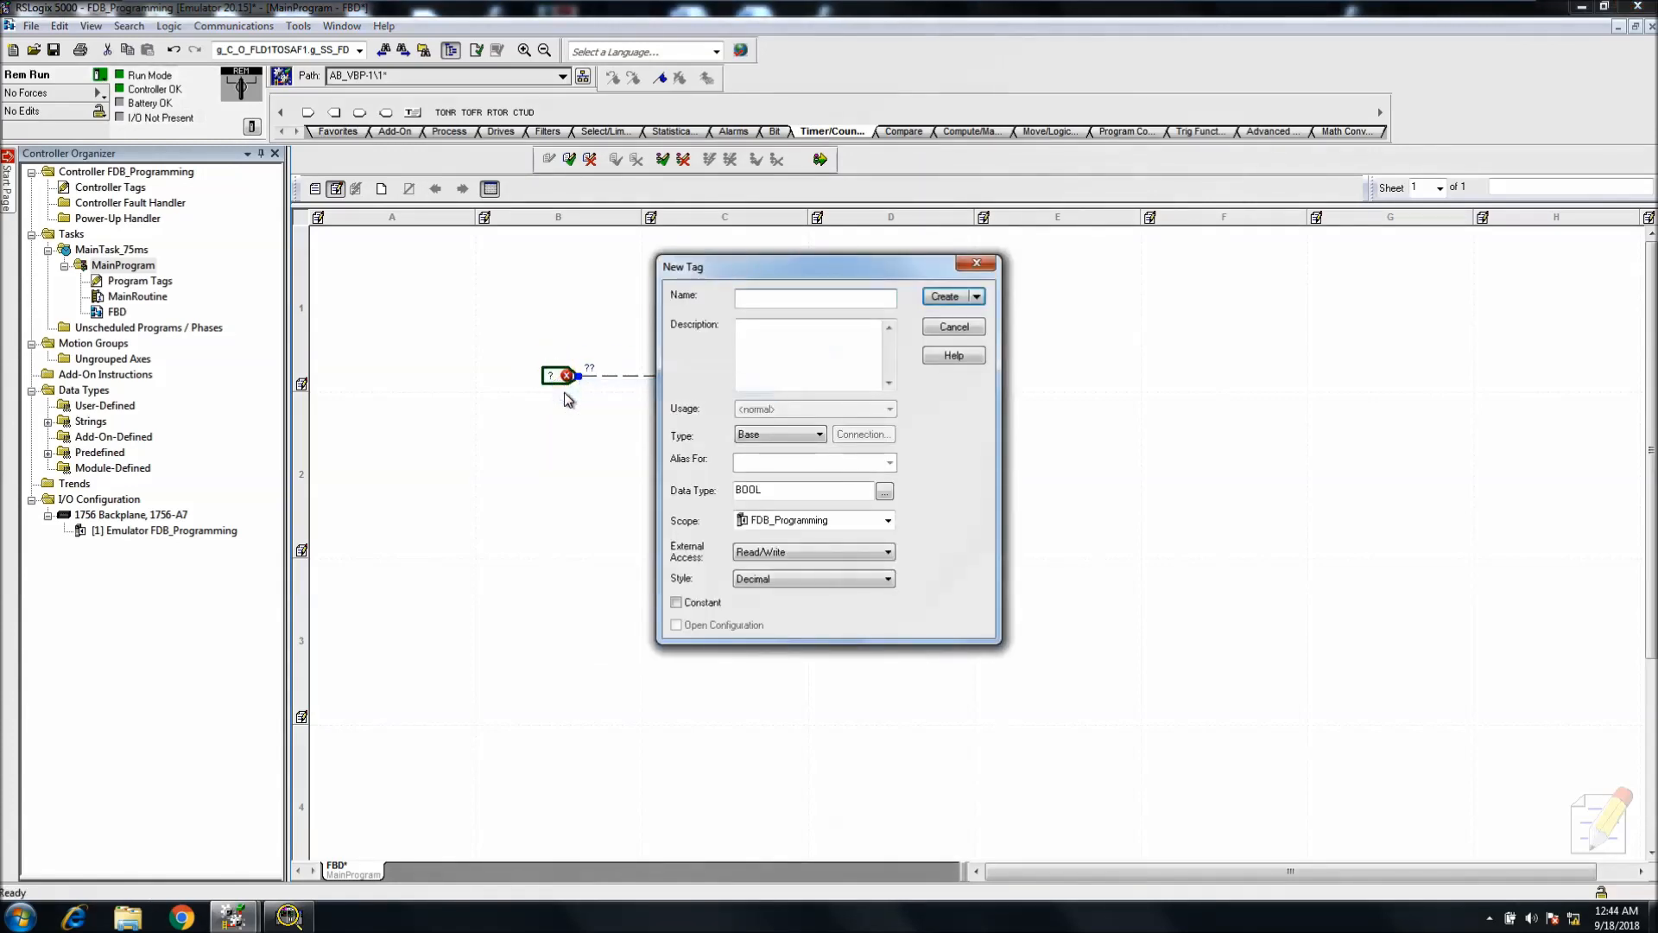
text(Timer)
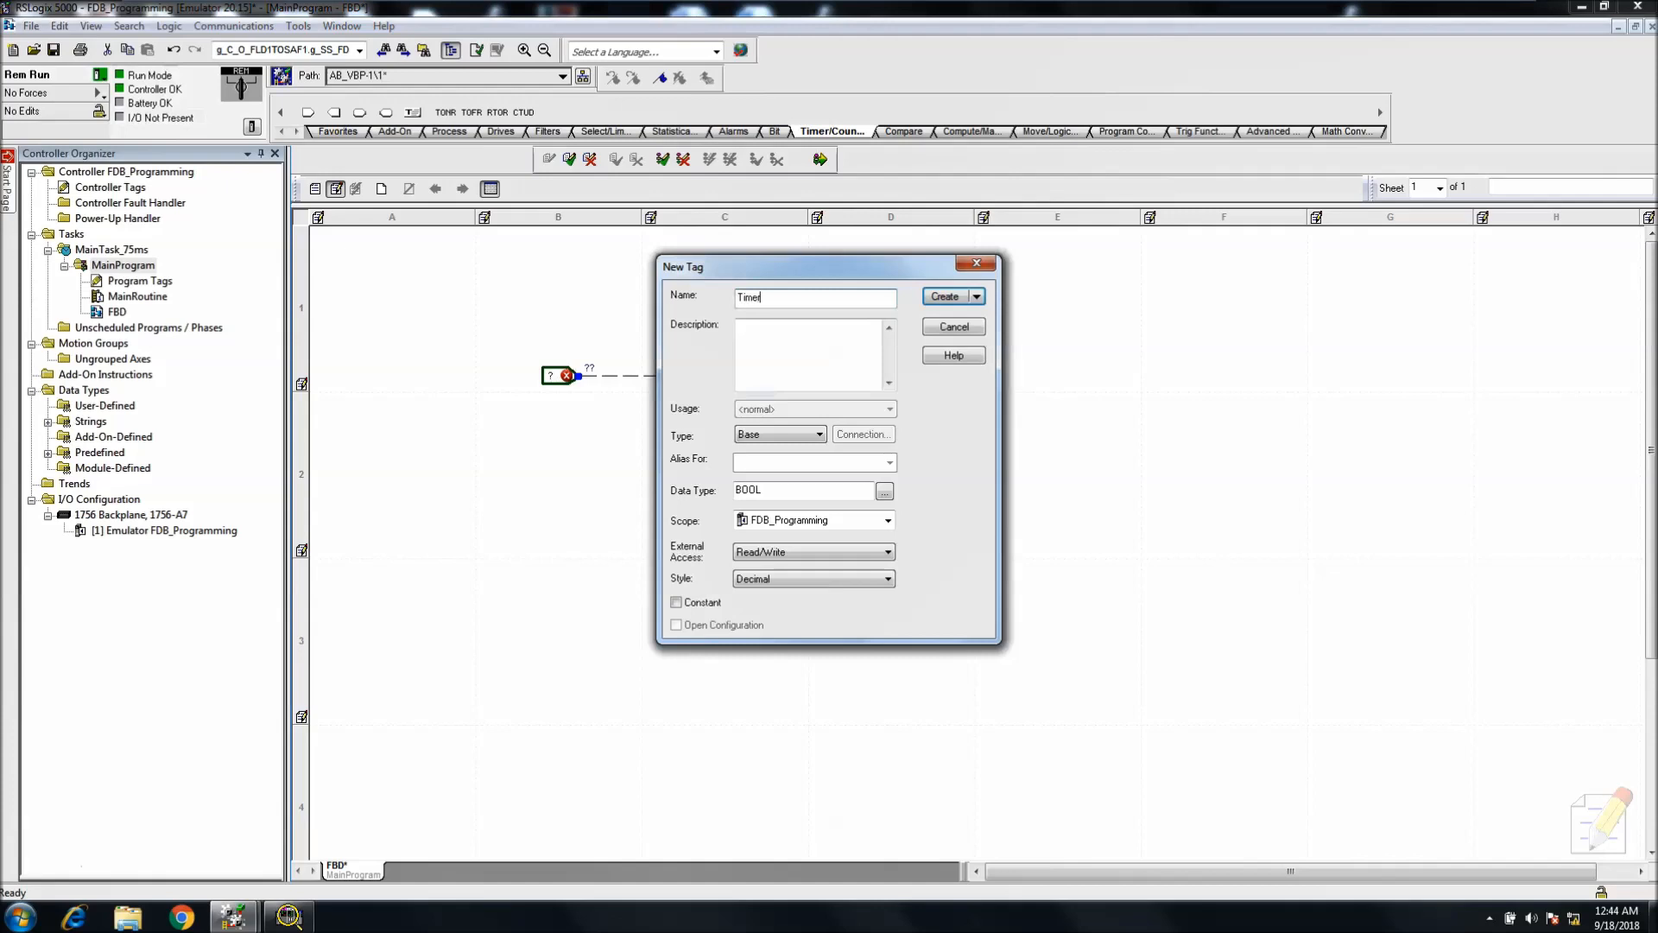
text(Enable)
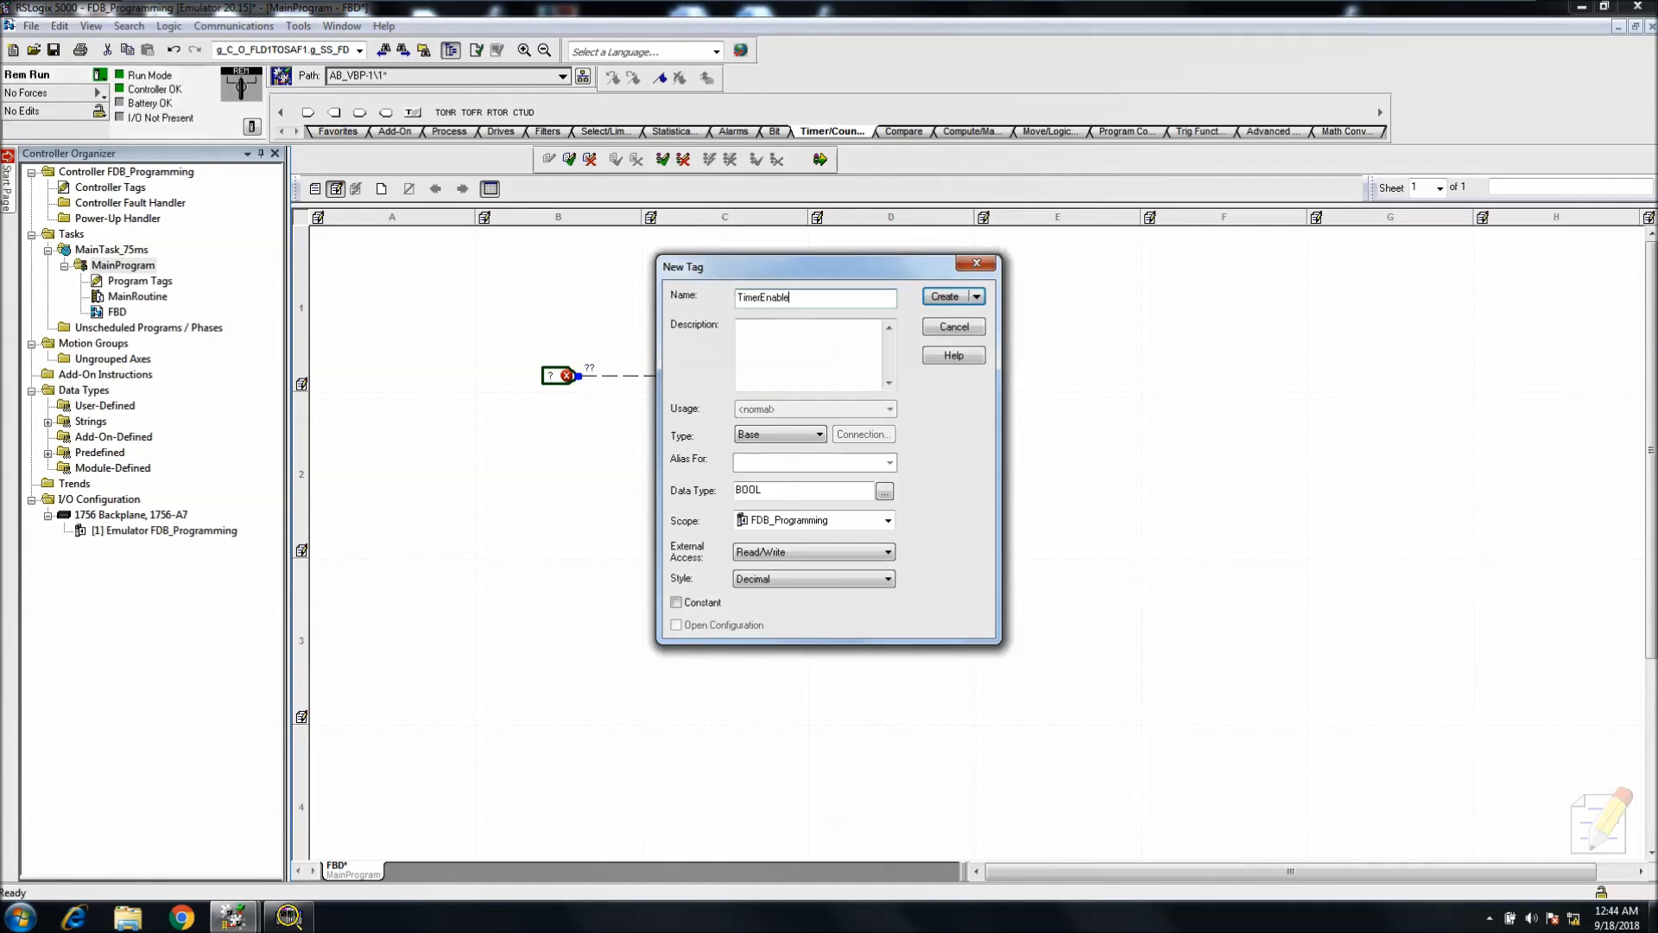
click(943, 296)
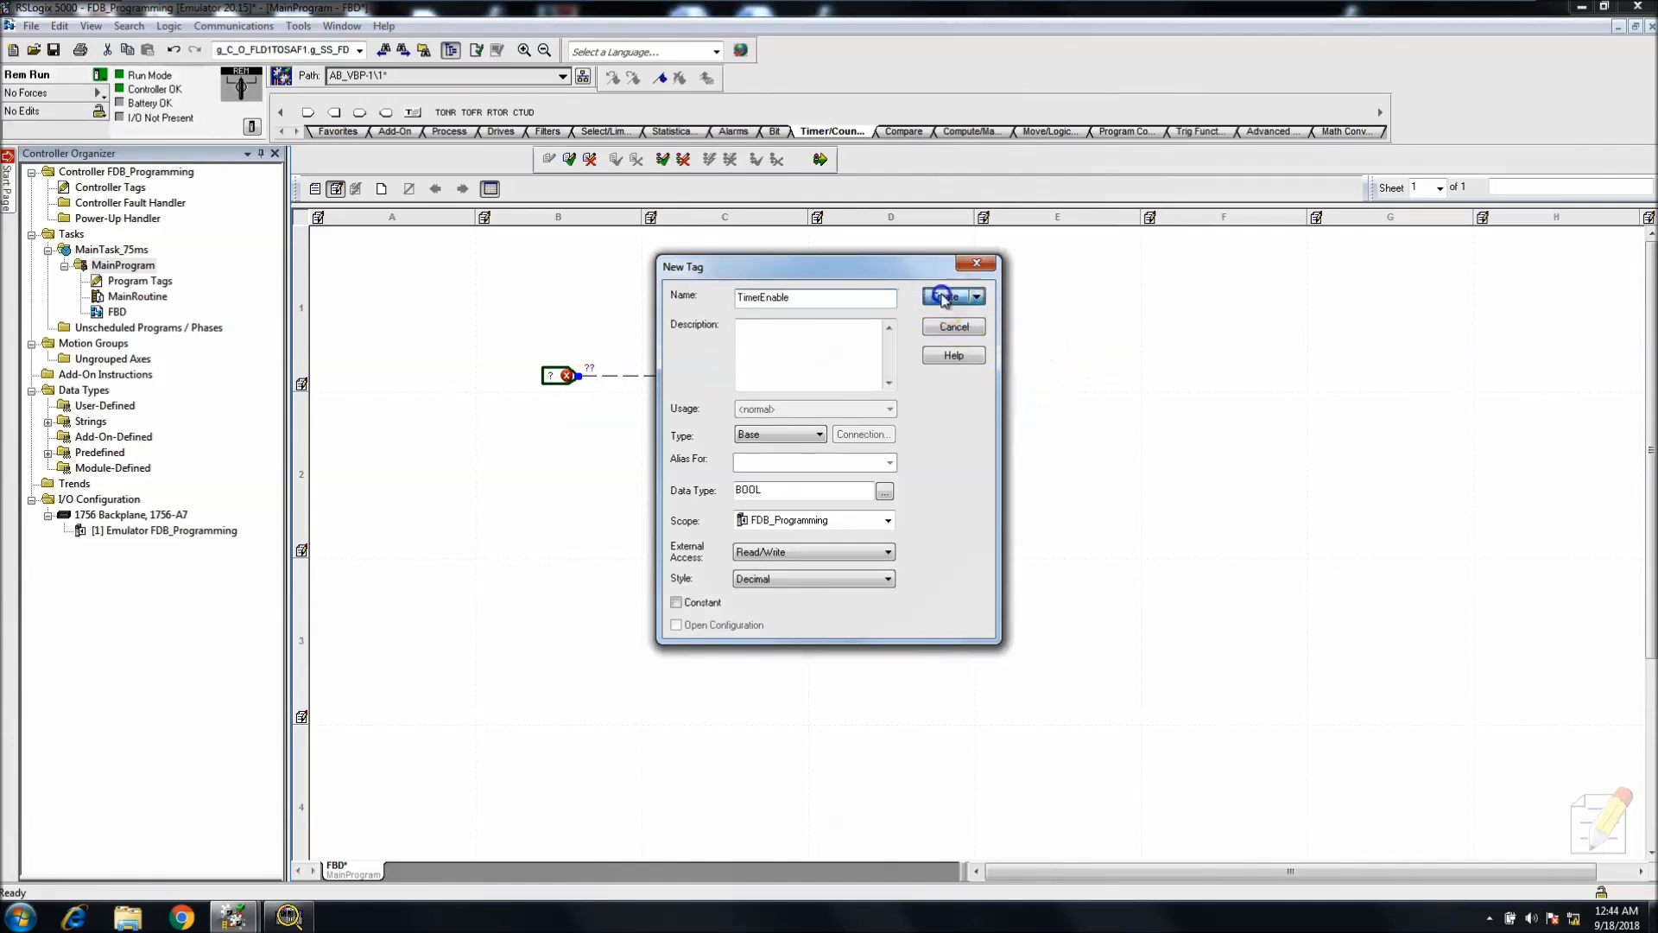
click(943, 297)
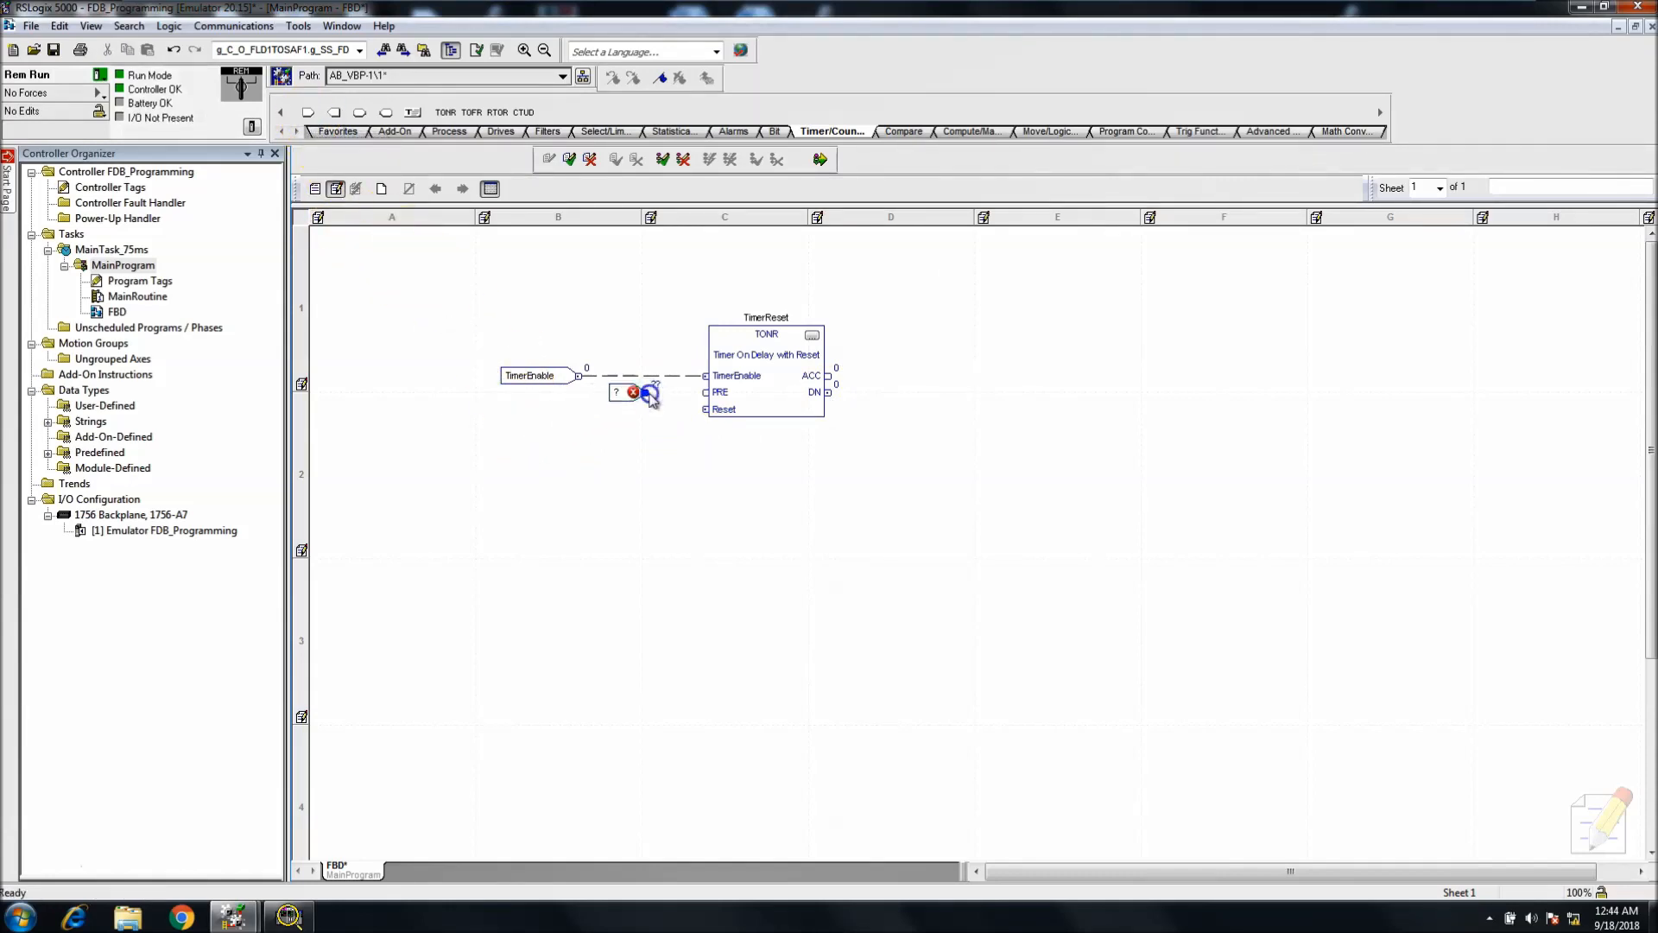
- Feed 2500 into PRE, wire DN back to Reset, and accept the pending routine edits
click(644, 393)
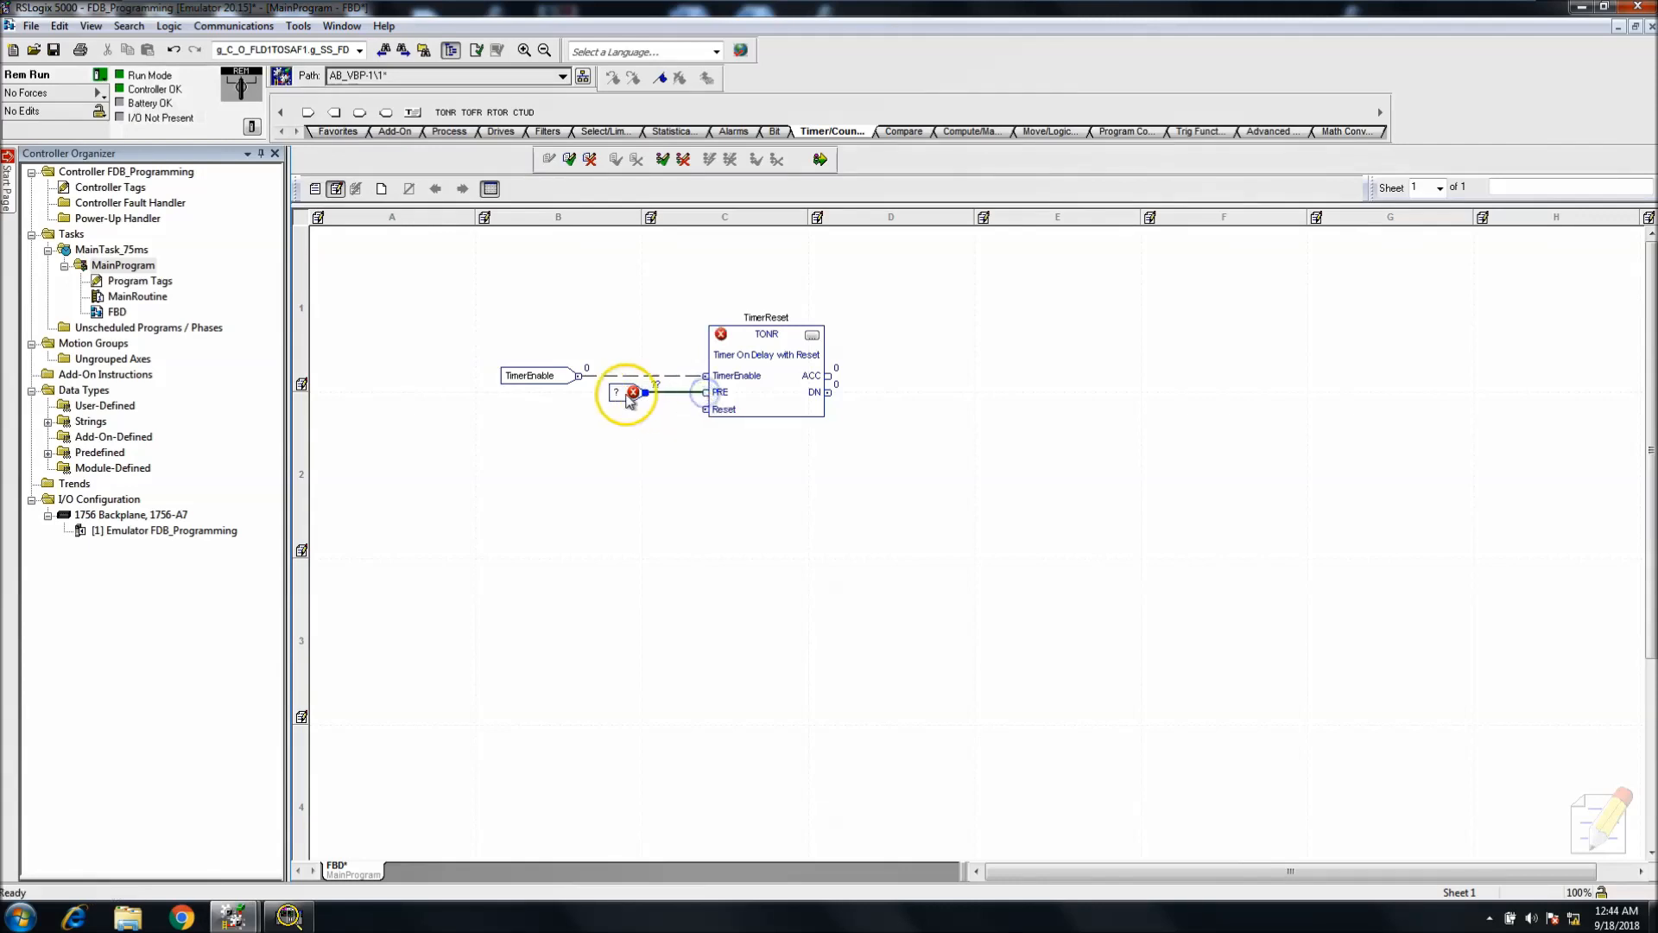
text(25)
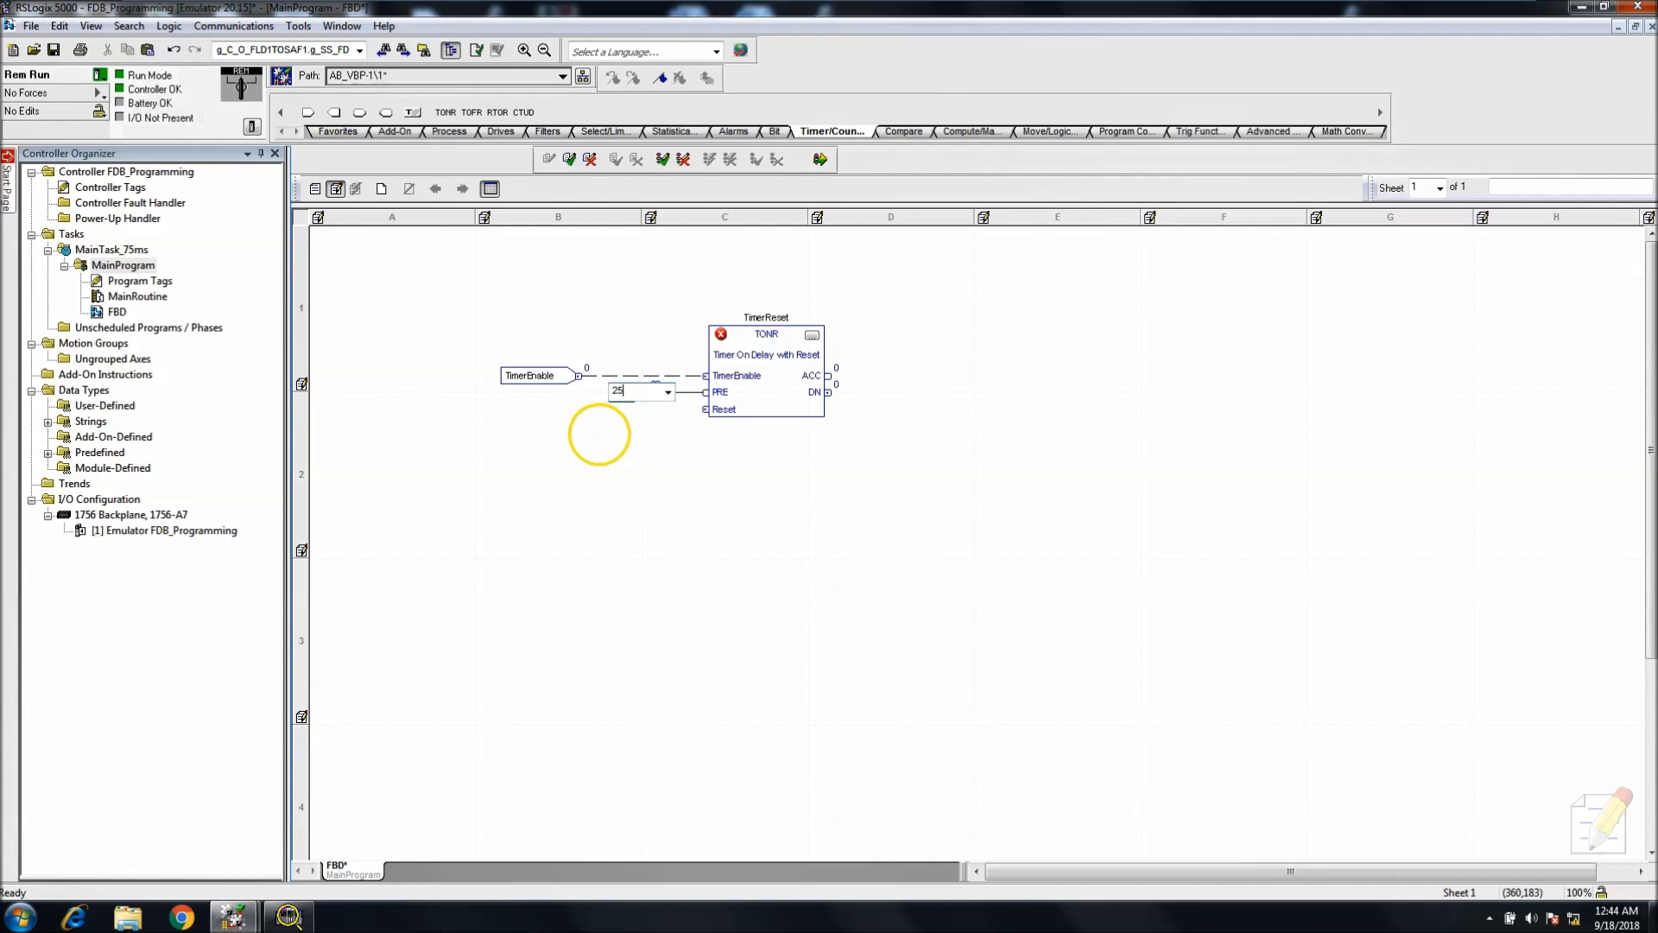
text(2500)
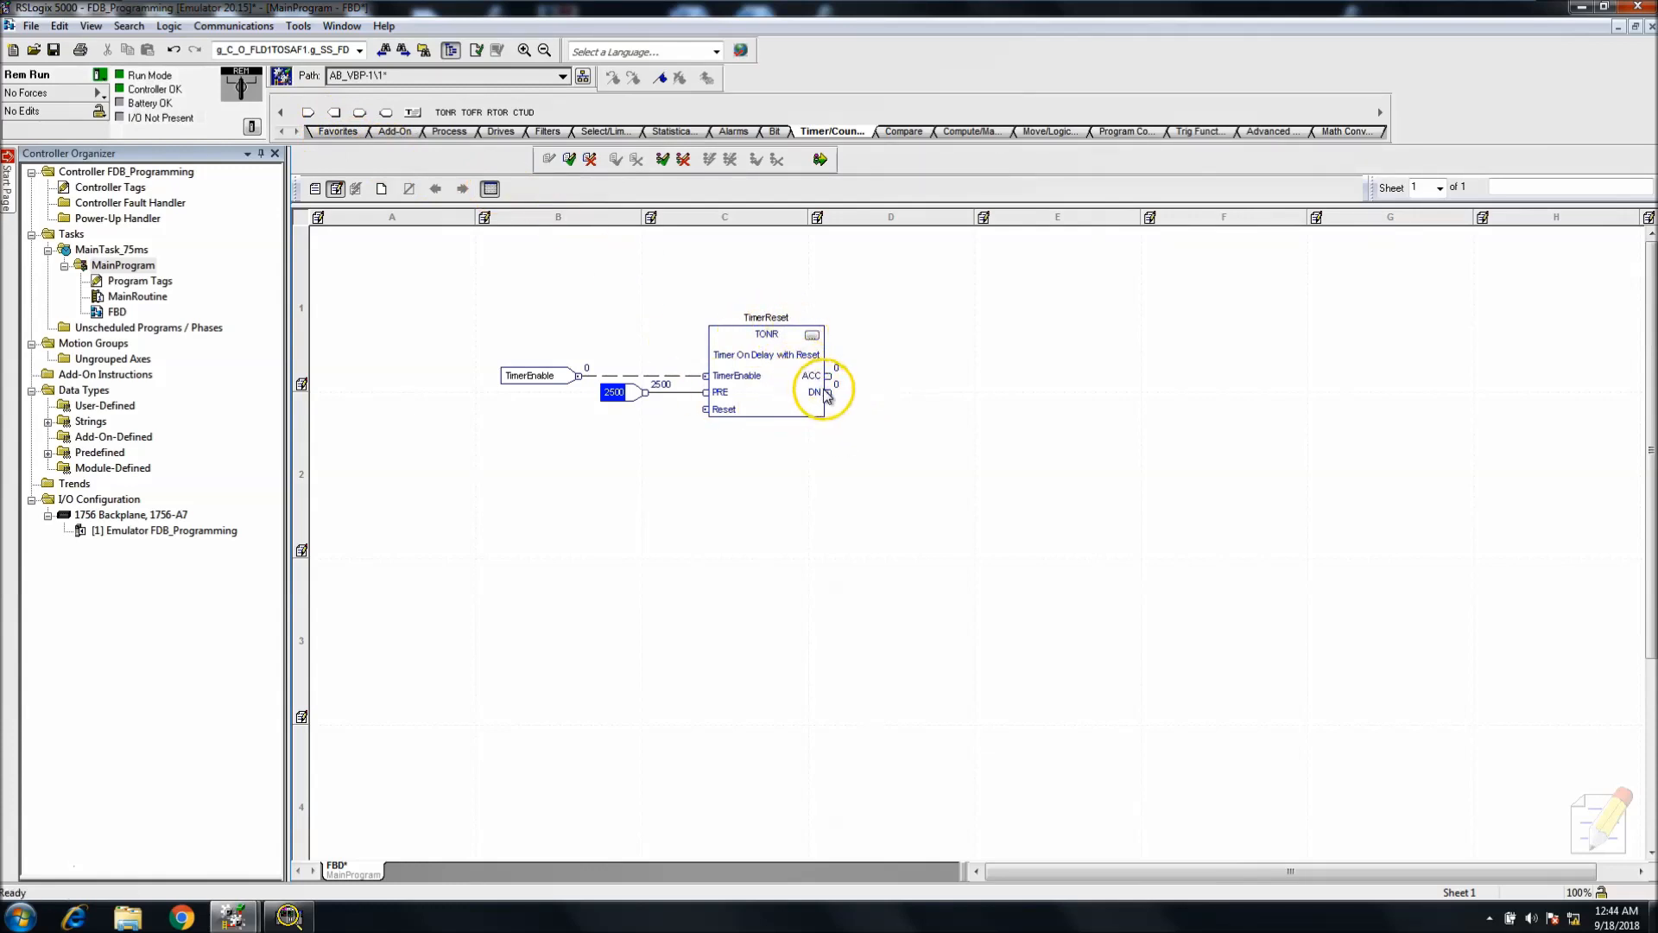
click(766, 318)
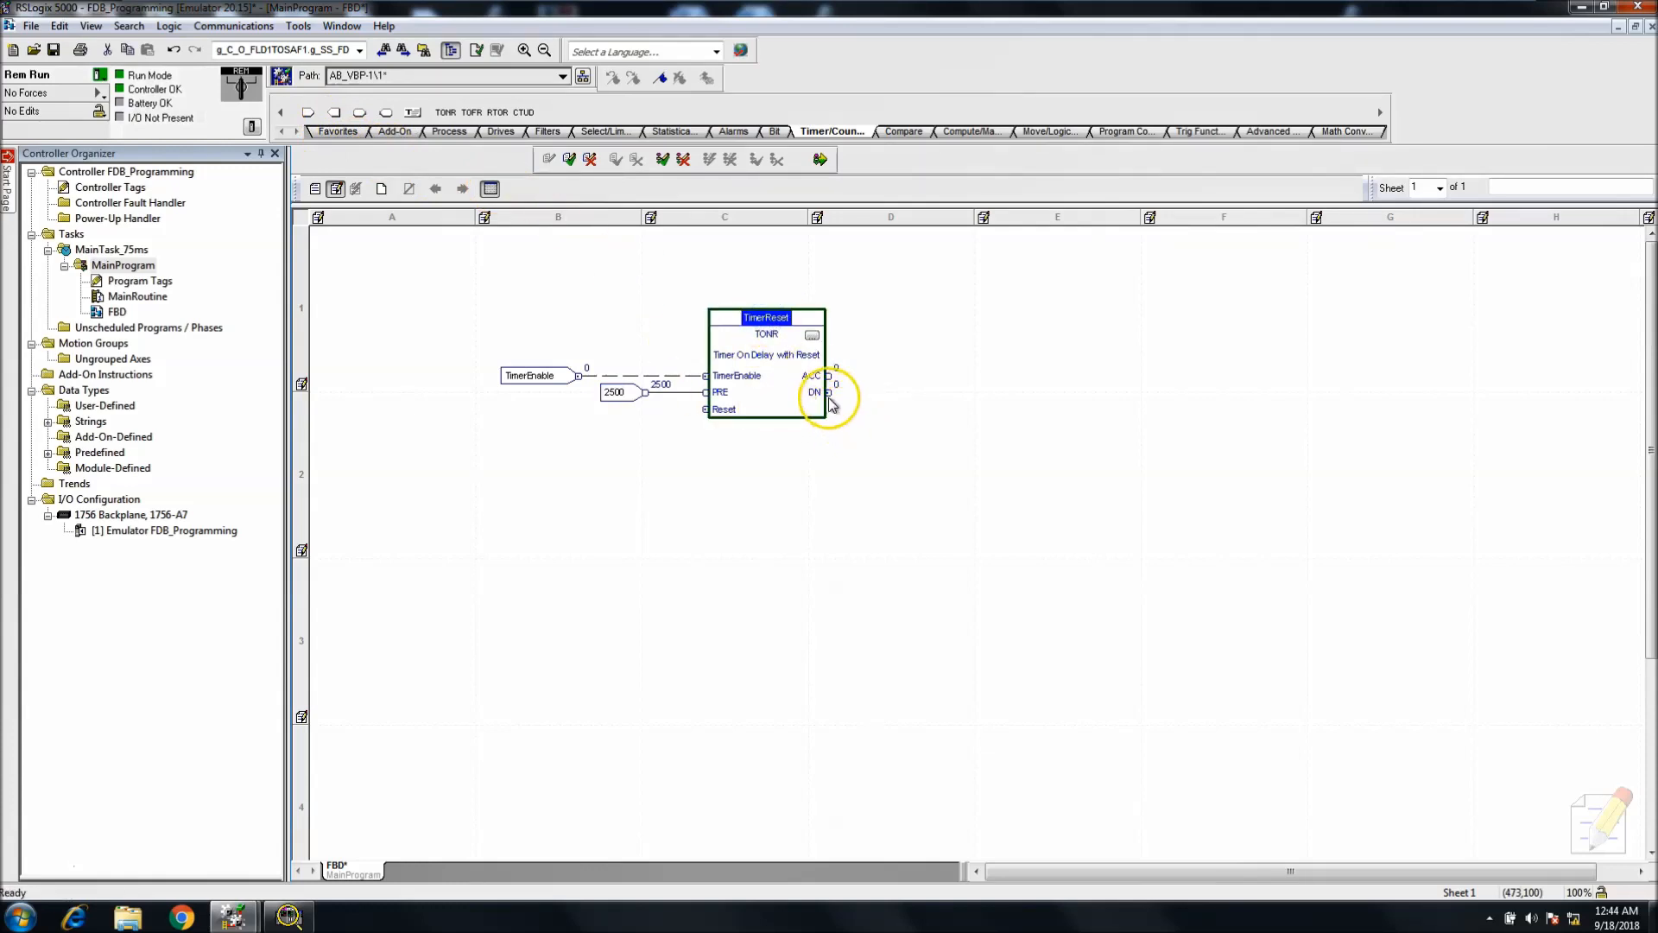
drag(831, 392, 677, 434)
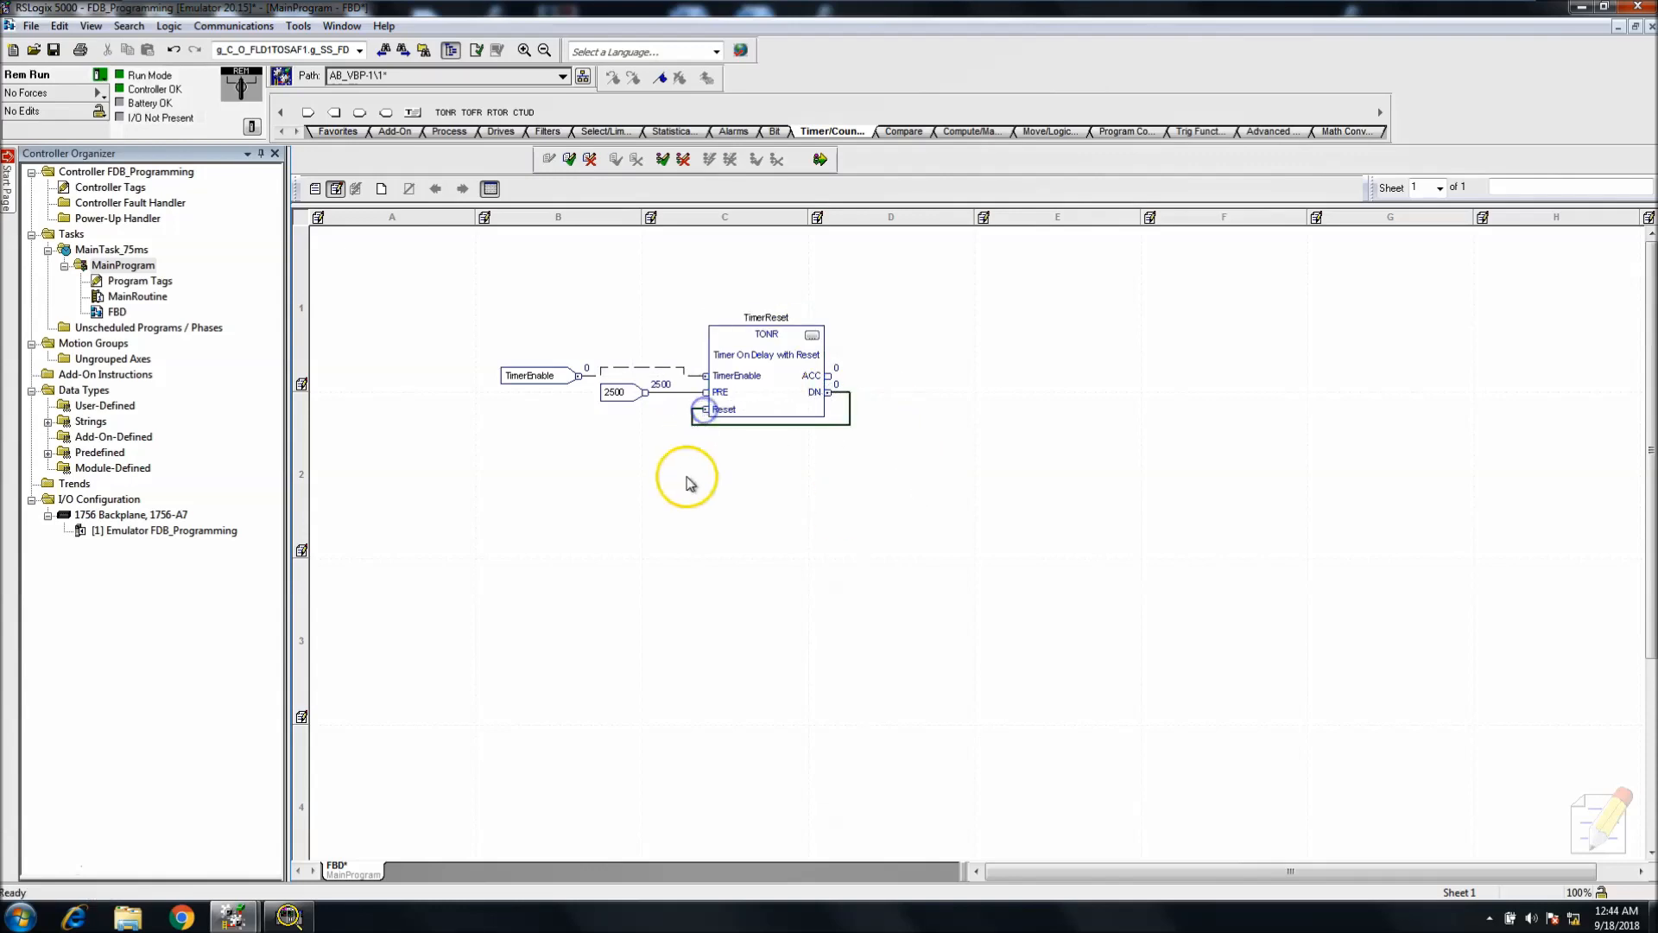
click(529, 375)
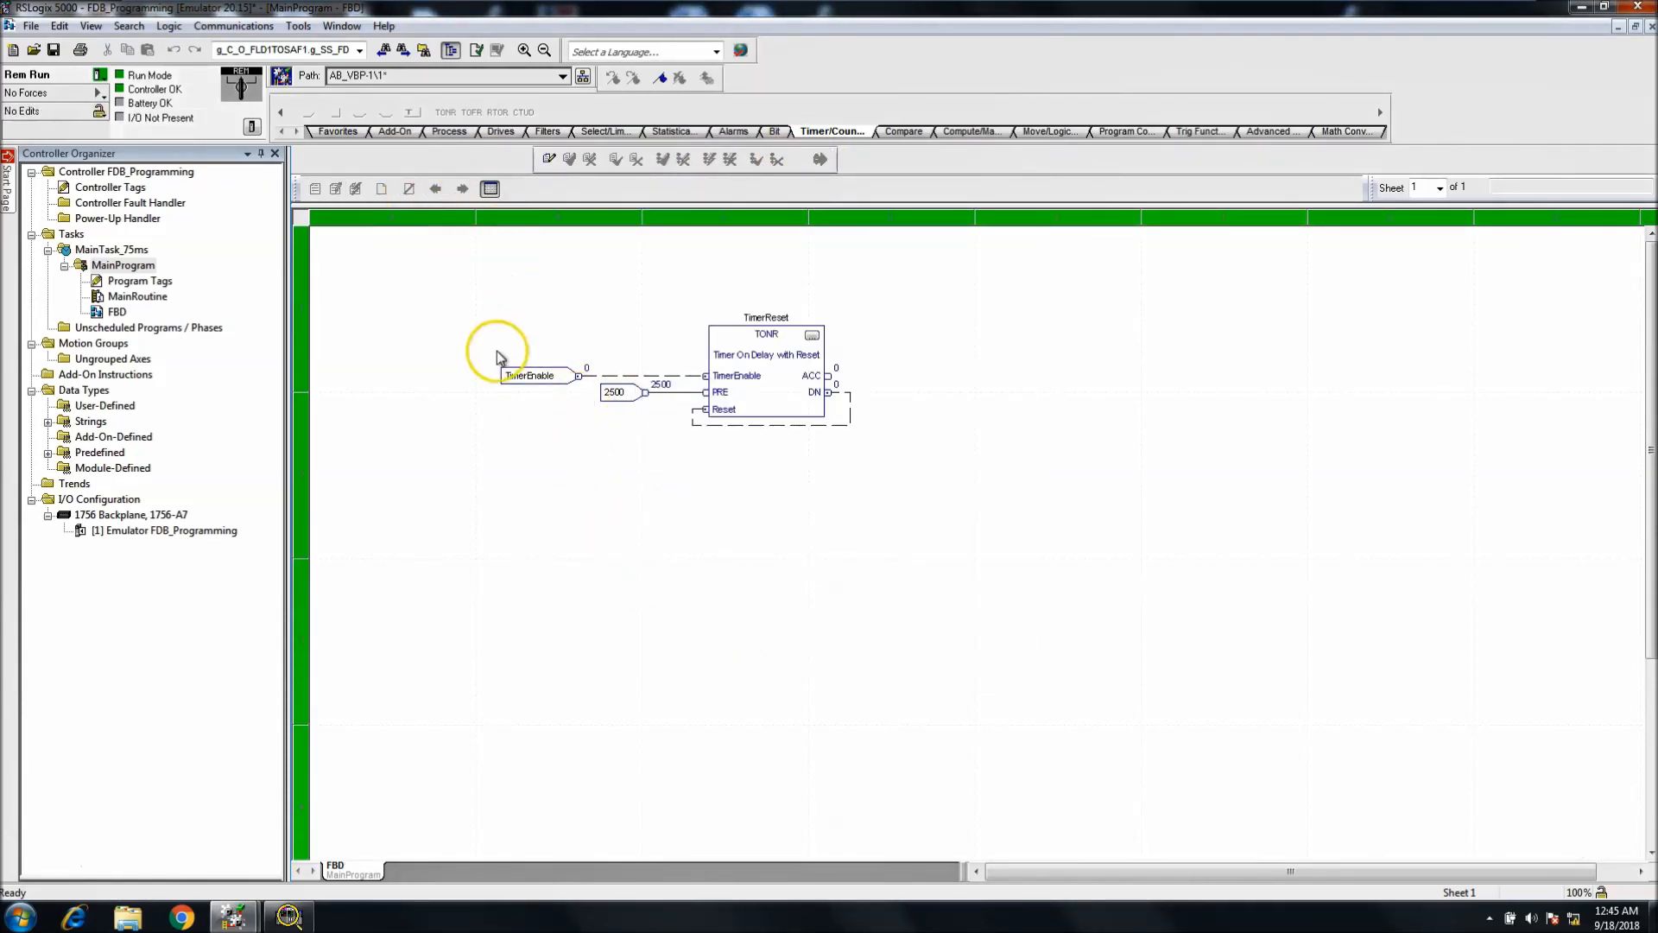
mouse_move(442, 384)
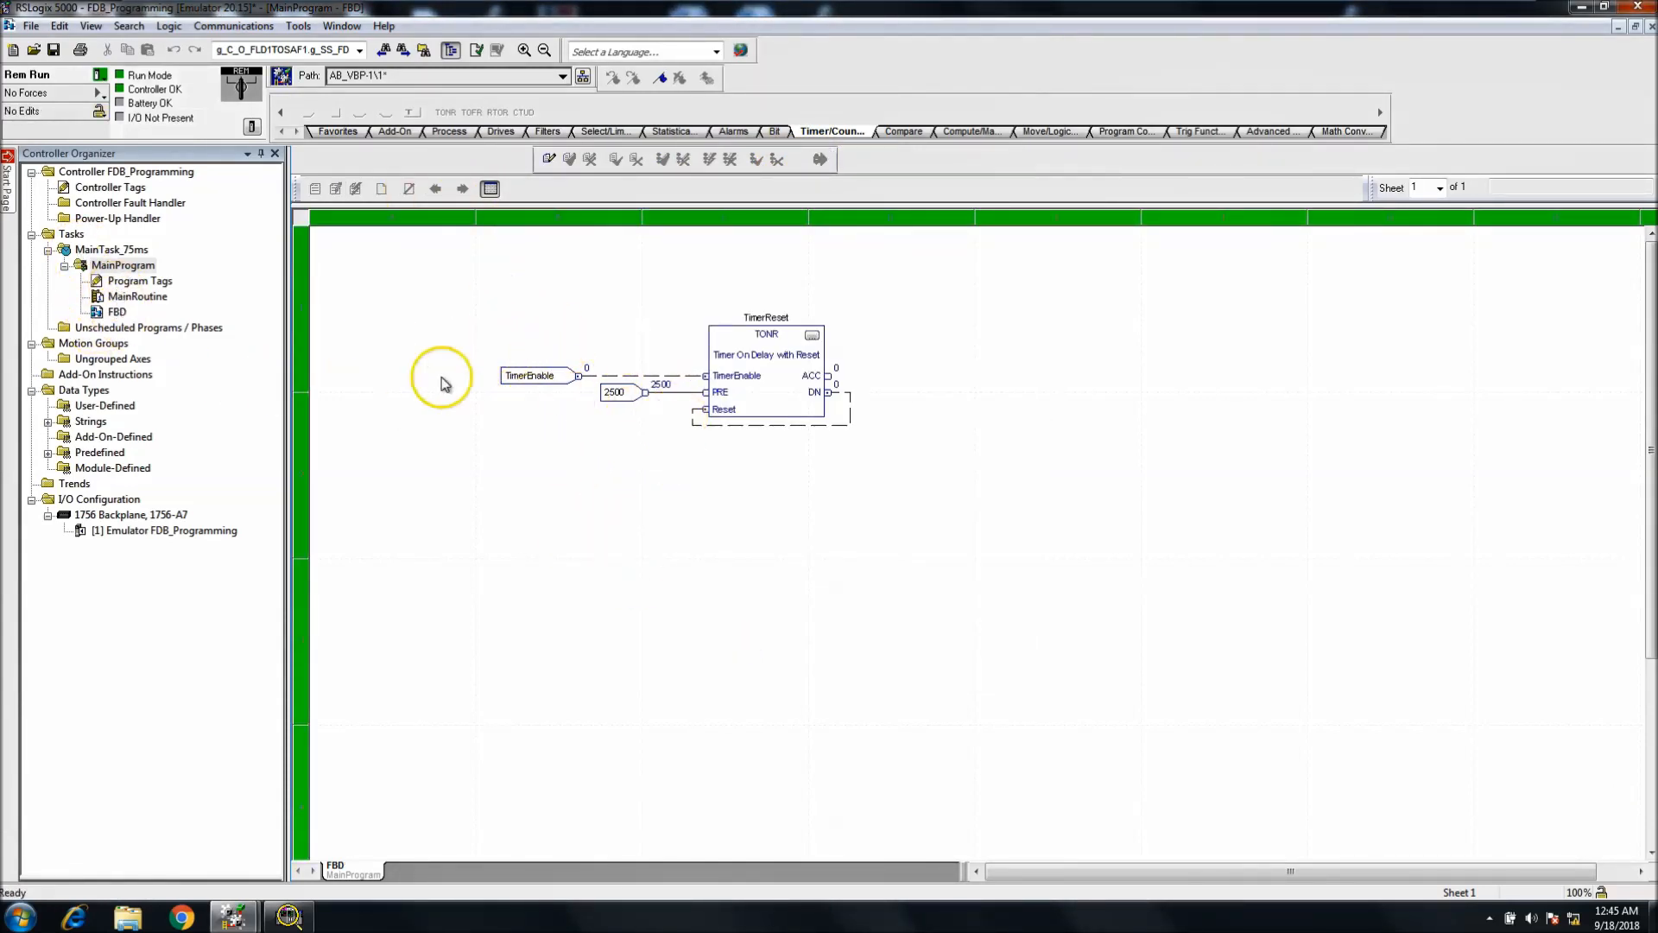
- Add a rung with a JSR instruction in MainRoutine, then return to the FBD routine
double_click(138, 296)
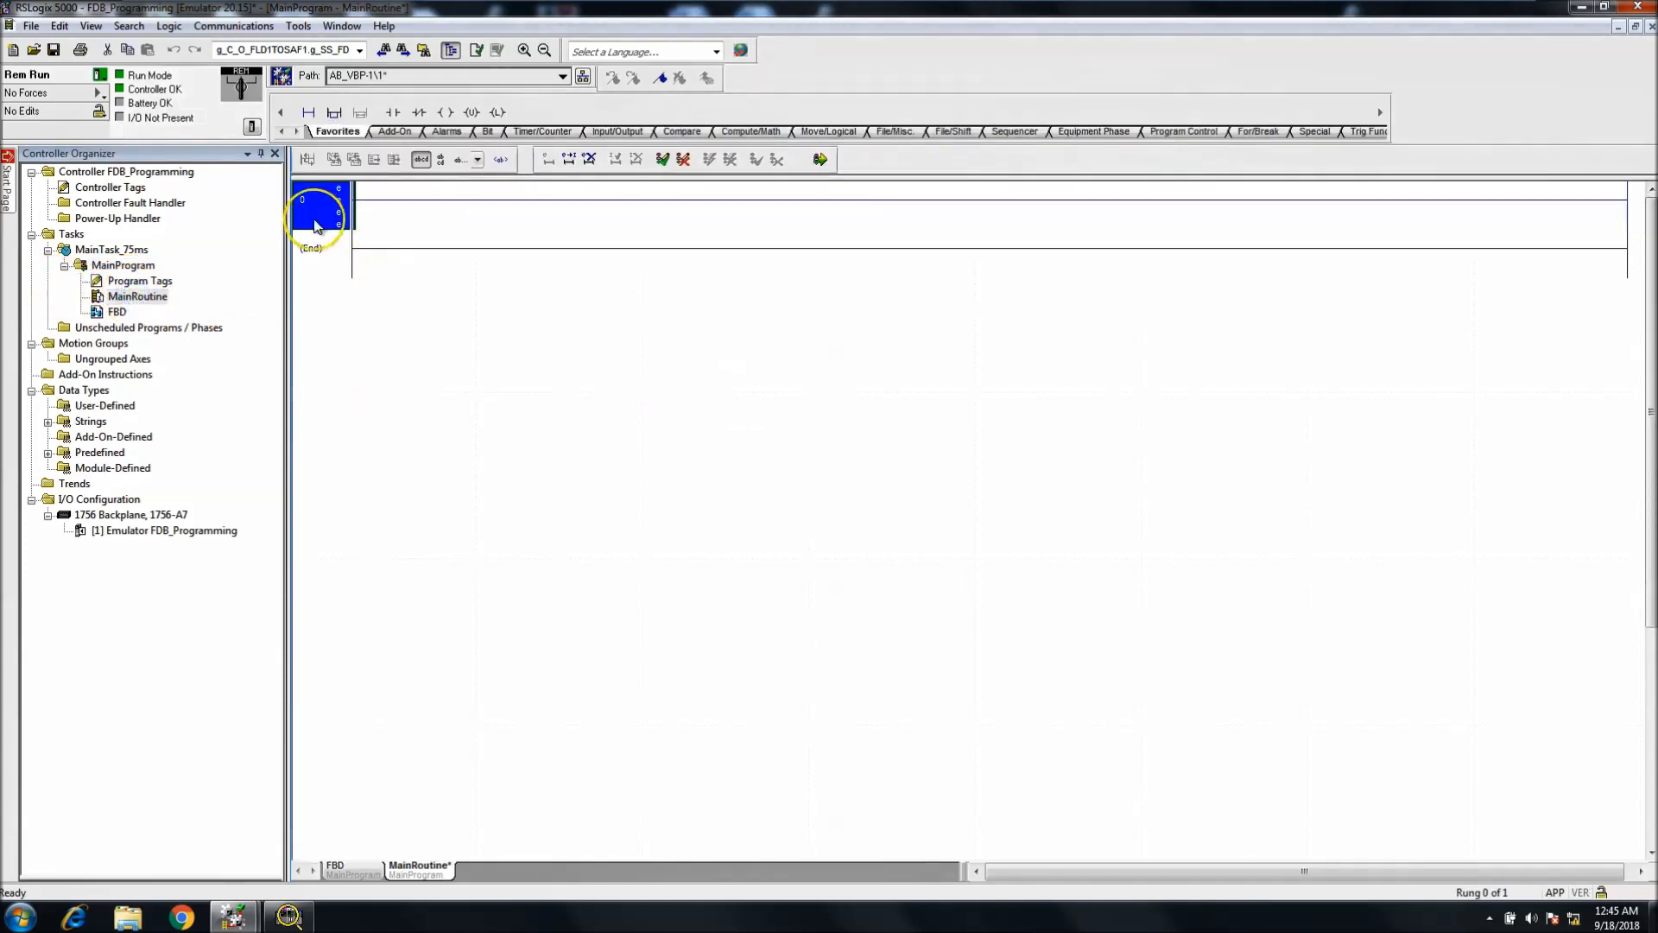
double_click(318, 211)
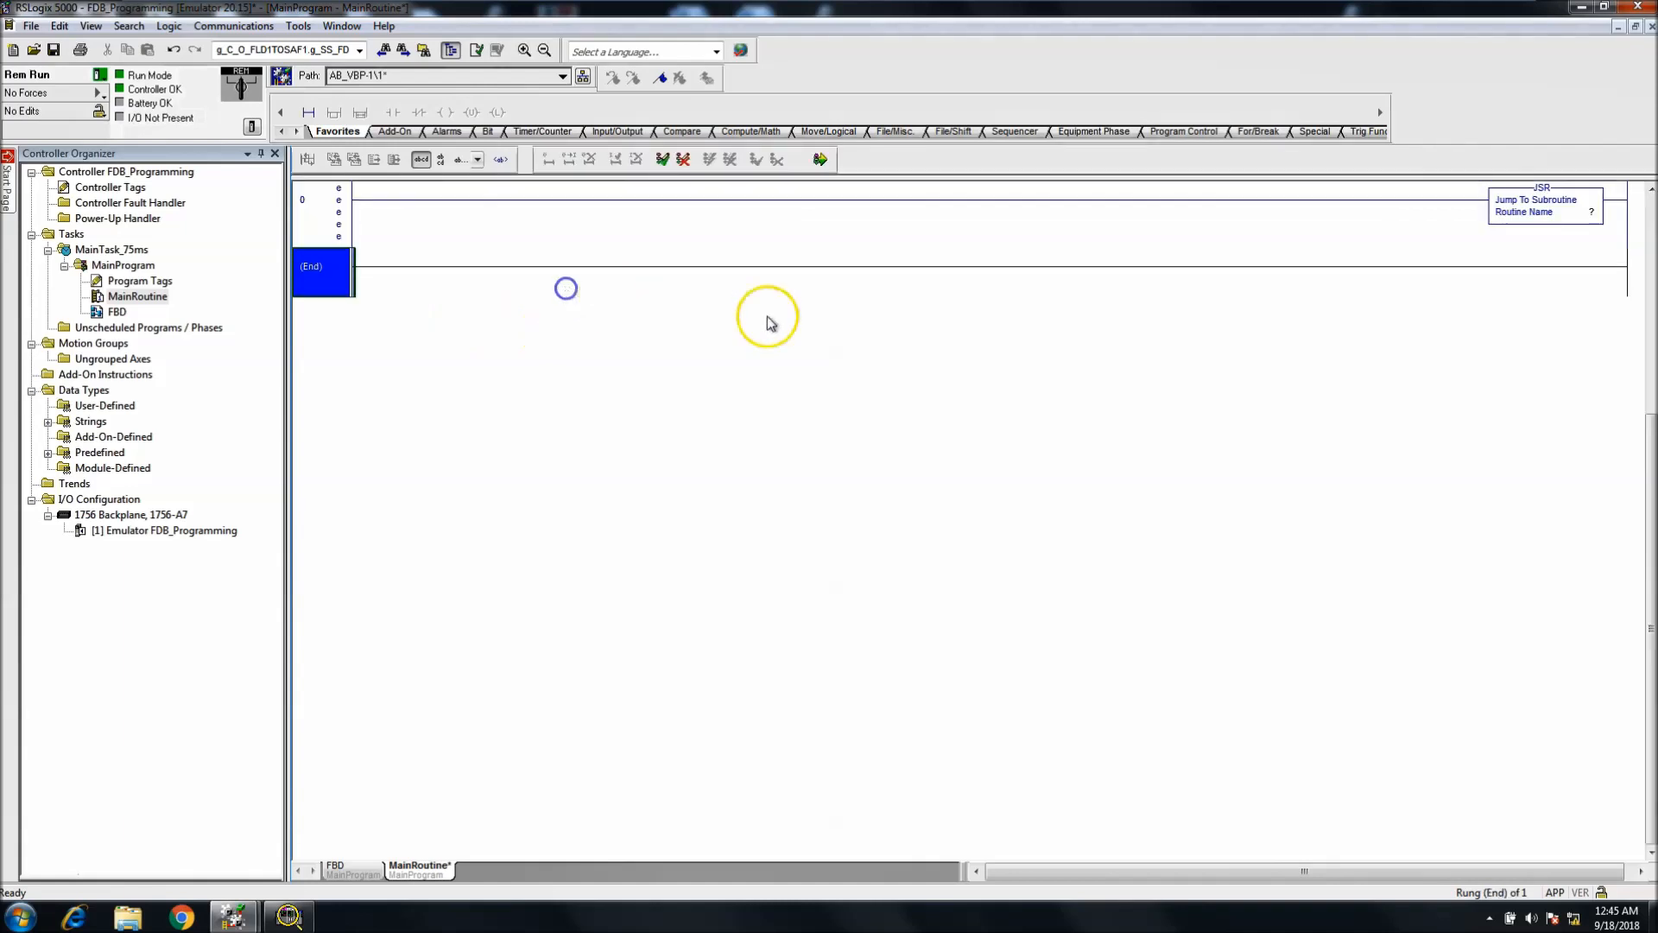
click(1596, 211)
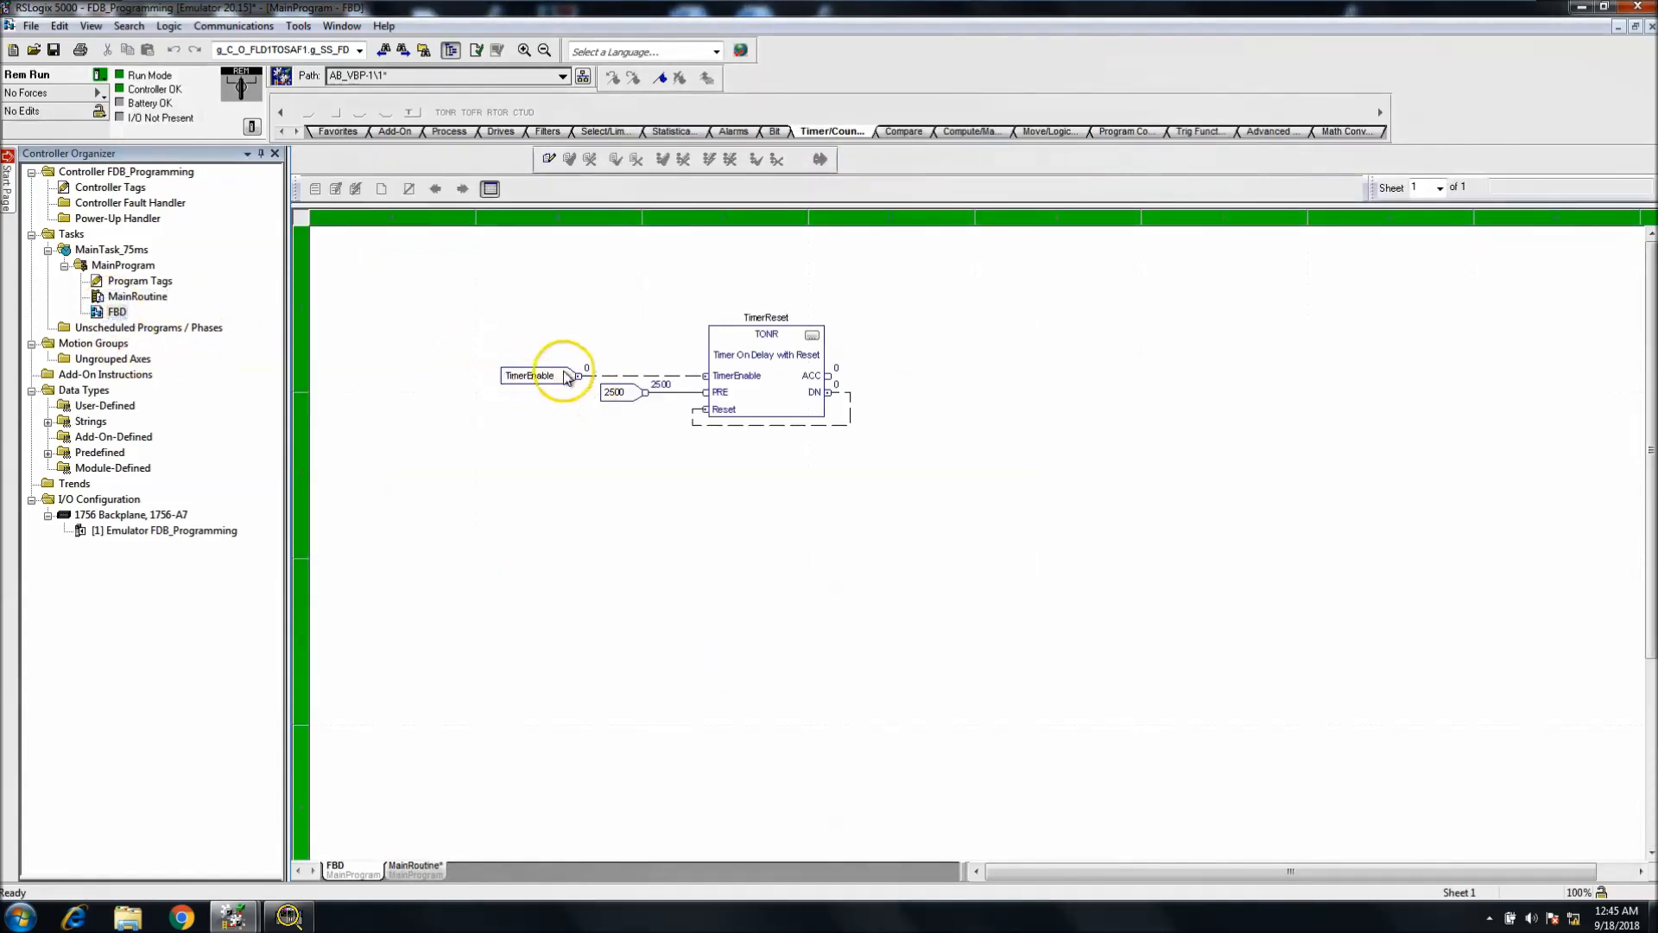
- In the Watch window set TimerEnable to 1 so TimerReset starts cycling
click(534, 375)
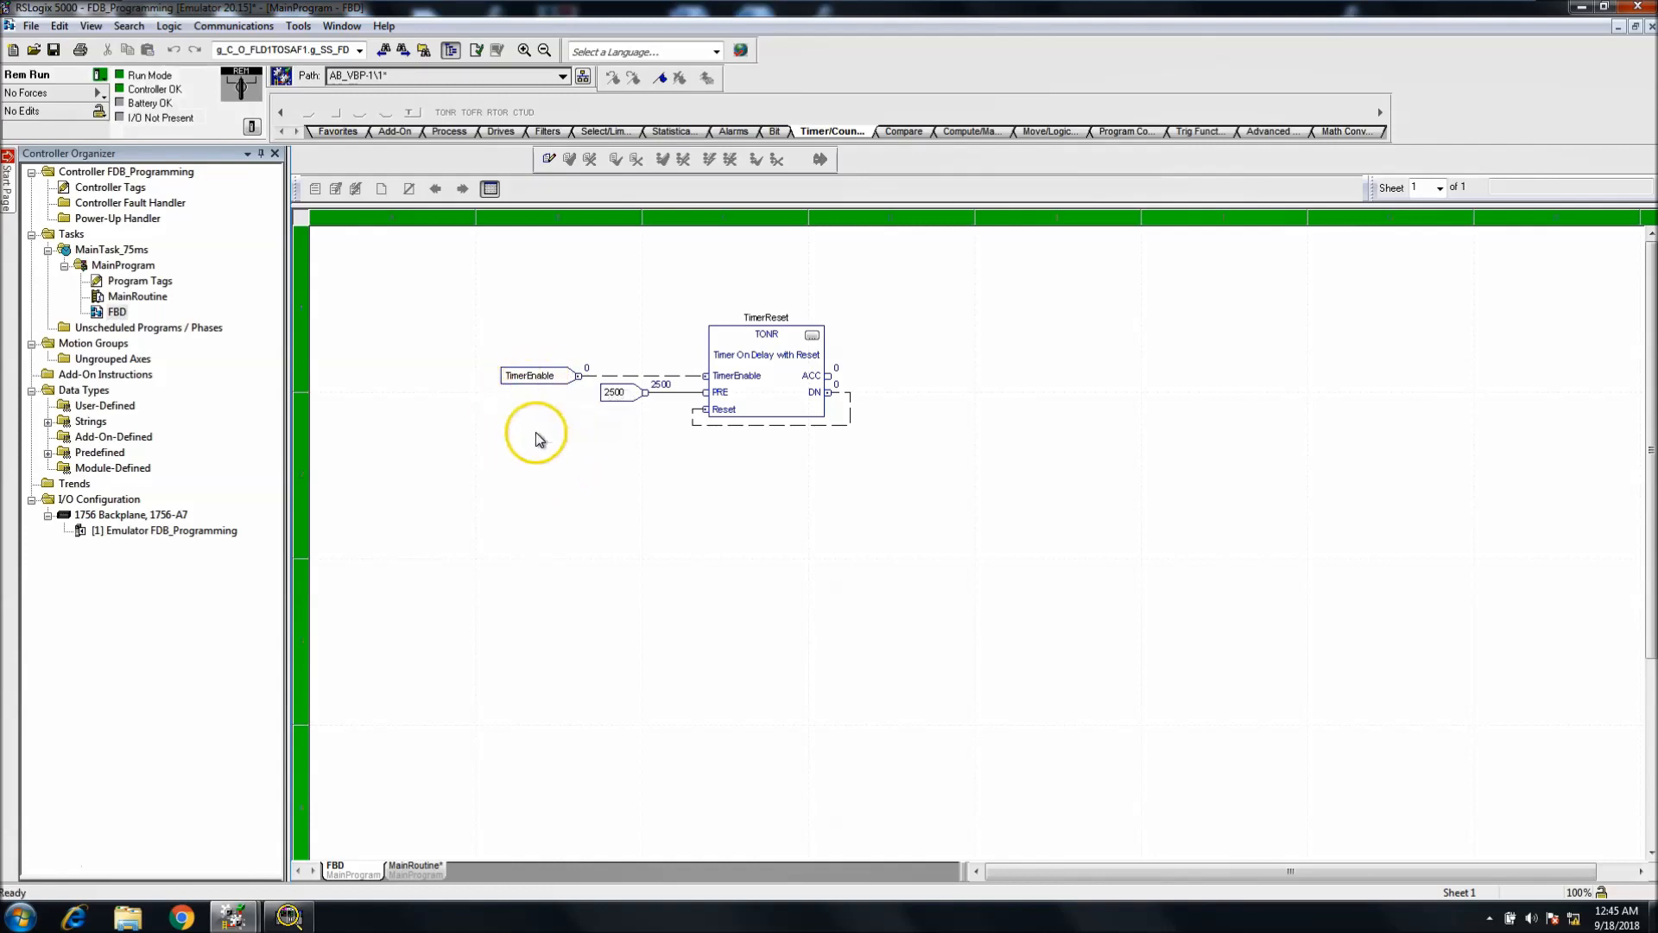
click(91, 26)
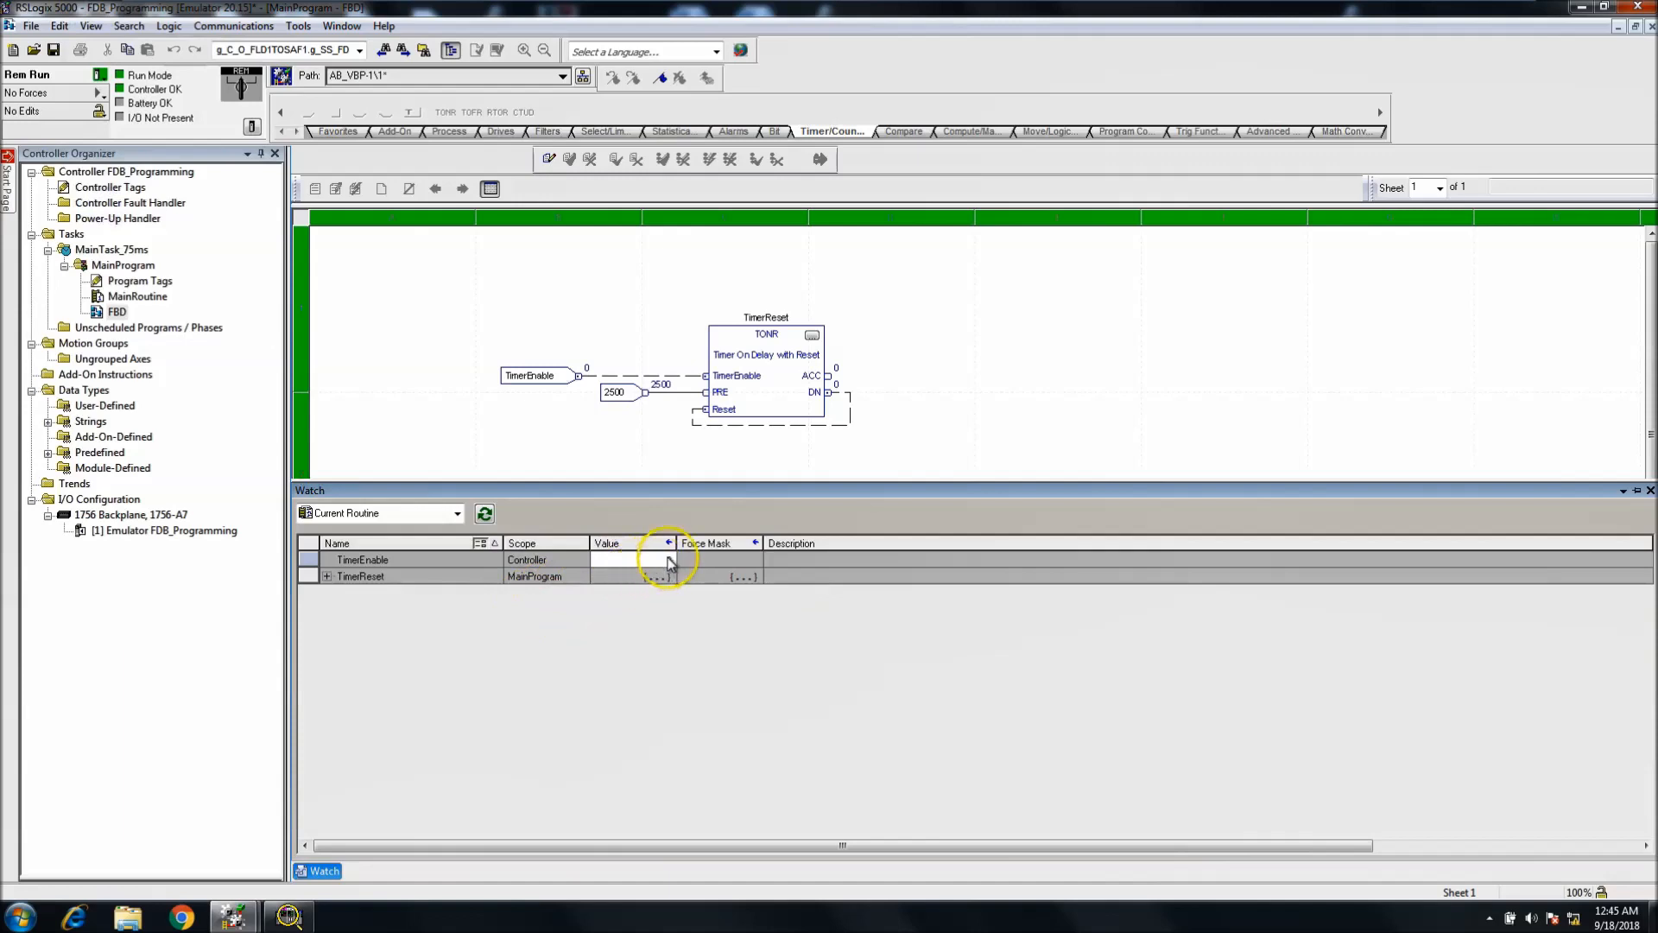
click(634, 560)
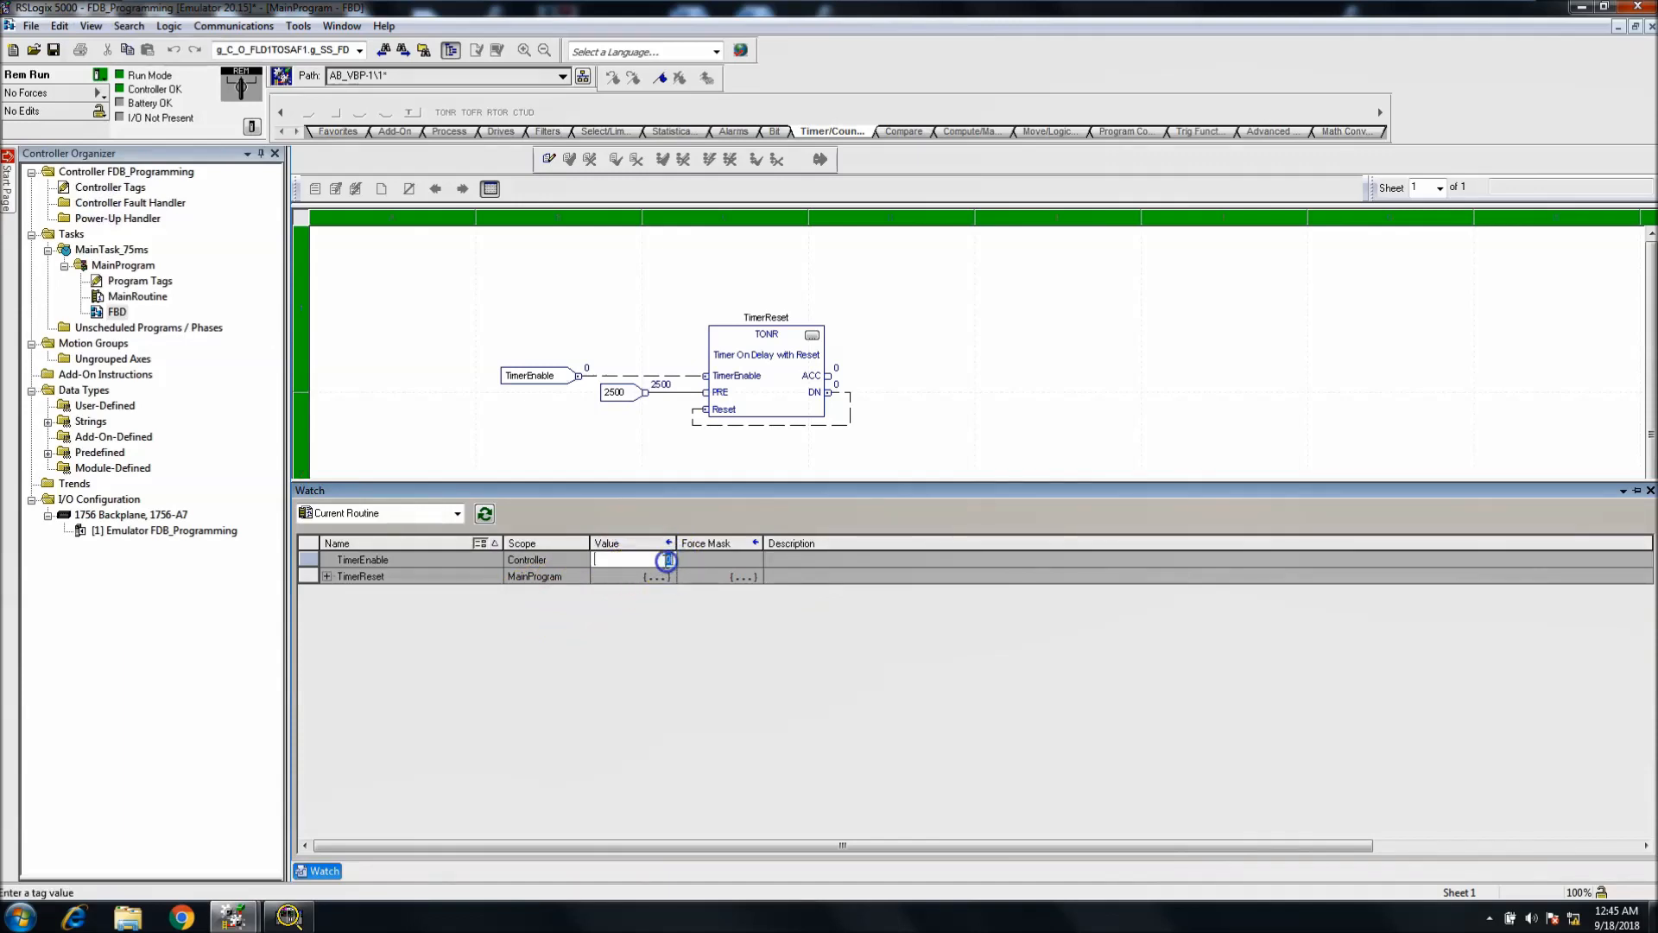
text(1)
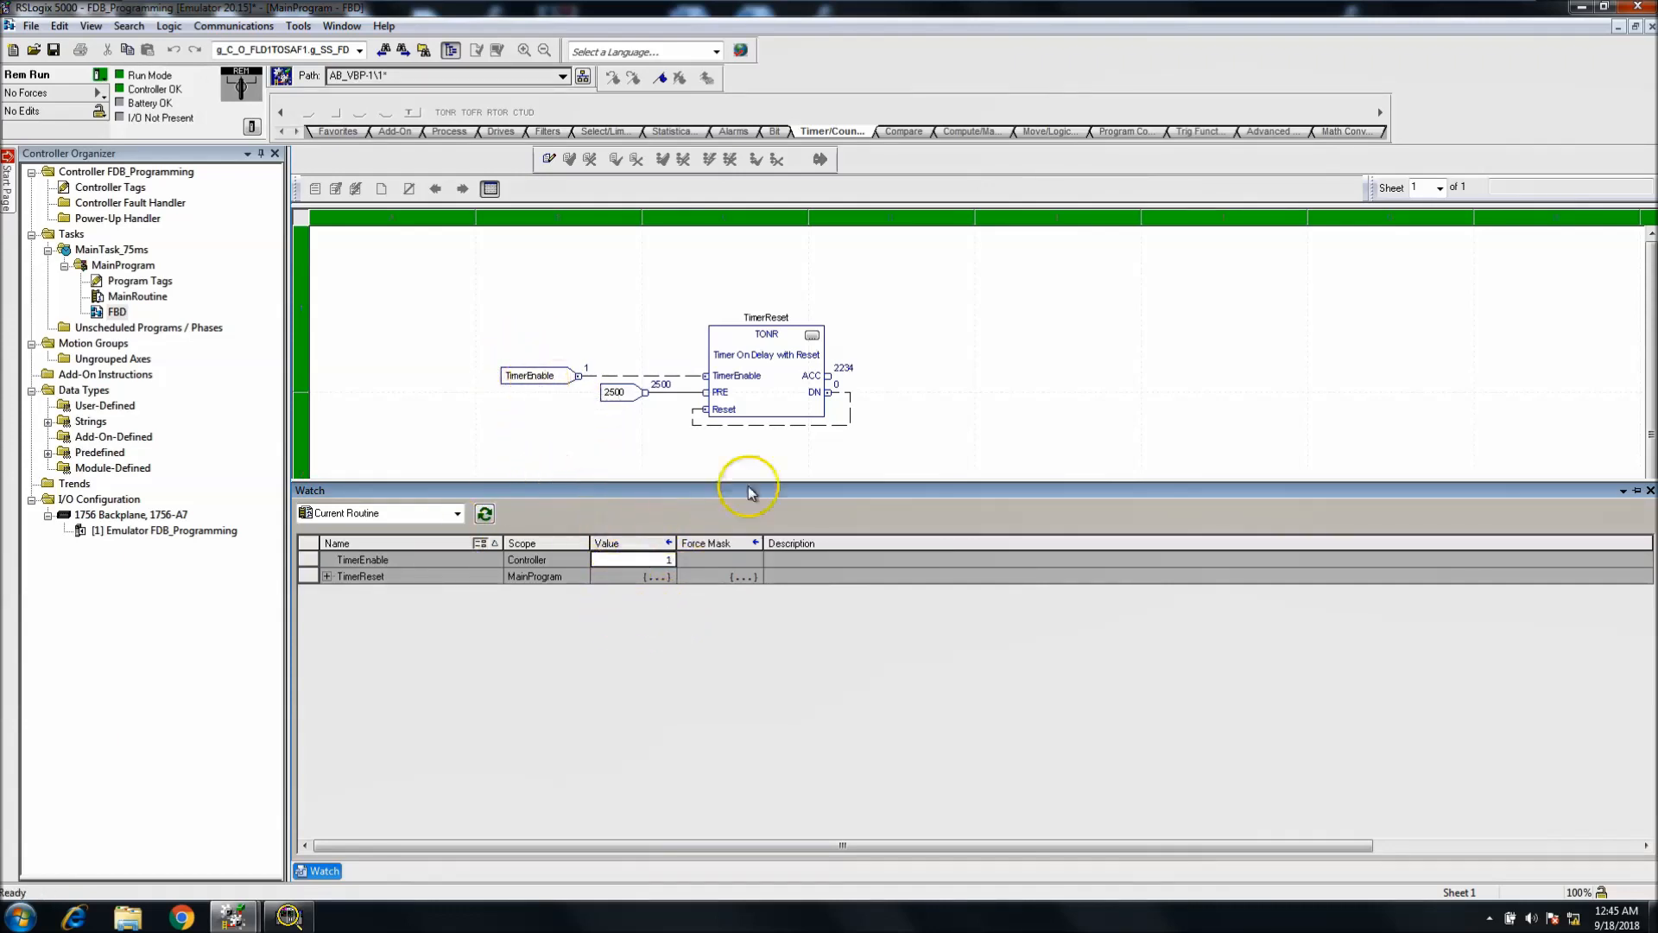
mouse_move(369, 577)
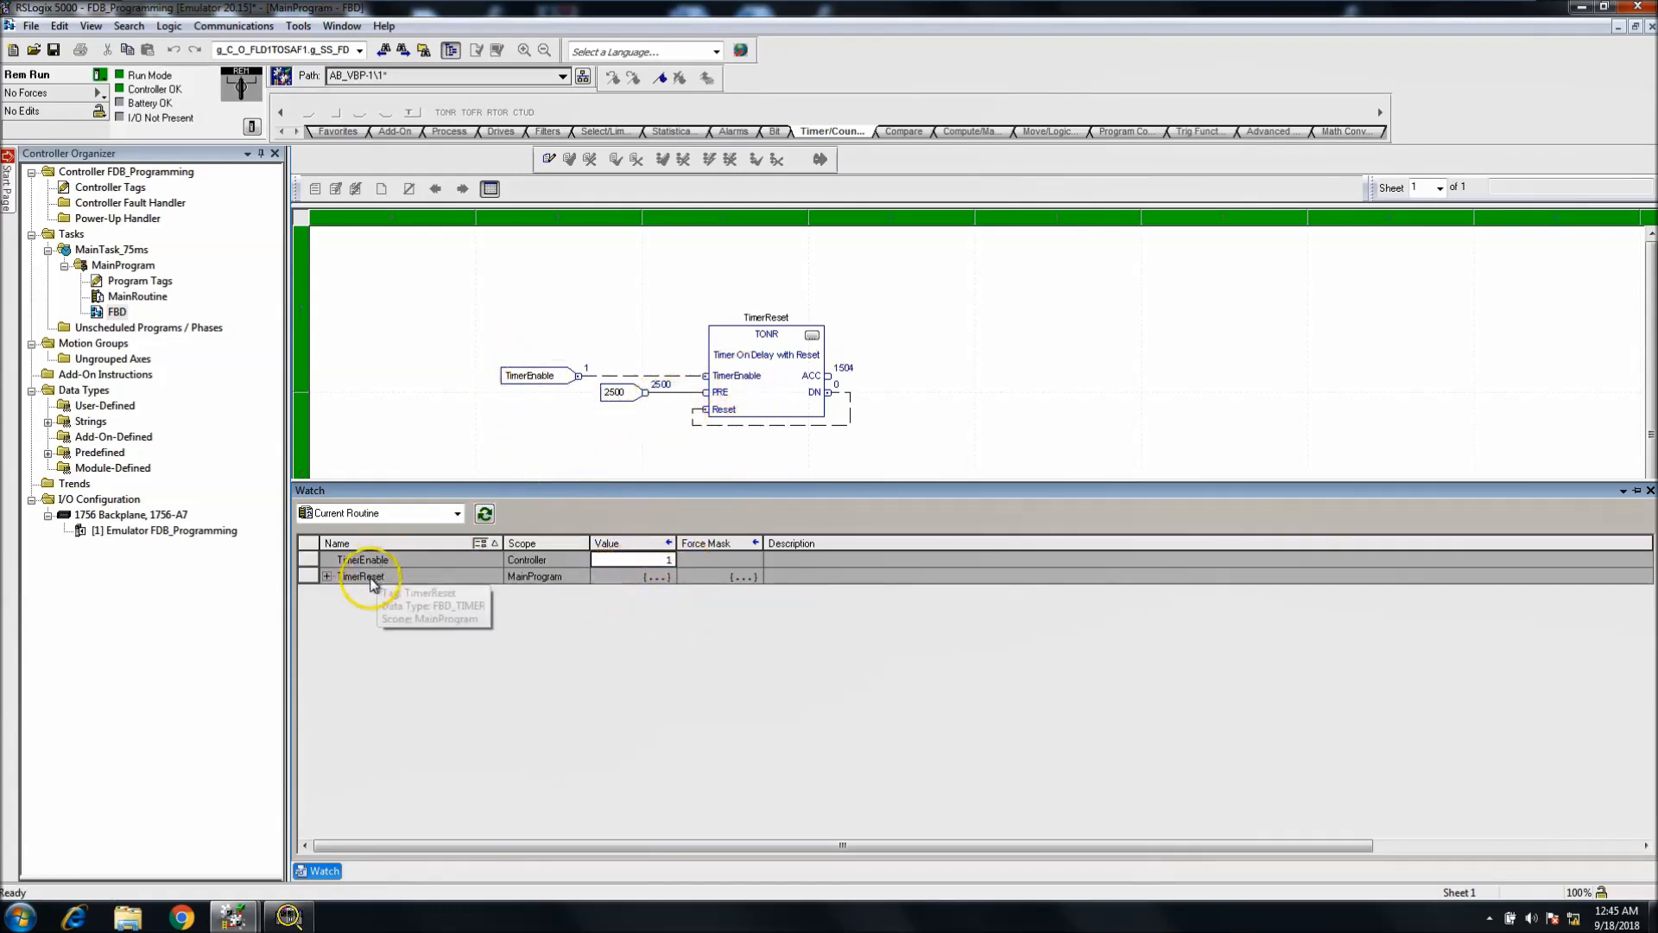
click(326, 576)
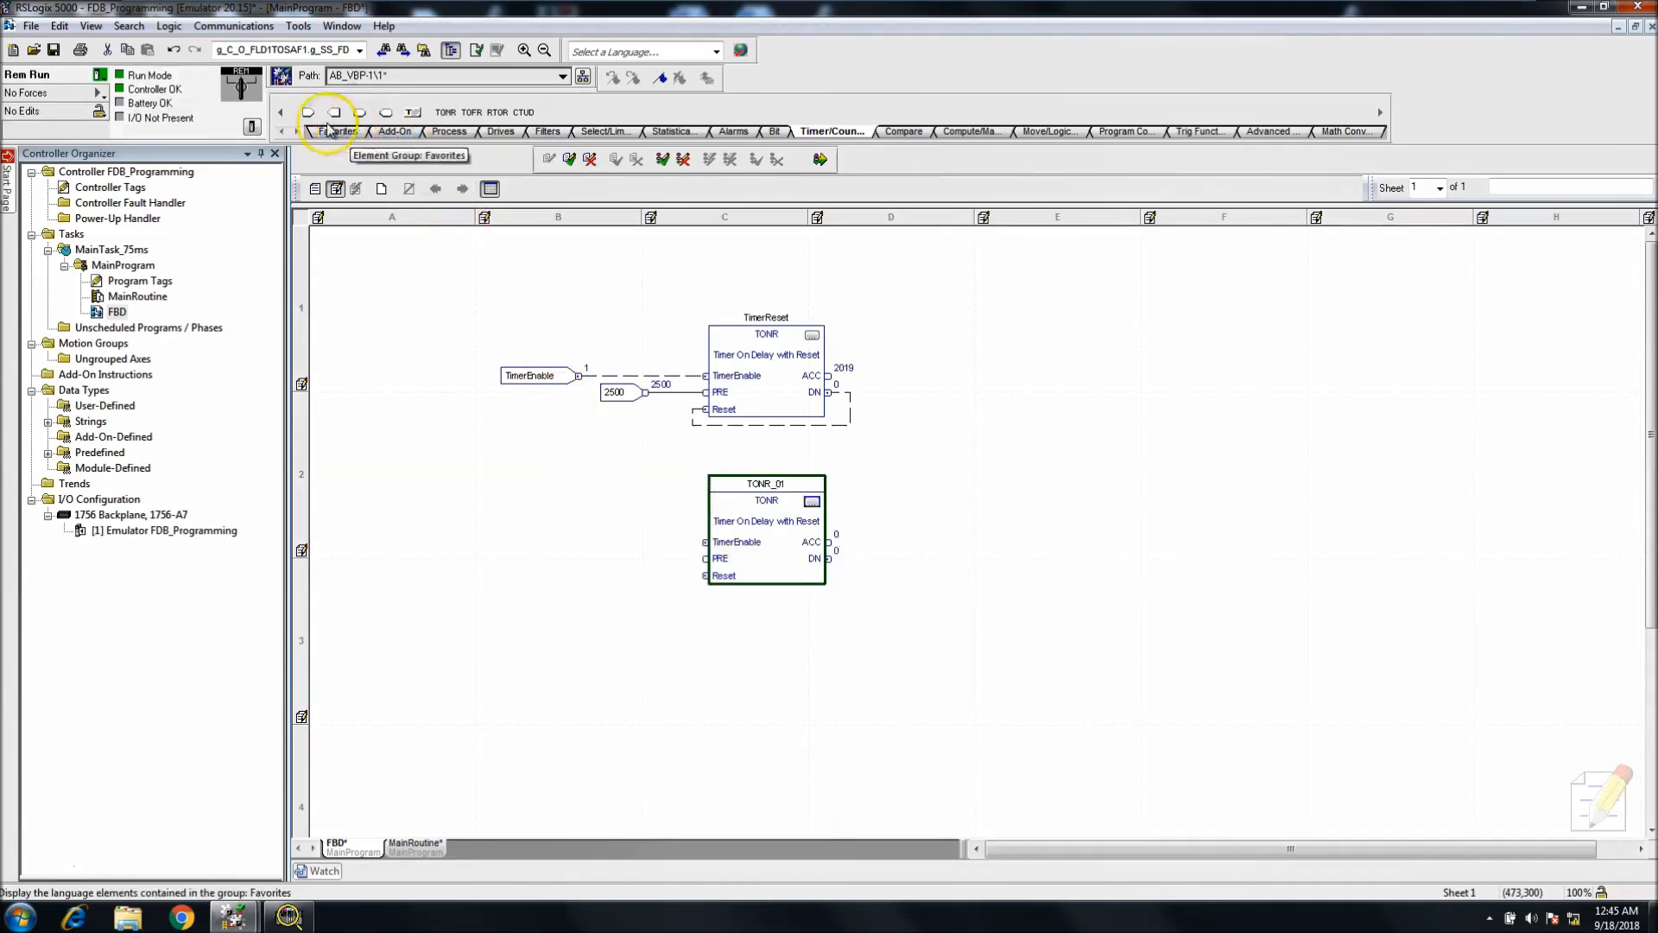
mouse_move(786, 432)
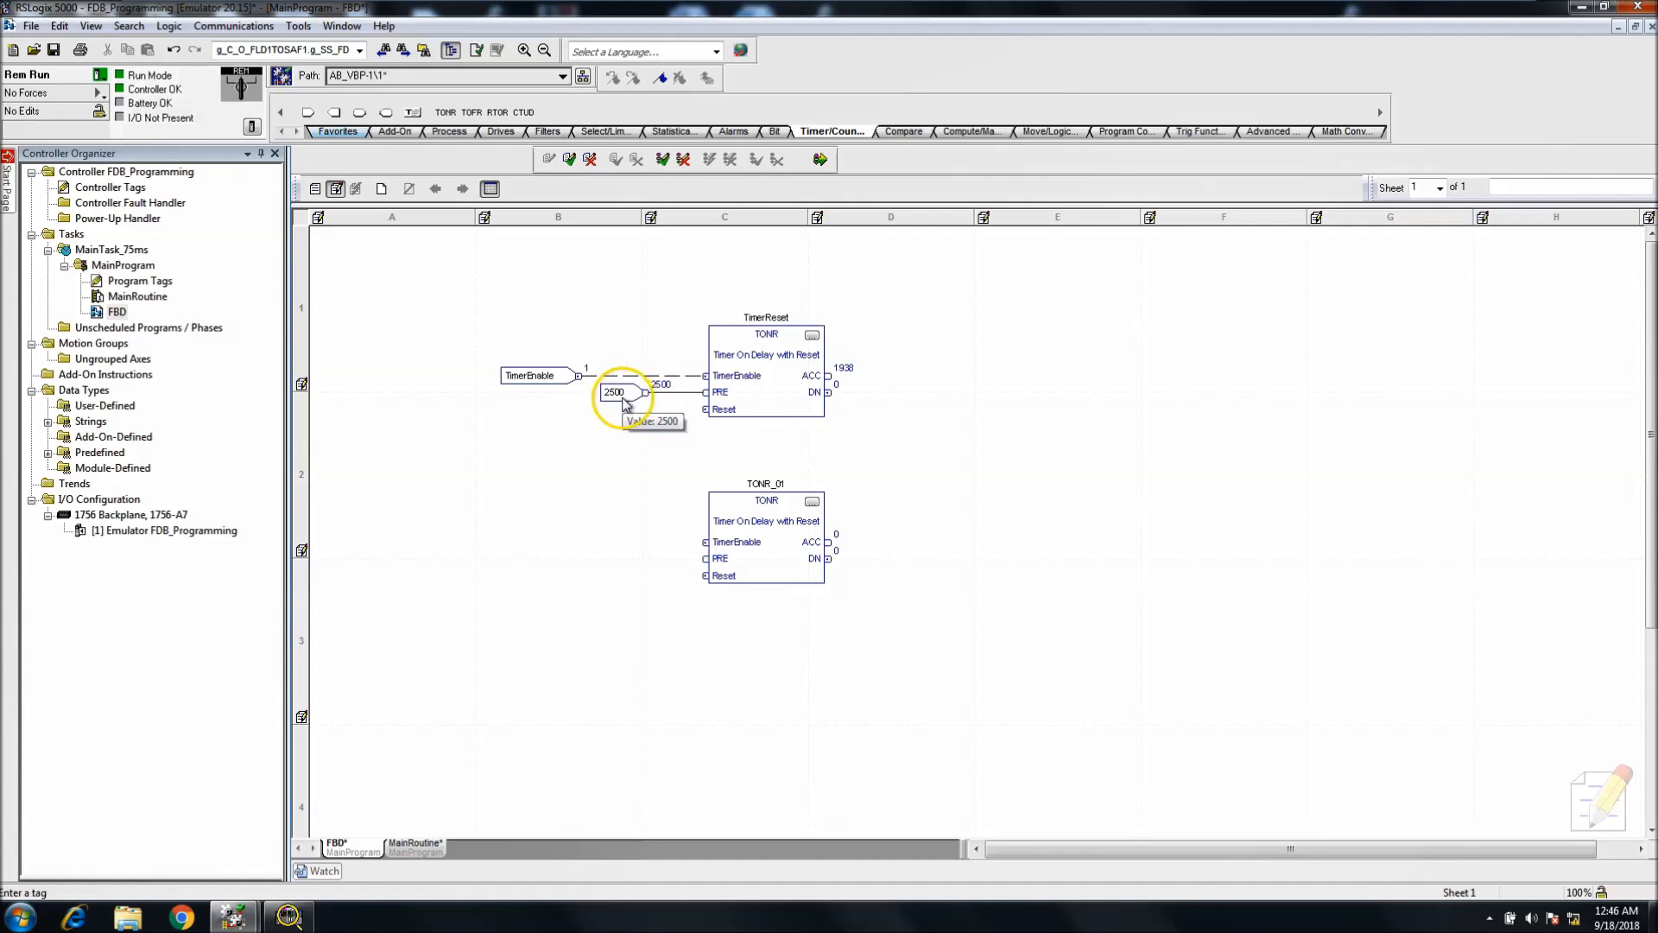
- Reposition the 2500 preset reference and wire TimerReset's DN to TONR_01's Reset input
drag(619, 393, 582, 460)
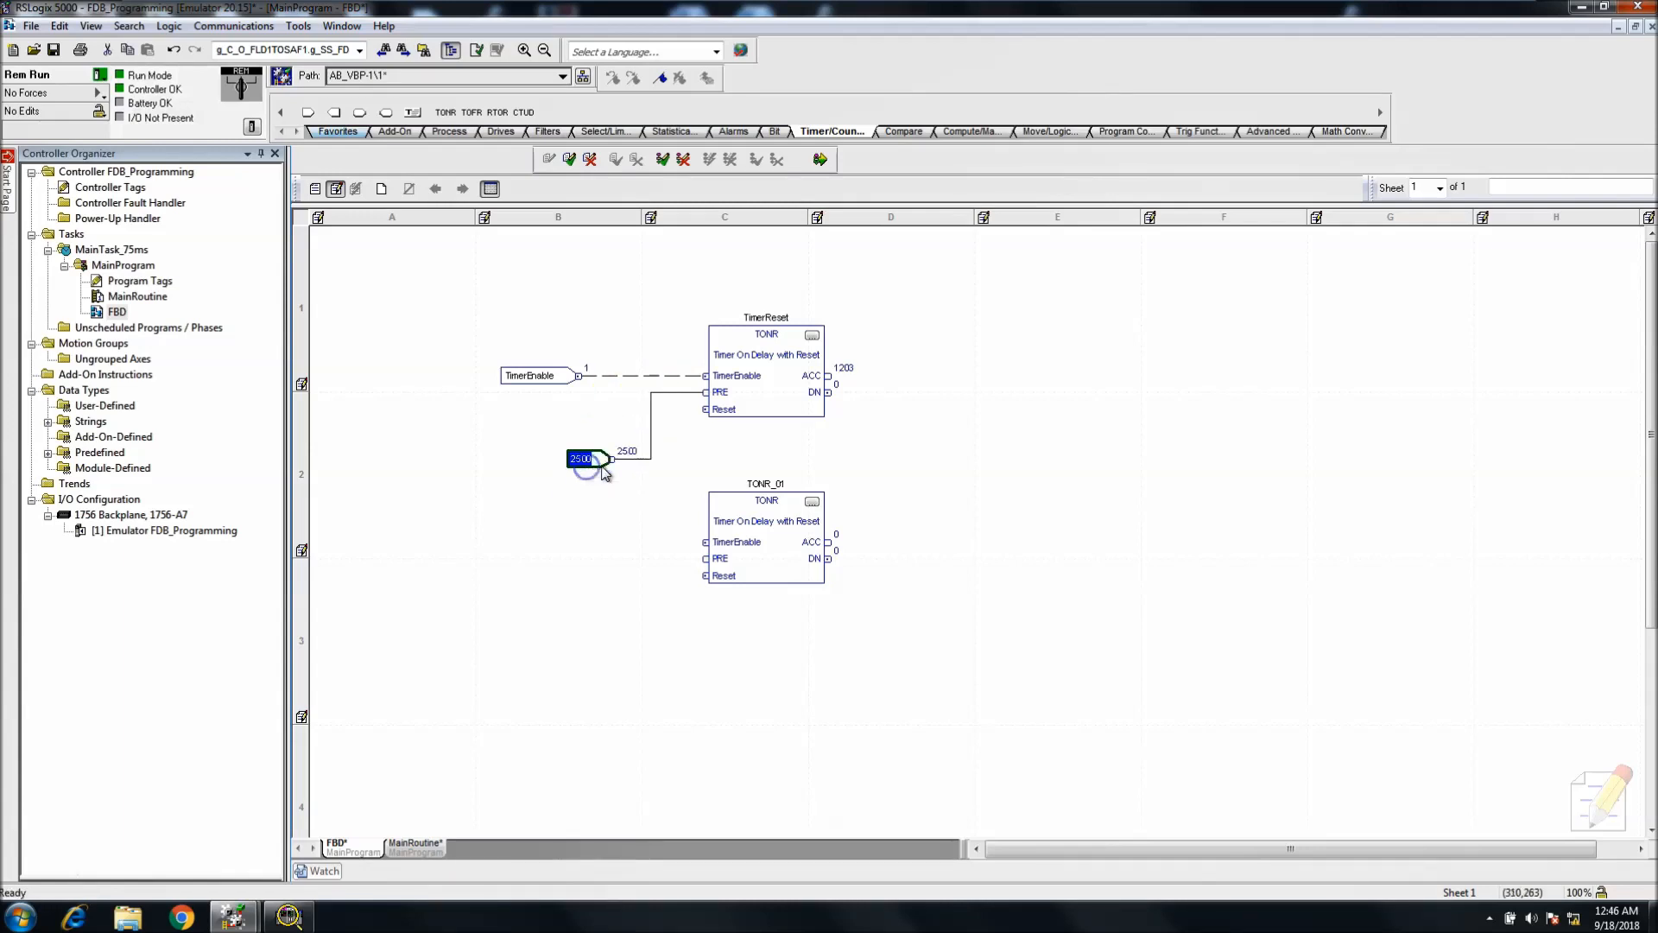
drag(611, 458, 707, 558)
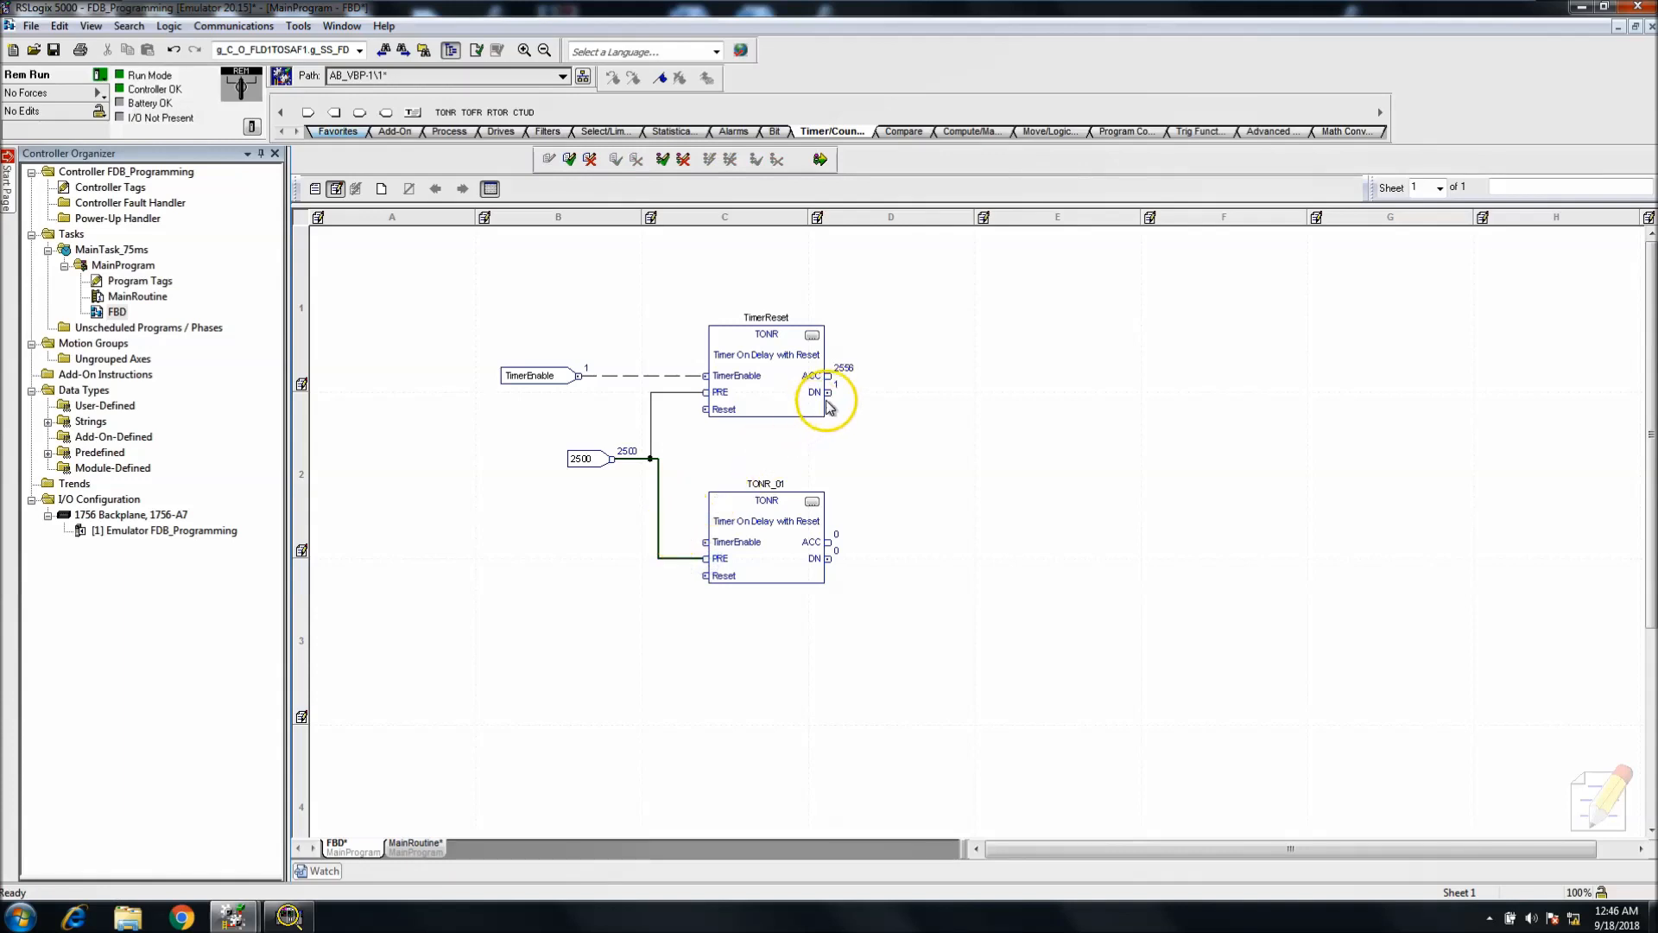
drag(827, 404, 706, 540)
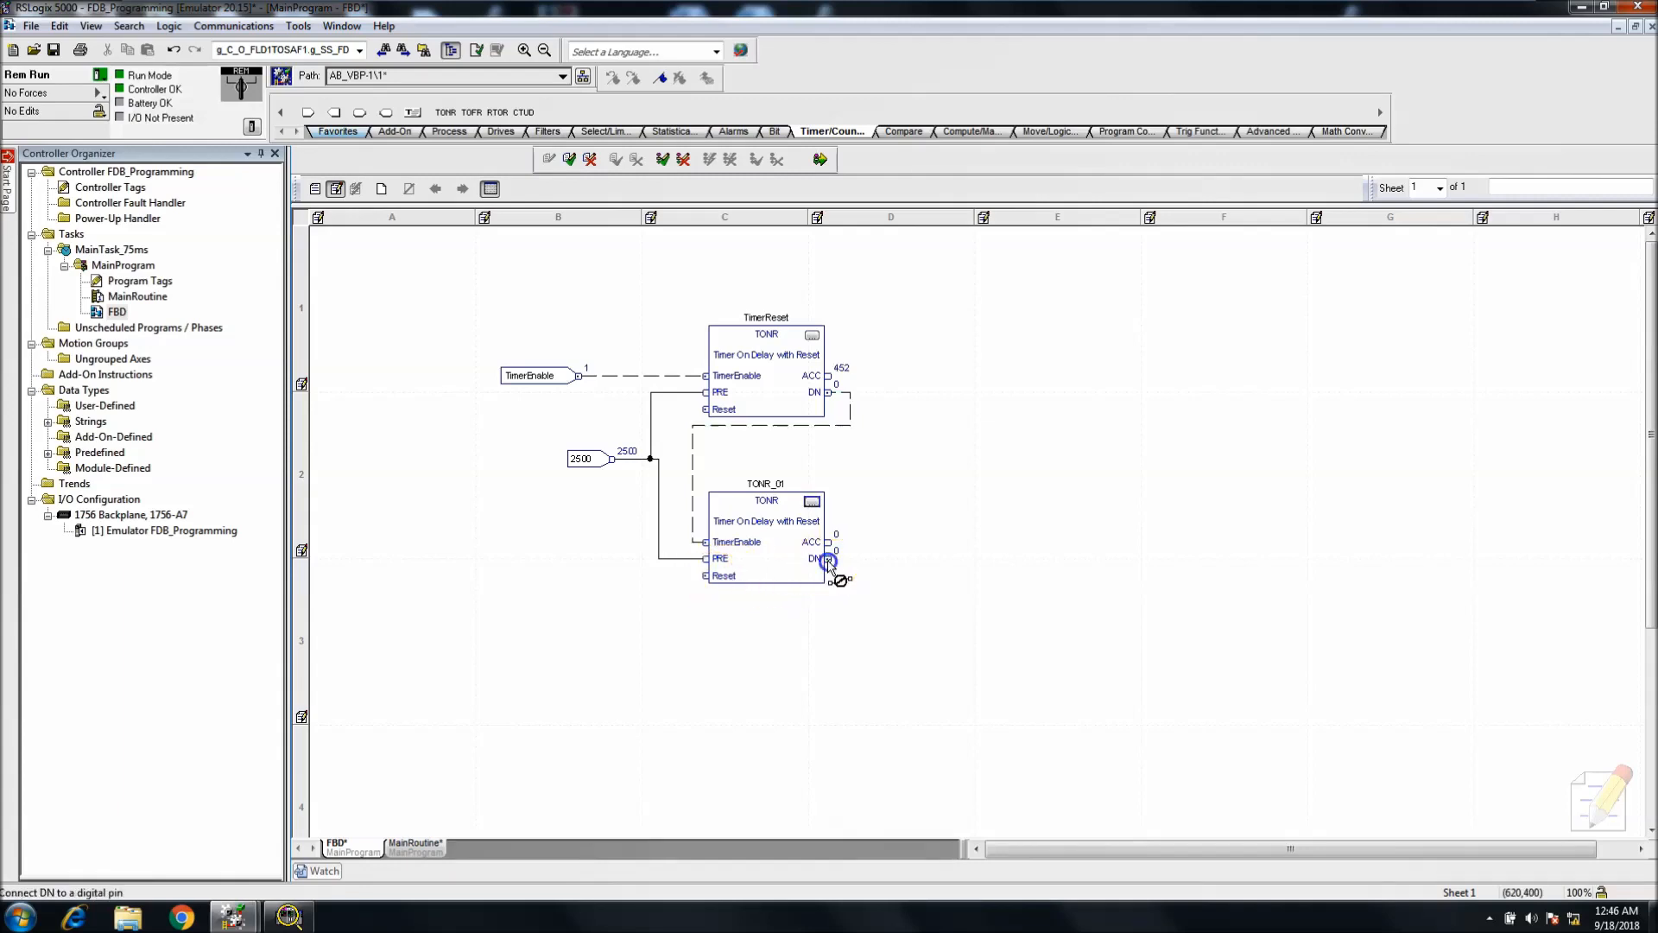
drag(831, 563, 706, 573)
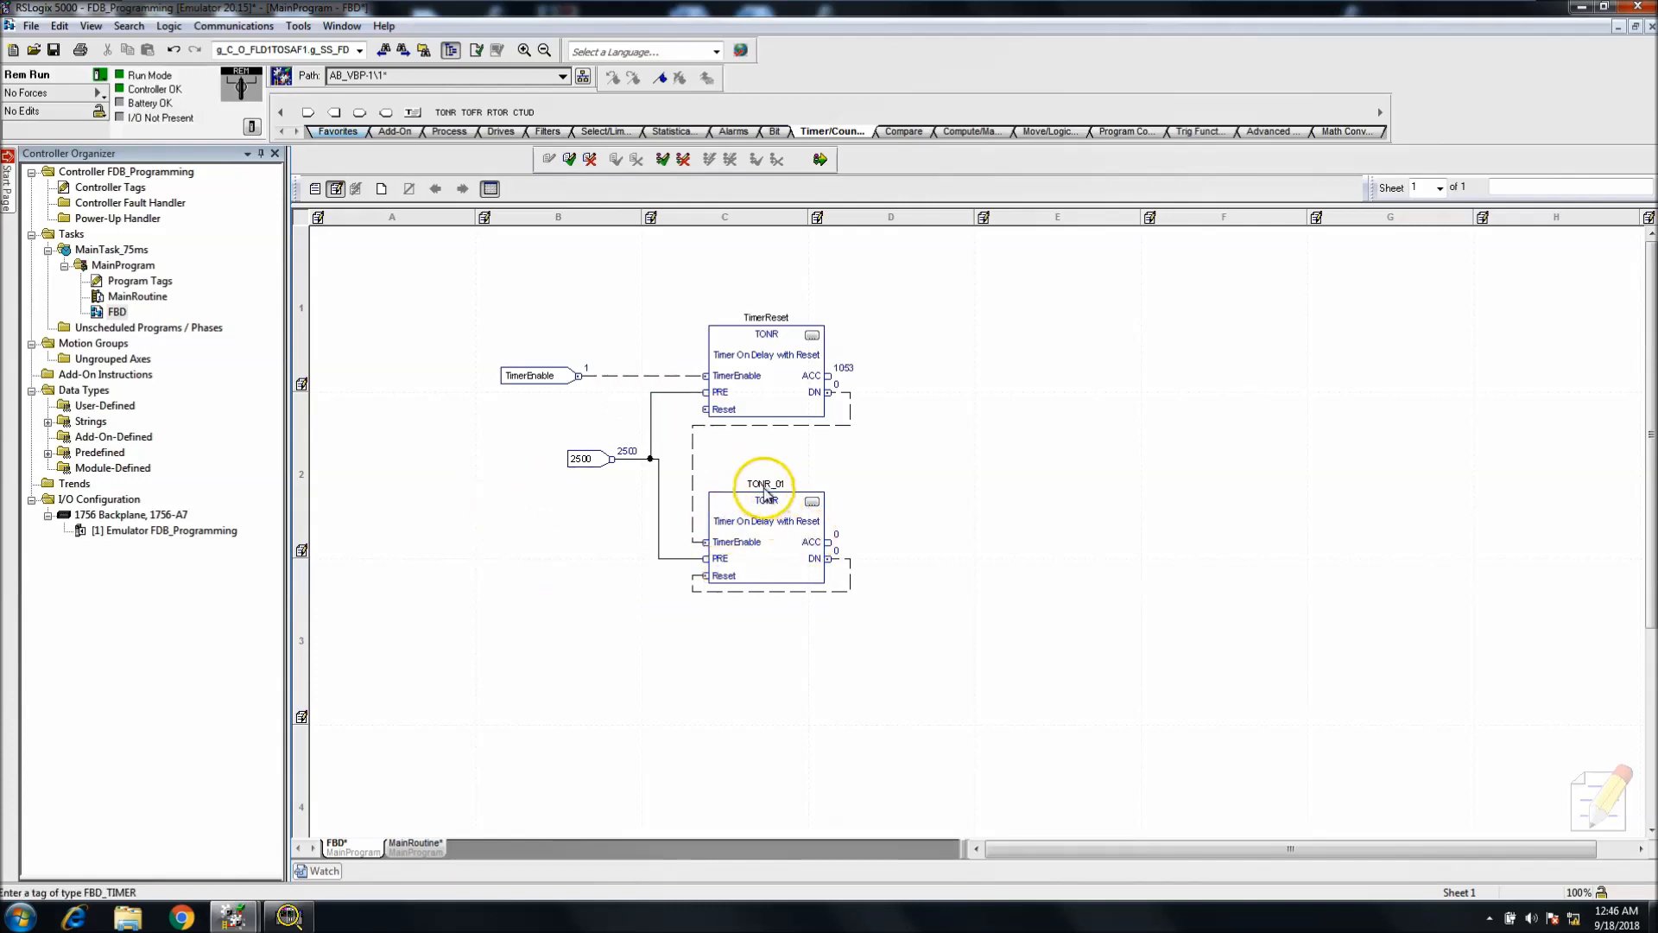
- Rename TONR_01 to Timer2_WithReset in Tag Properties, then start renaming TimerReset
double_click(766, 483)
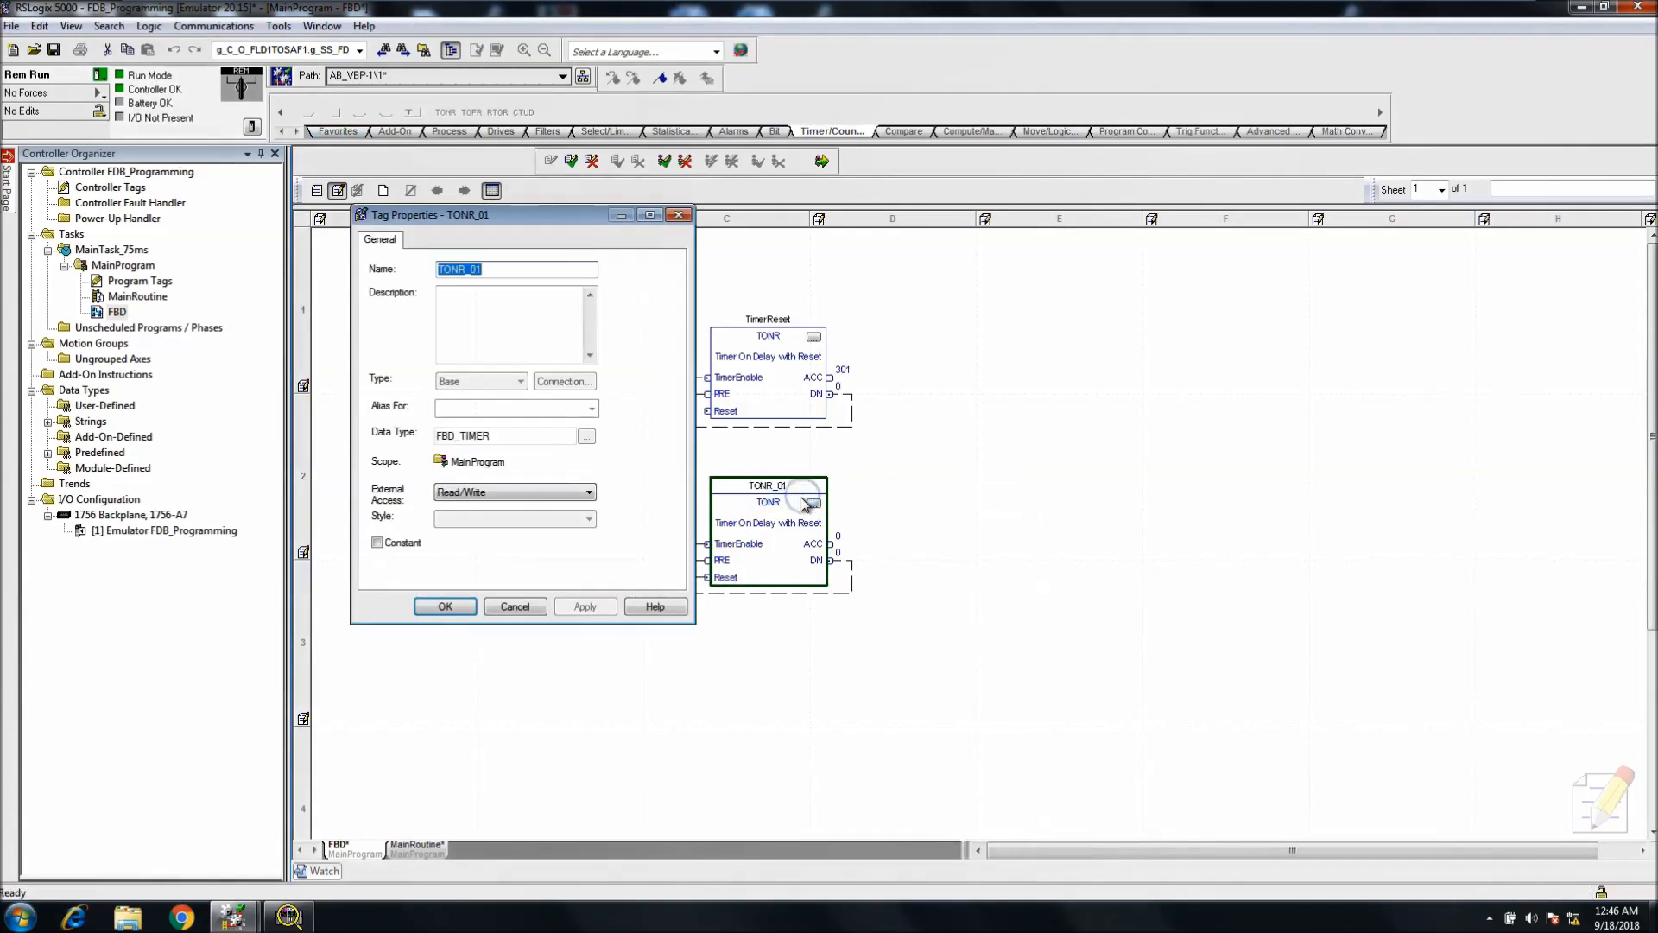
text(Timer2With_Reset)
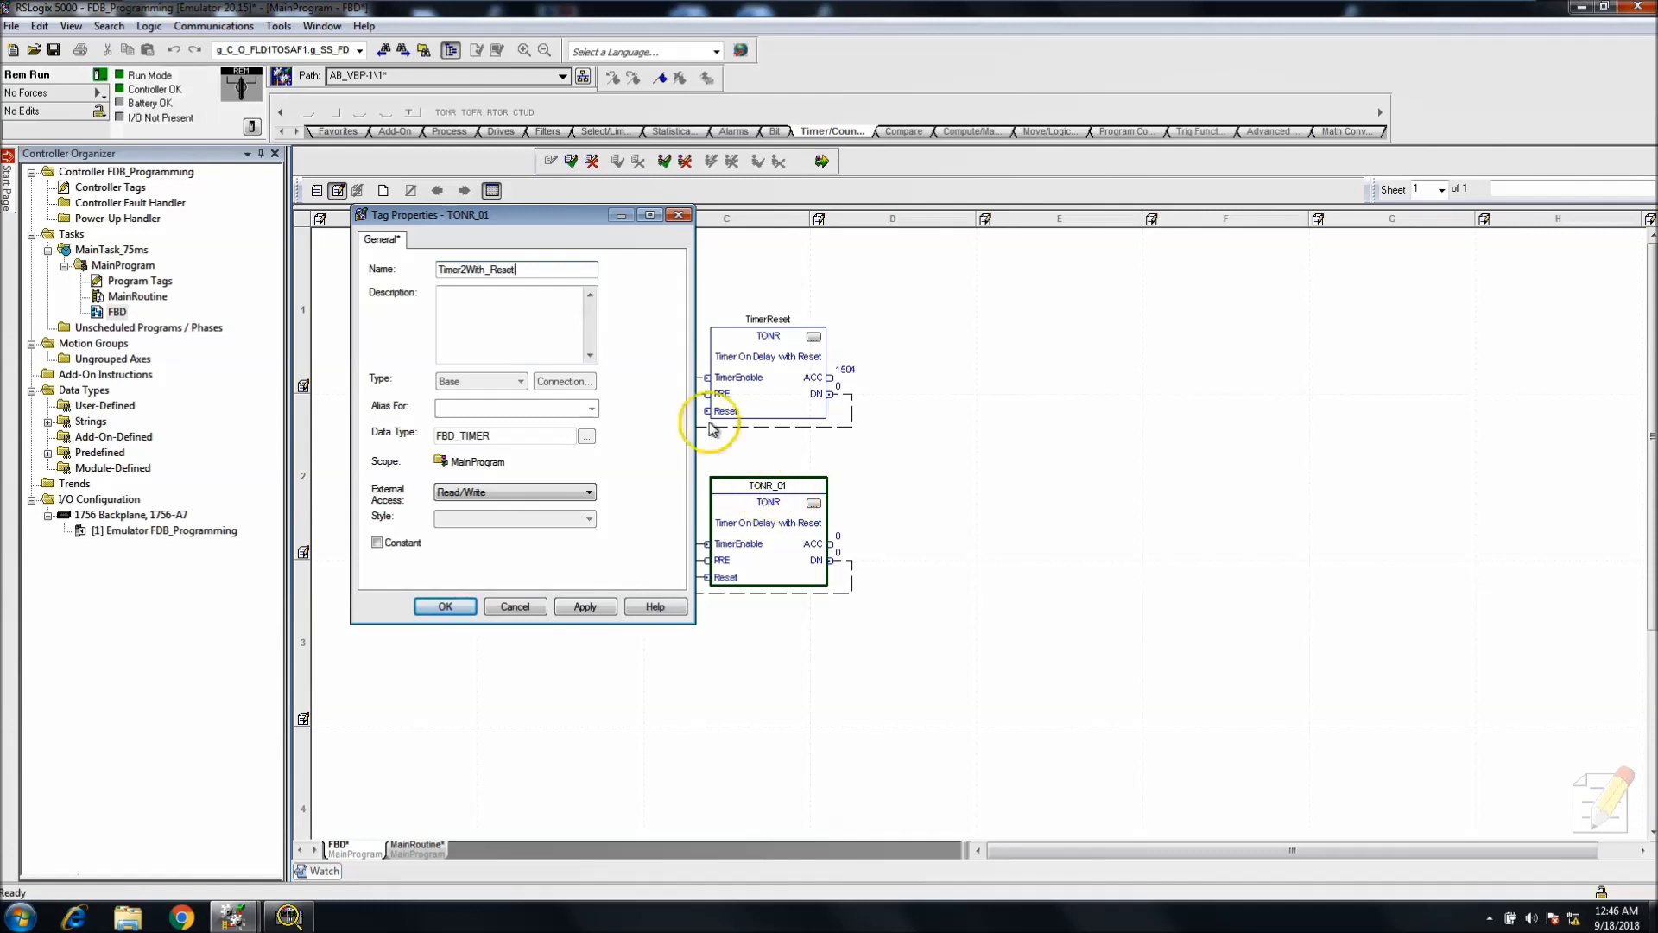
click(492, 269)
text(_)
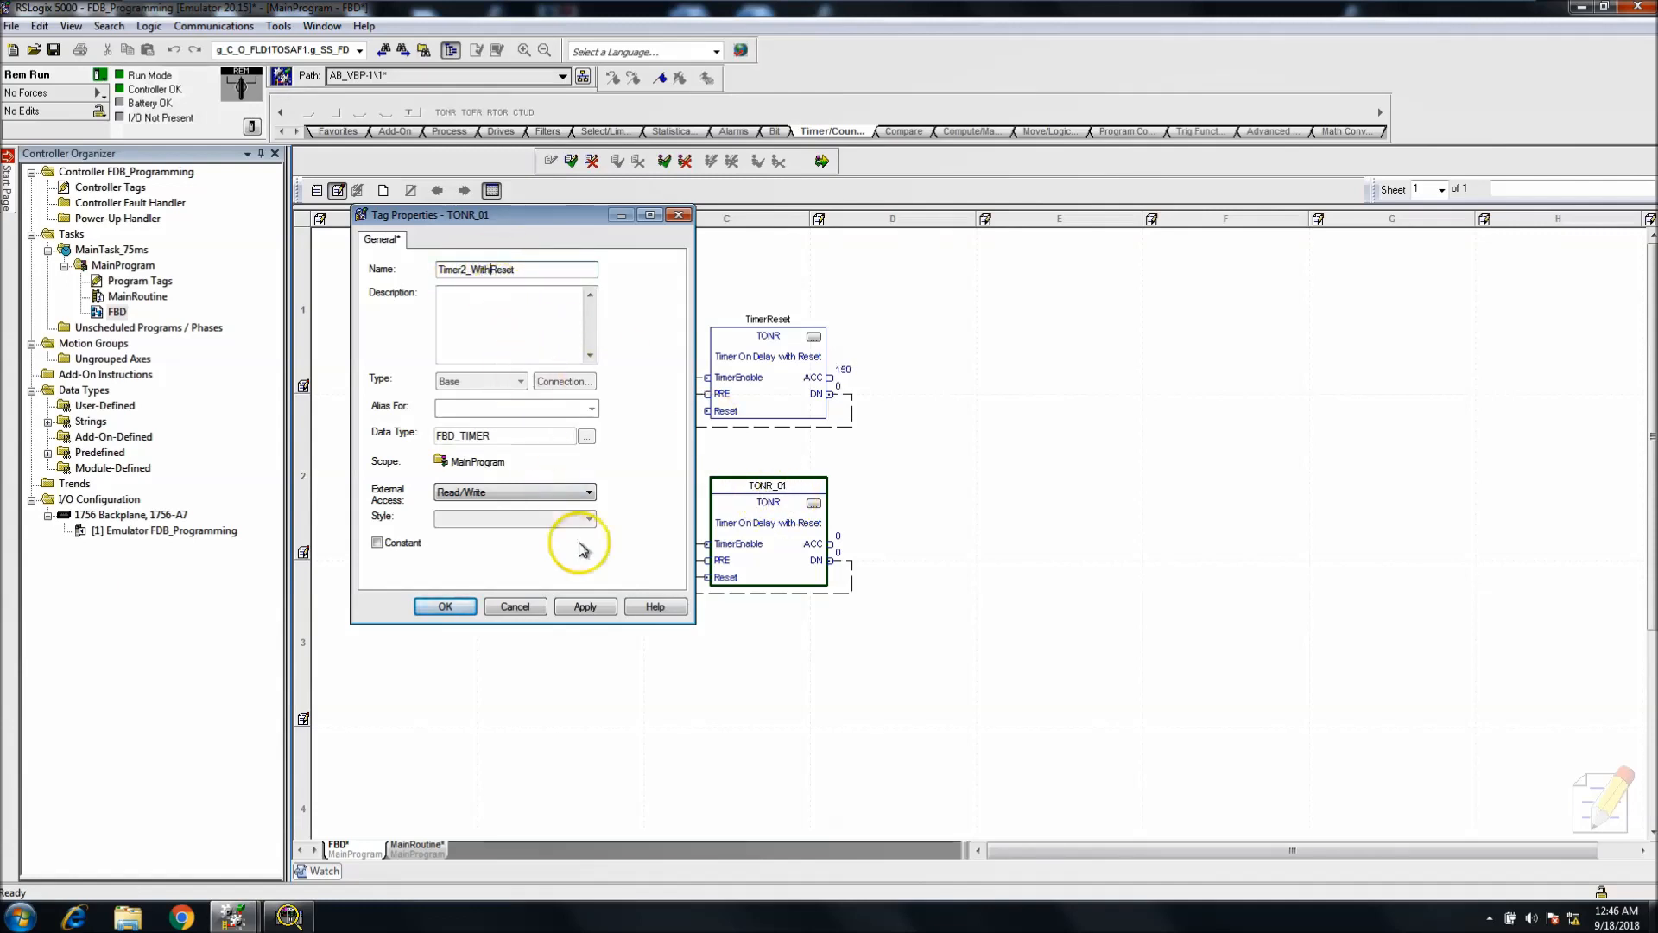
click(444, 606)
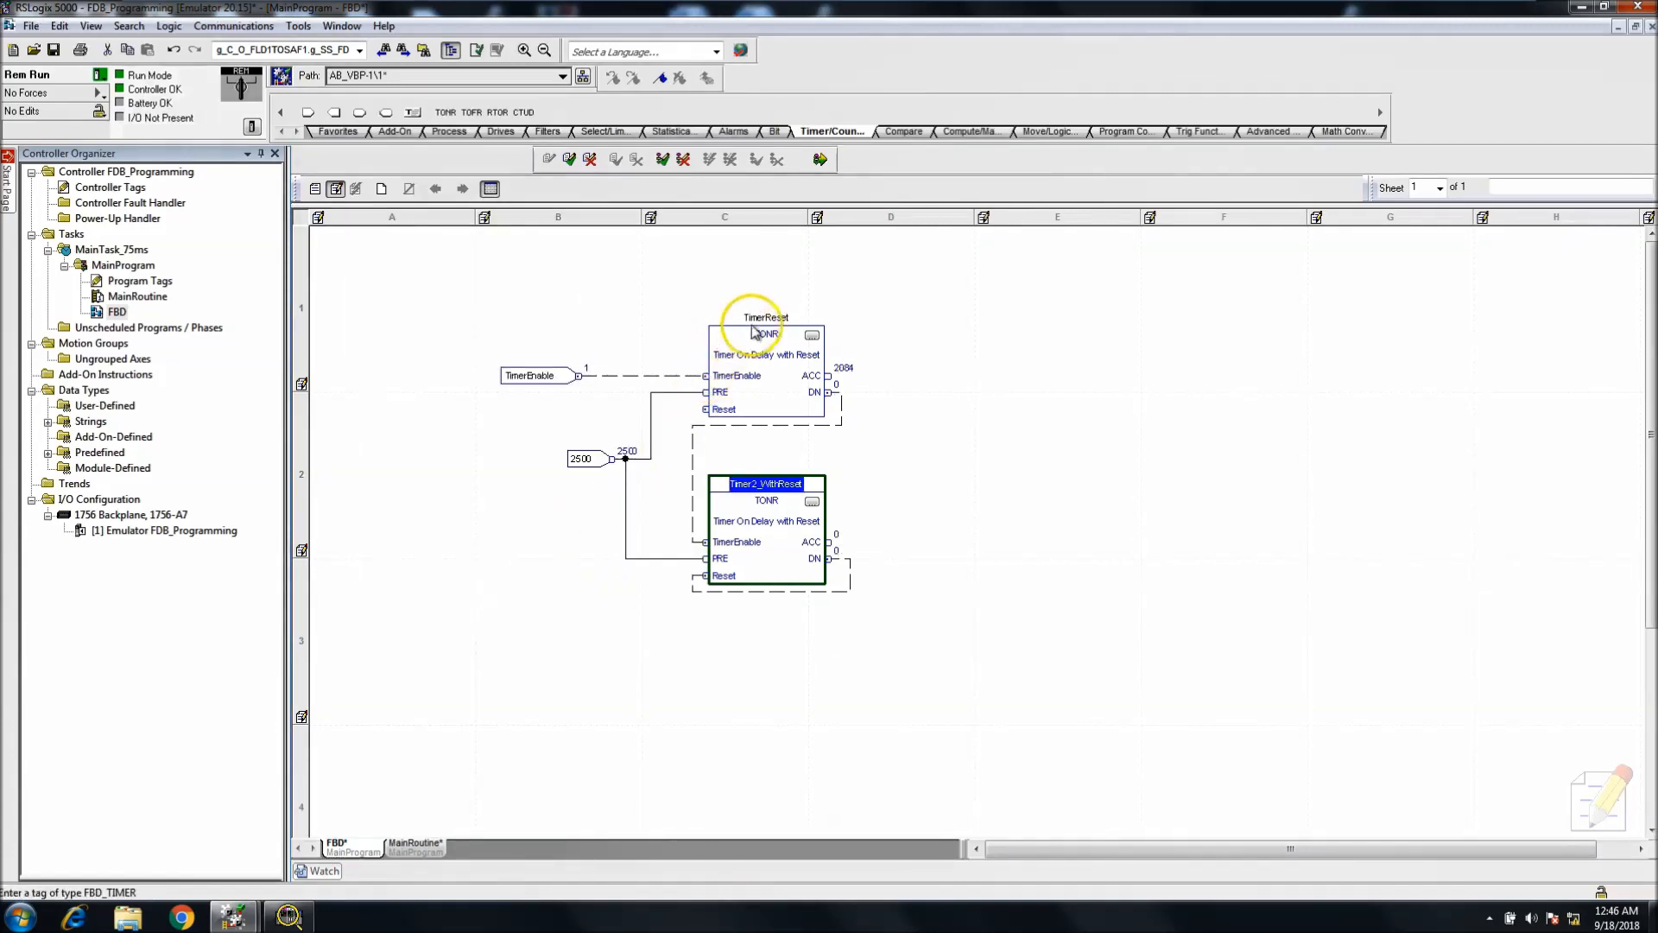
double_click(765, 334)
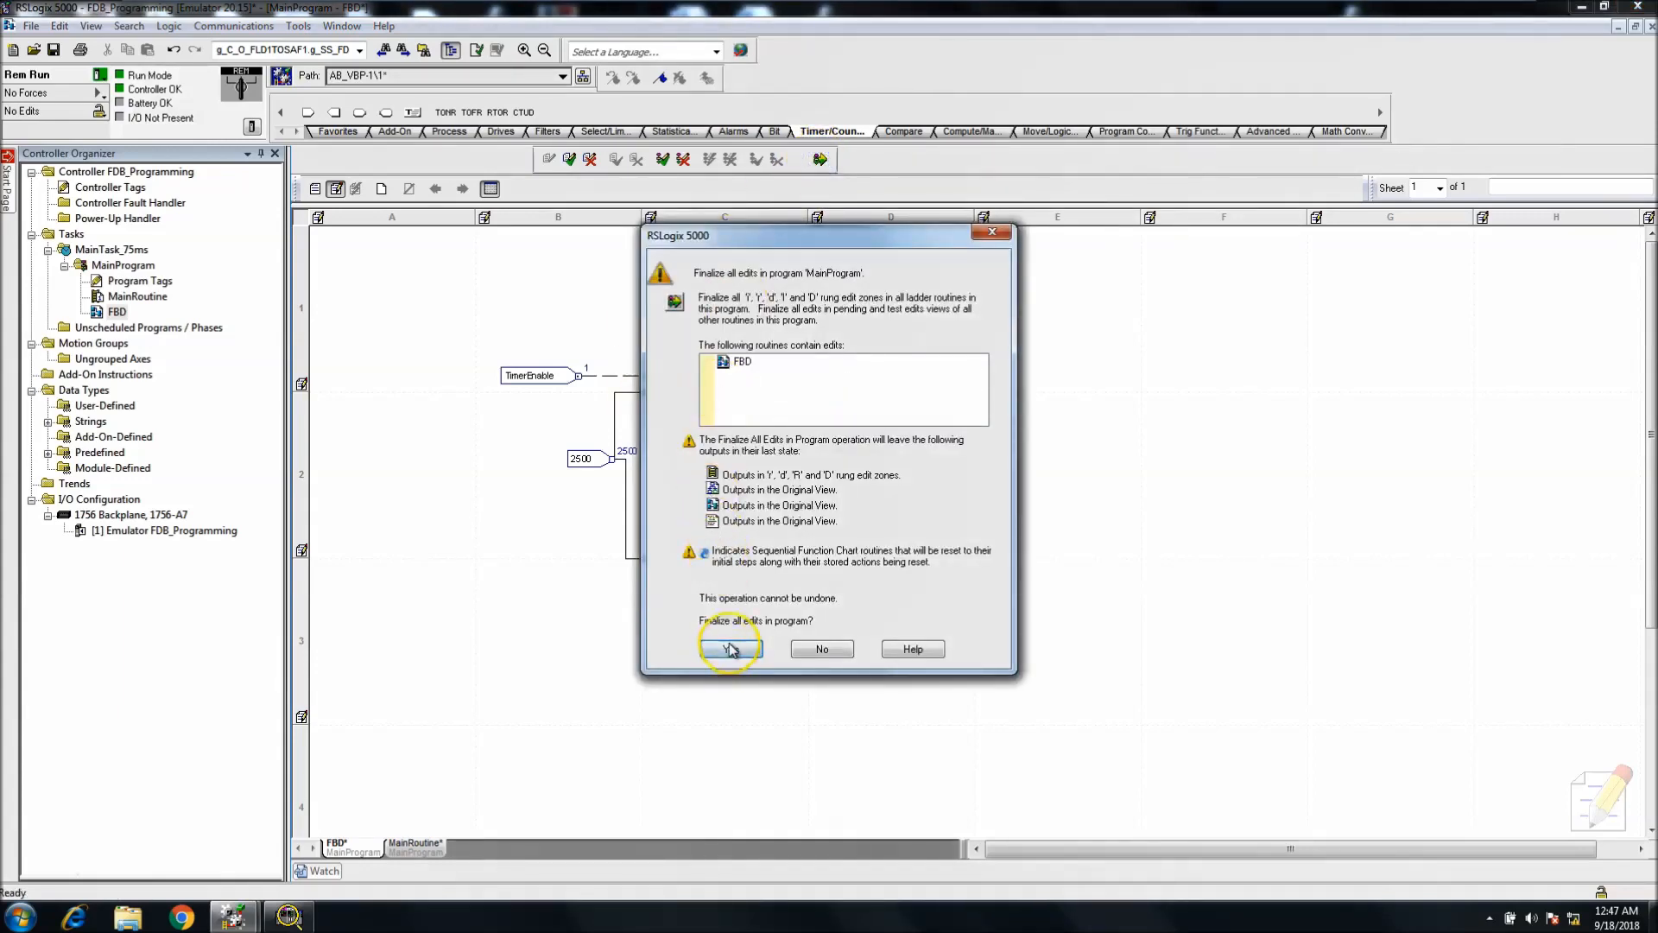
- Finalize the renames, wire Timer2 DN to Timer1 Reset, and decline finalizing while it errors
click(729, 648)
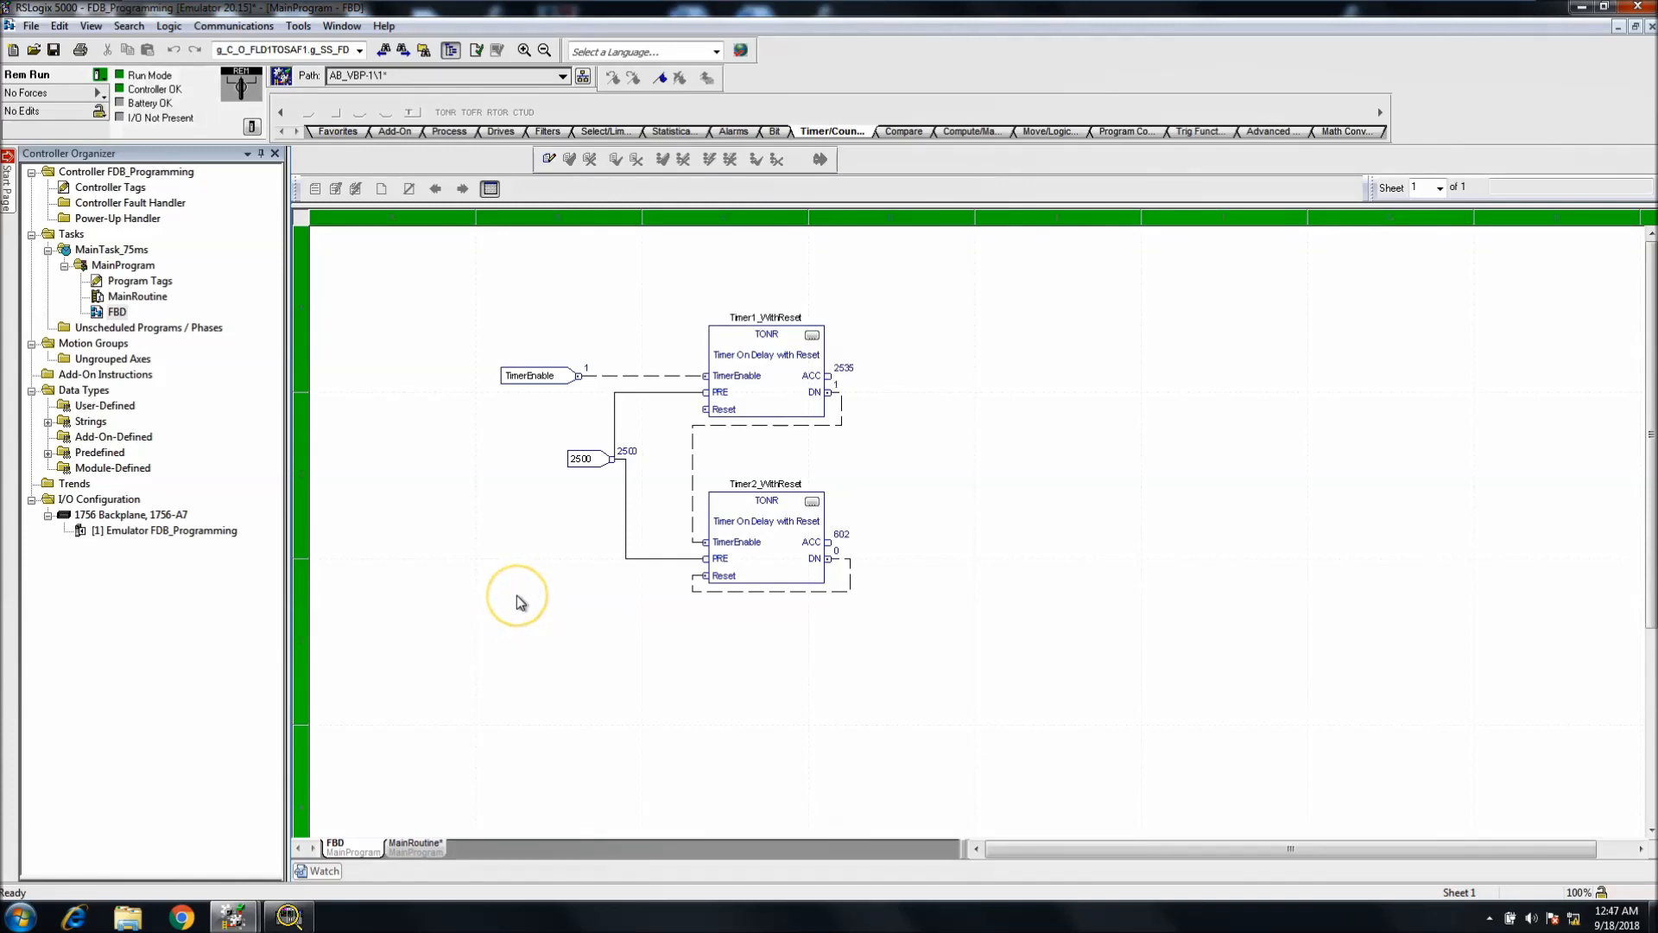
mouse_move(618, 572)
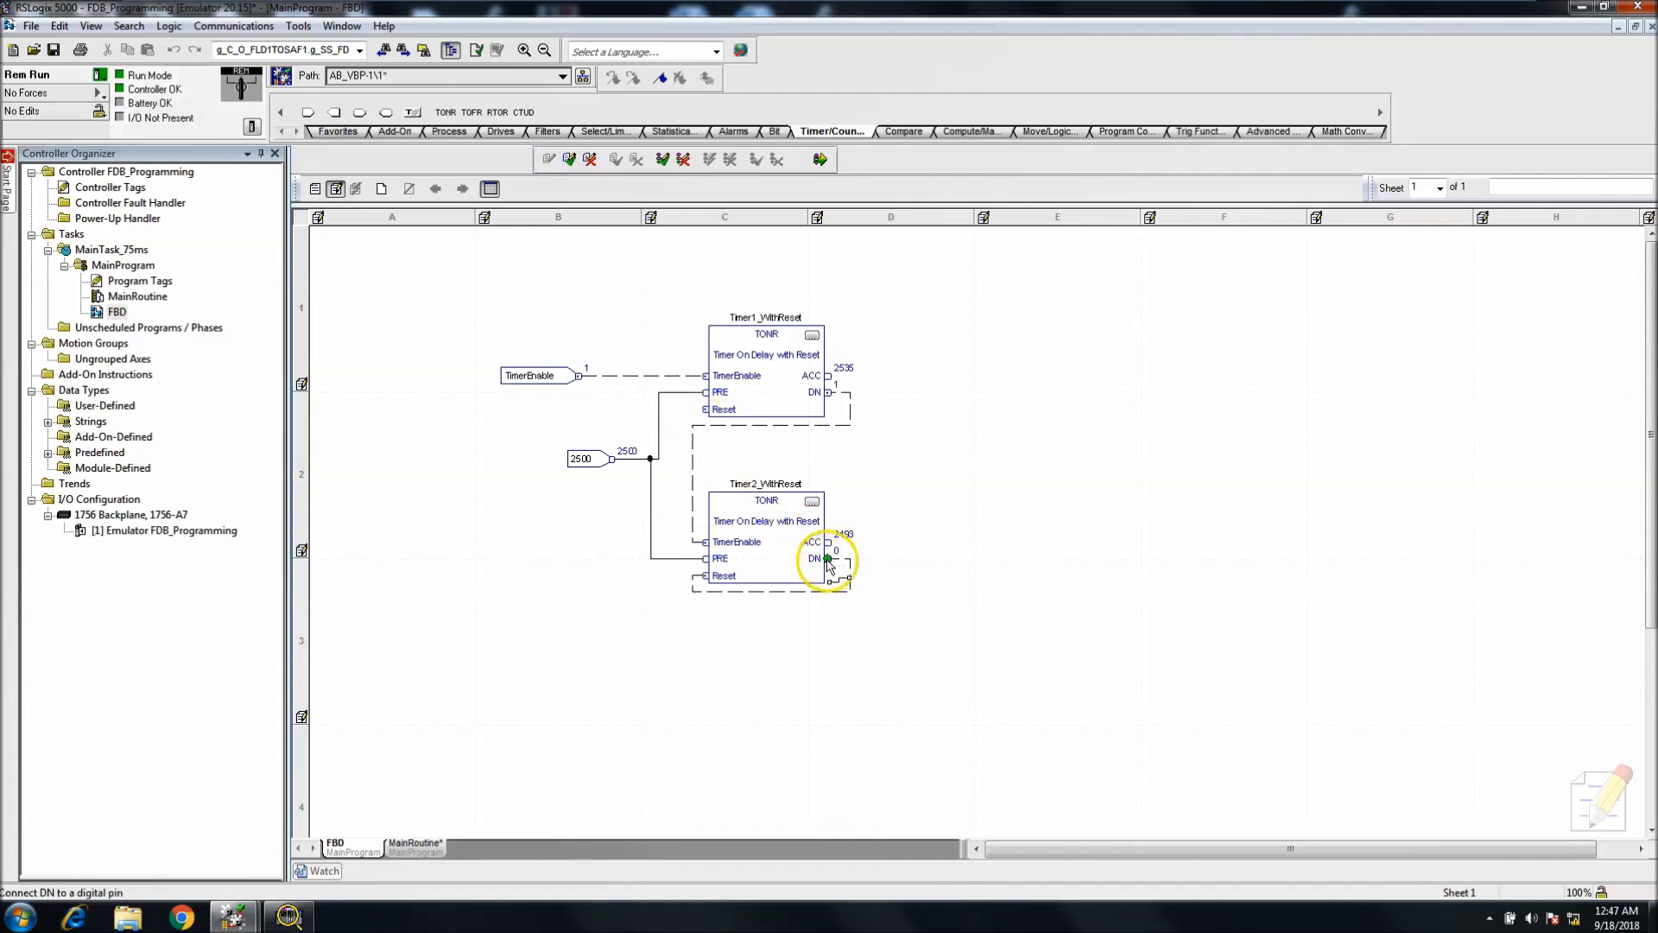
drag(831, 558, 705, 410)
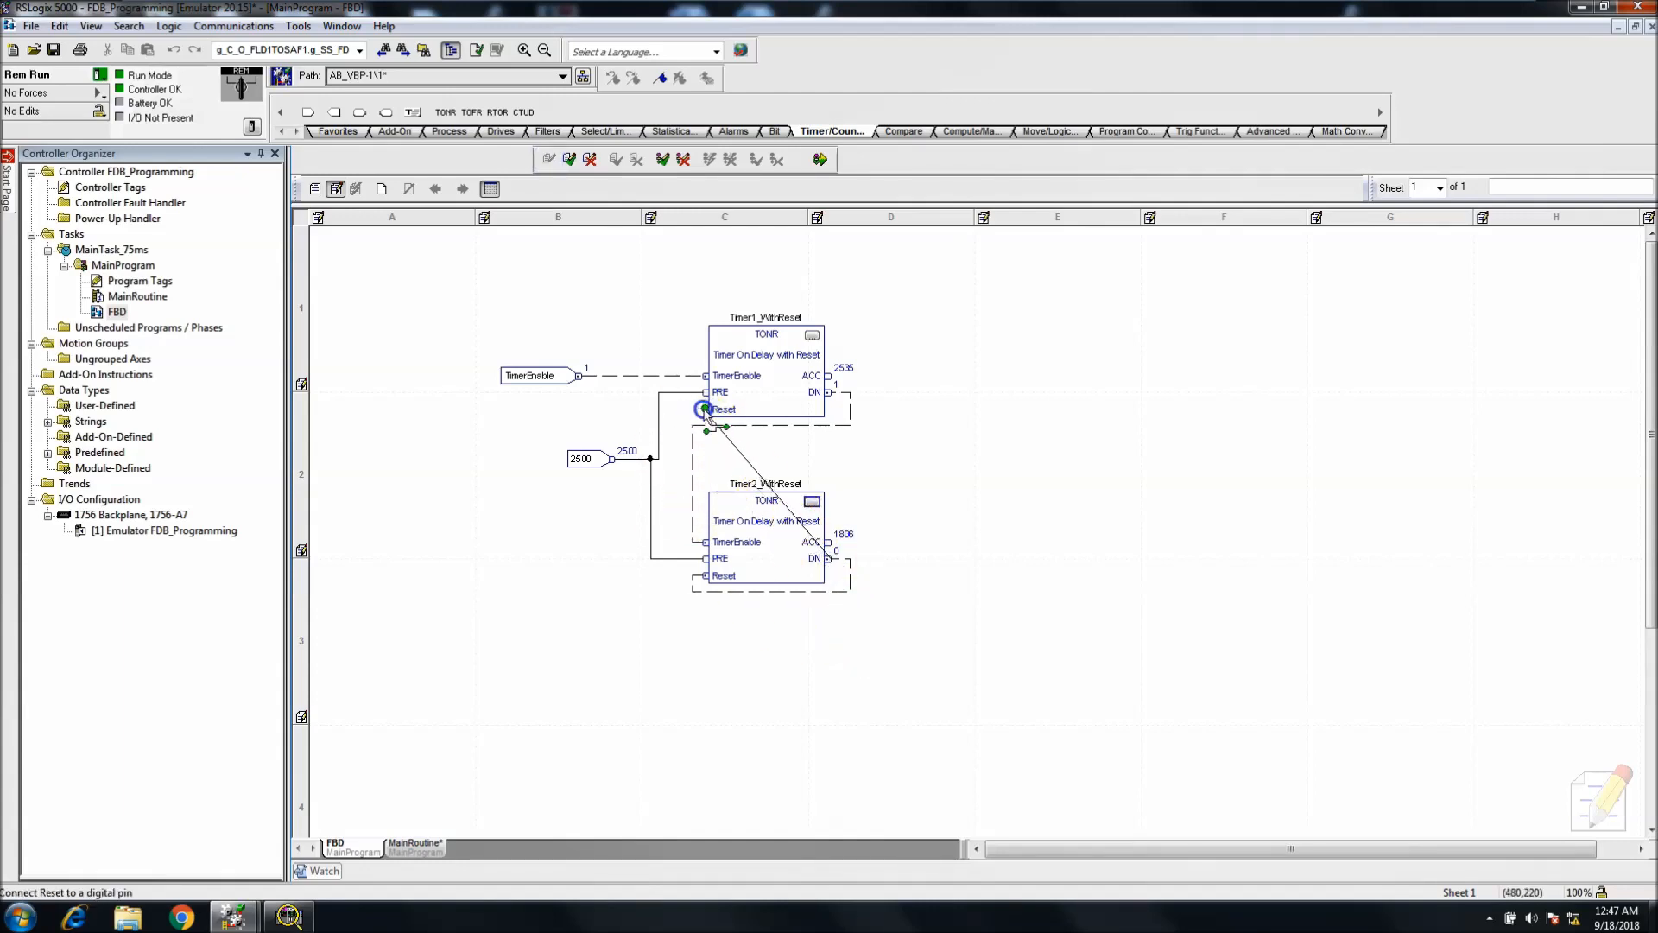
click(817, 159)
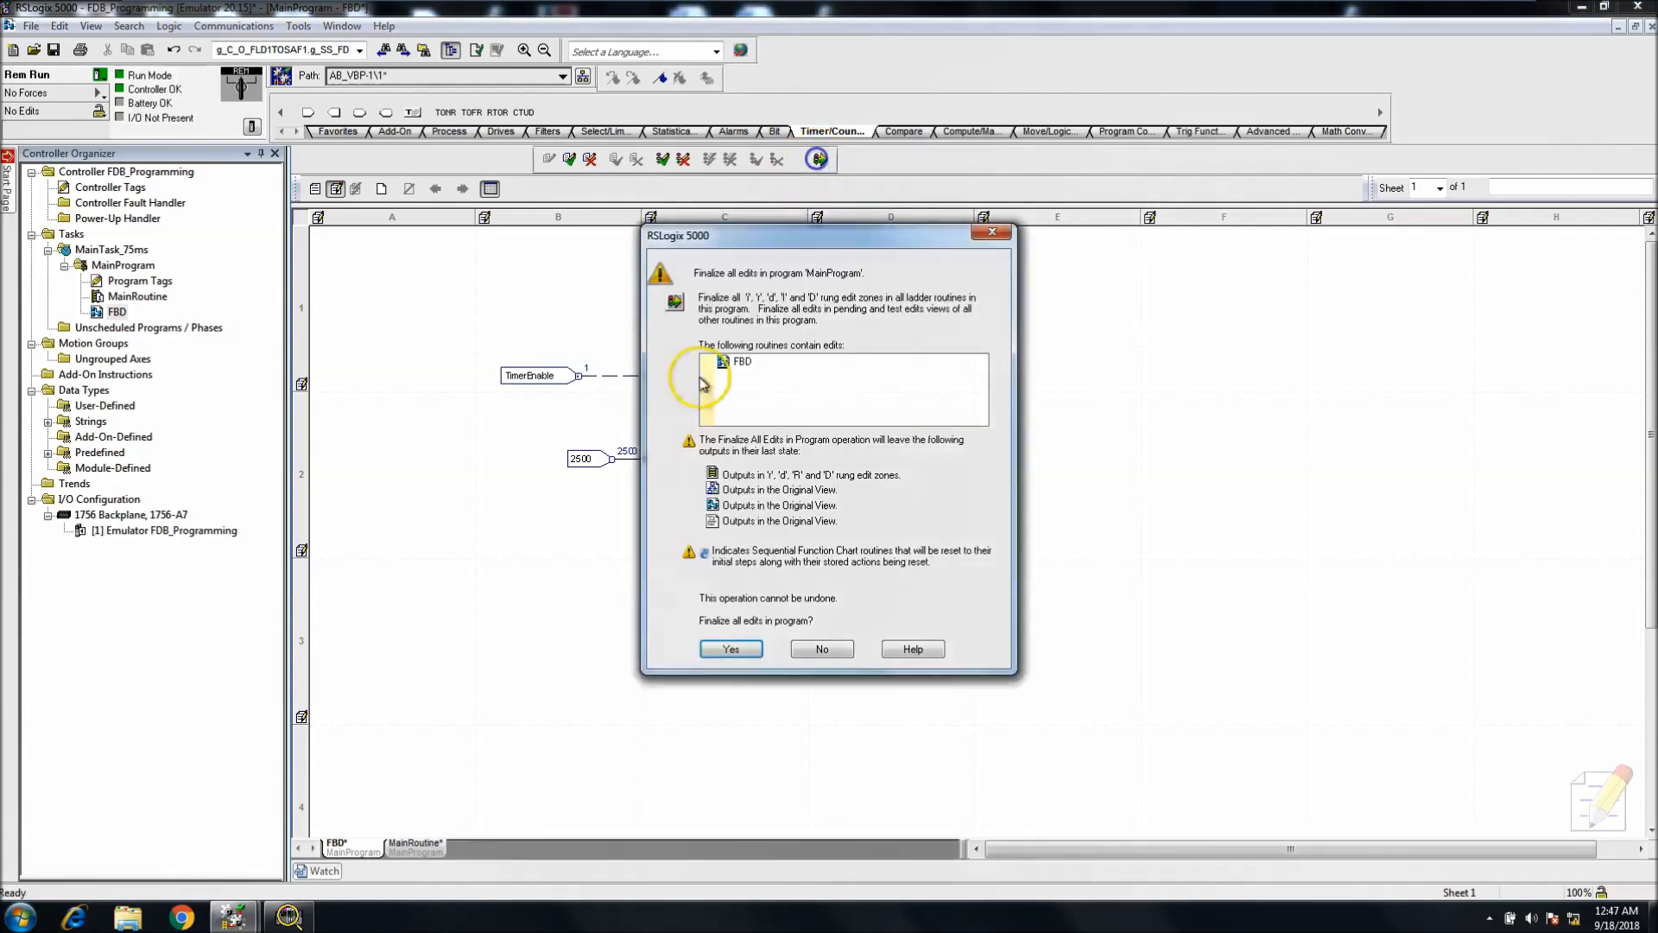
click(729, 648)
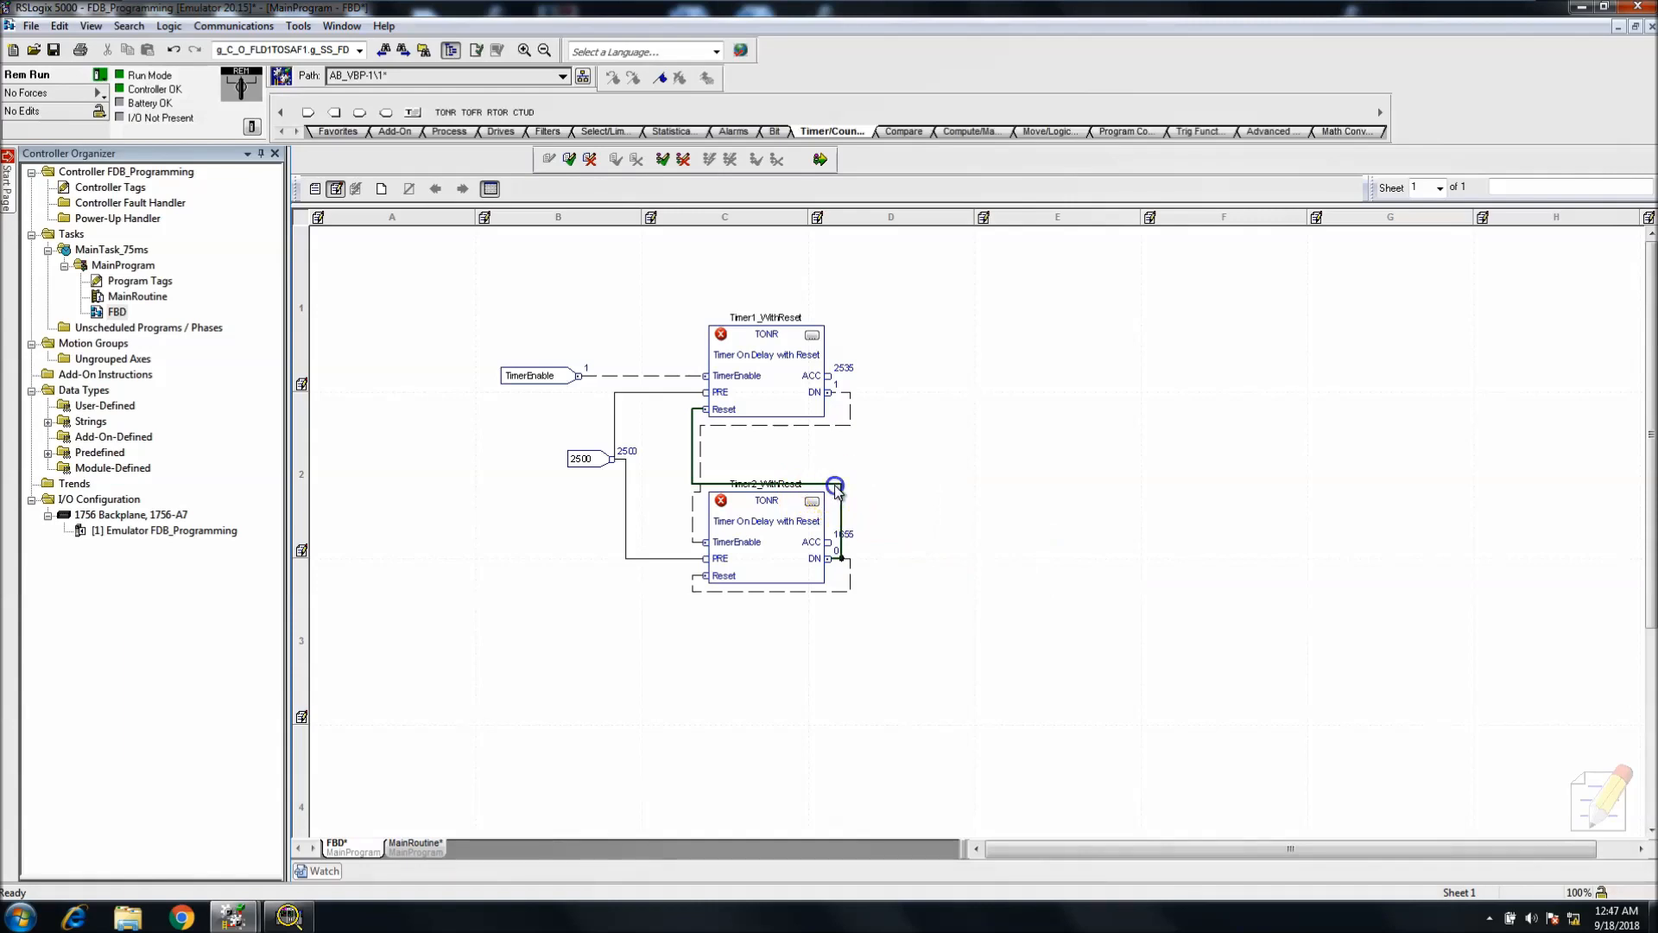
- Set the feedback wire to Assume Data Available and finalize all MainProgram edits
right_click(835, 487)
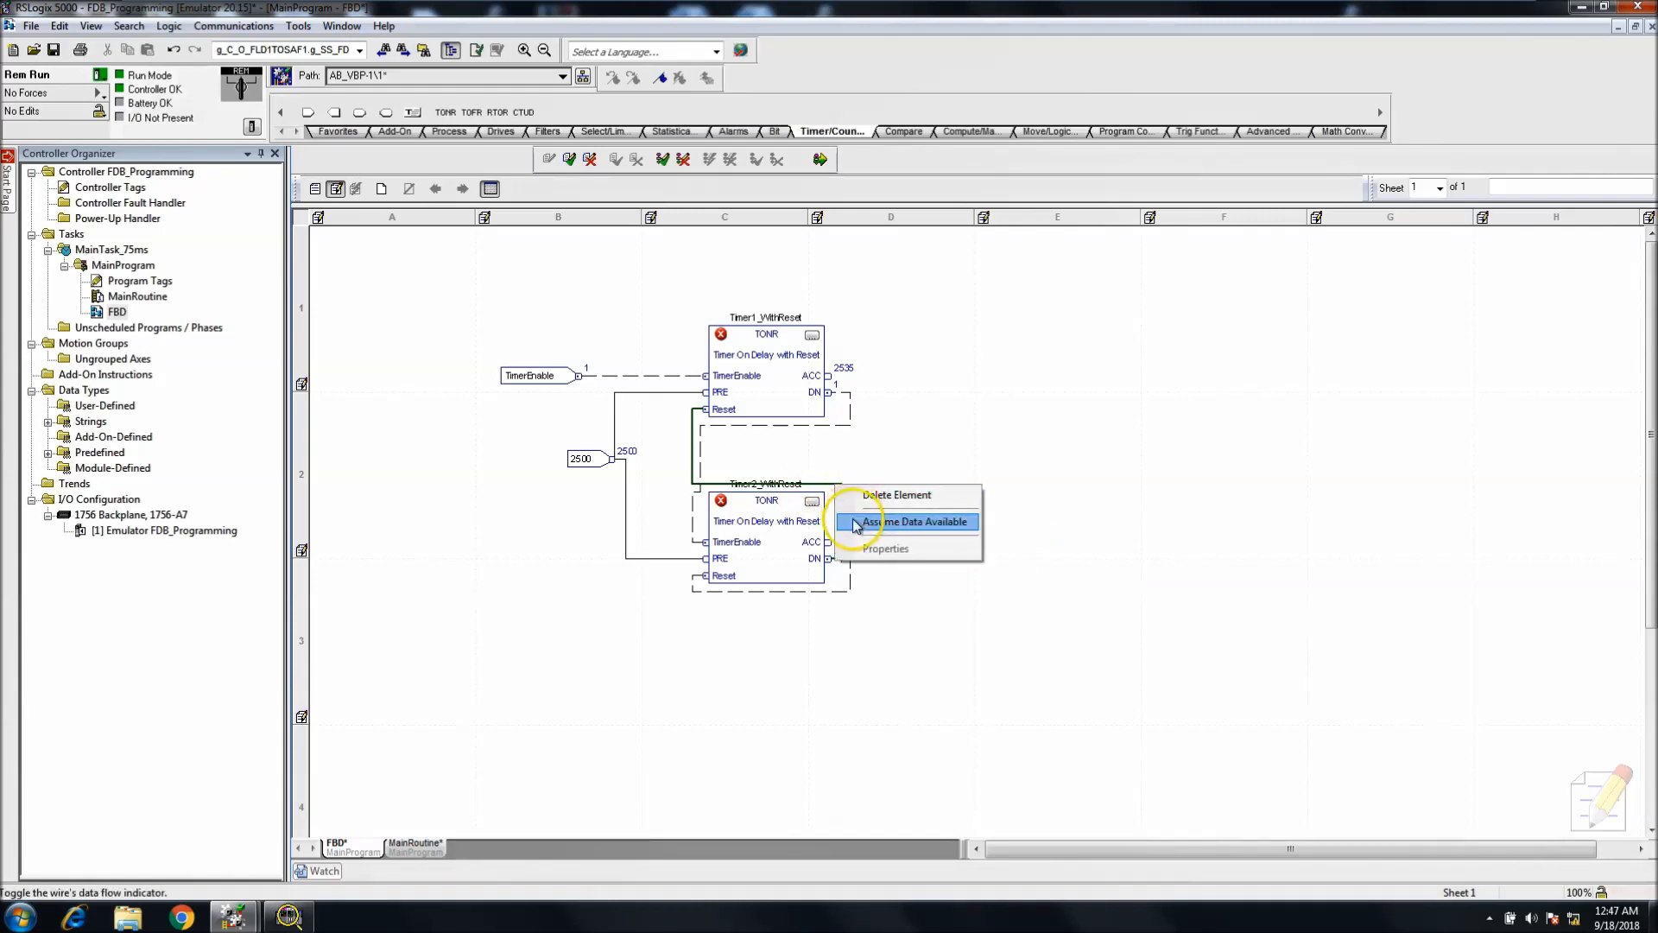
click(916, 521)
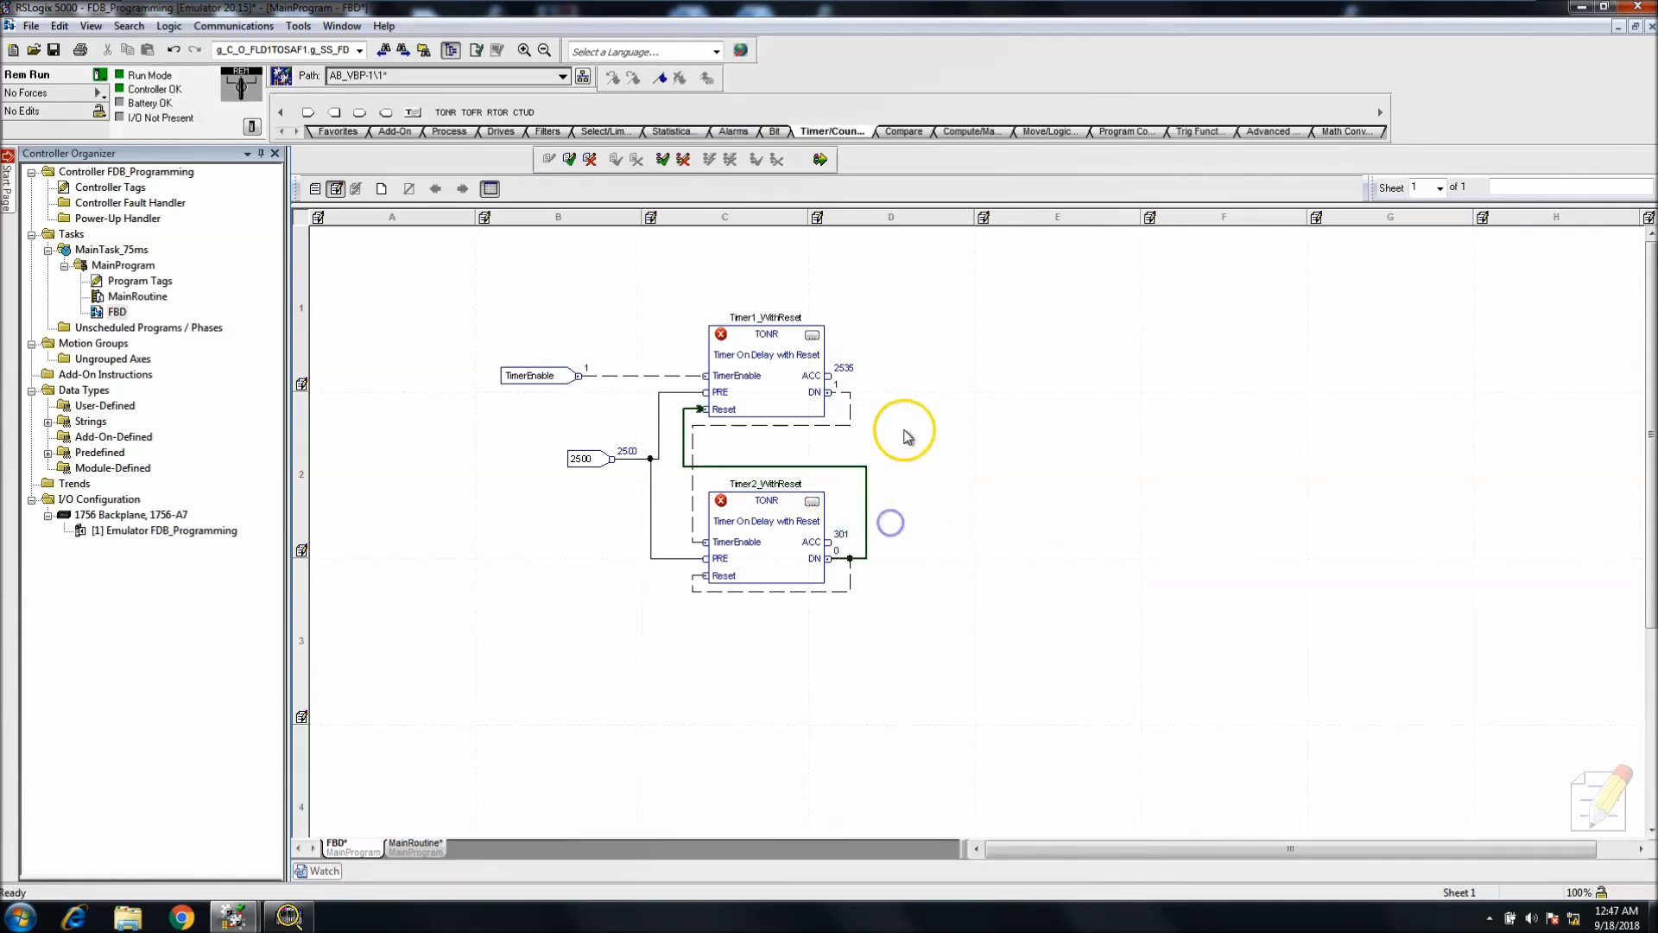
click(815, 159)
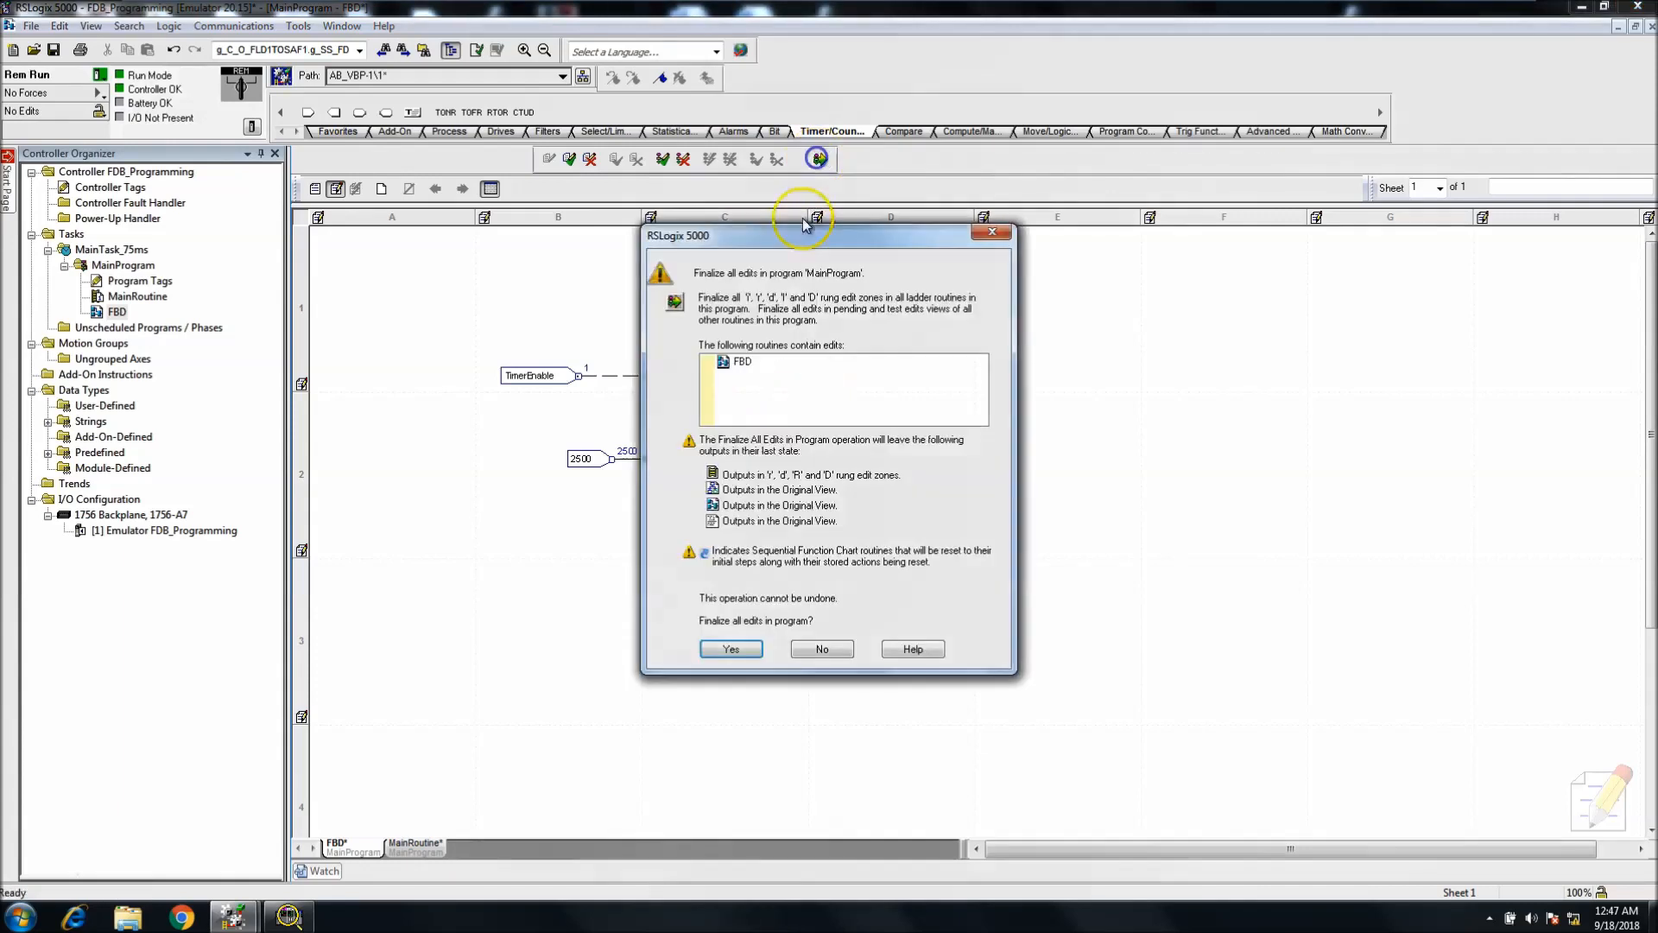
click(730, 647)
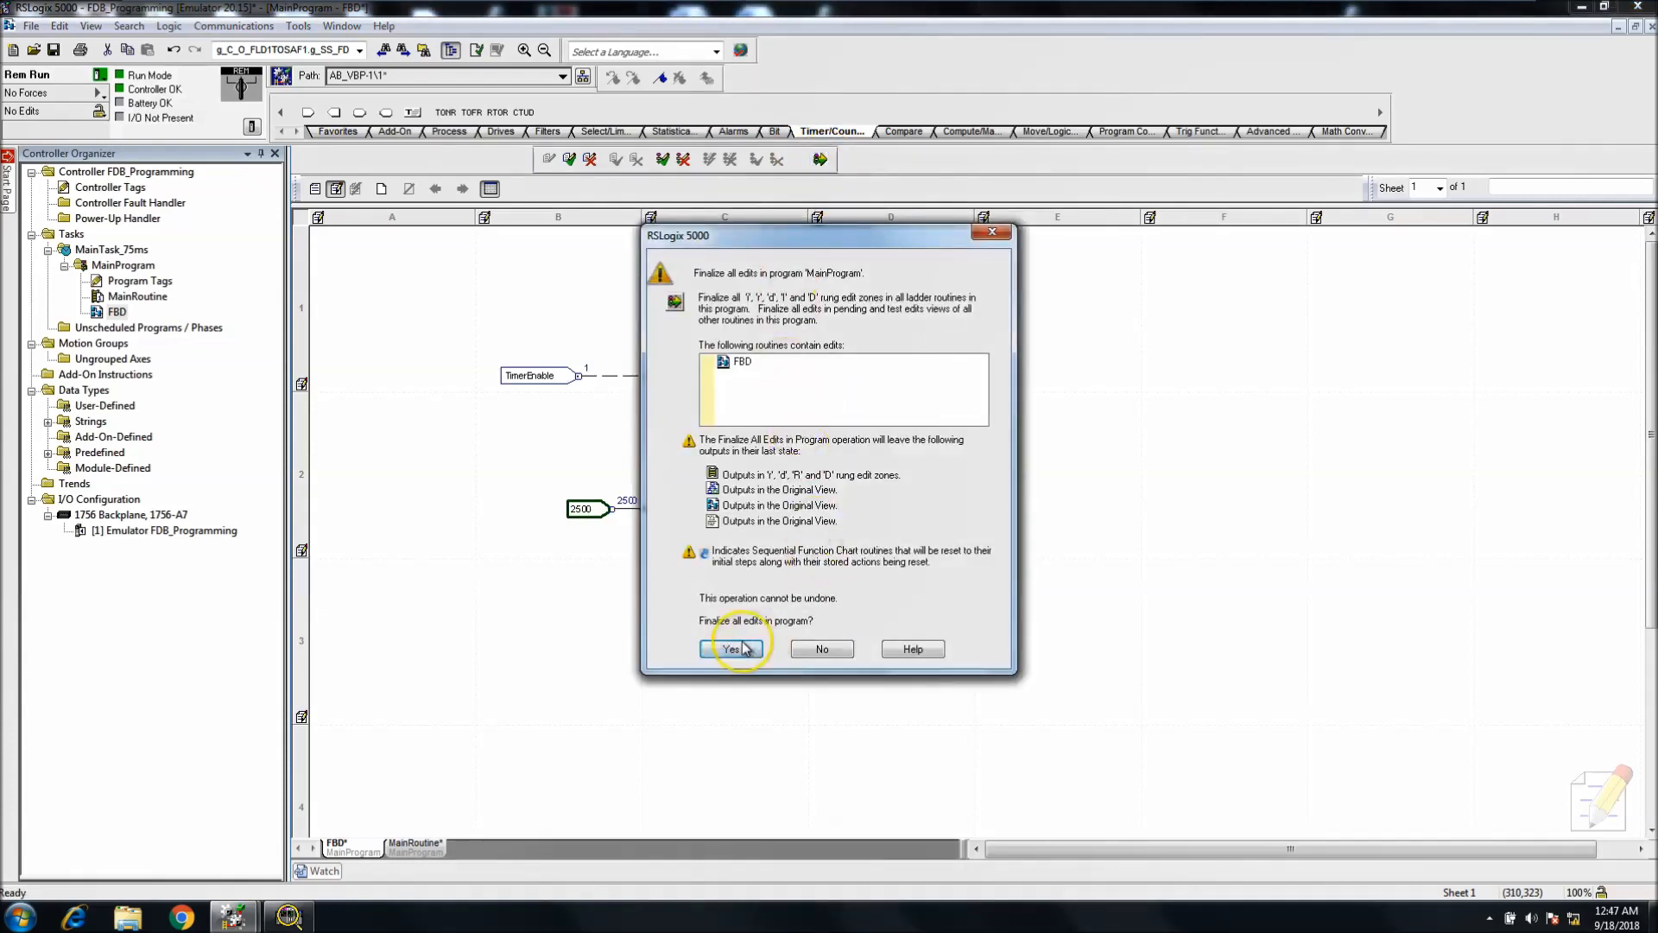
click(728, 647)
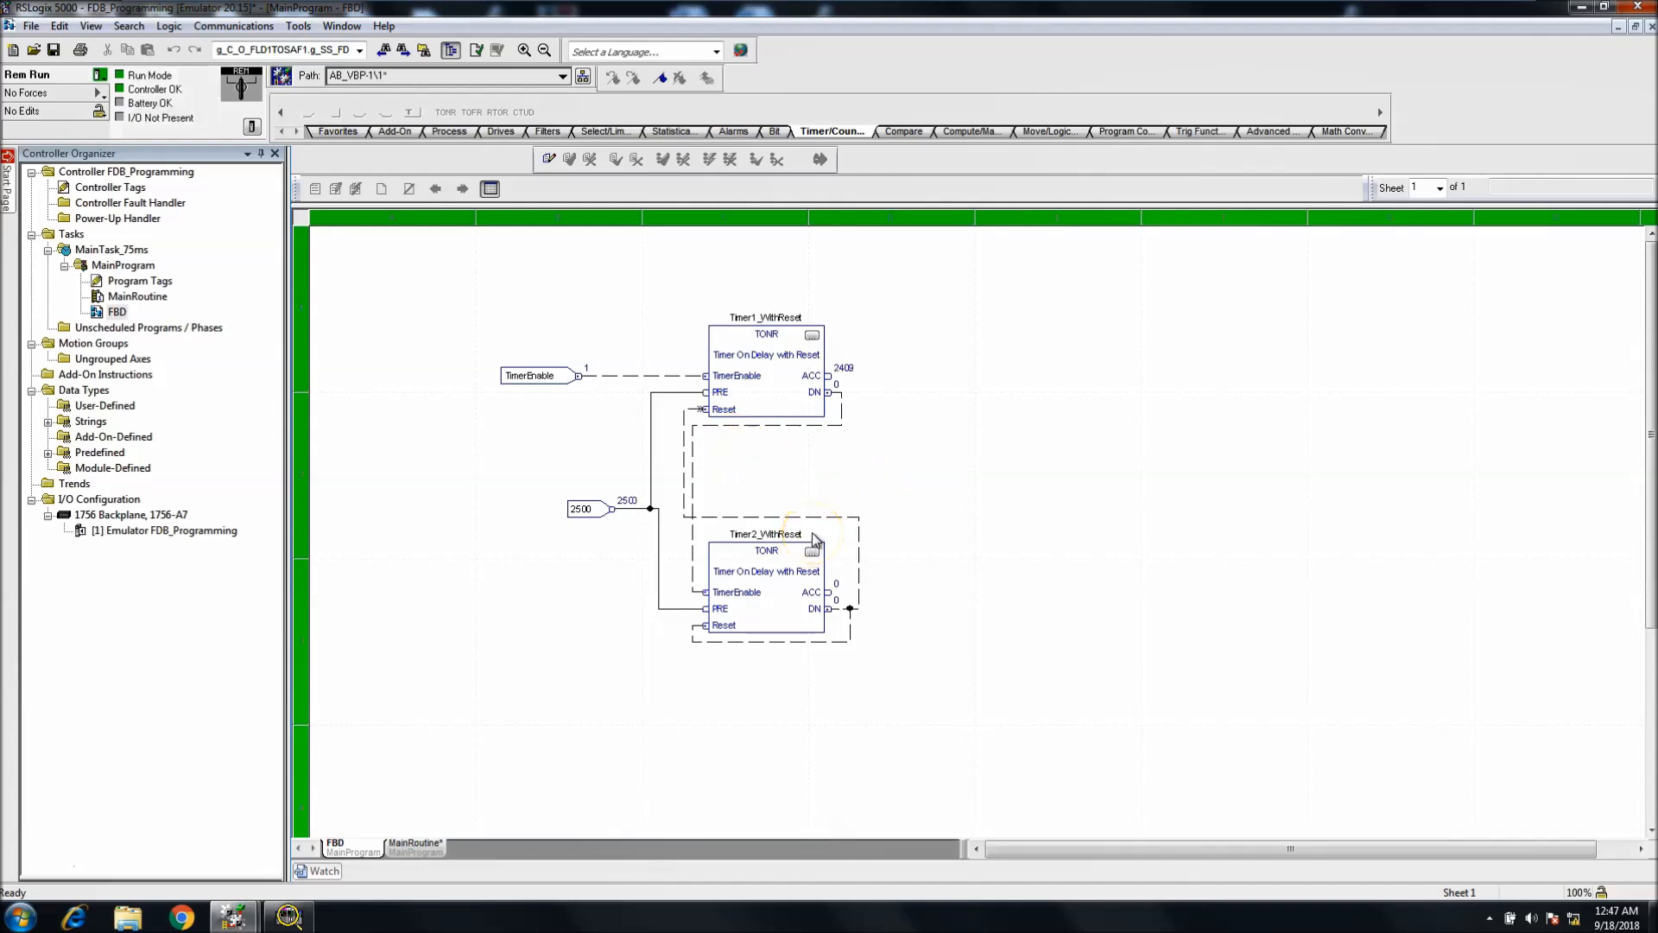
mouse_move(784, 549)
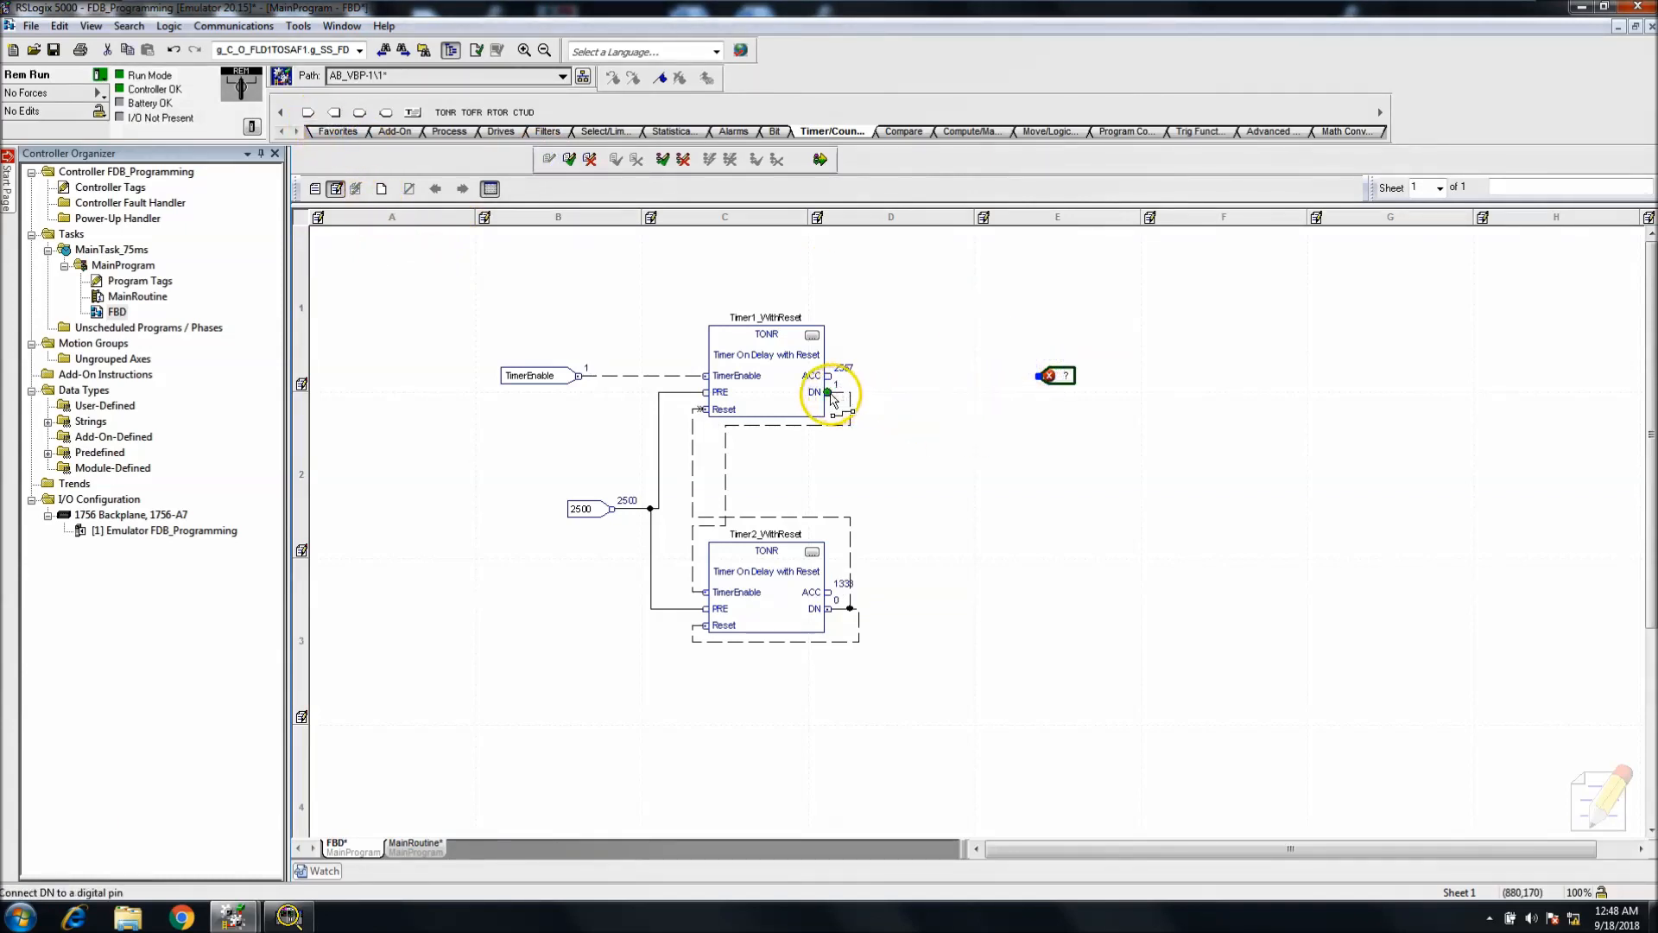
- Wire Timer1 DN to an output reference and create the new BOOL tag Flasher_LightBulb
drag(837, 393, 1054, 377)
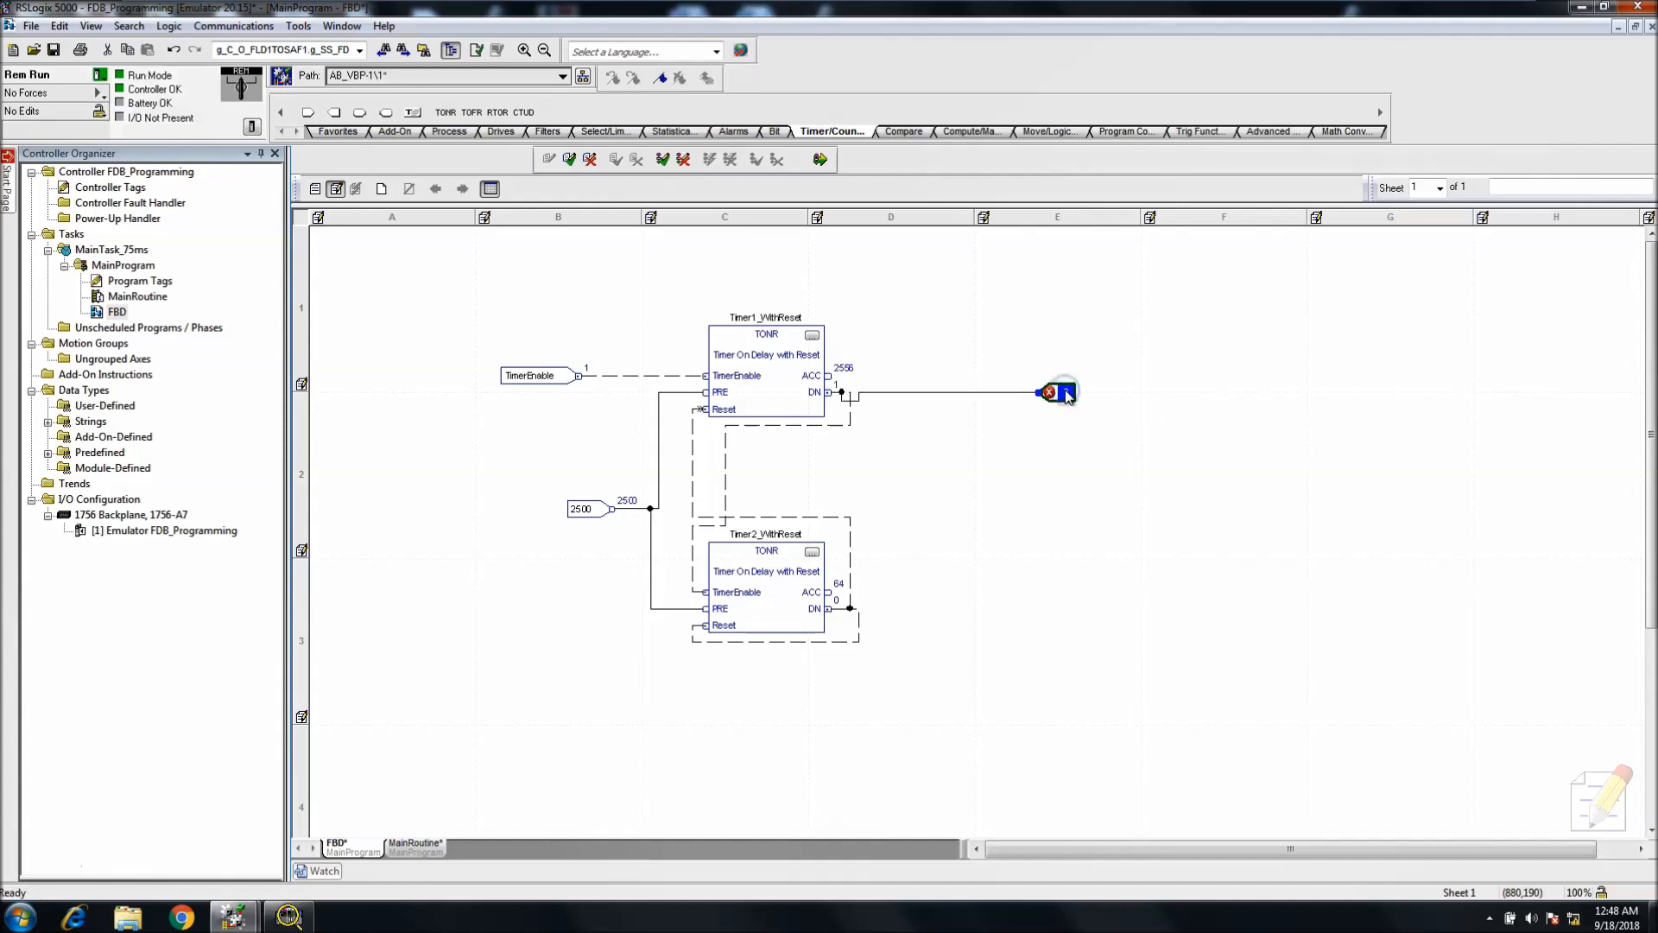
click(1057, 392)
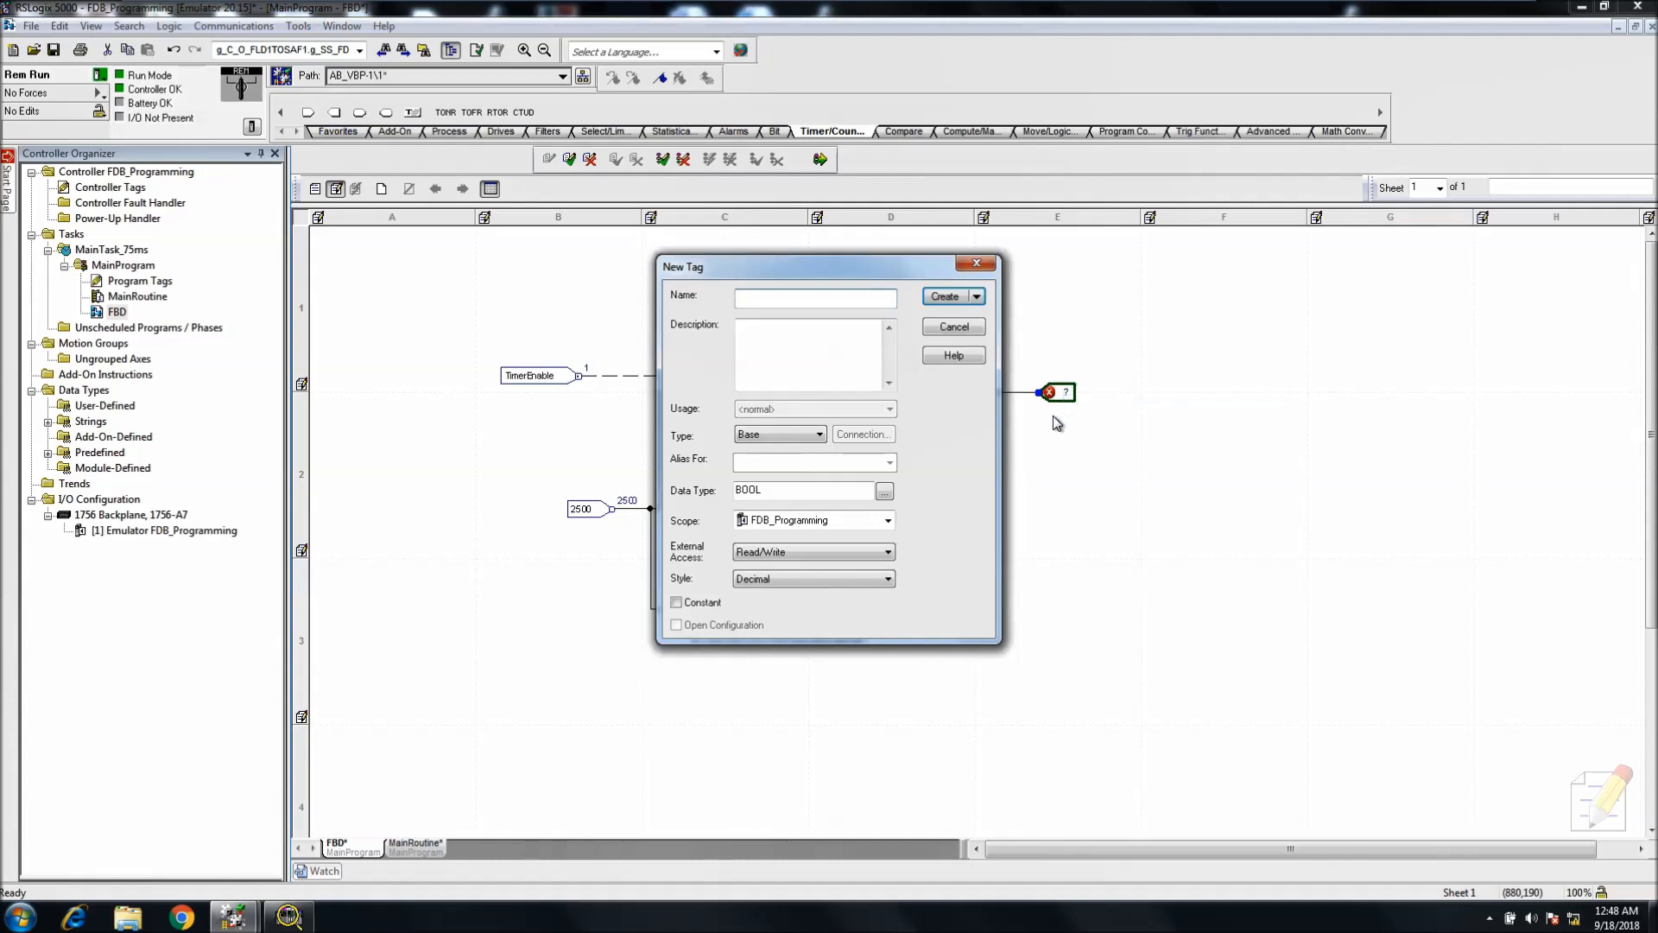
text(Flasher_L)
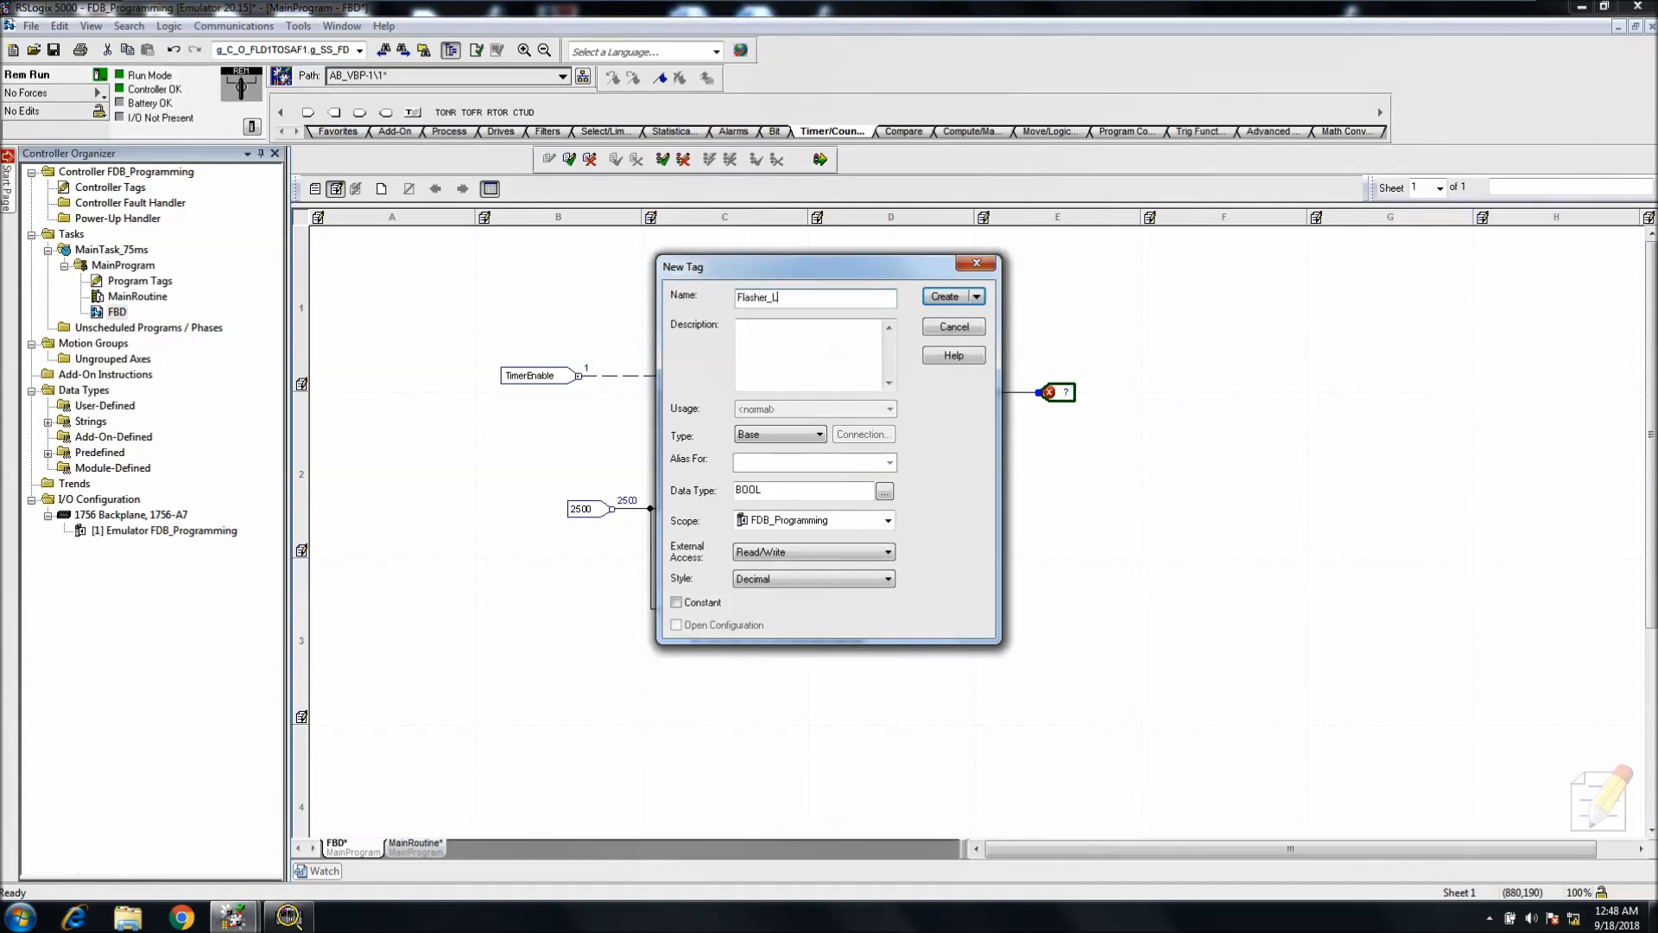
text(ightBu)
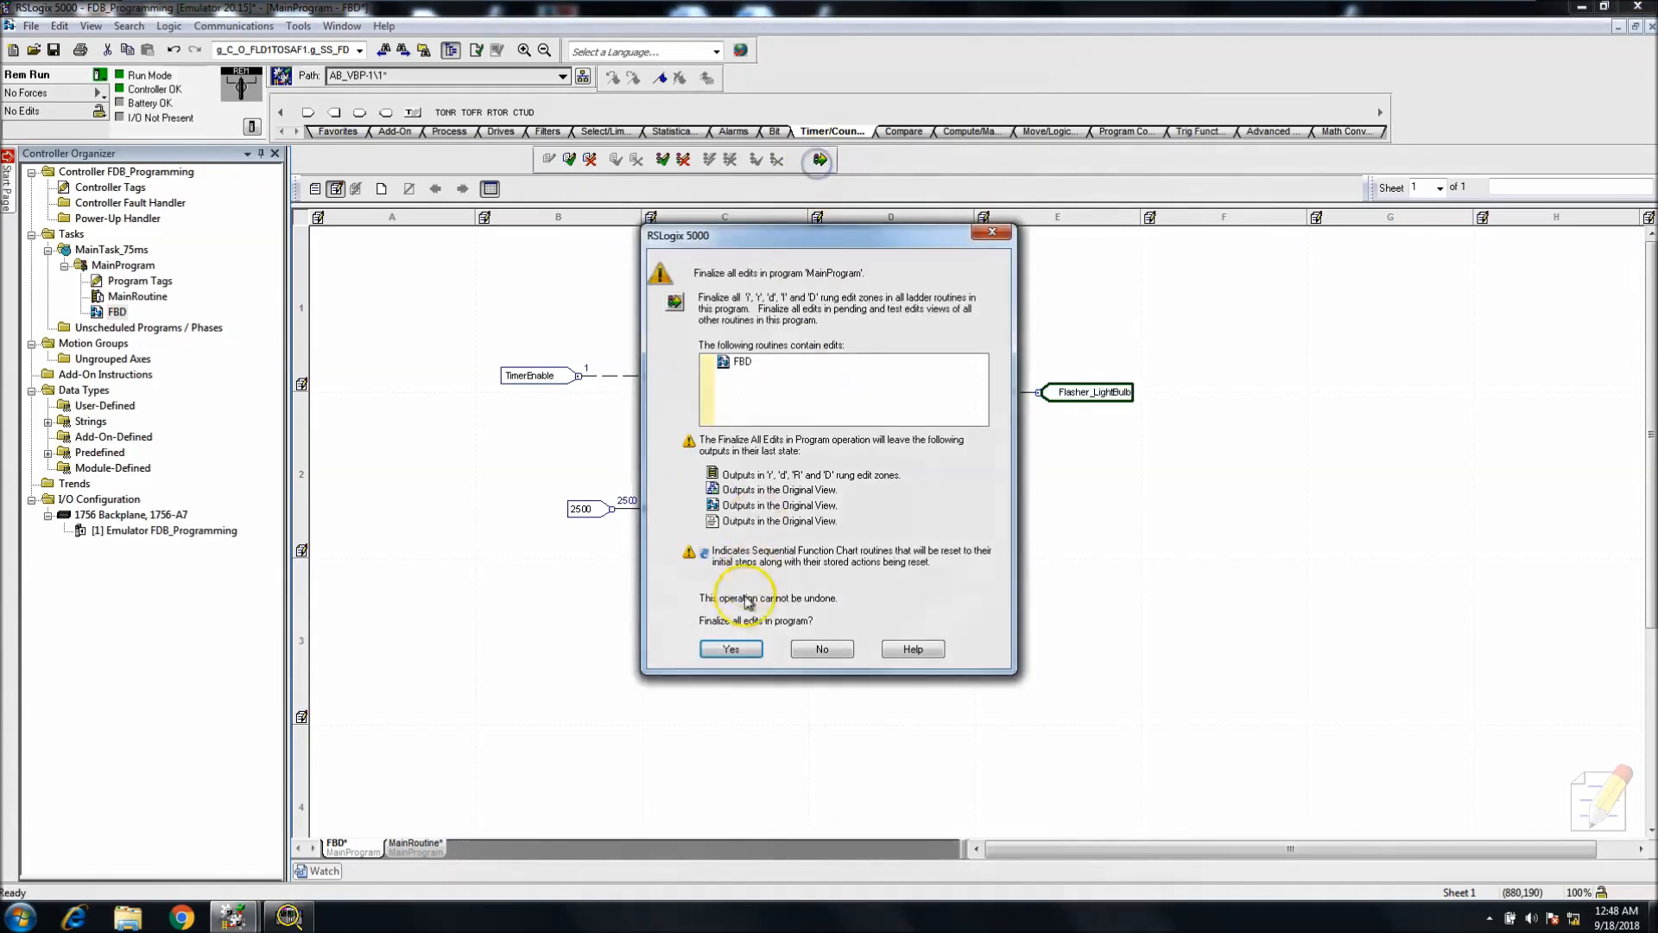
- Confirm finalizing the Flasher_LightBulb edits and start a new edit session on the routine
click(729, 648)
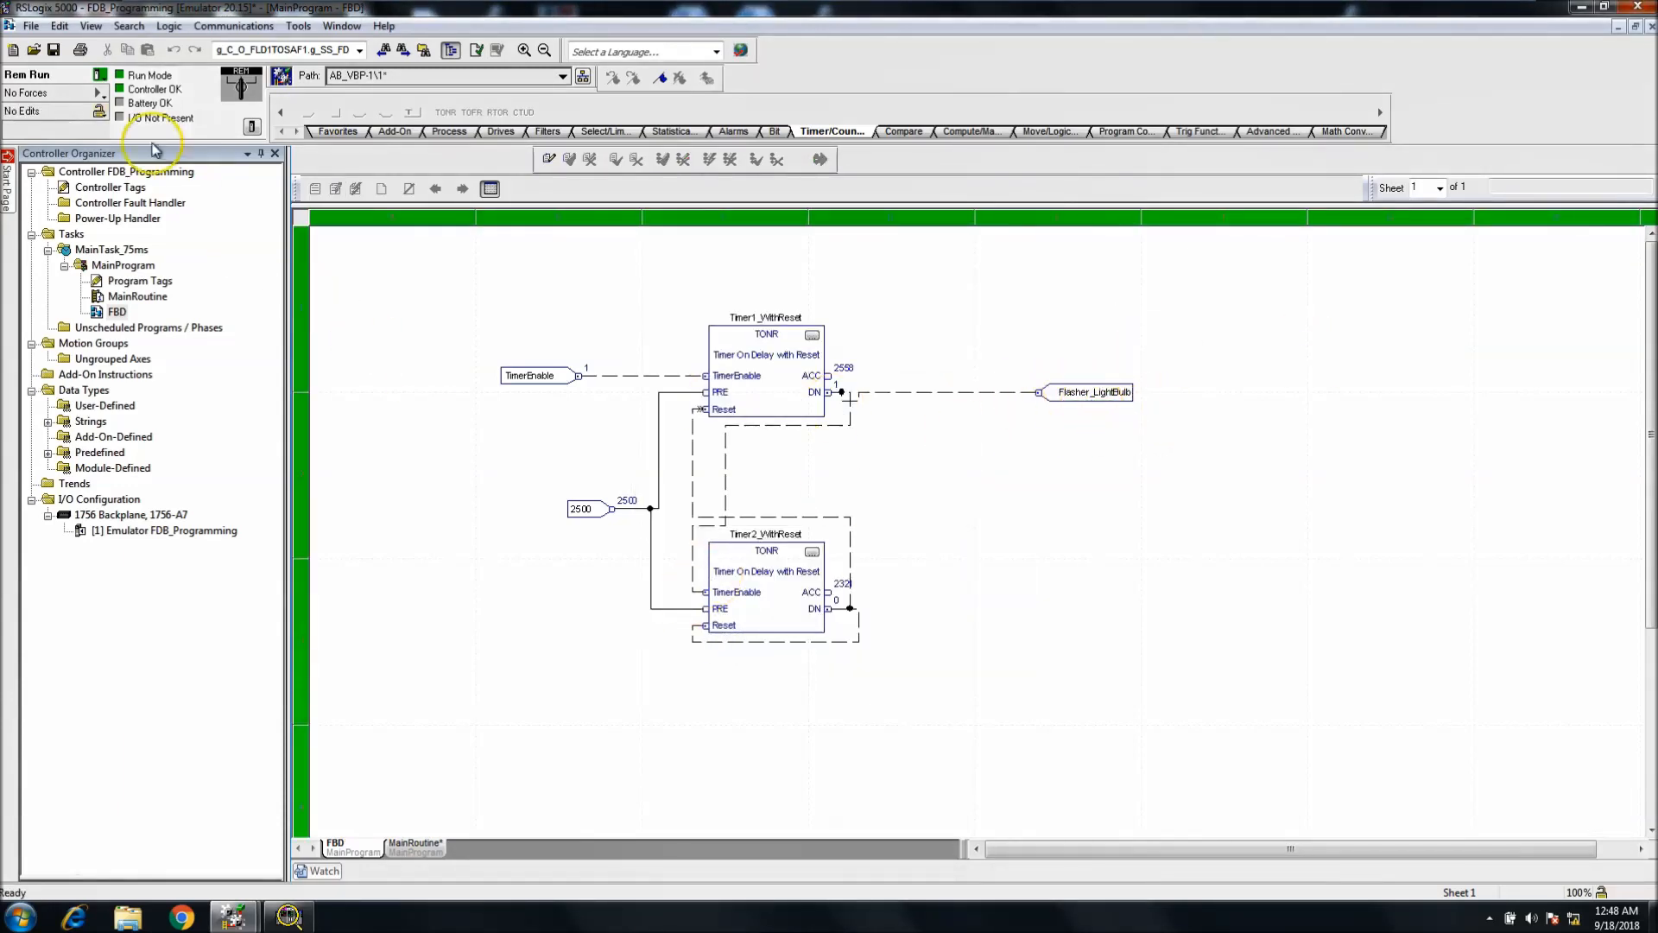
click(92, 26)
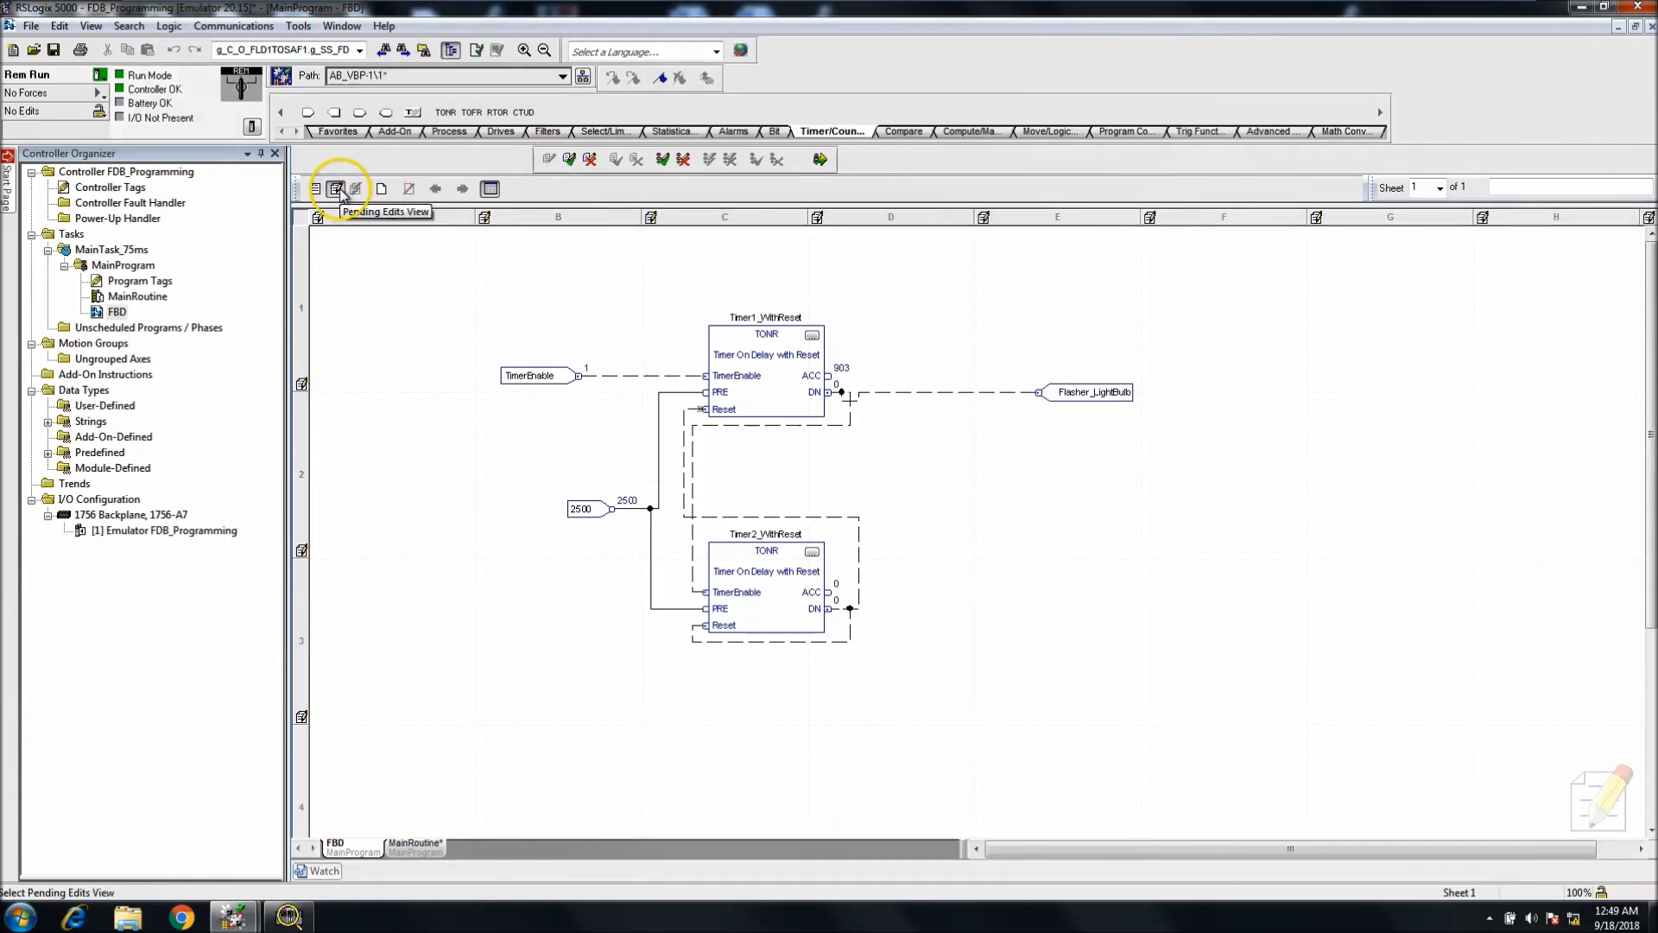
- Return to Original View and decline cancelling the pending edits
click(314, 188)
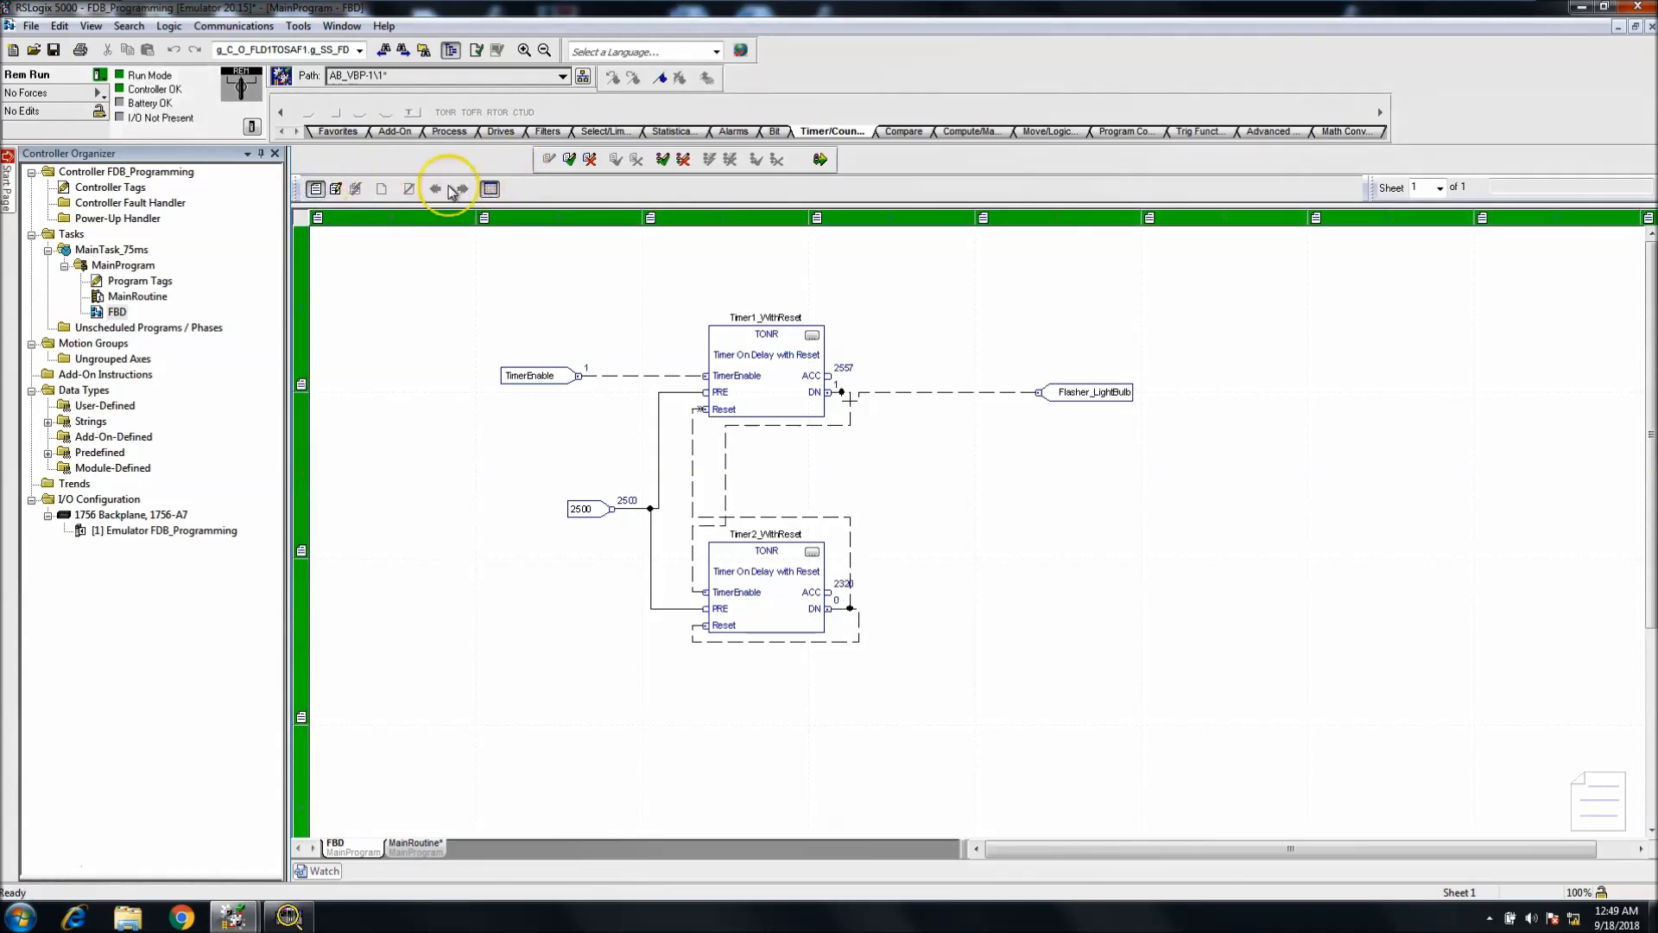
click(682, 159)
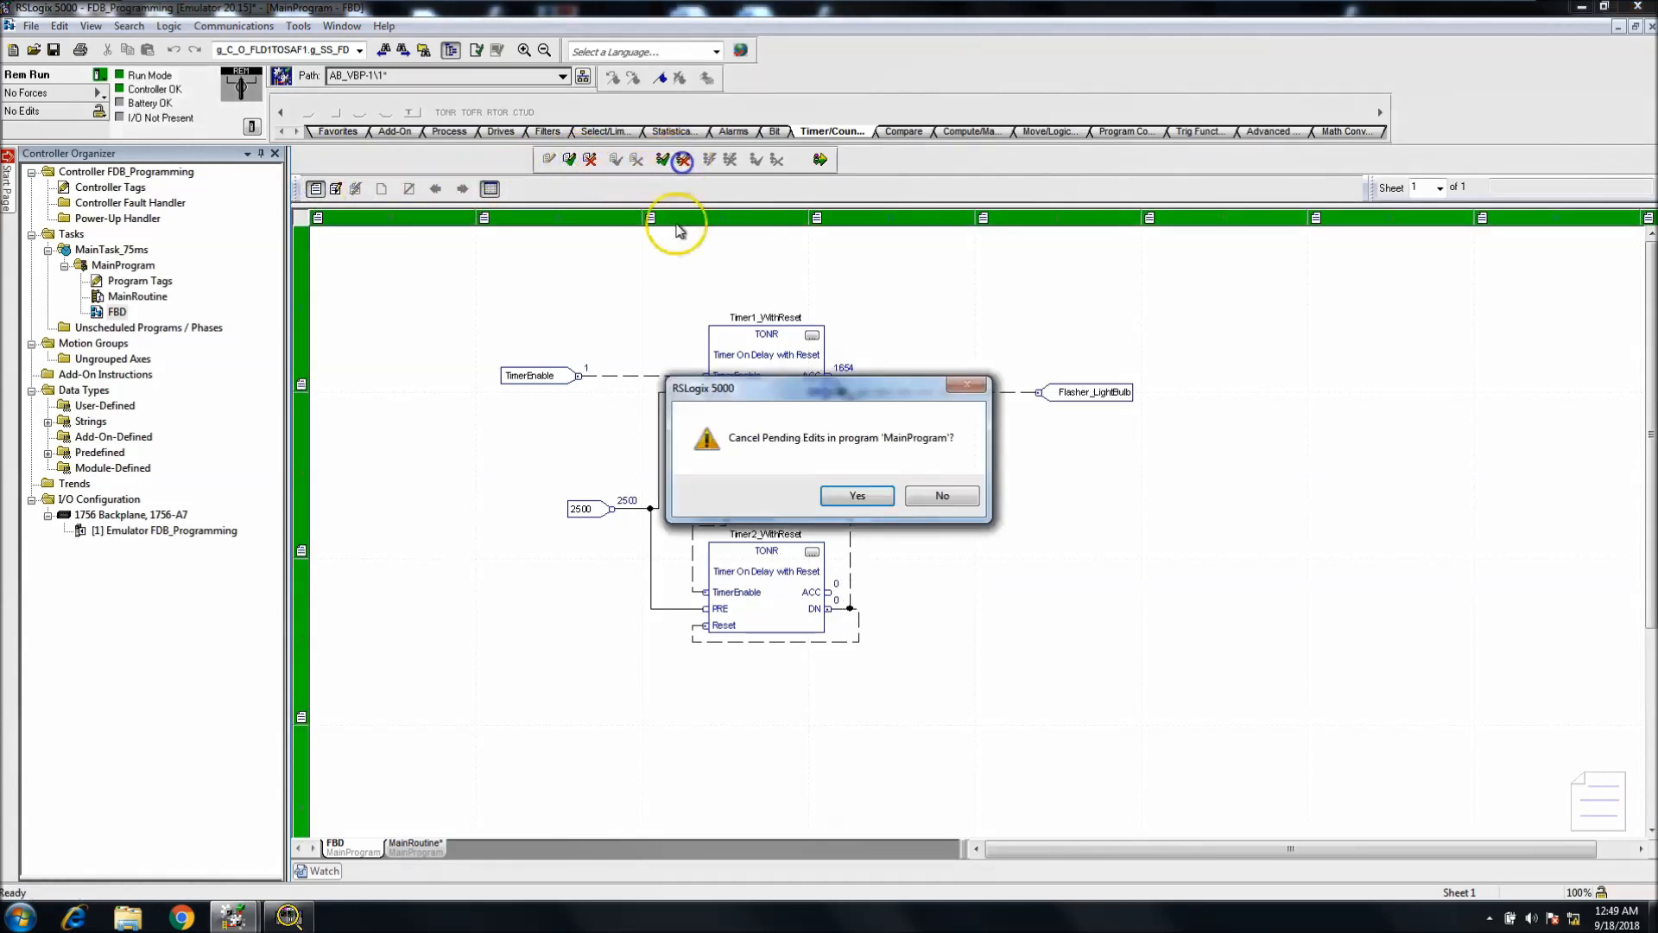
click(855, 496)
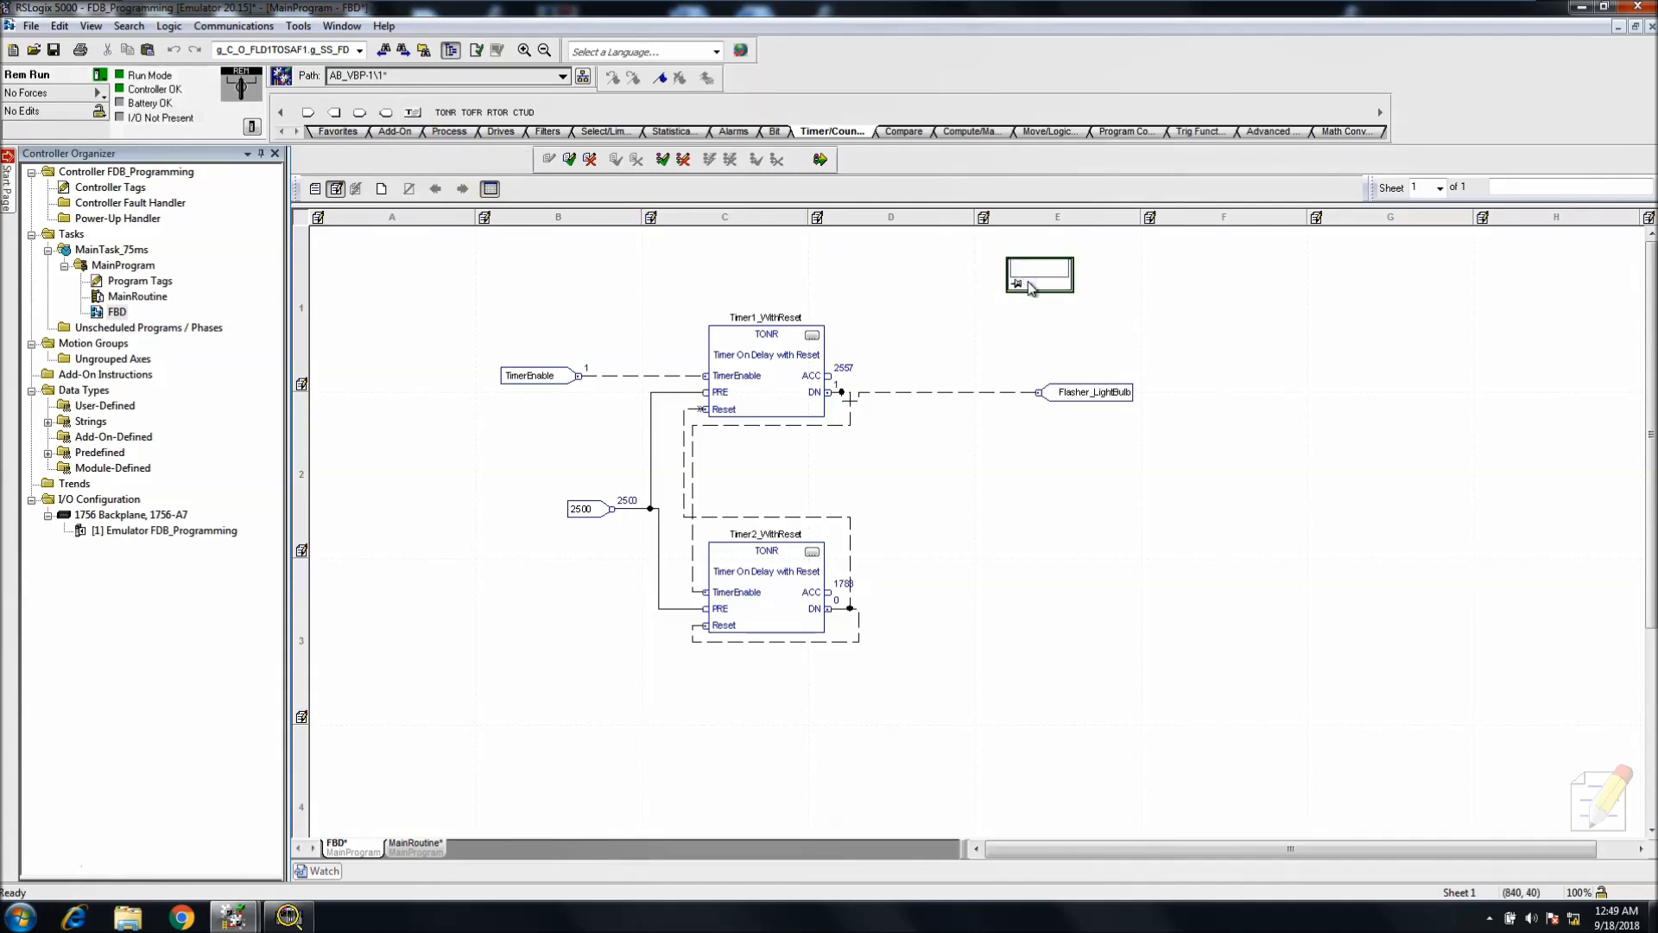
- Enter 'Flasher Timer Example For YouTube' in the text box and move it to the upper left
text(Flasher Timer Example)
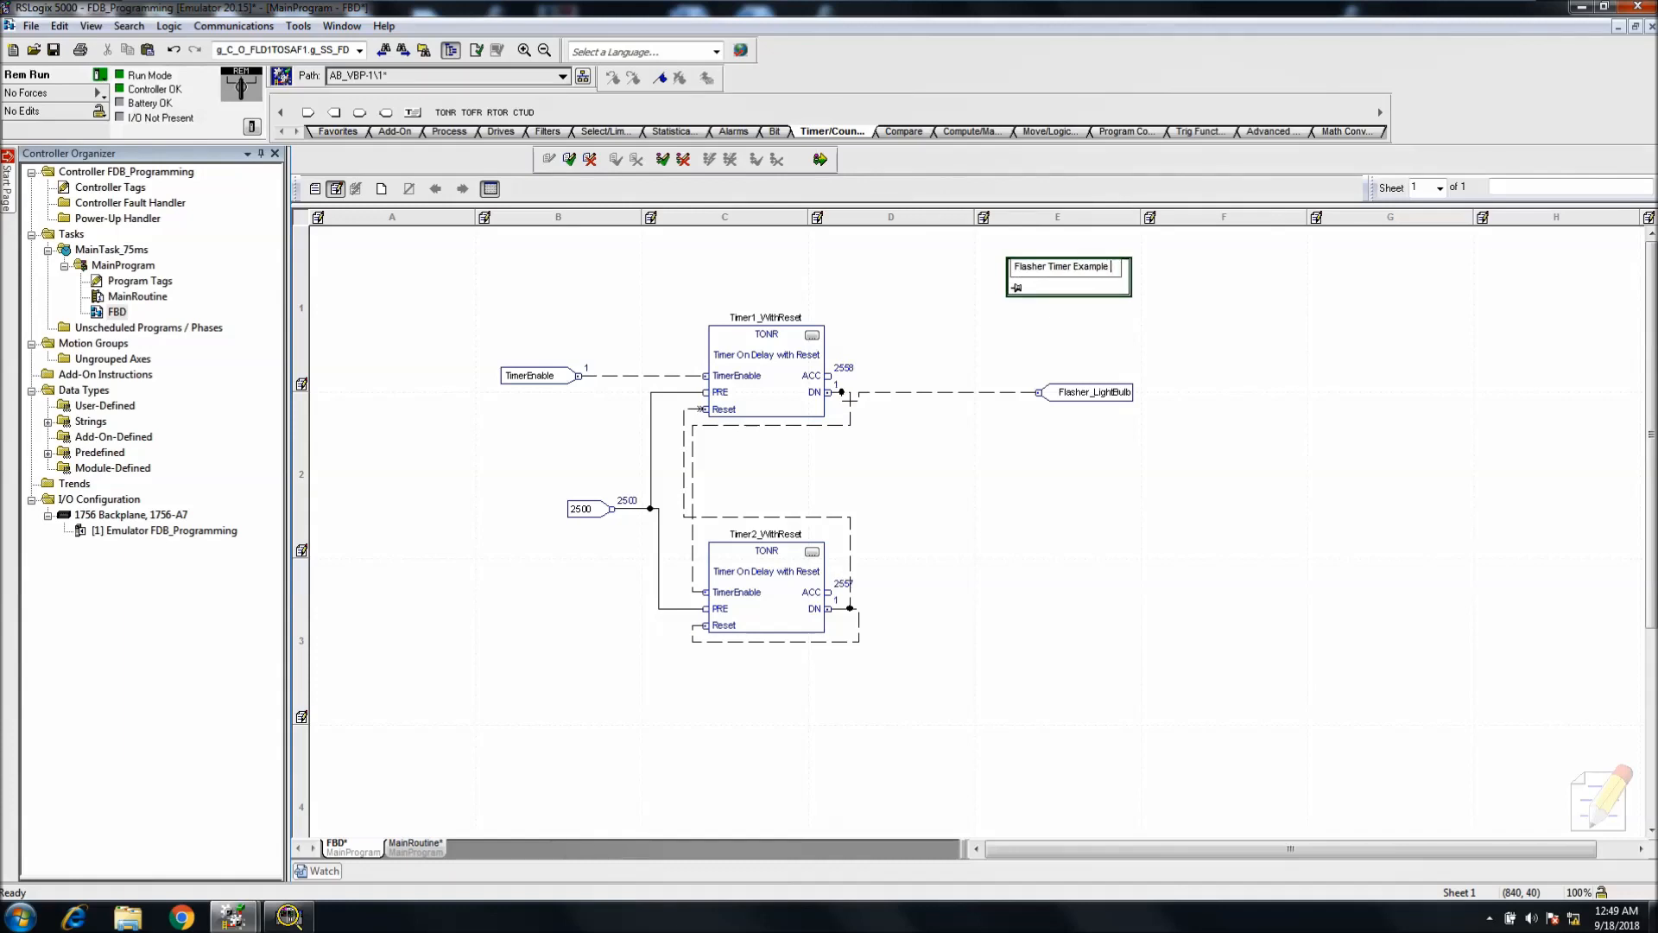
text(For V)
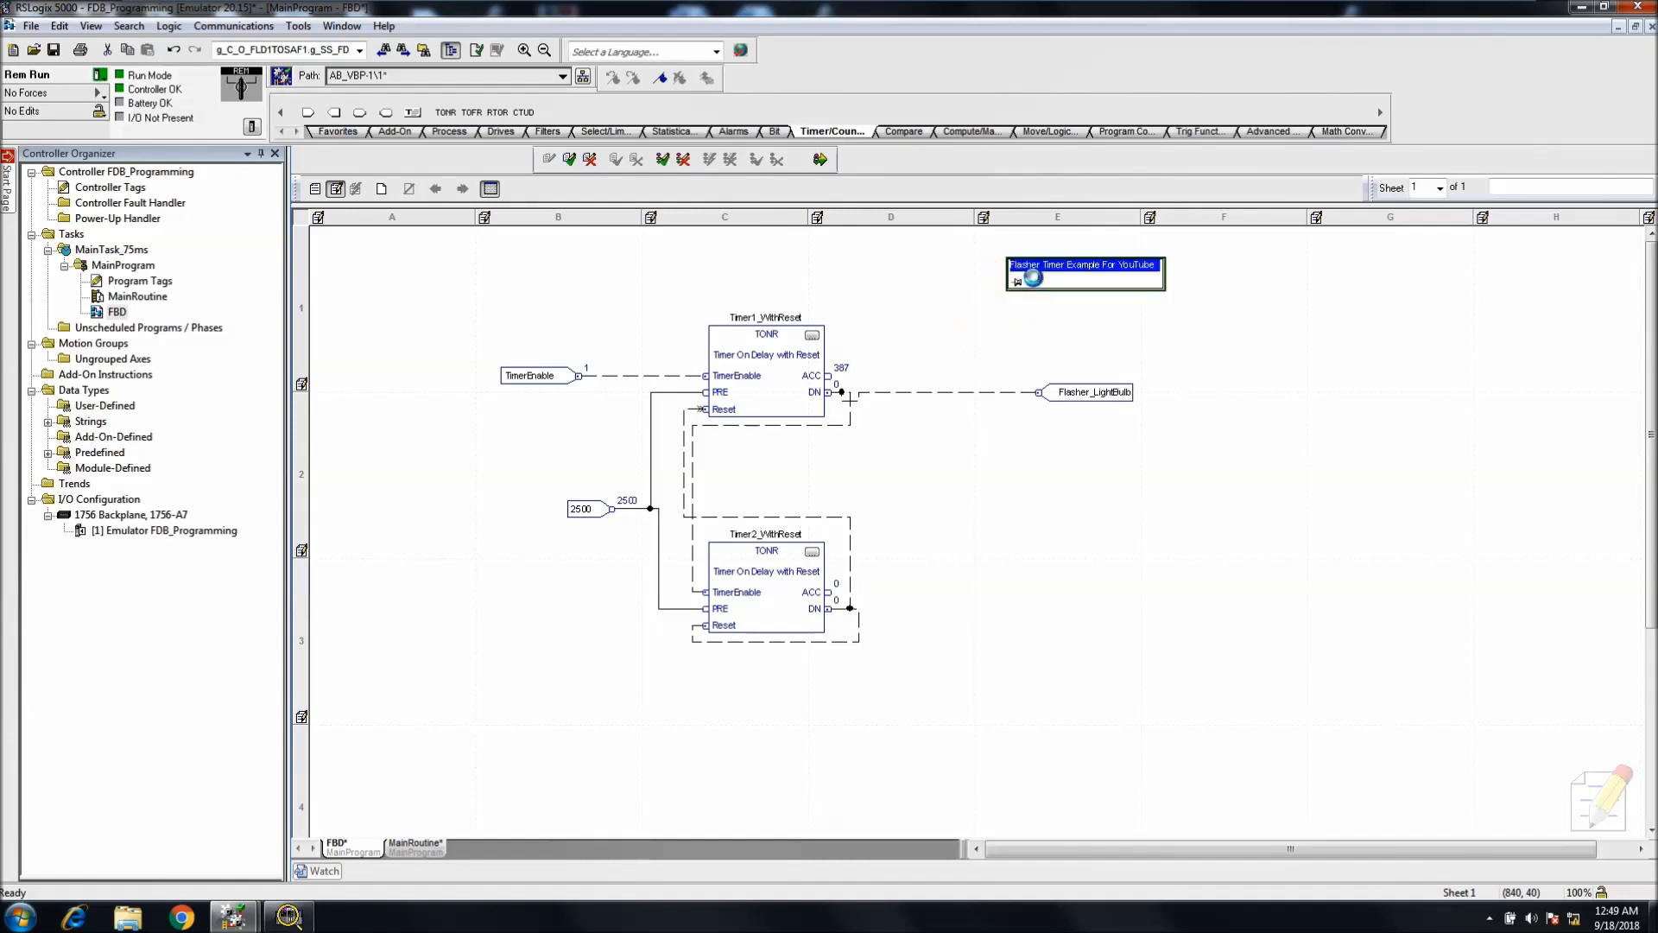
drag(1085, 275, 485, 275)
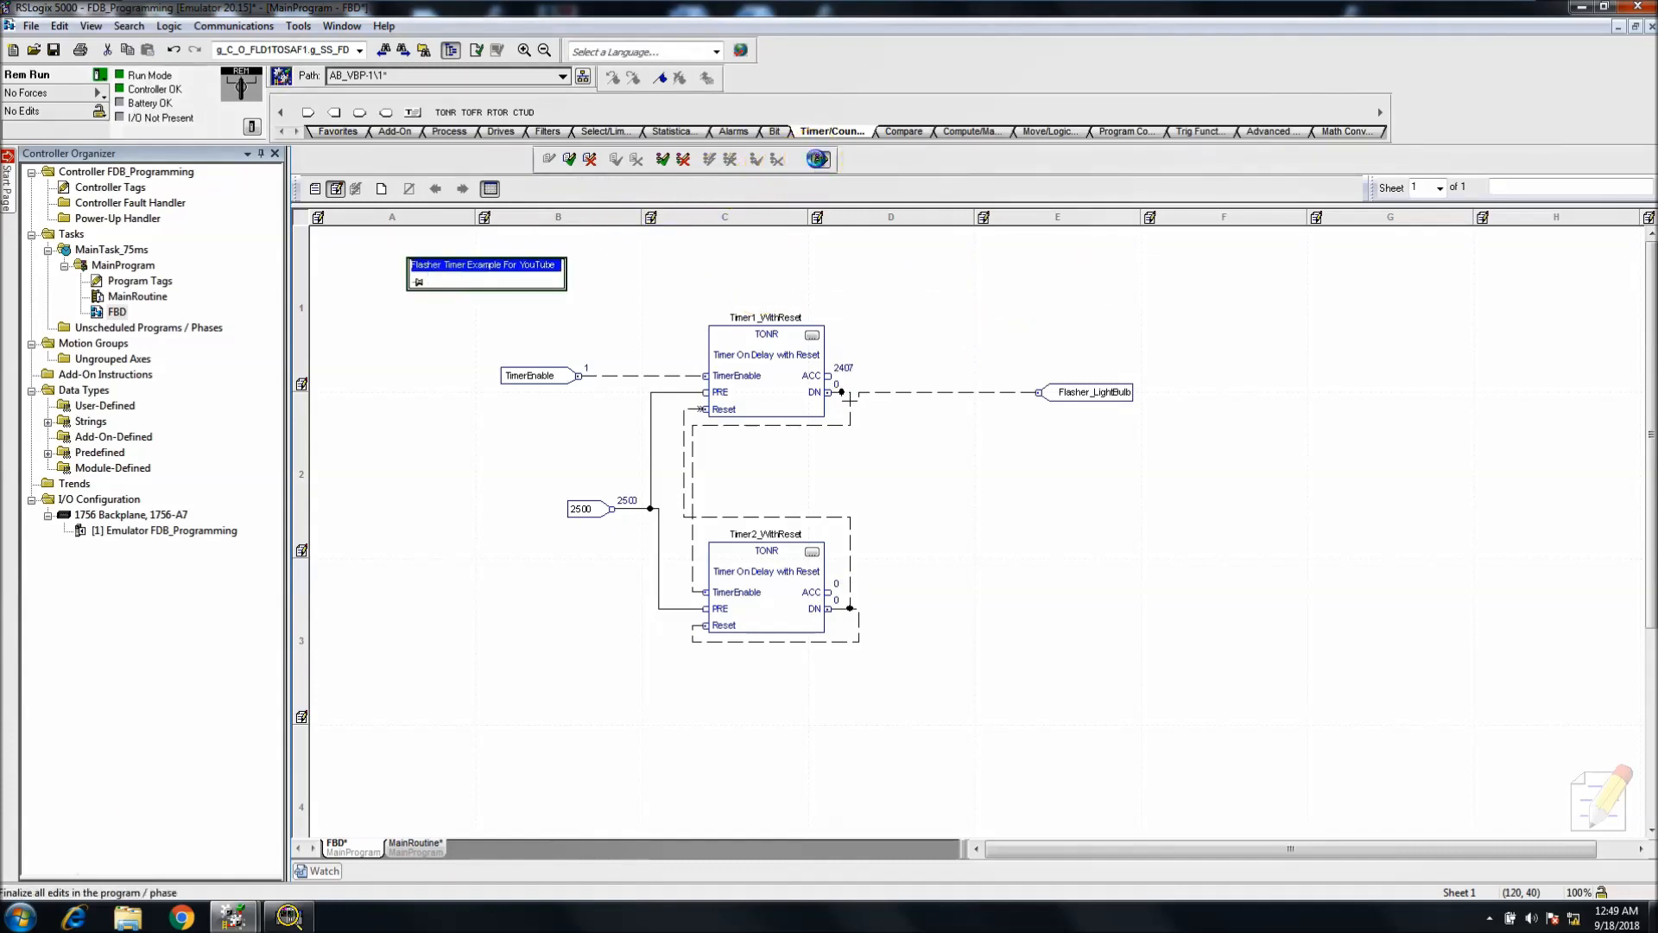